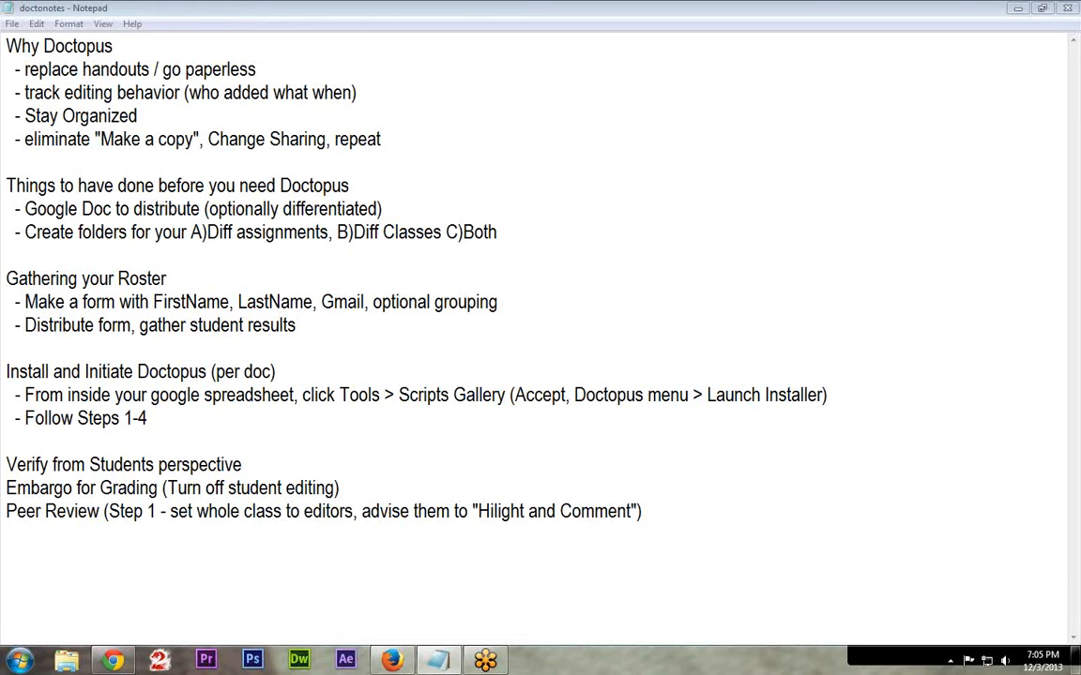
mouse_move(830, 137)
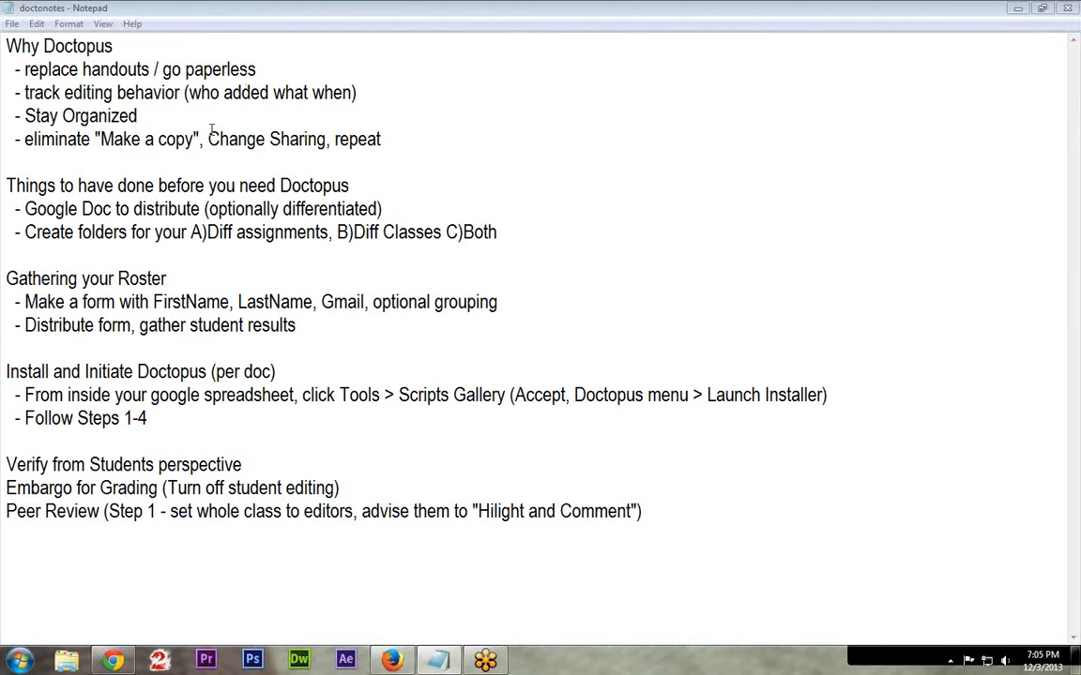
mouse_move(251, 169)
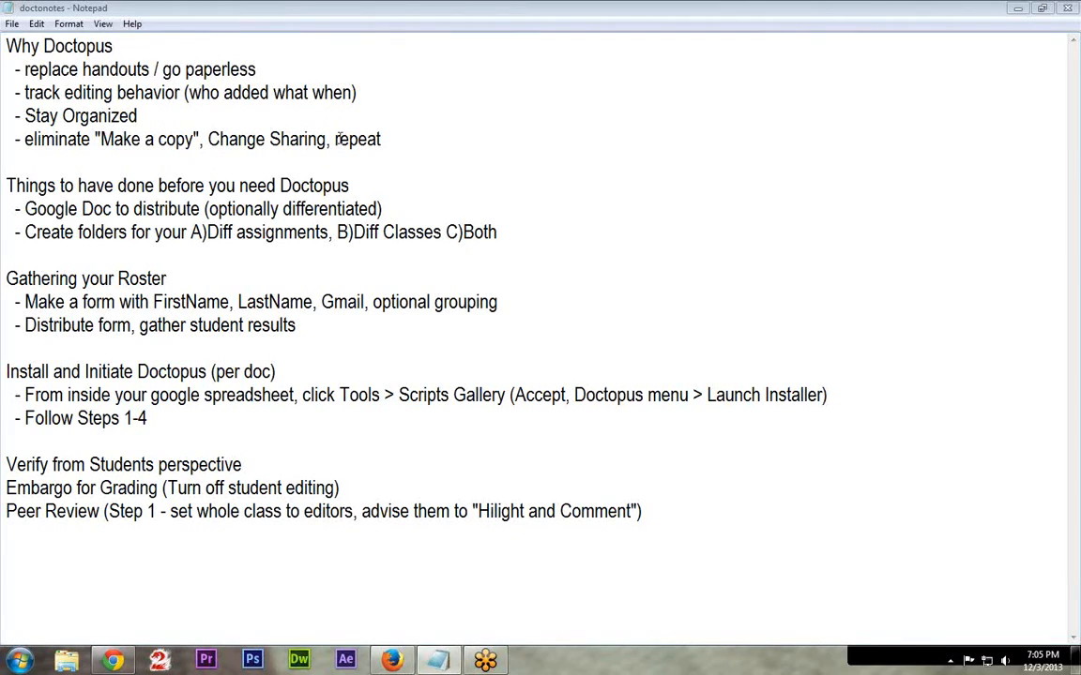
mouse_move(717, 317)
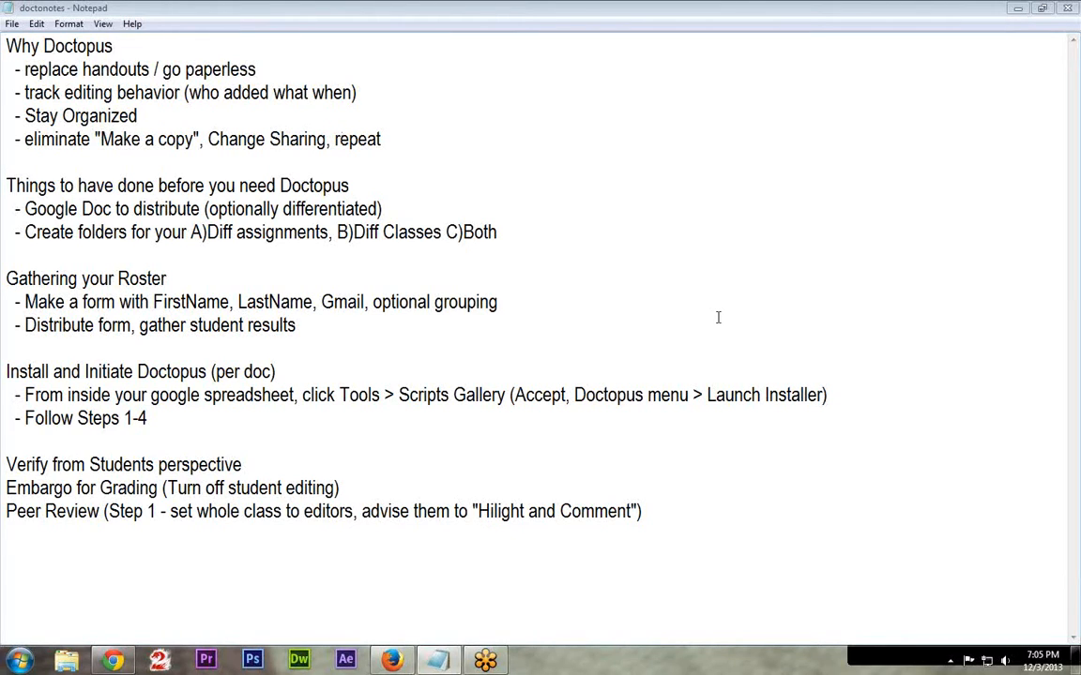
mouse_move(895, 426)
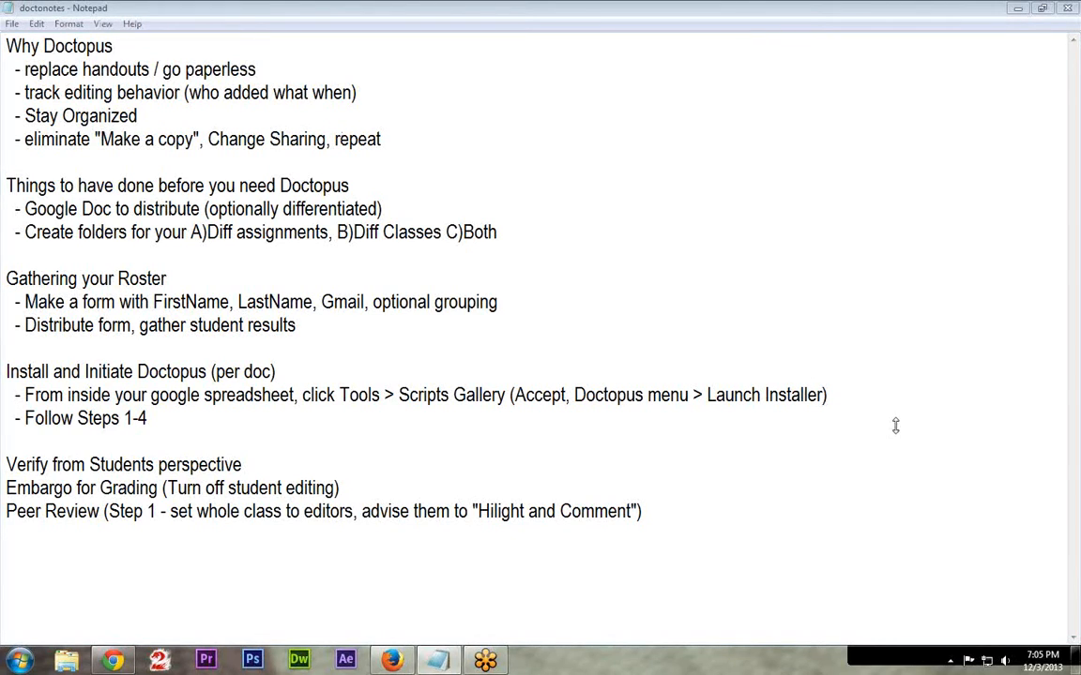
mouse_move(210, 193)
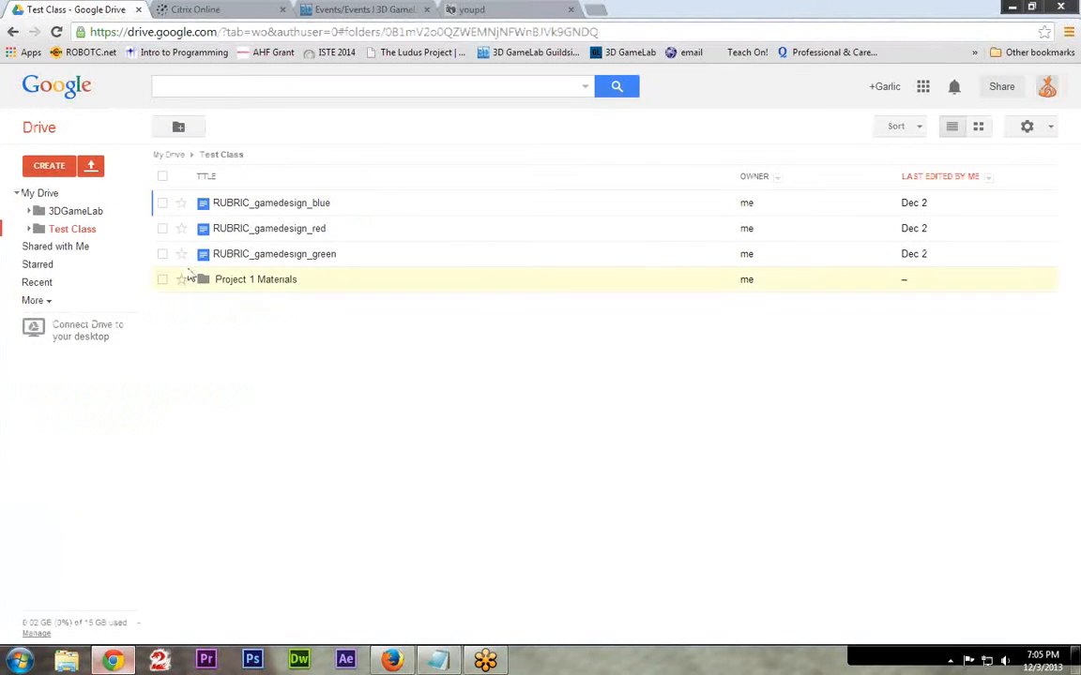
mouse_move(232, 267)
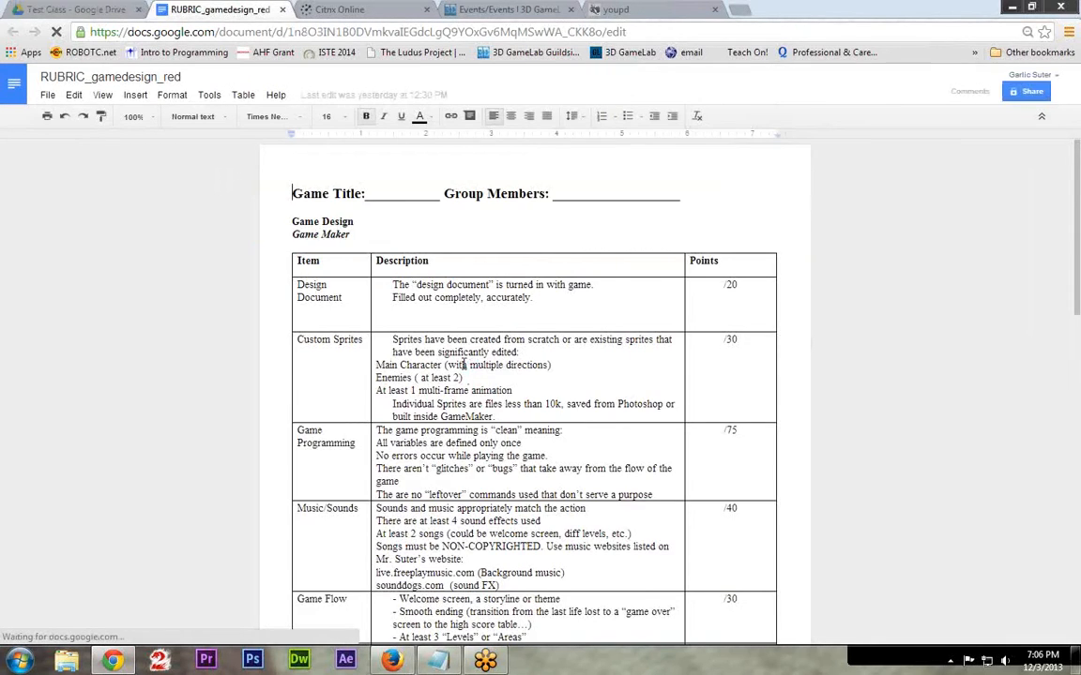
Step: Create a new Google Form from Drive's CREATE menu in the Test Class folder
scroll("down", 3)
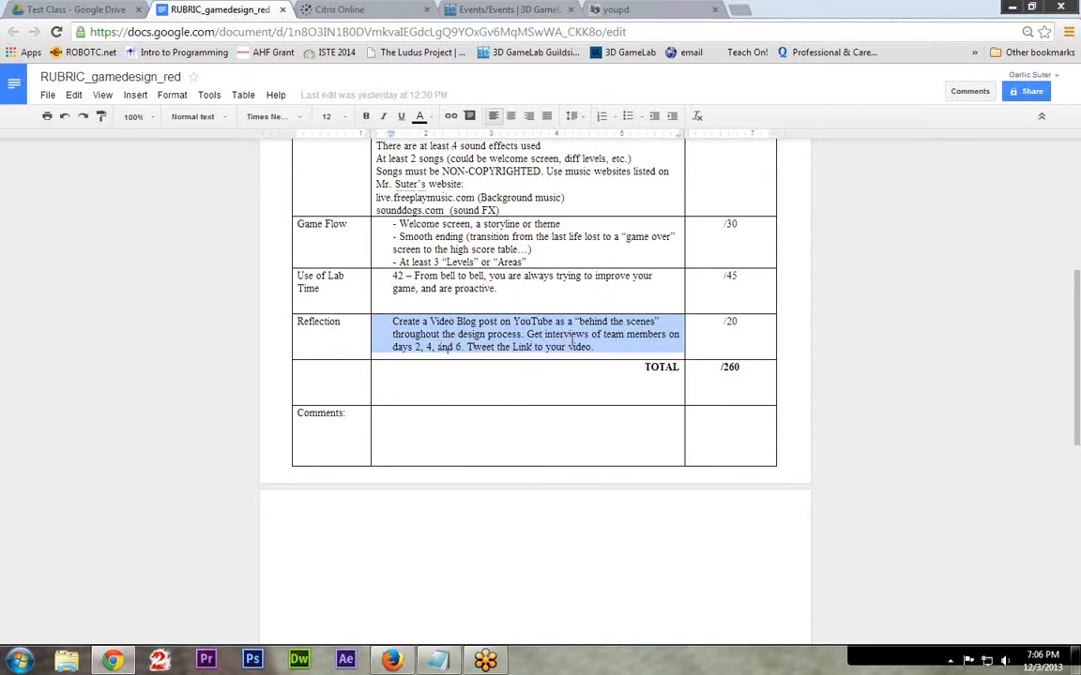
scroll("up", 3)
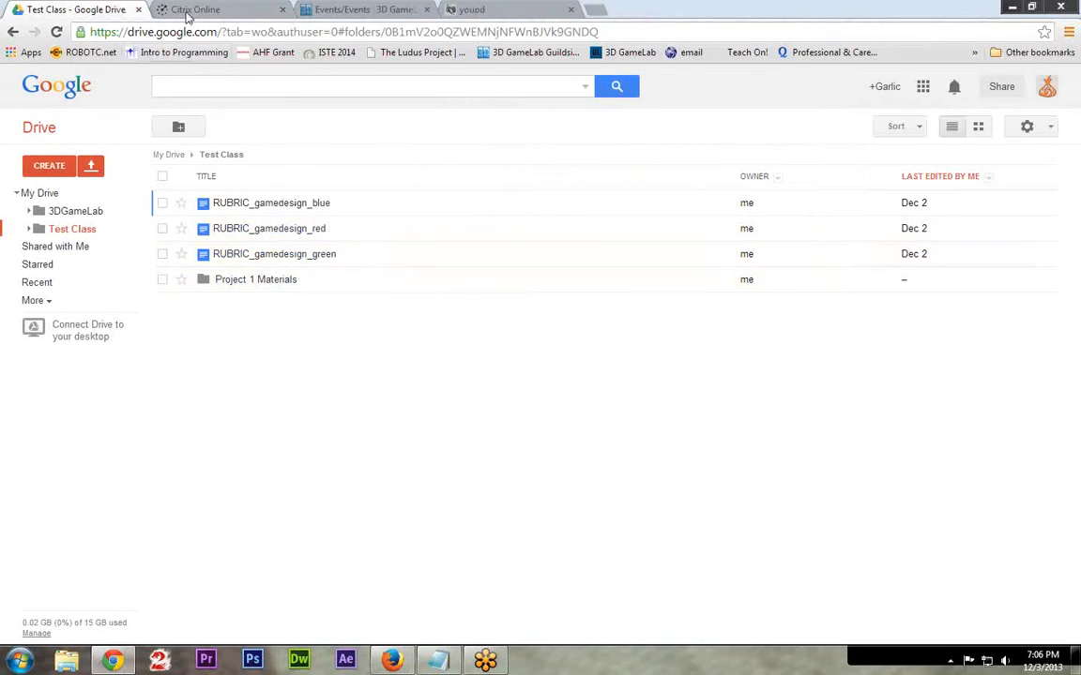
mouse_move(437, 660)
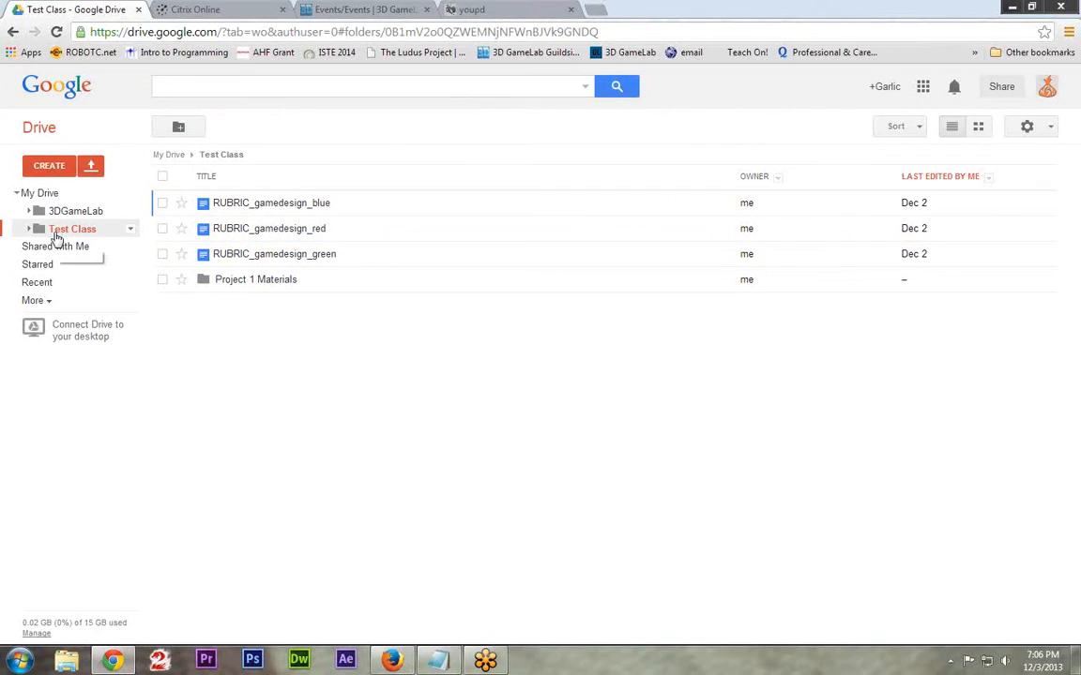
mouse_move(49, 165)
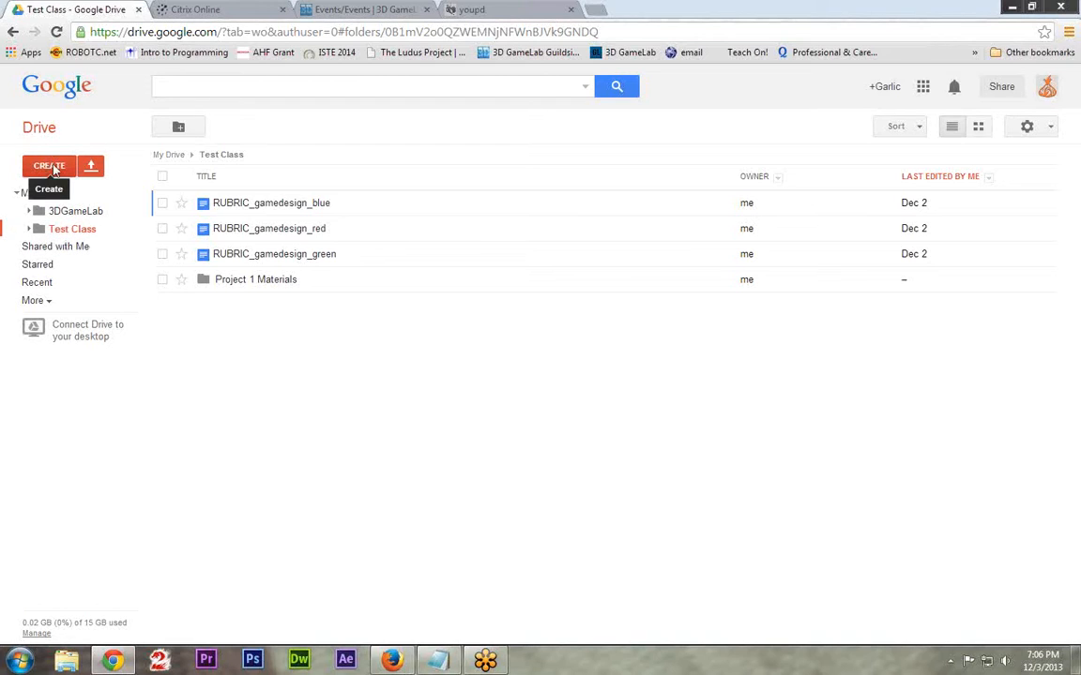
mouse_move(298, 186)
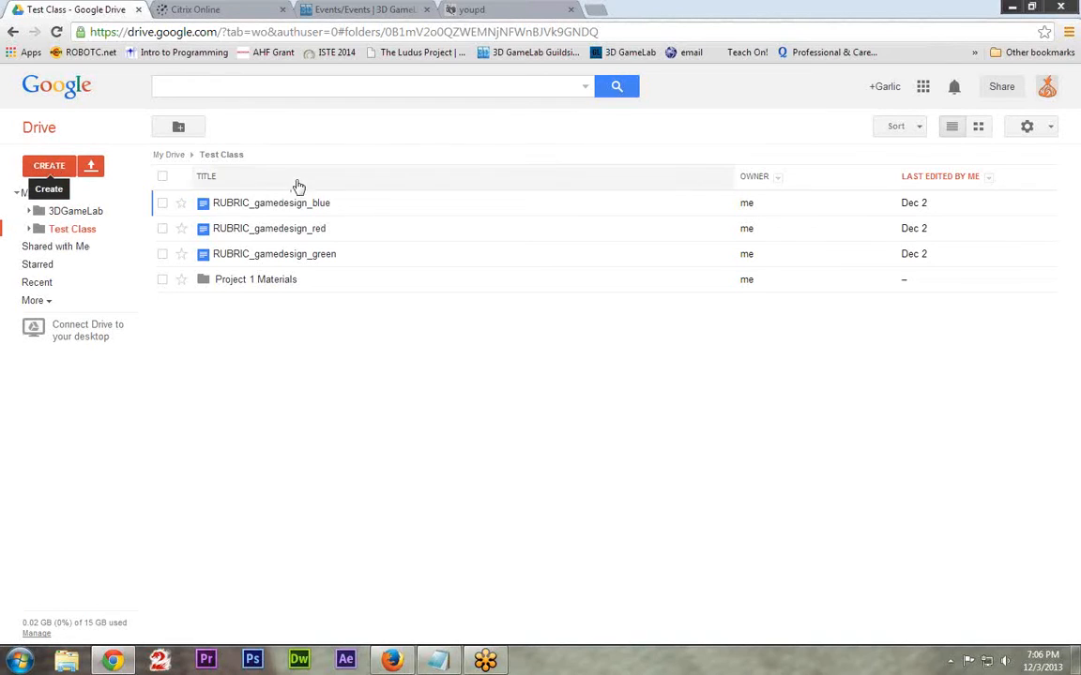
left_click(49, 165)
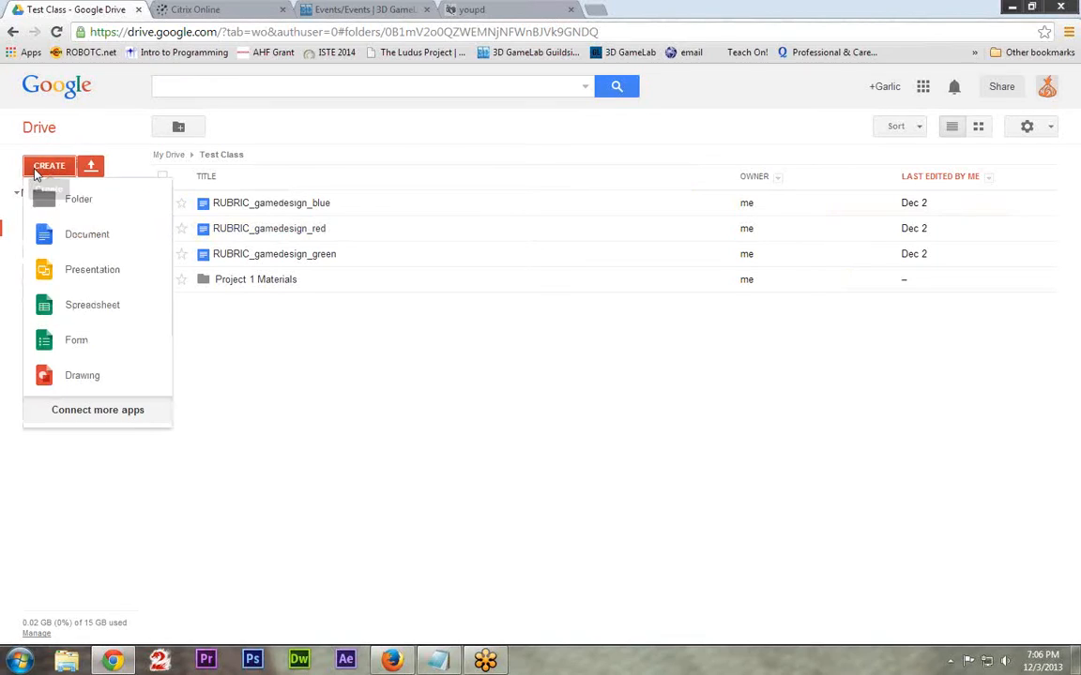
mouse_move(82, 281)
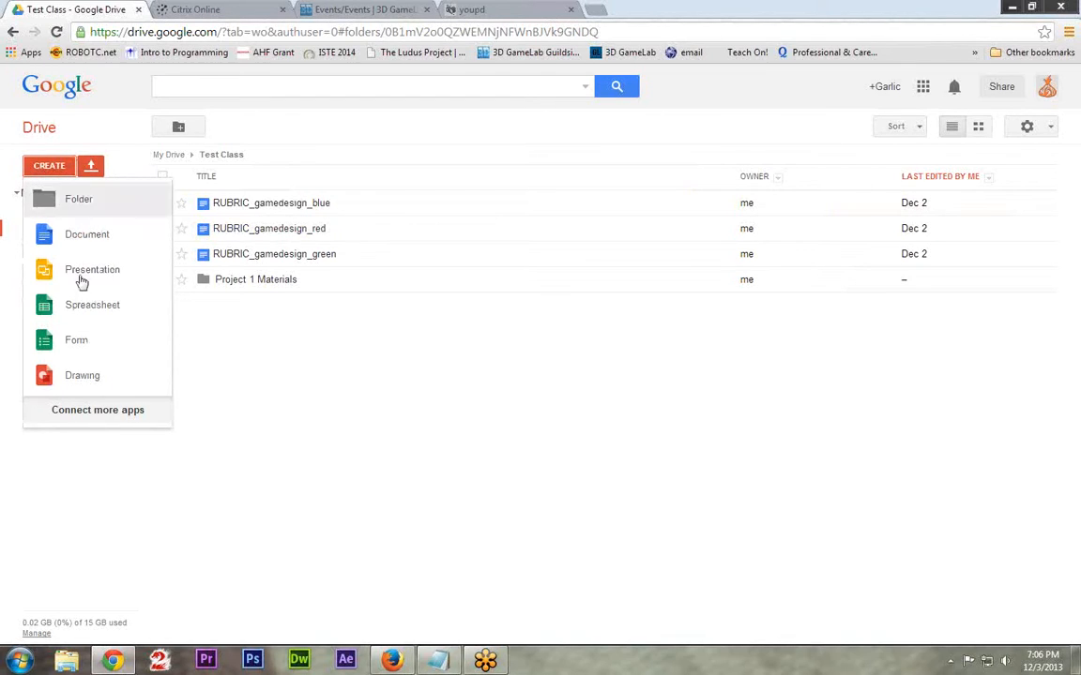
left_click(75, 339)
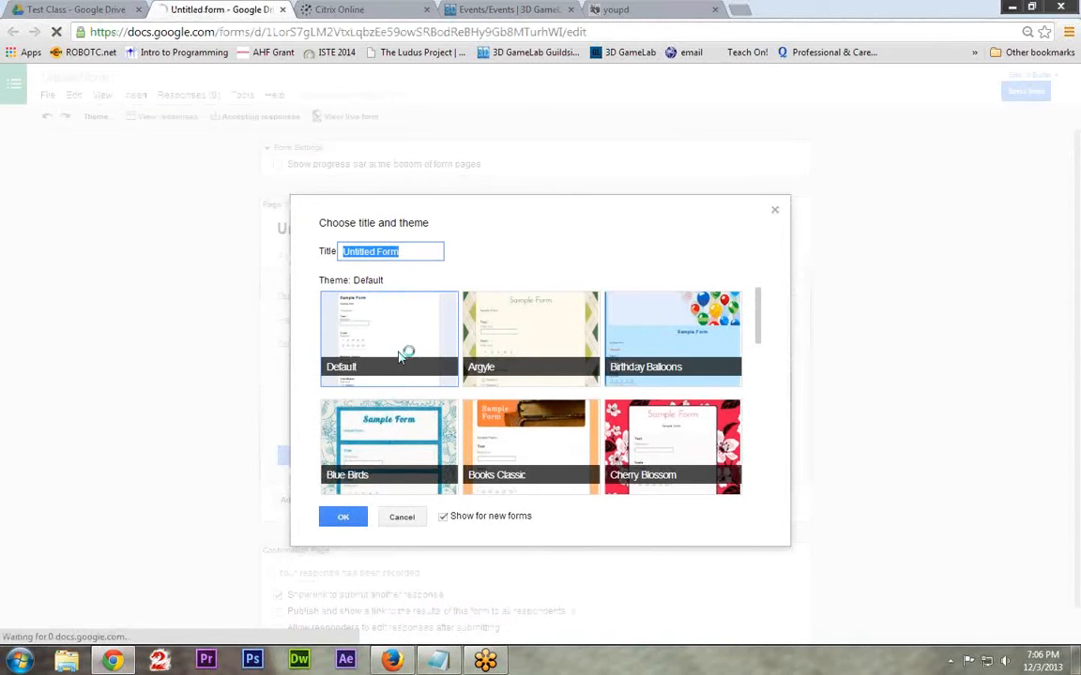
Step: Keep the default theme and title the form 'Student Gmails for Doctopus'
left_click(342, 516)
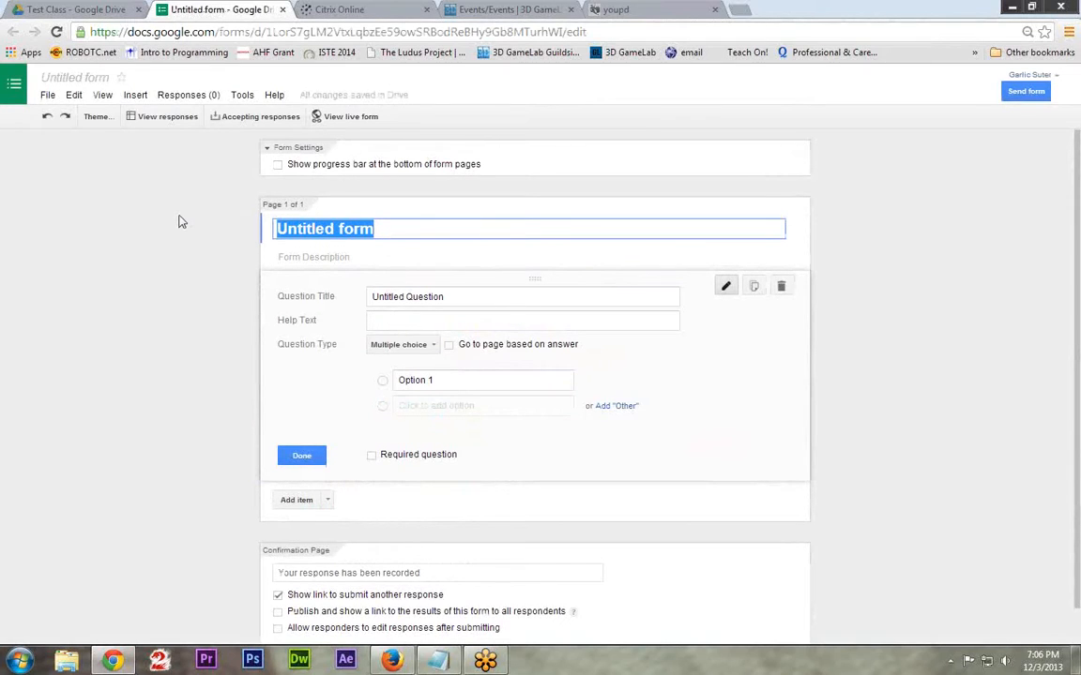
type("S")
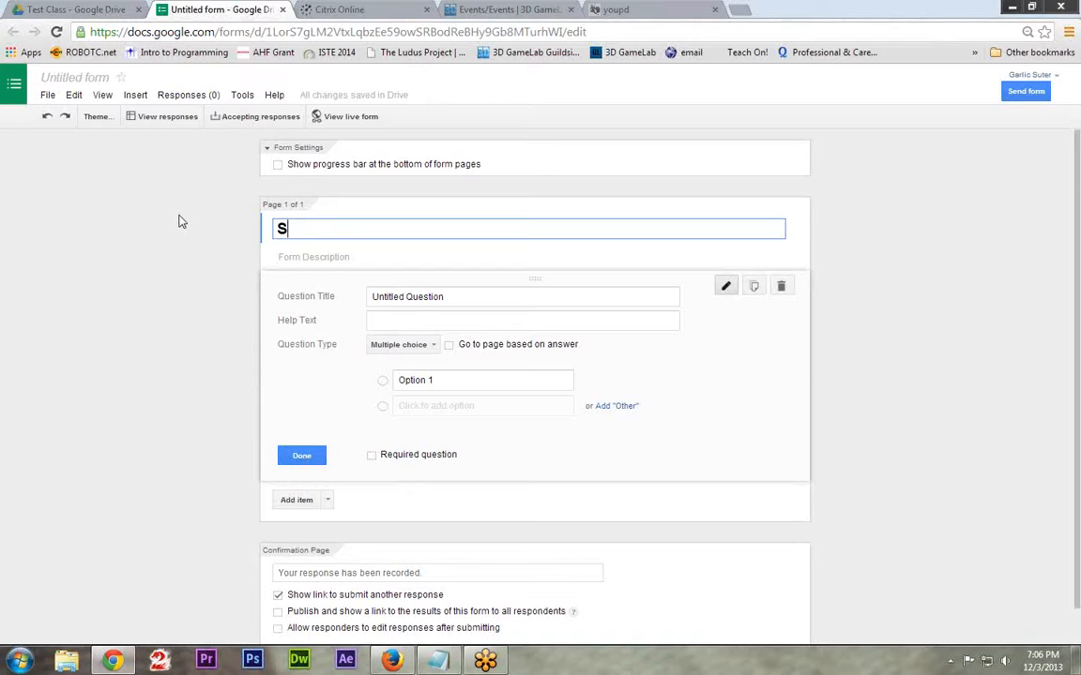
type("Student Gmail")
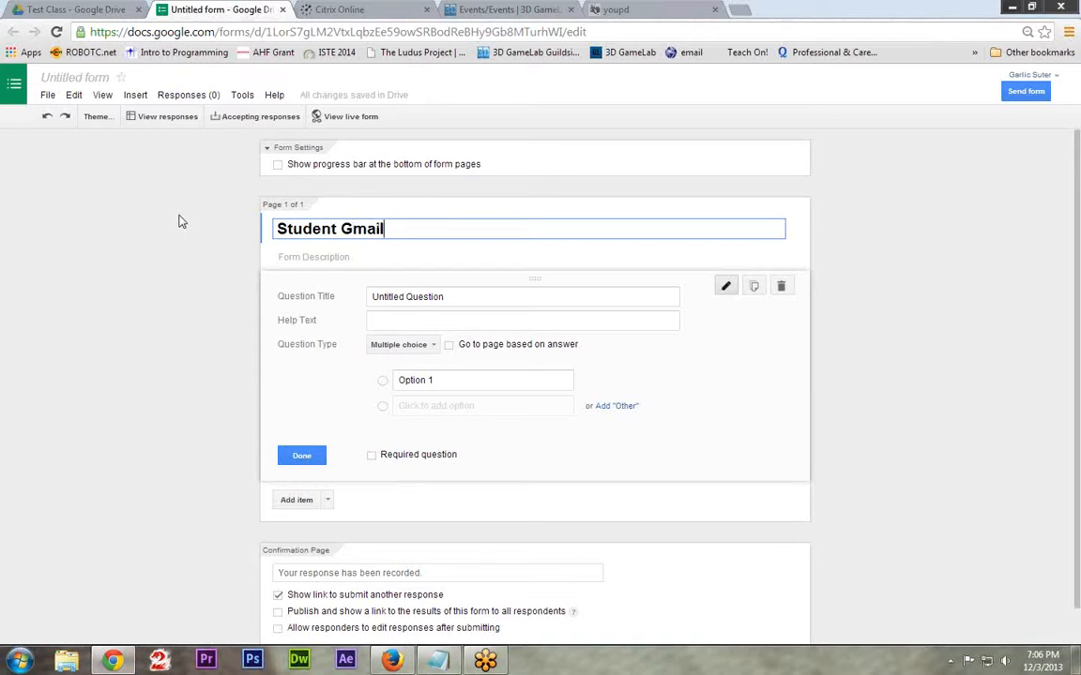
type("s for Doctopus")
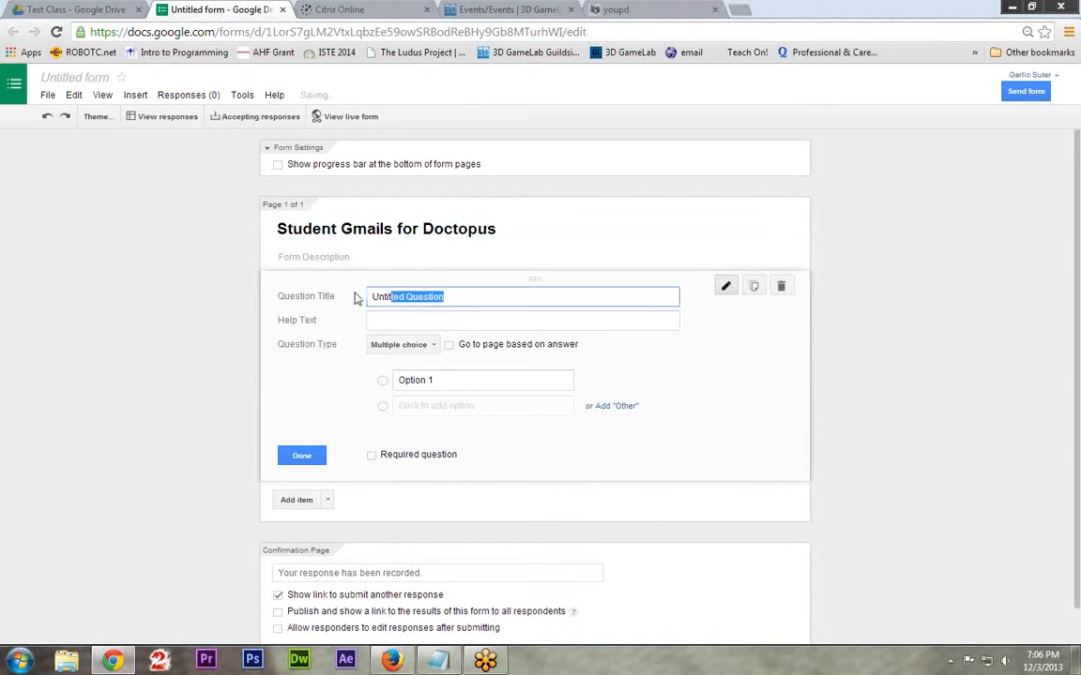
Step: Make the first question a short-text 'First Name' question
type("First Name")
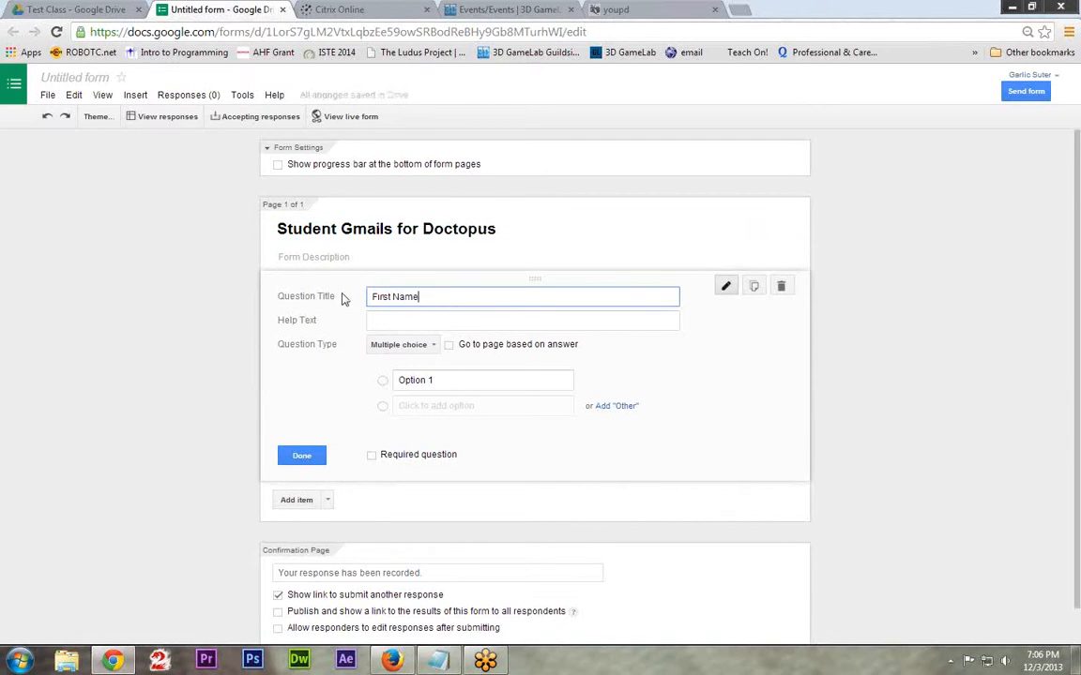
left_click(401, 345)
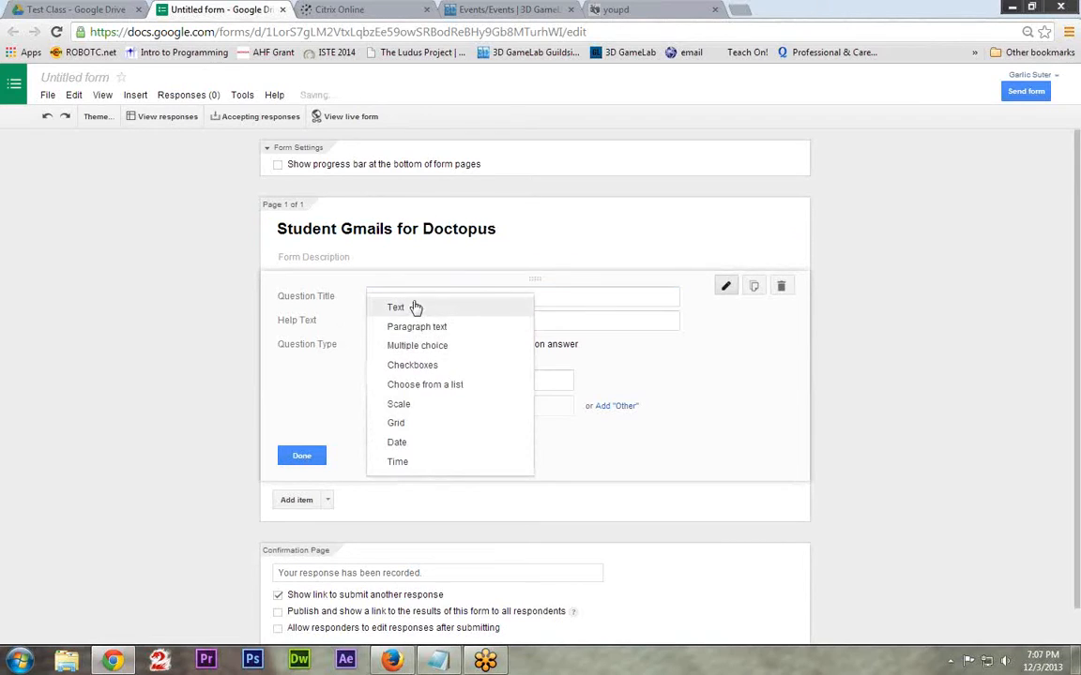
left_click(394, 308)
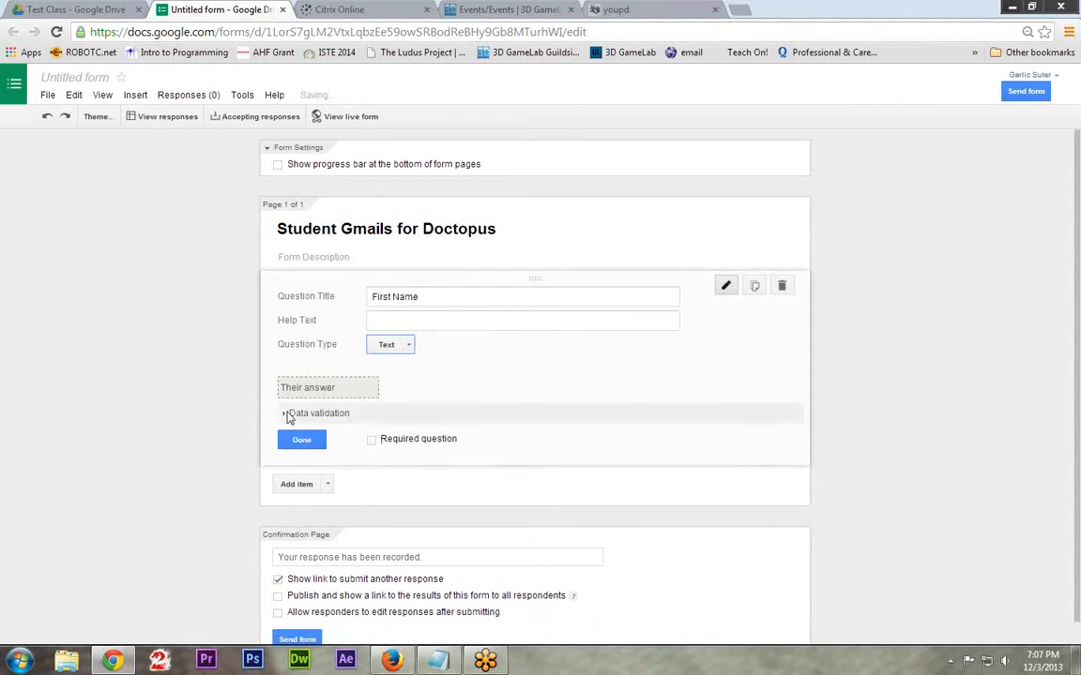
left_click(300, 439)
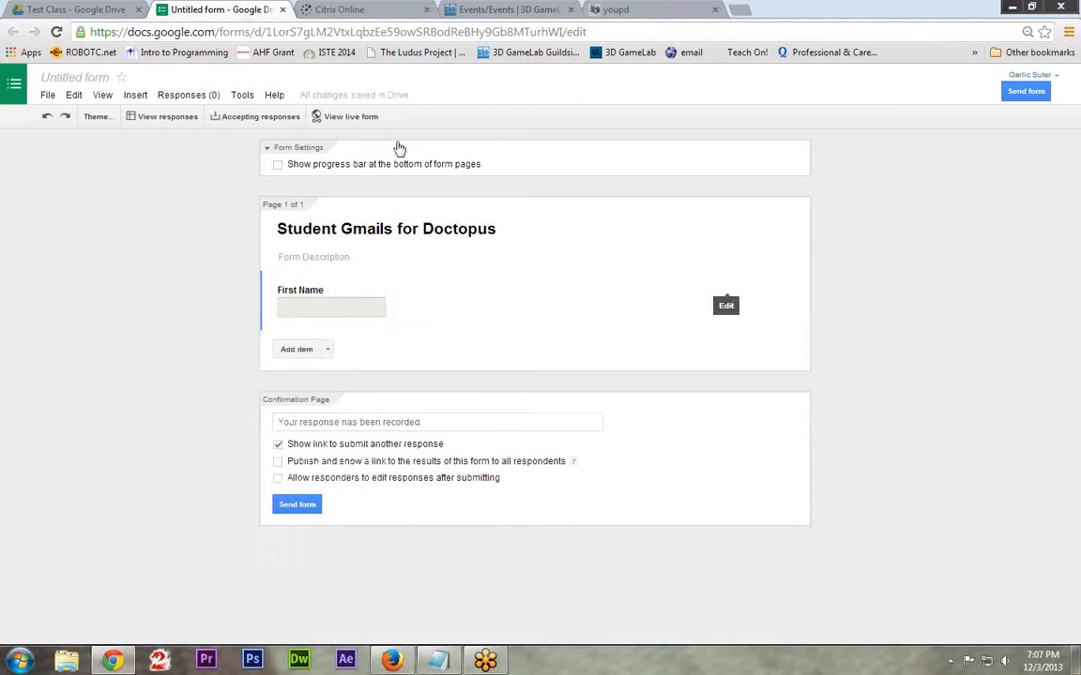
Step: Add a text 'Last Name' question and mark both name questions as required
left_click(136, 94)
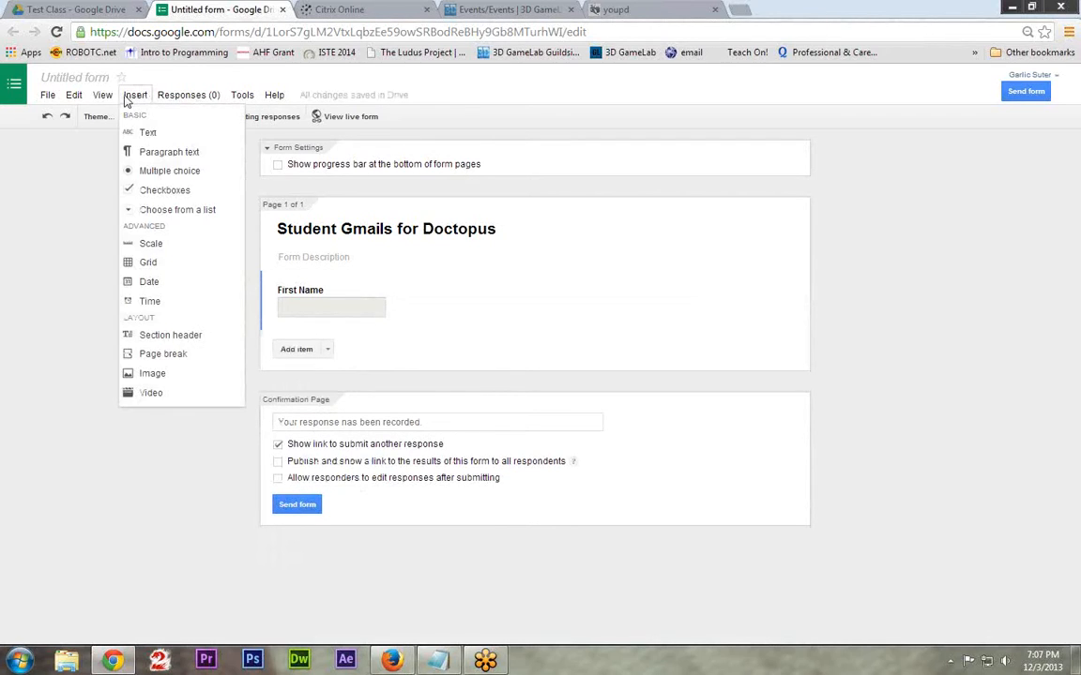
left_click(146, 131)
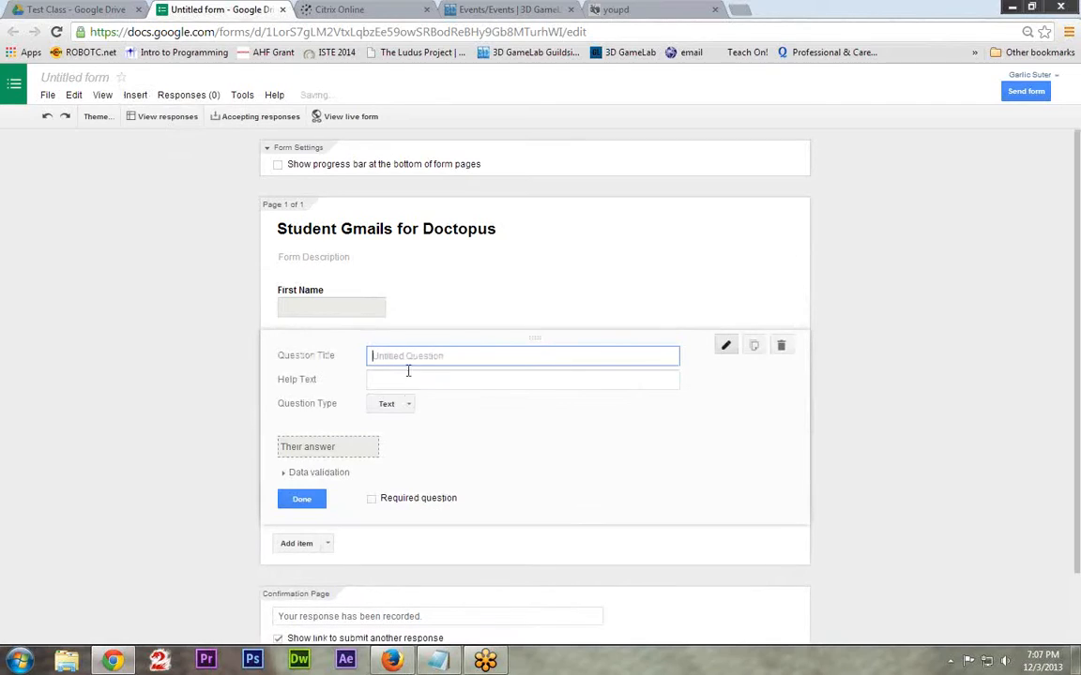
type("Last")
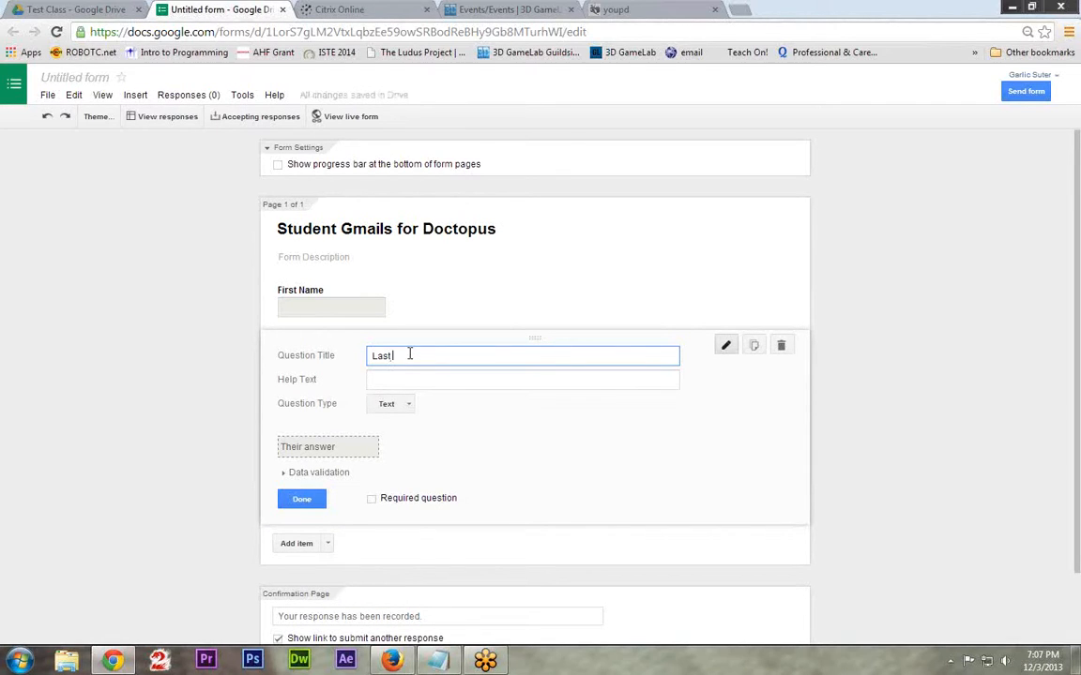
type("Name")
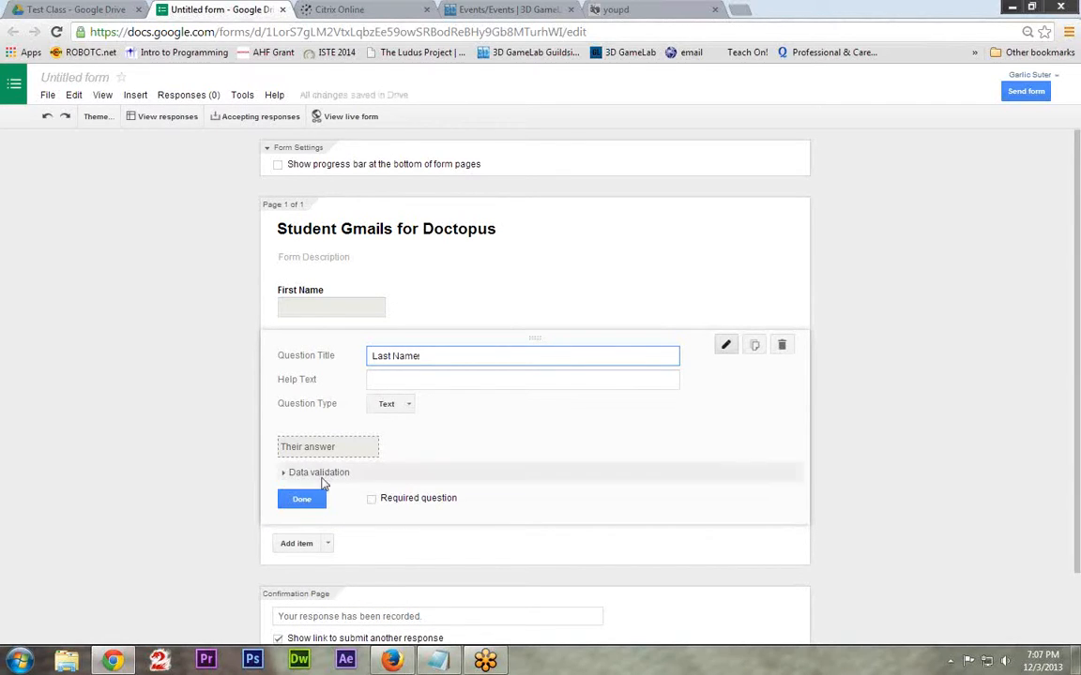
left_click(371, 499)
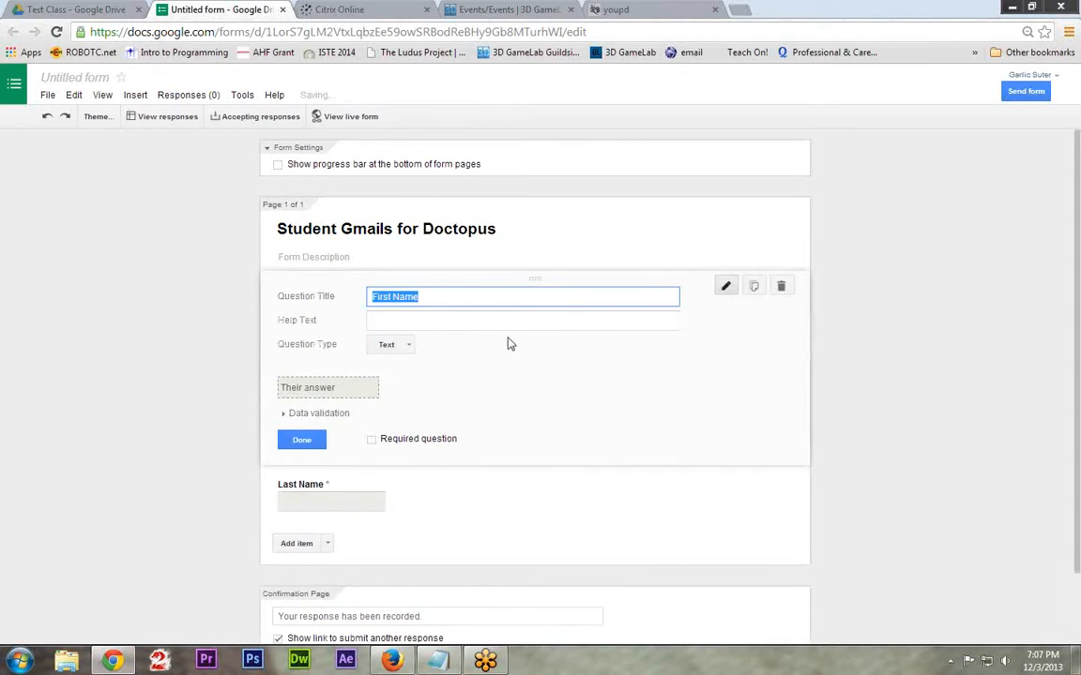
left_click(300, 439)
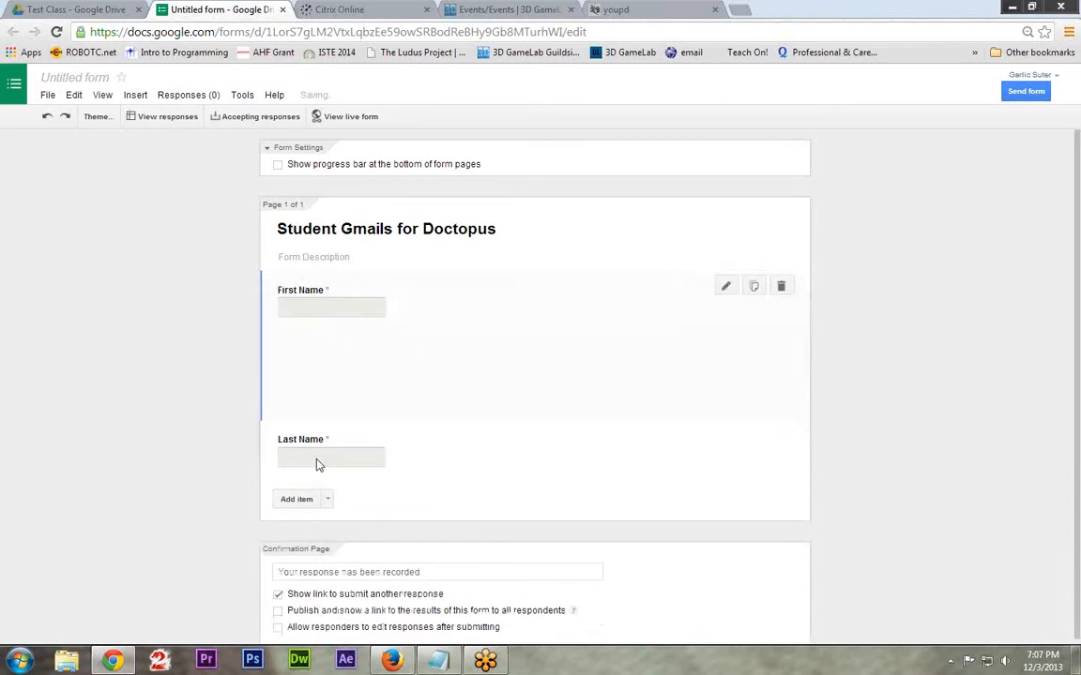
left_click(135, 94)
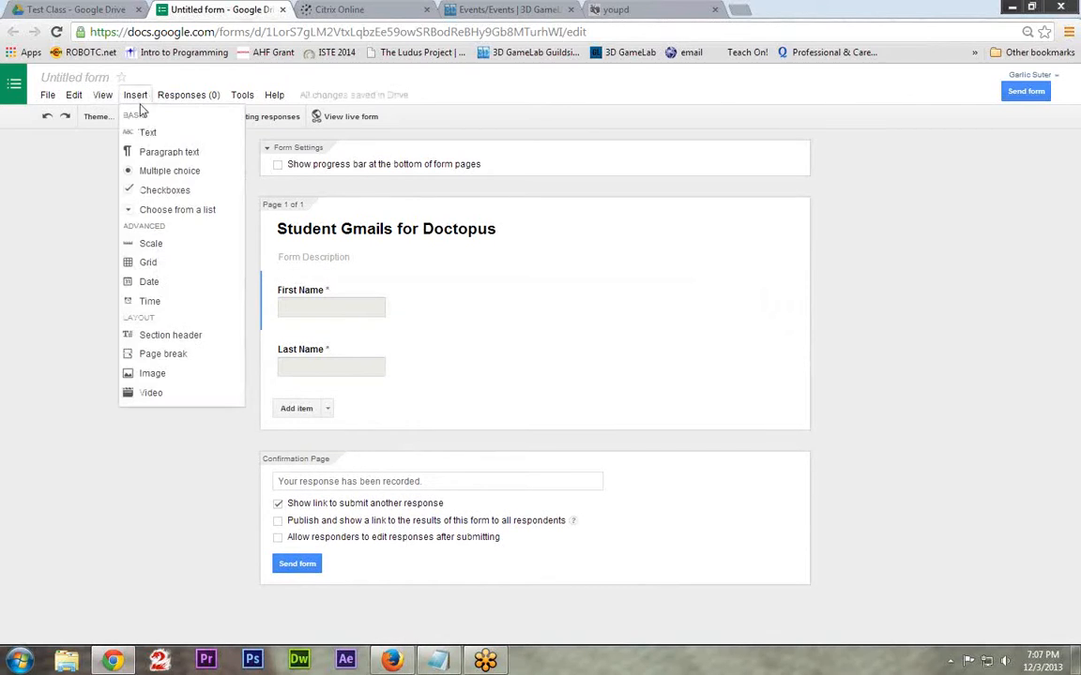
Step: Add a 'Your Gmail address' text question with help text 'If you don't have Gmail GET ONE for this class.'
left_click(146, 131)
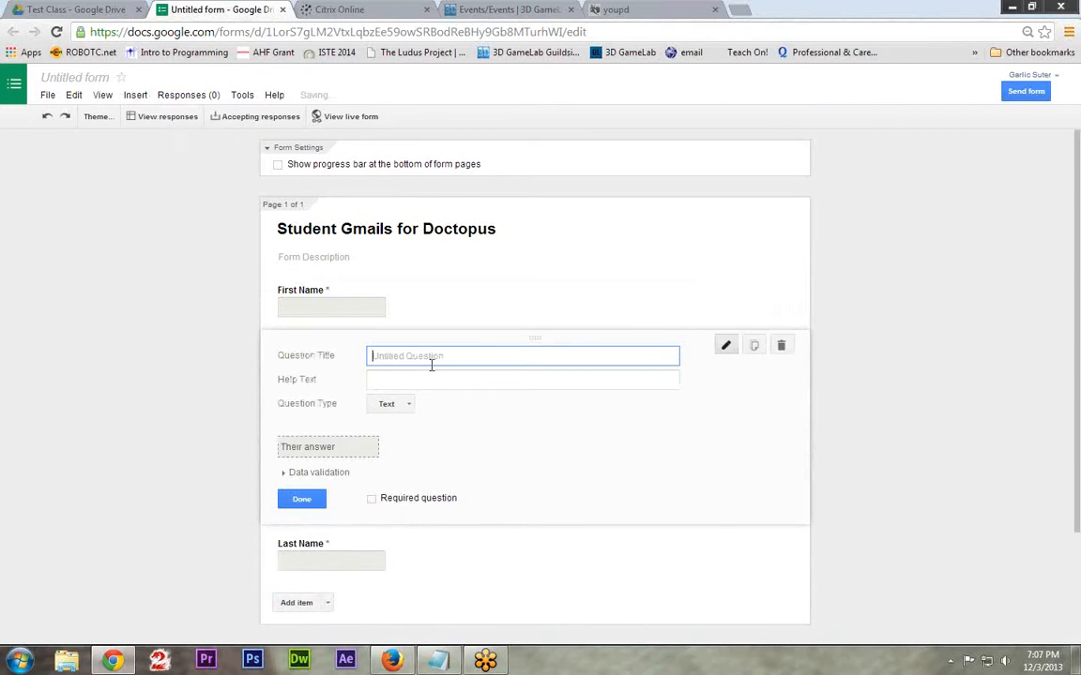
type("You")
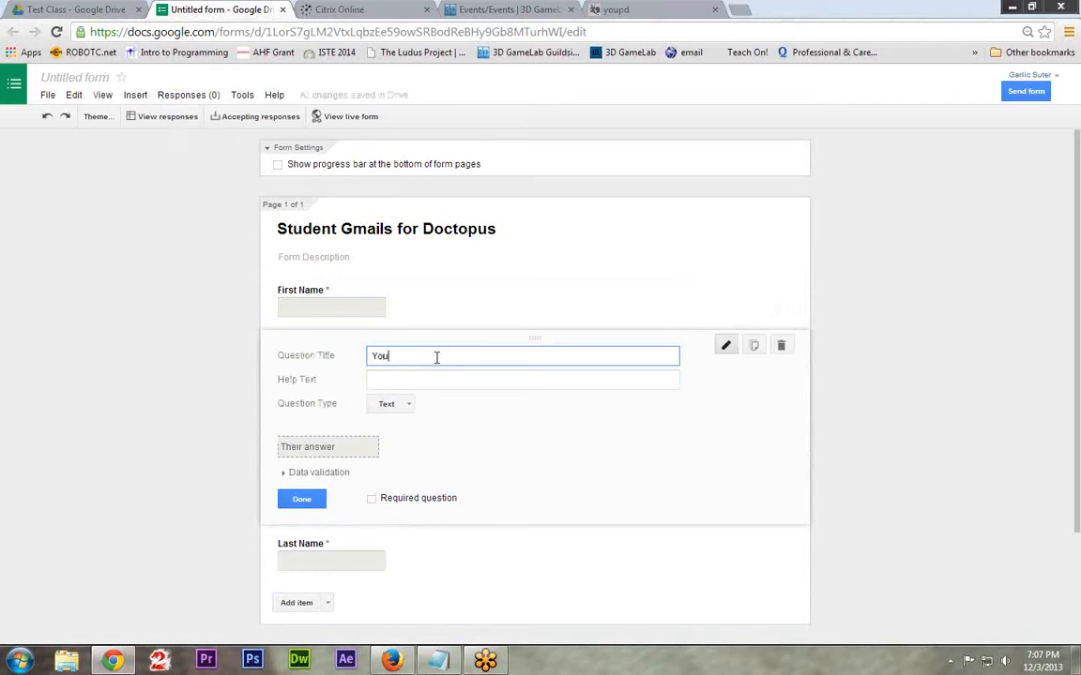
type("r Gmail address")
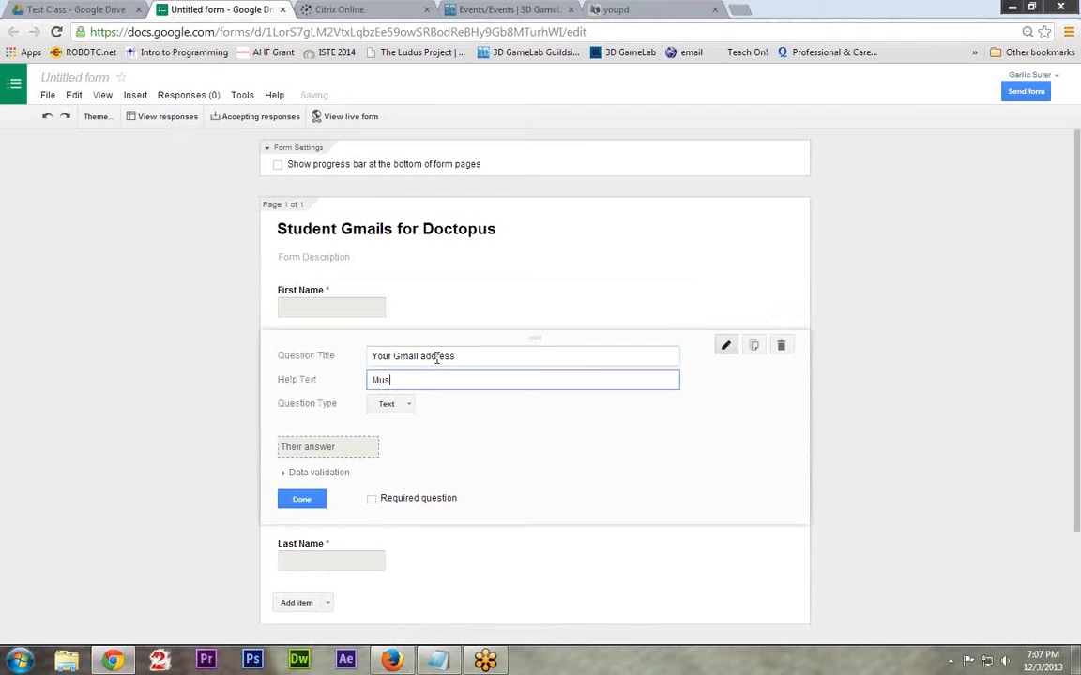
type("If you")
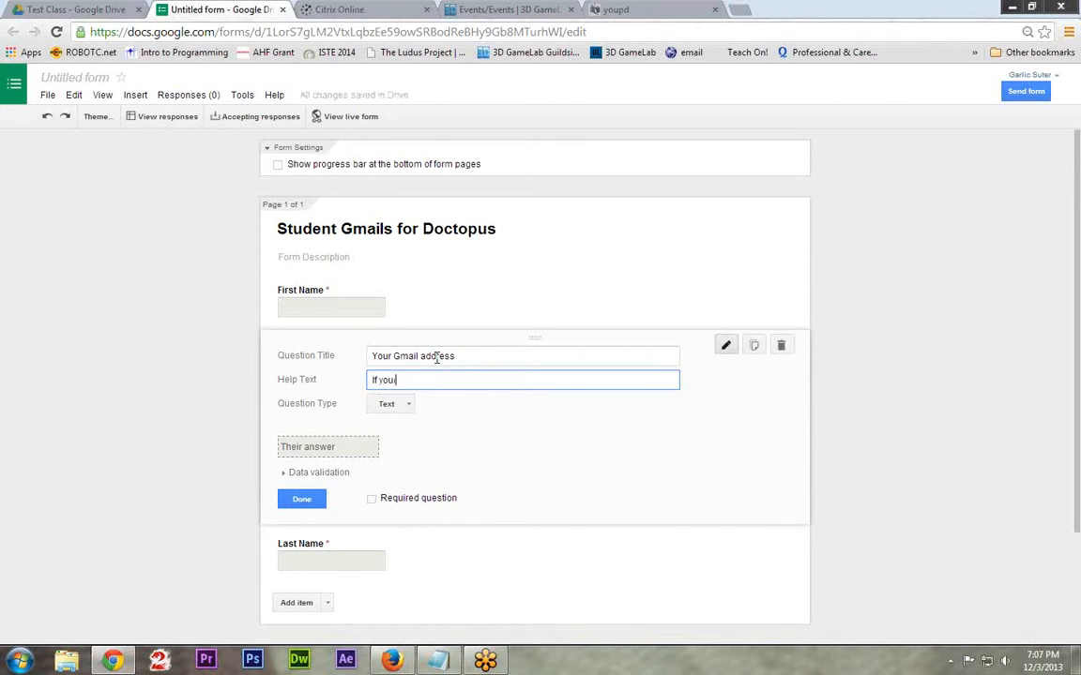
type("don't have Gmail  GET")
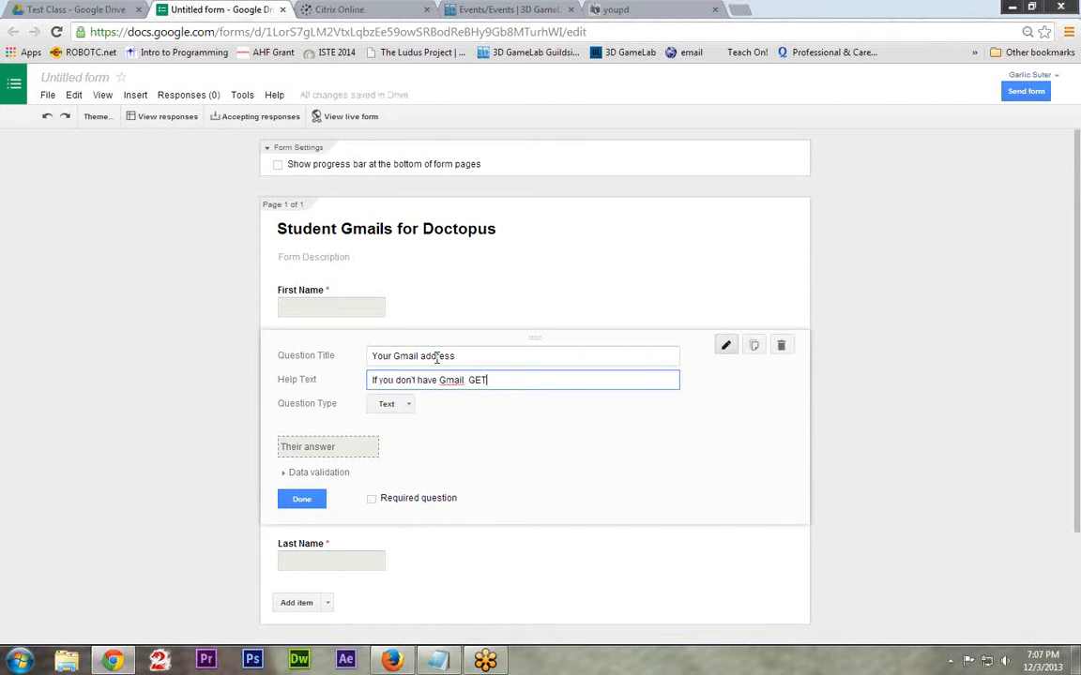
type("ONE")
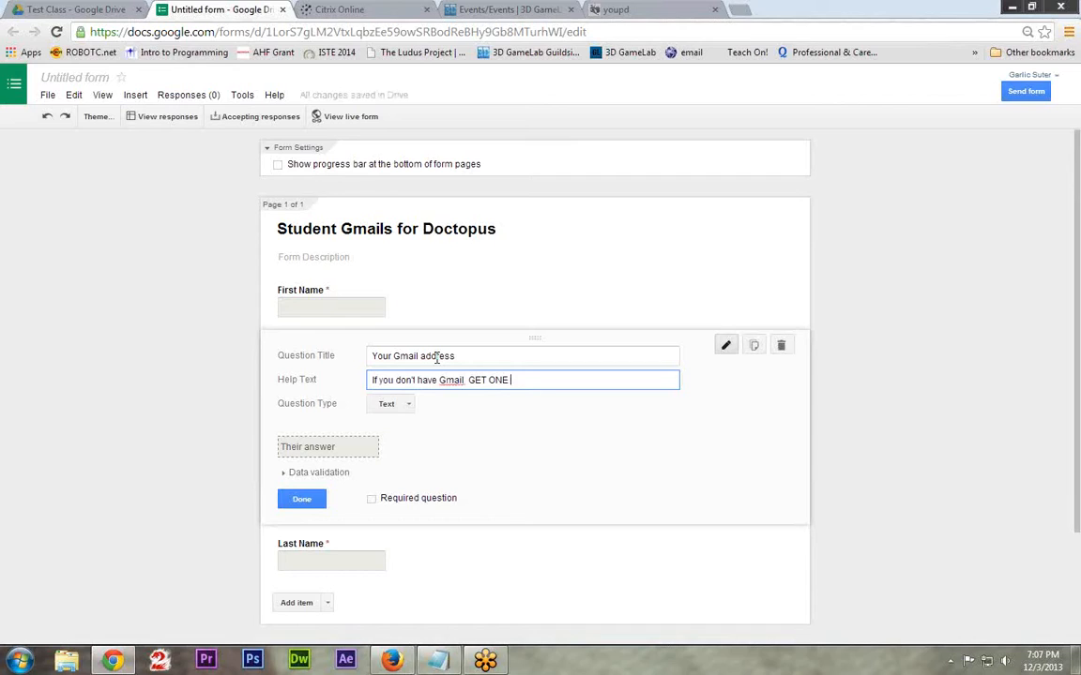
type("for this class.")
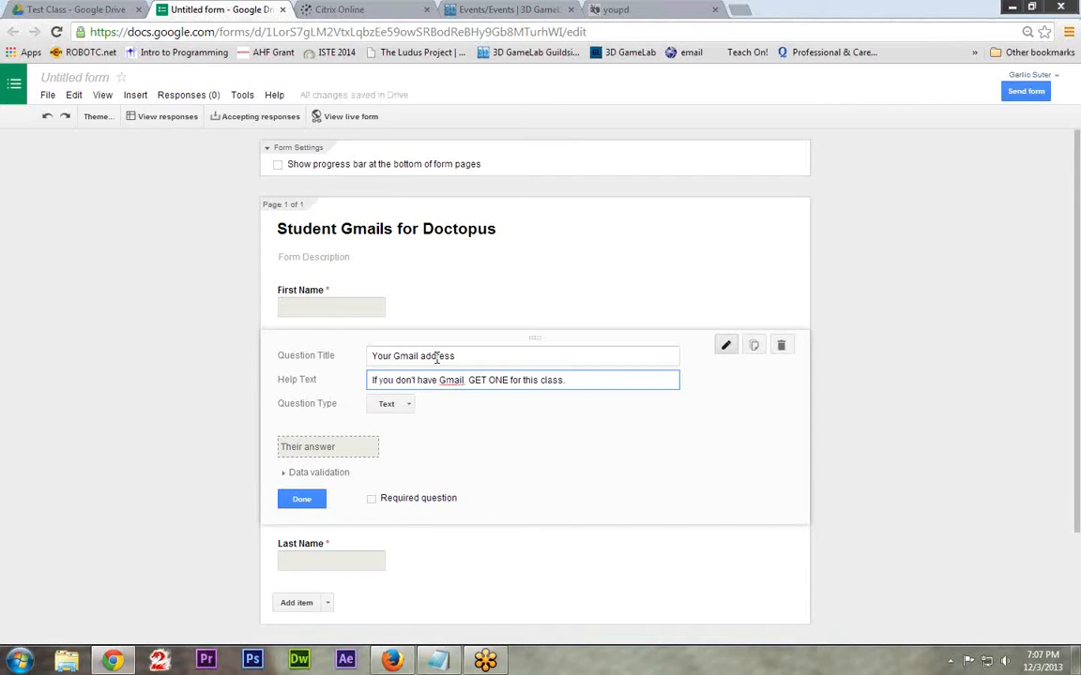
Step: Validate the answer as an email address with the error 'You typed your email wrong. Look again.'
left_click(390, 404)
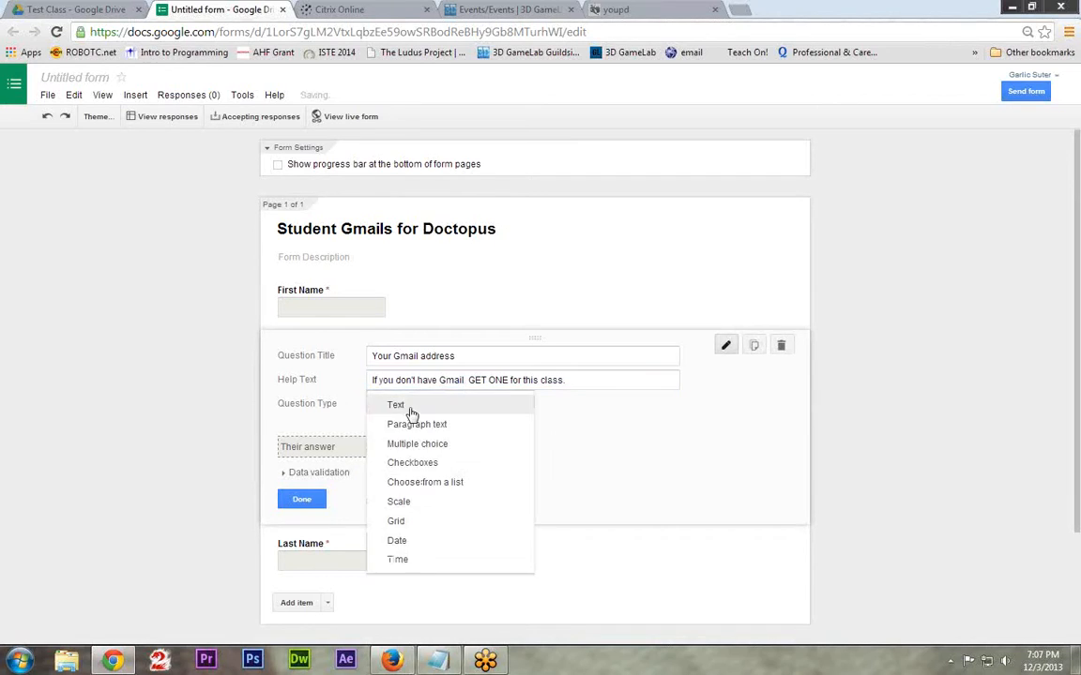
left_click(394, 406)
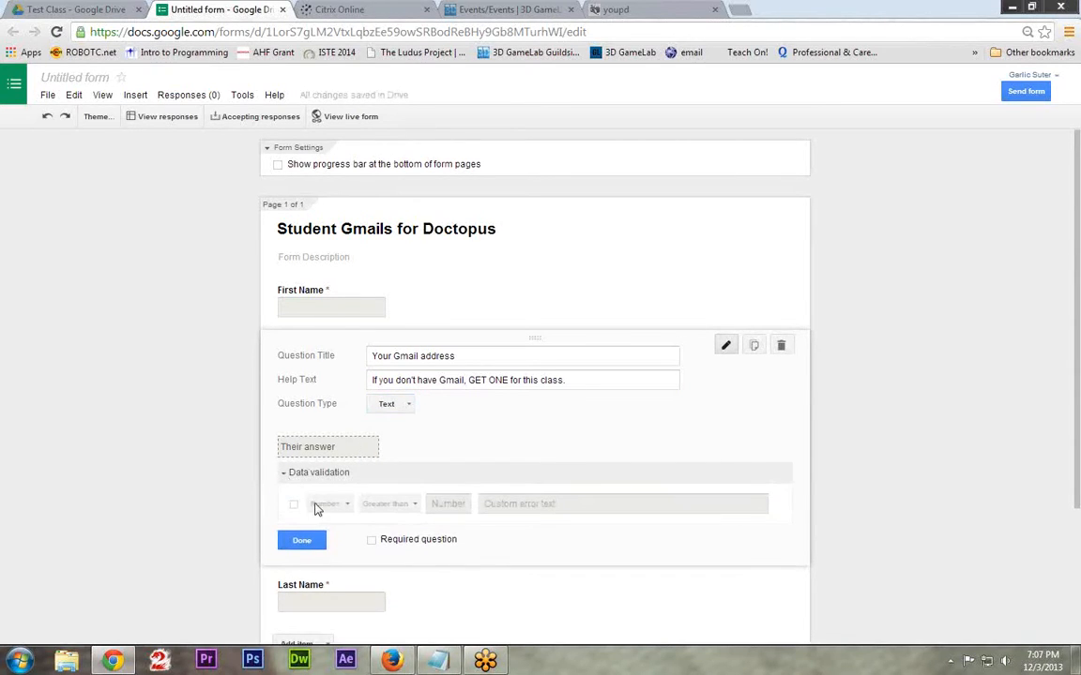
left_click(293, 503)
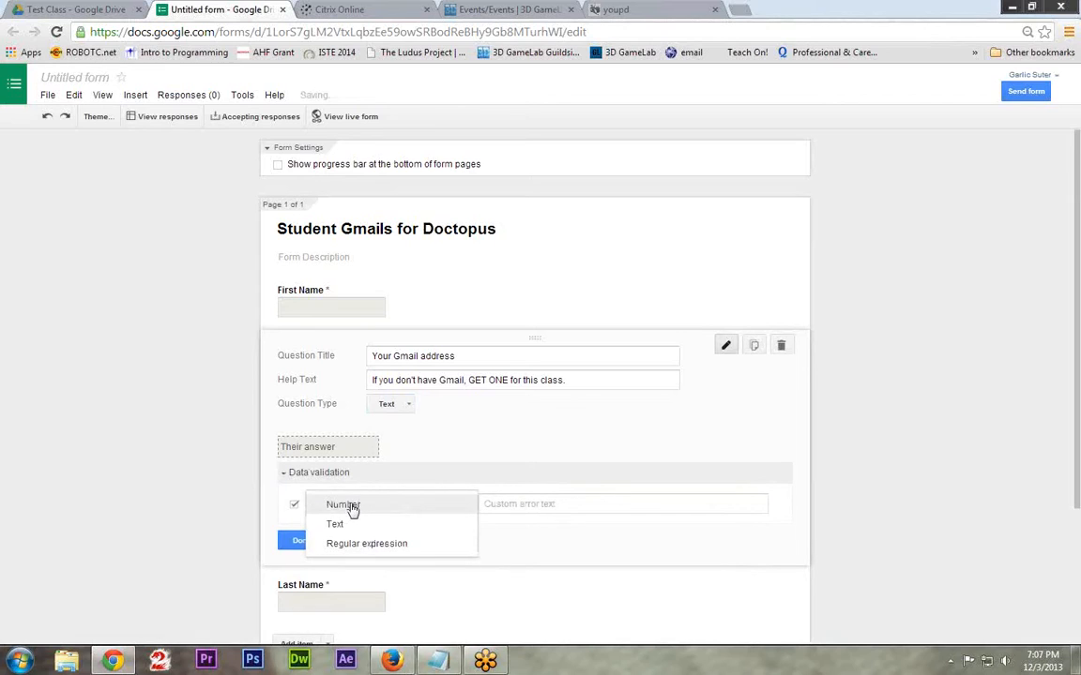
left_click(334, 524)
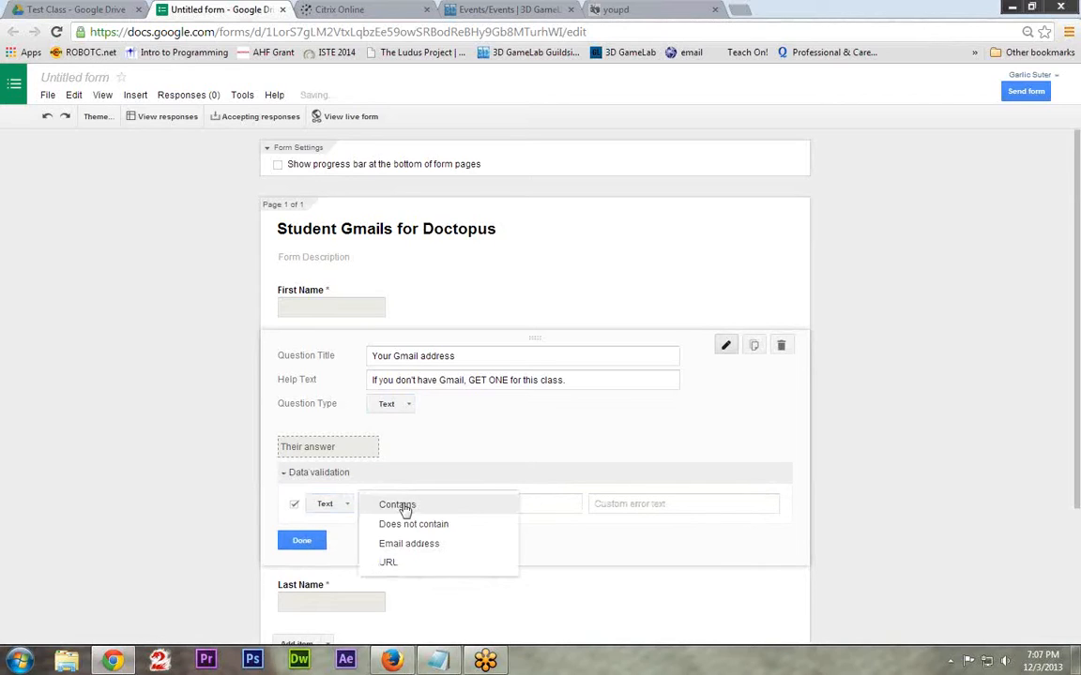
left_click(409, 544)
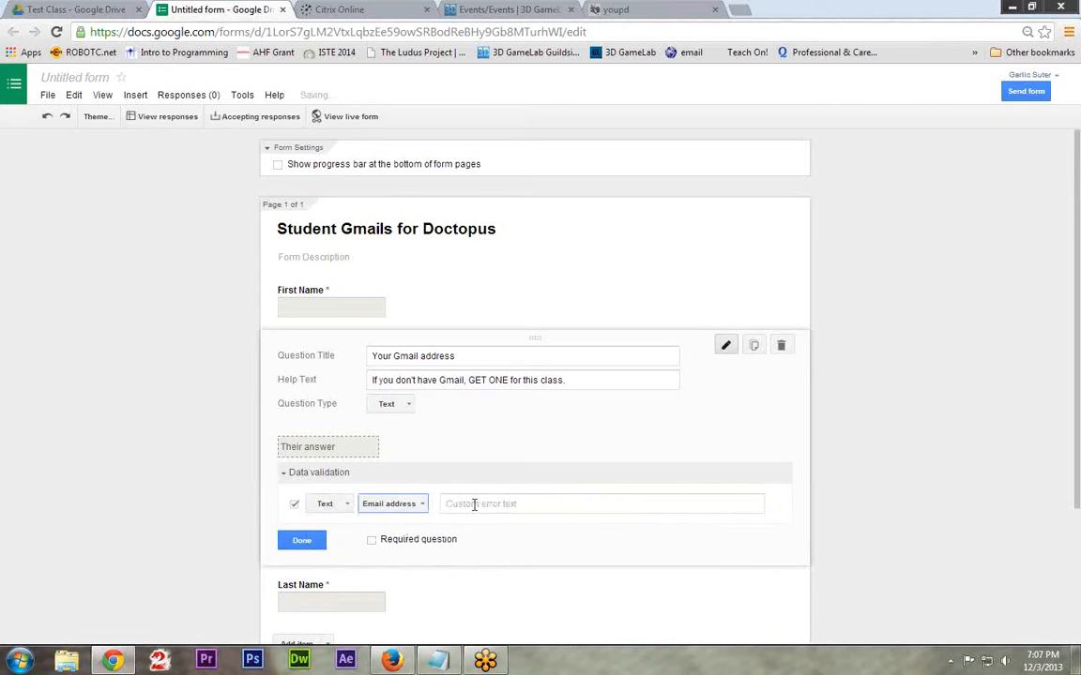
left_click(601, 503)
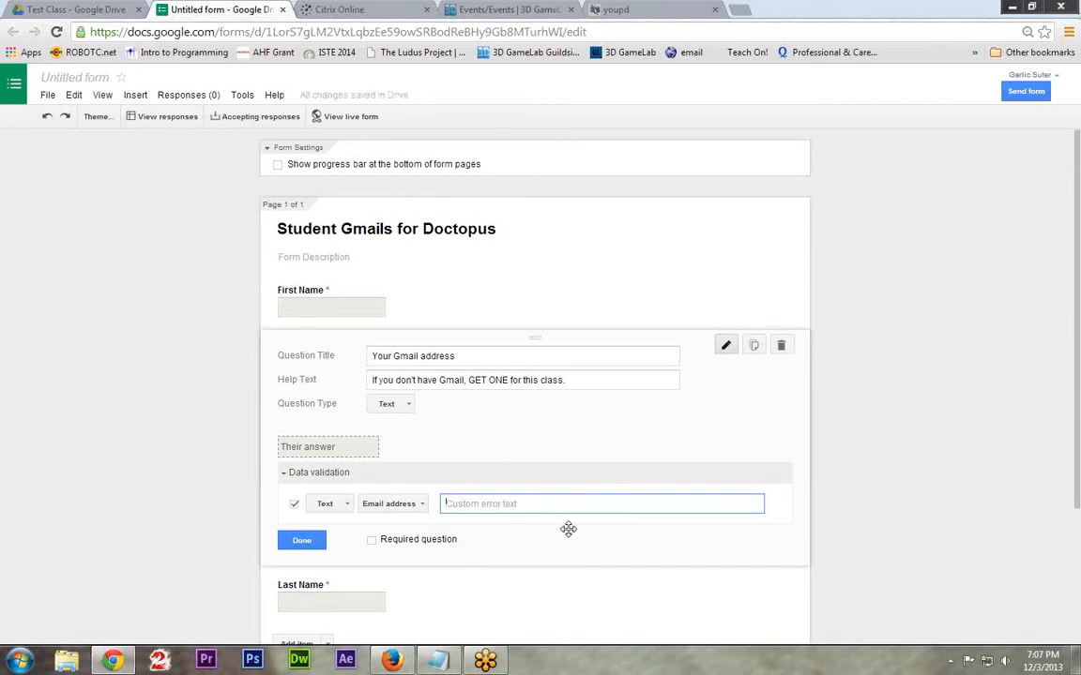
type("You typed your email wrong. Look")
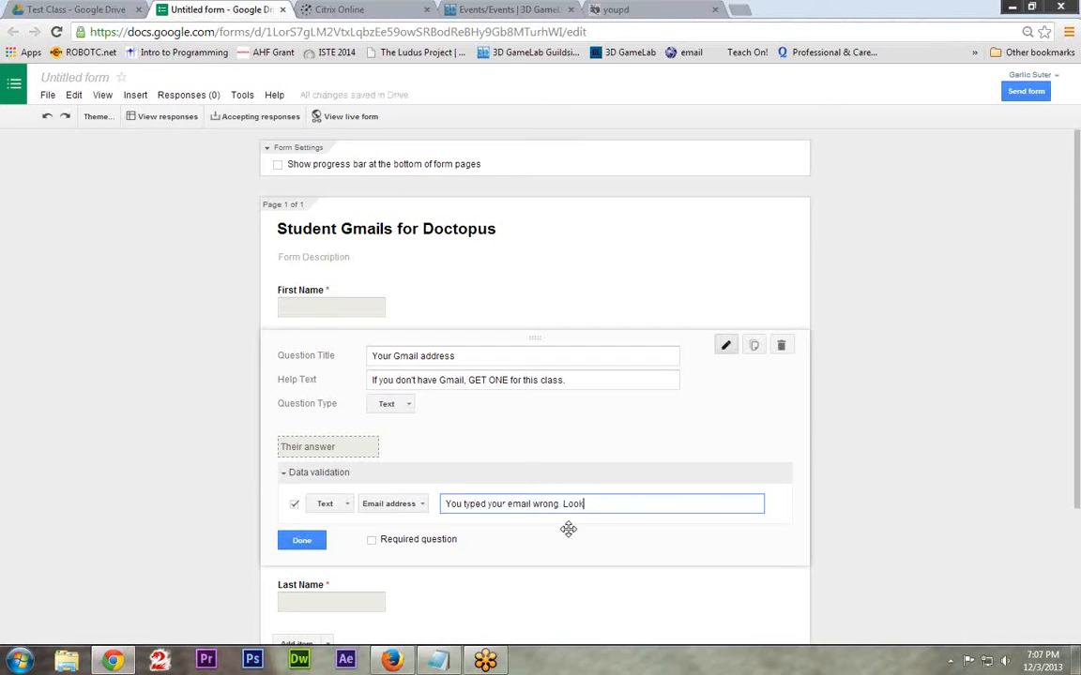
type("again.")
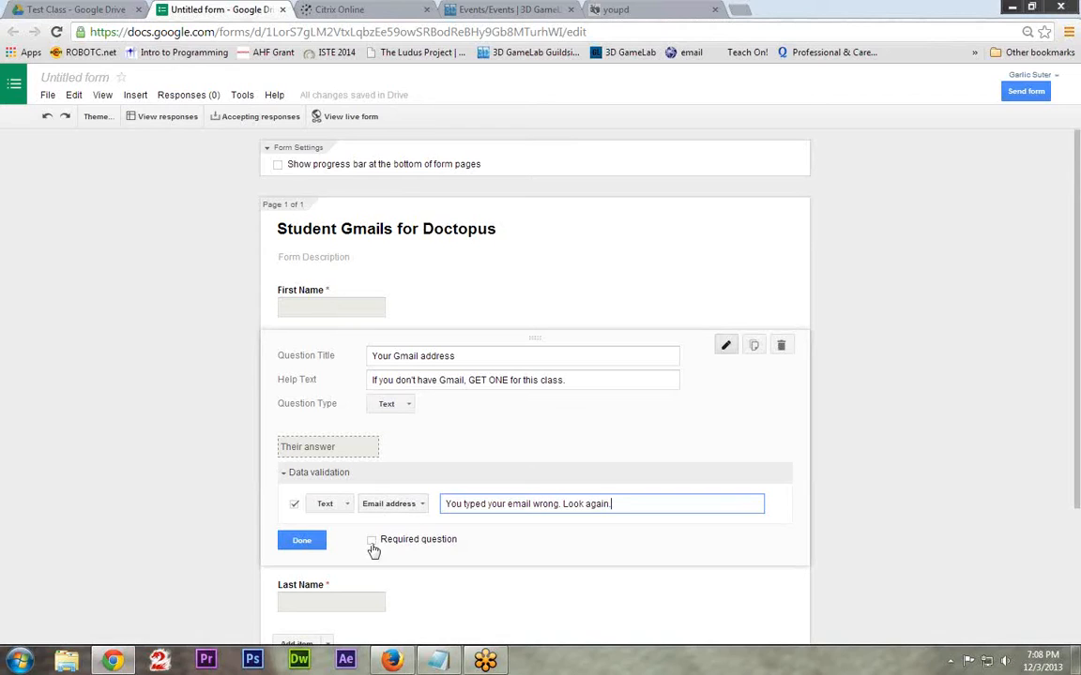
Step: Finish the Gmail address question as required, placed after Last Name, without adding more items
left_click(300, 540)
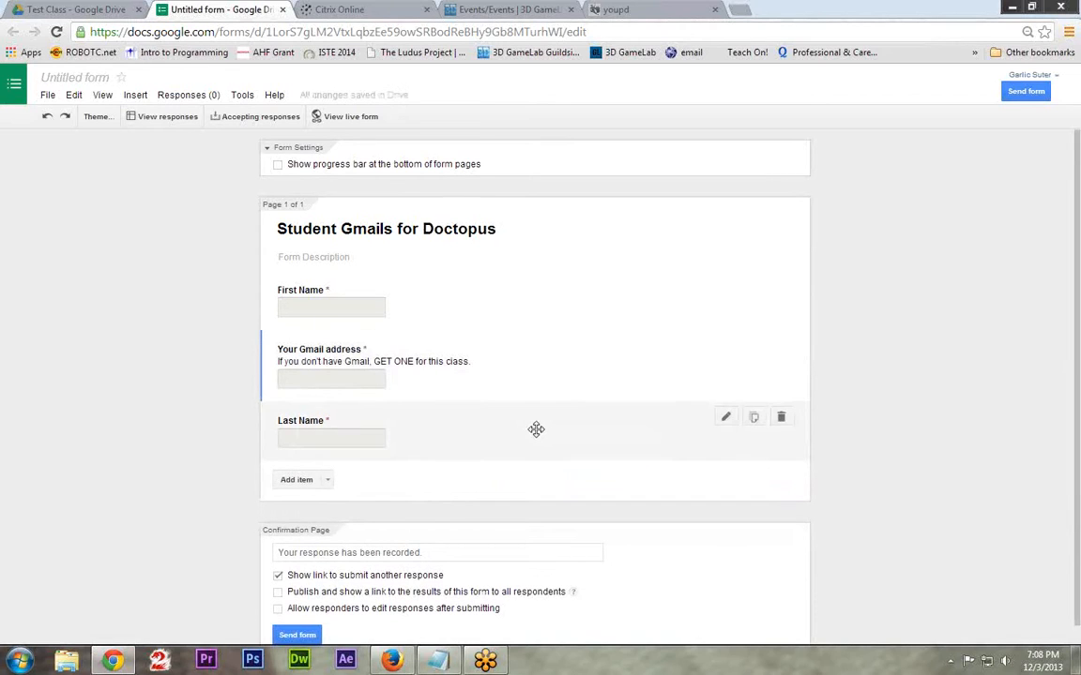
mouse_move(424, 411)
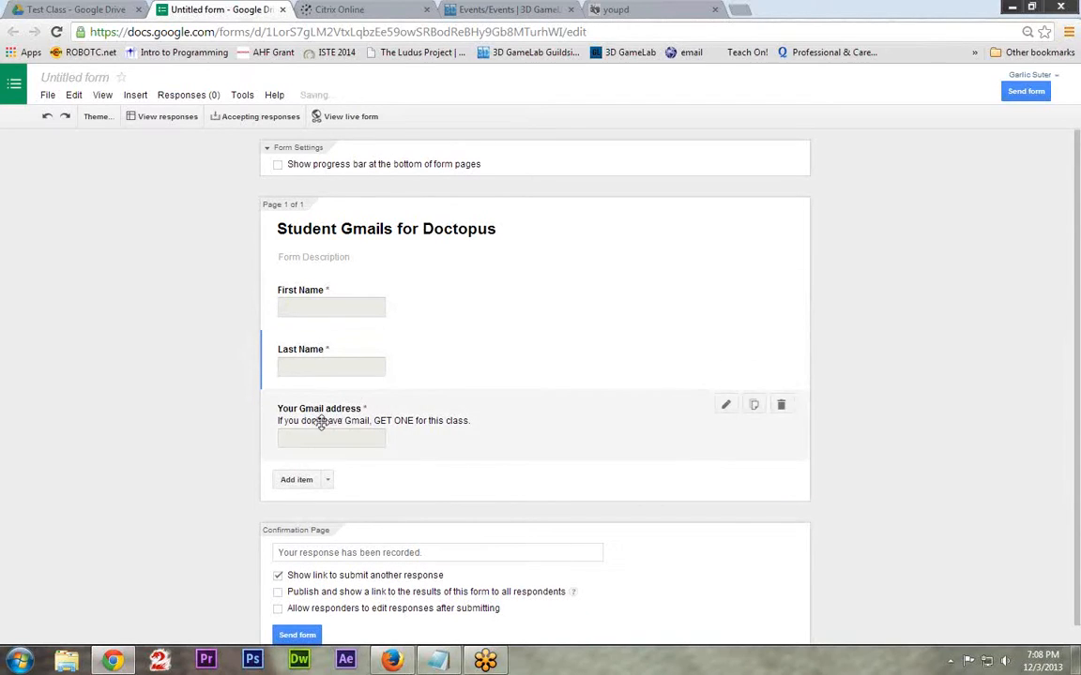
left_click(297, 481)
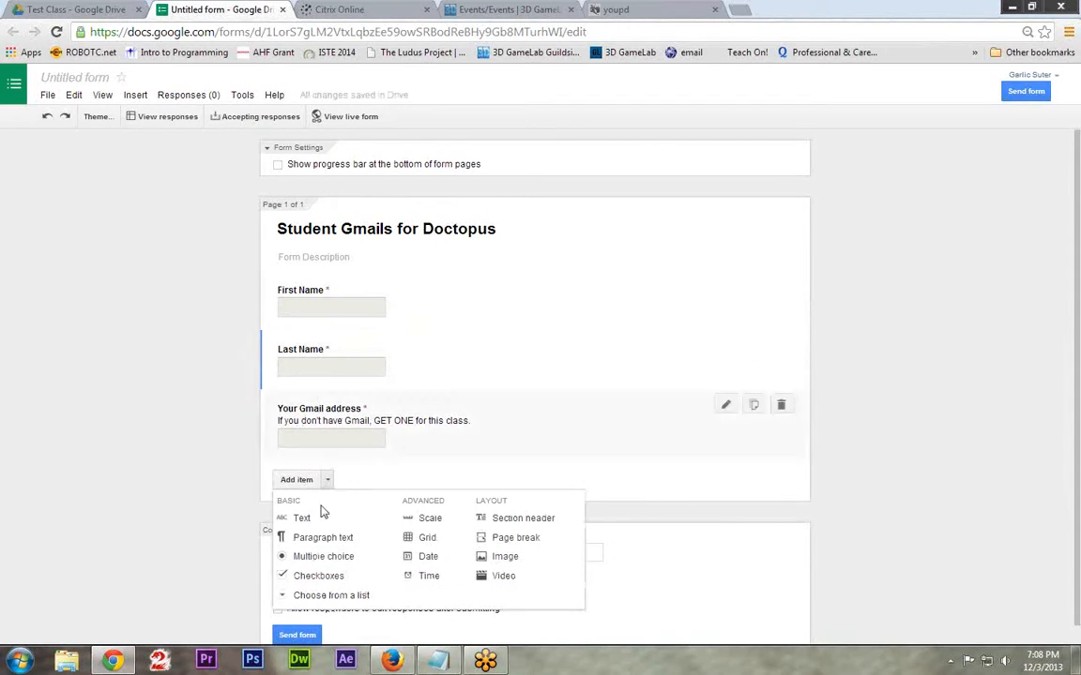
left_click(379, 472)
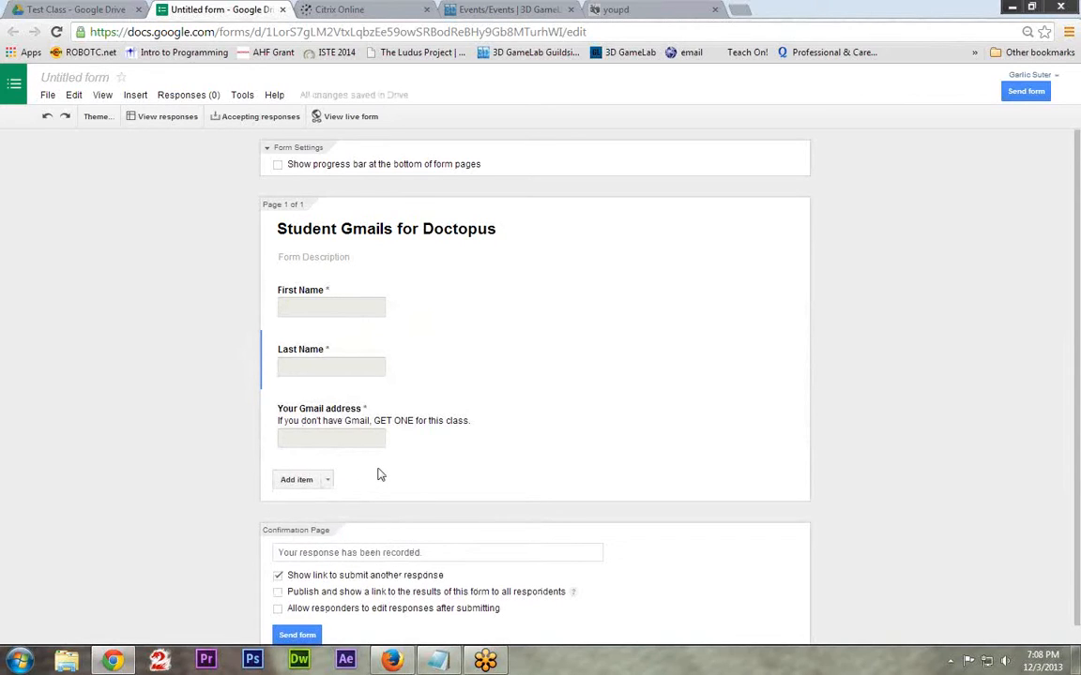
left_click(296, 480)
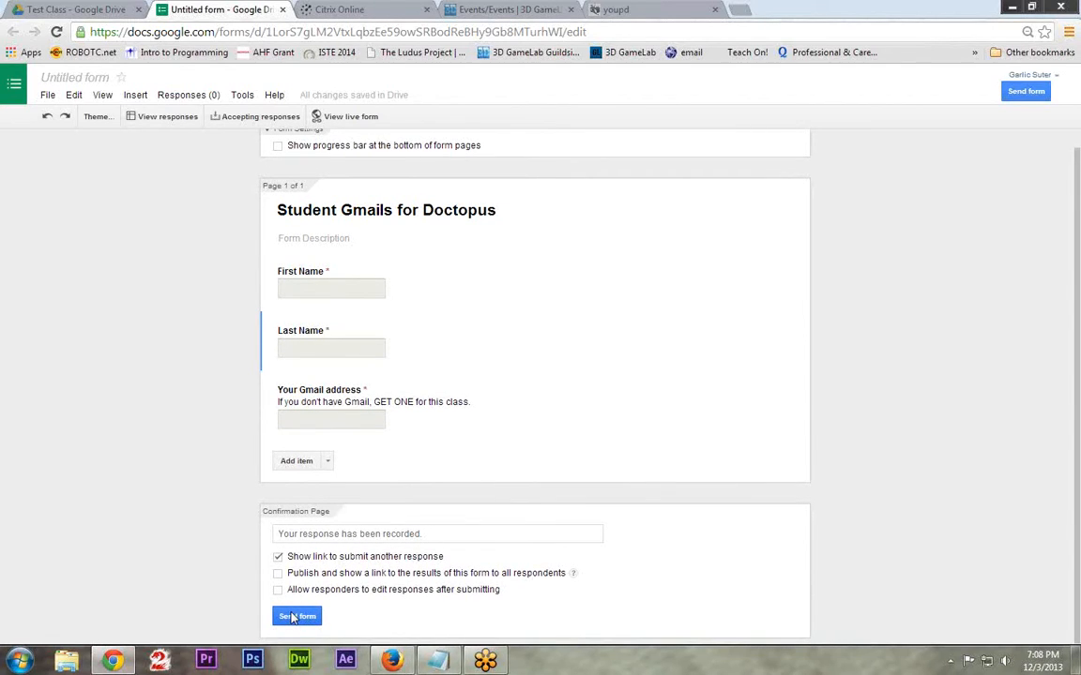
scroll("up", 3)
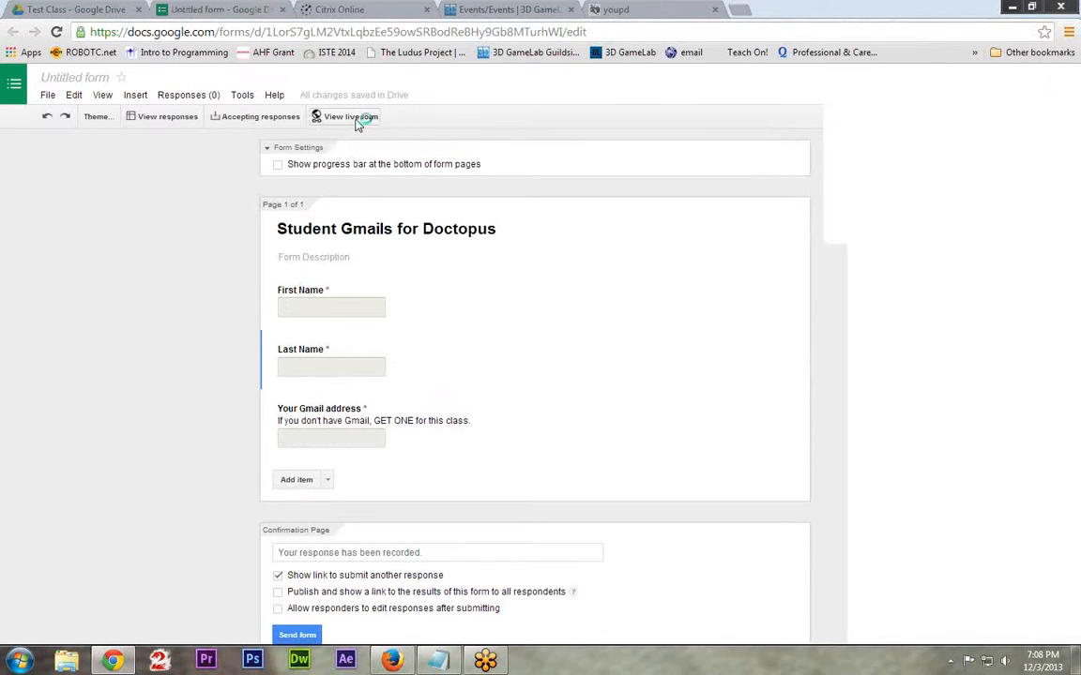
left_click(345, 117)
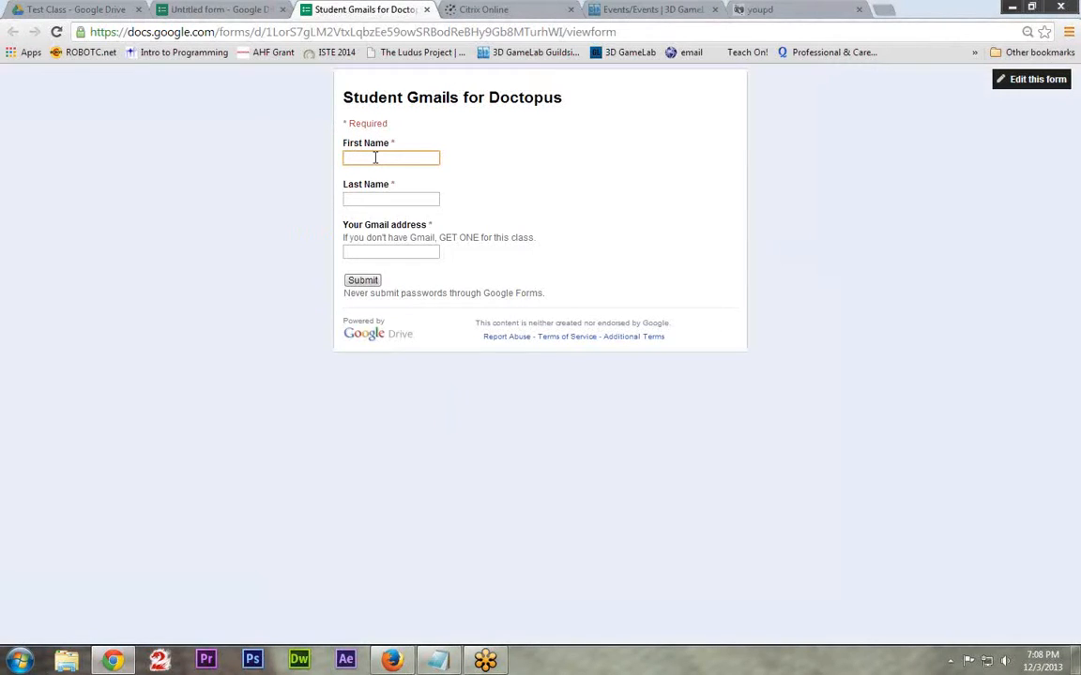
type("Boj")
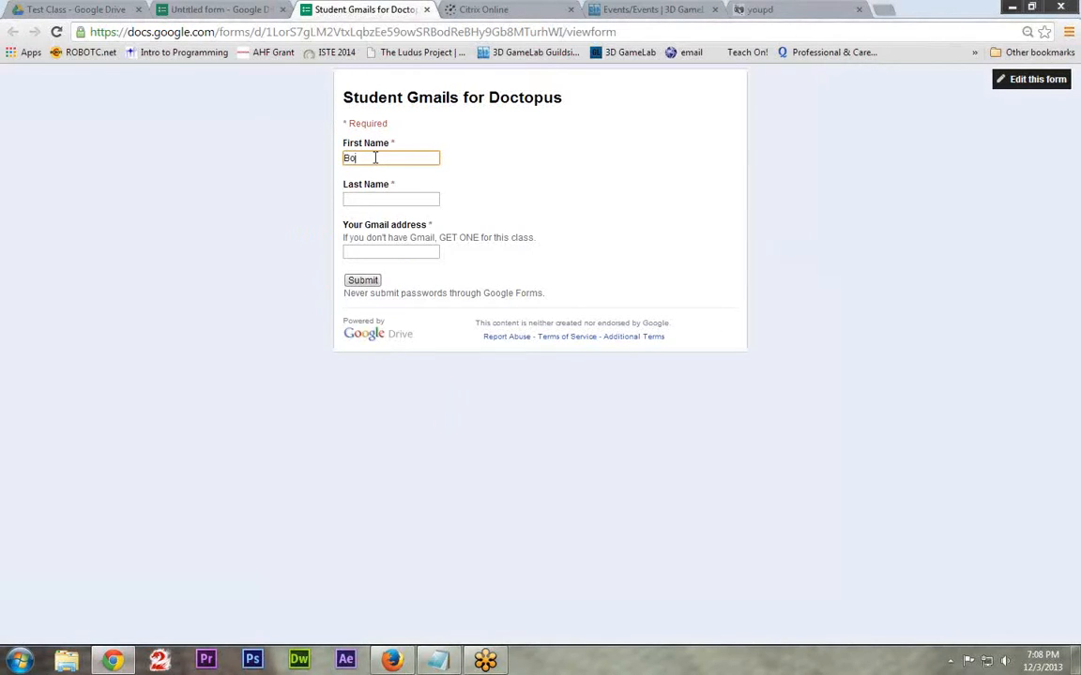
type("SMith")
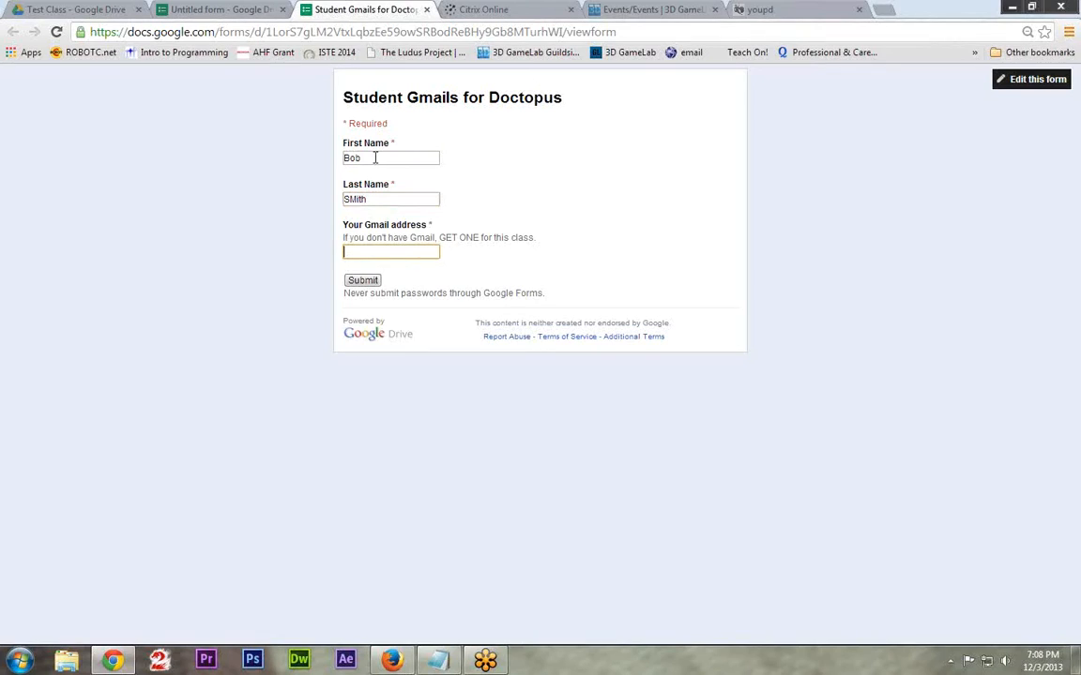
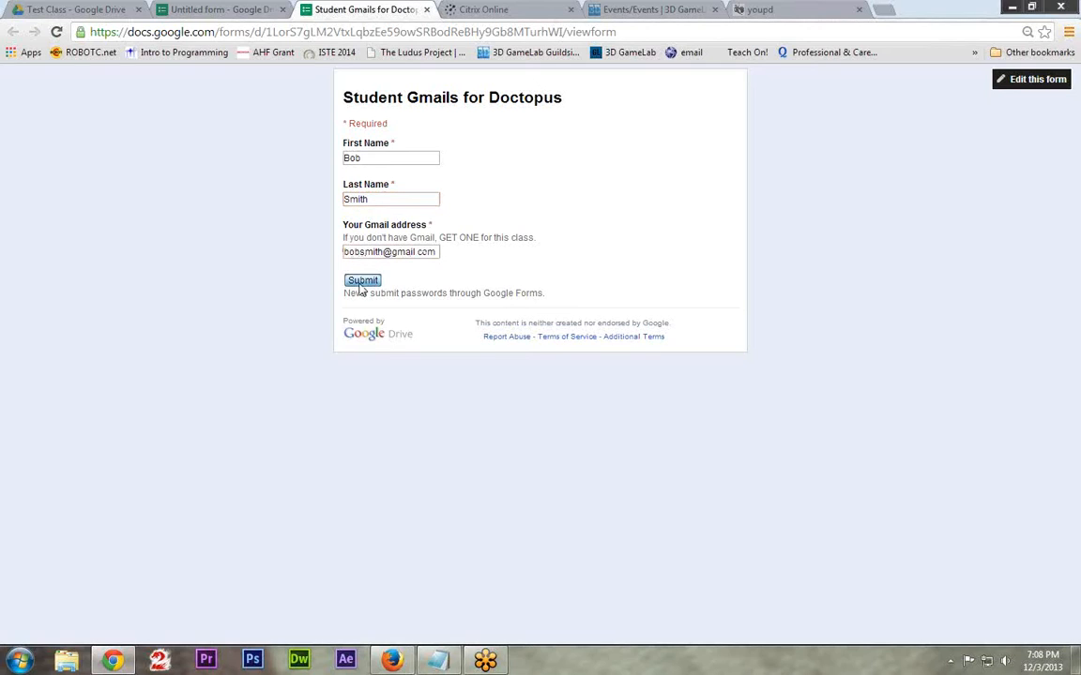
left_click(362, 281)
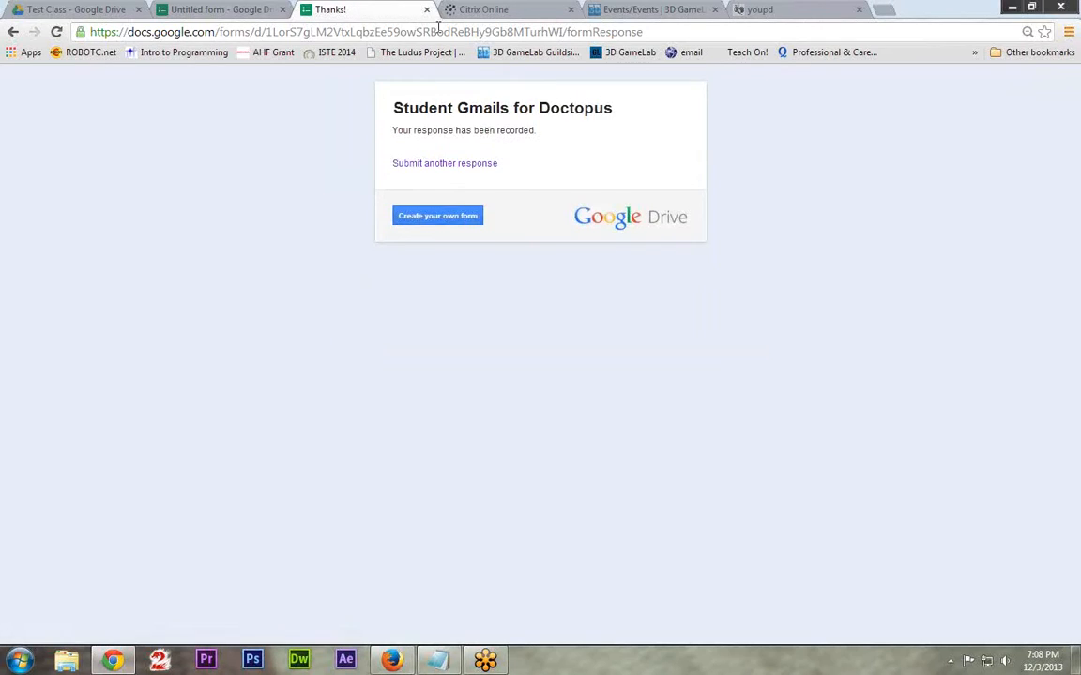
left_click(221, 9)
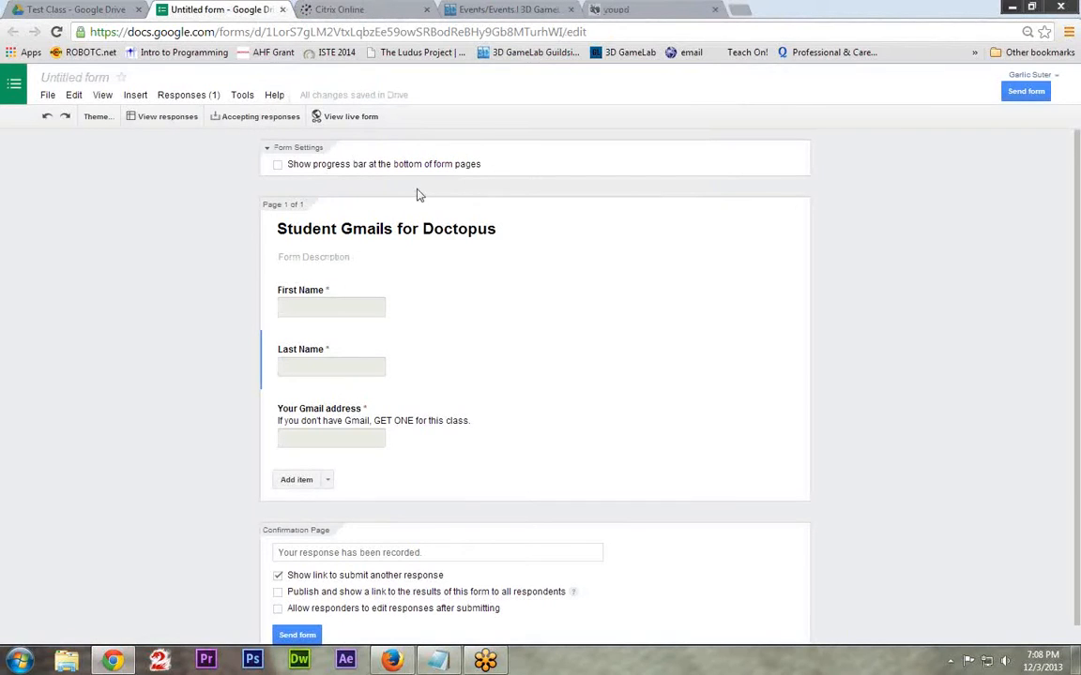
left_click(351, 116)
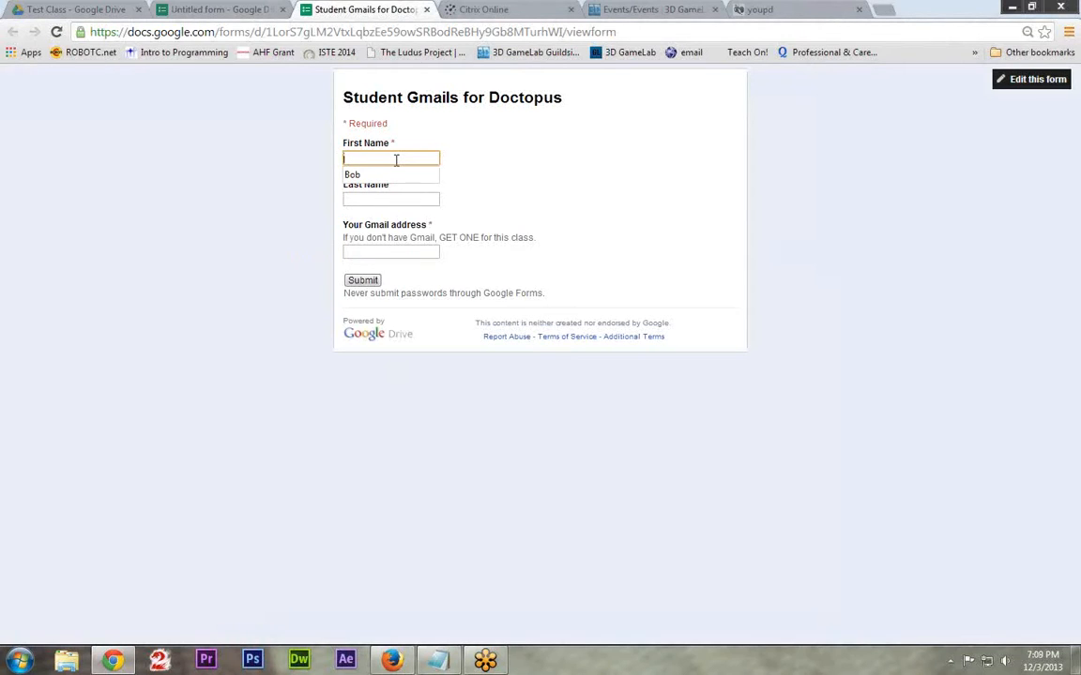
type("Jenny")
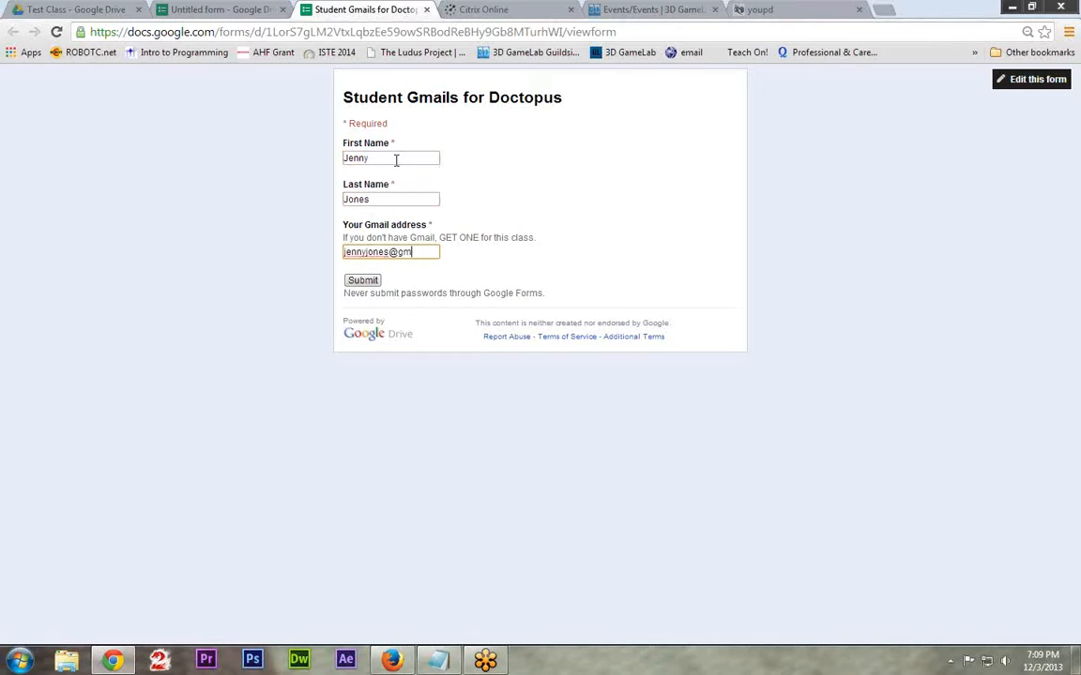
type("ailcom")
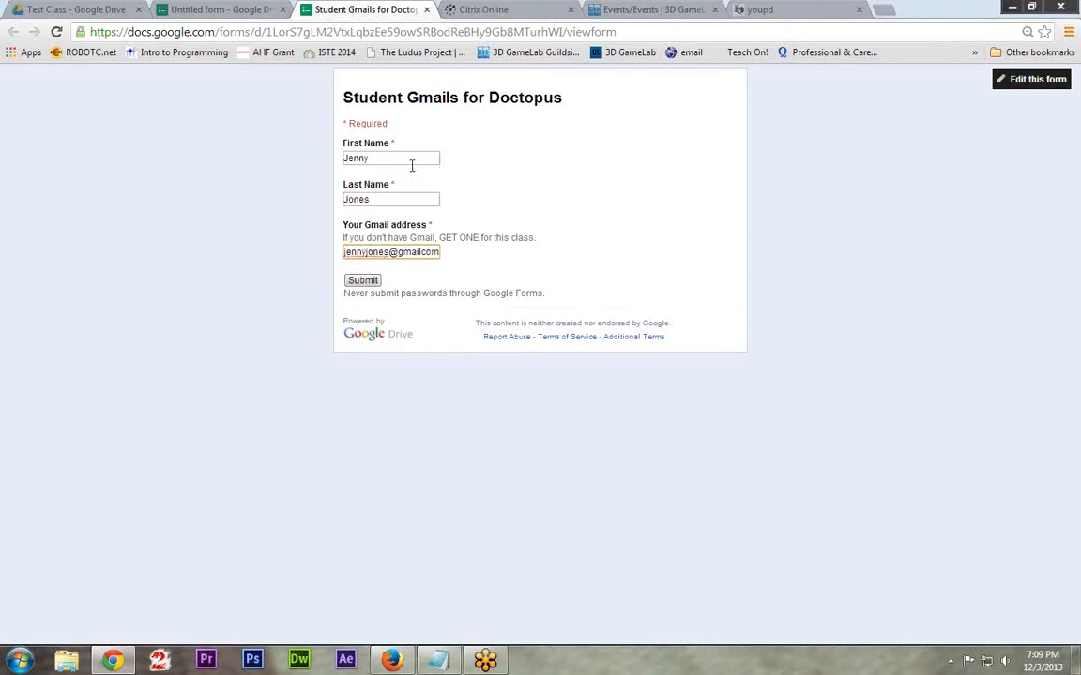
left_click(363, 280)
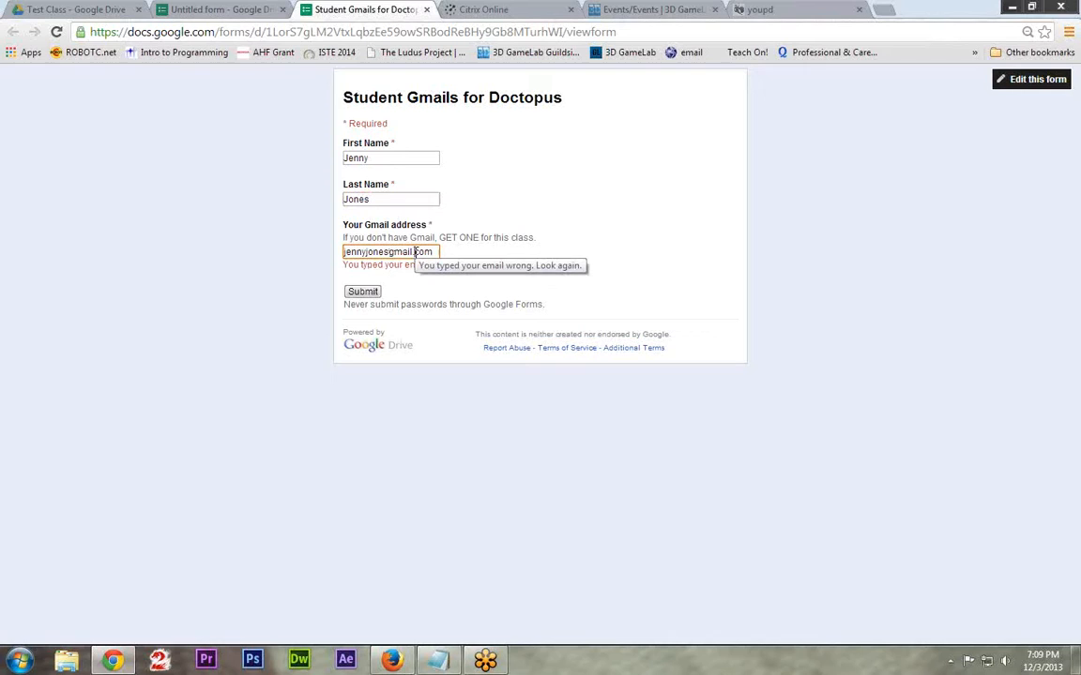
left_click(390, 199)
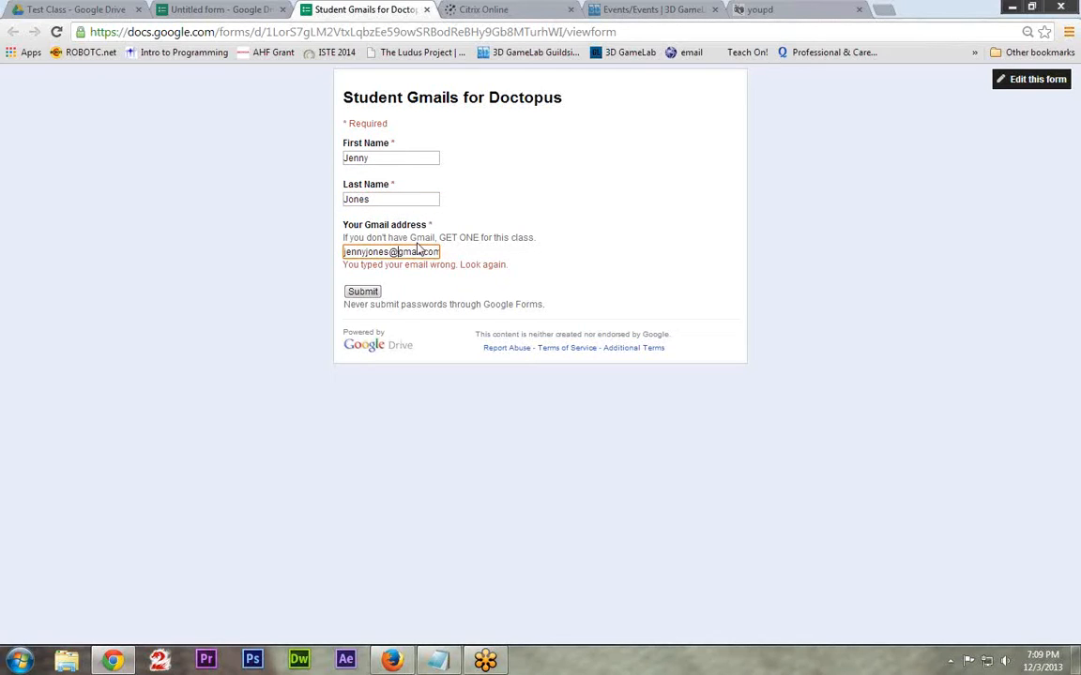
mouse_move(462, 260)
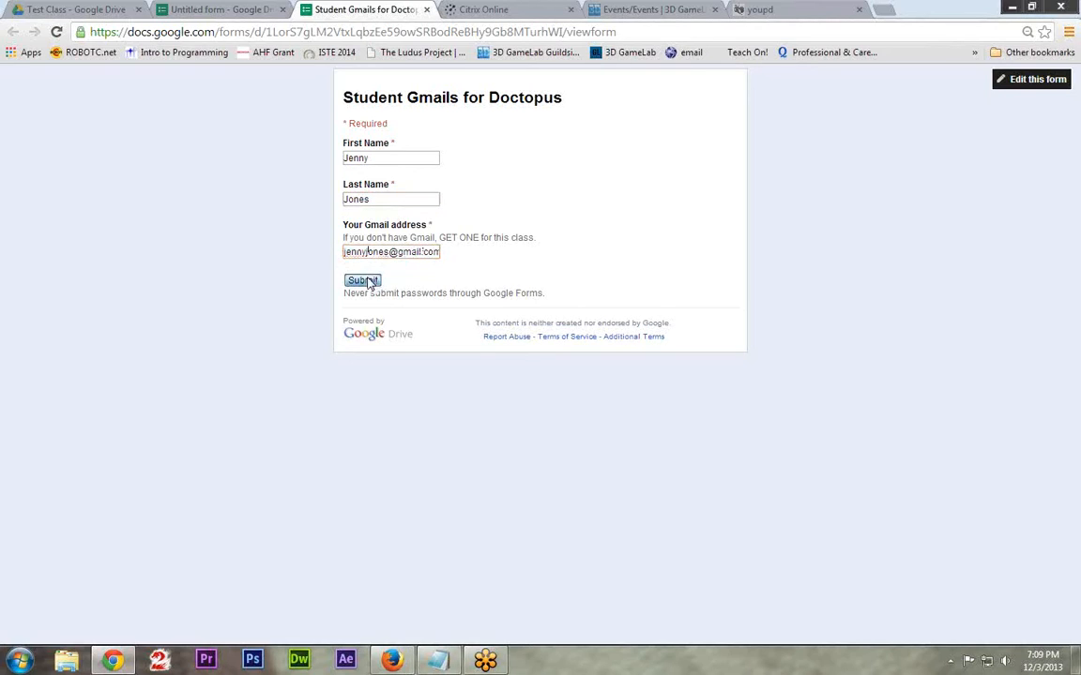
left_click(362, 280)
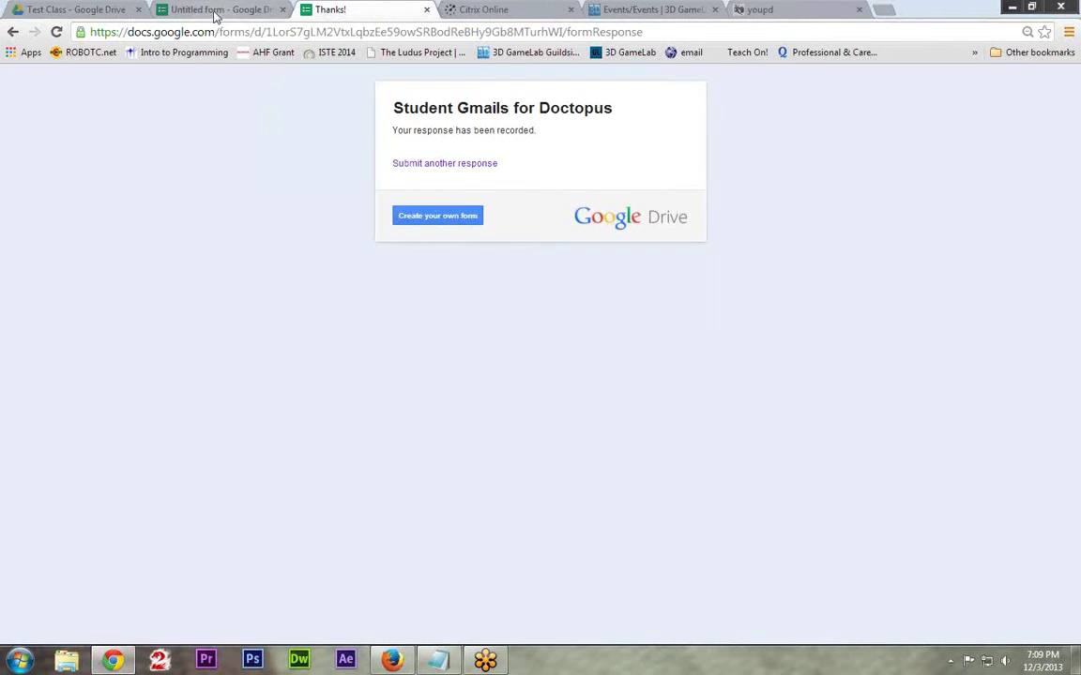
left_click(221, 9)
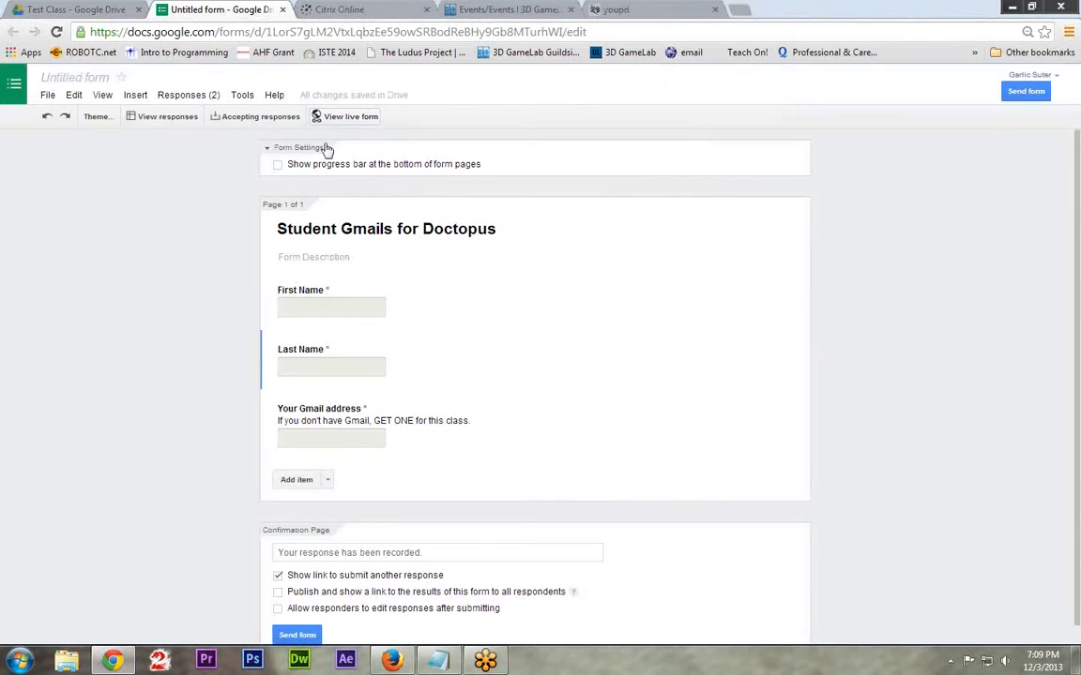
left_click(330, 301)
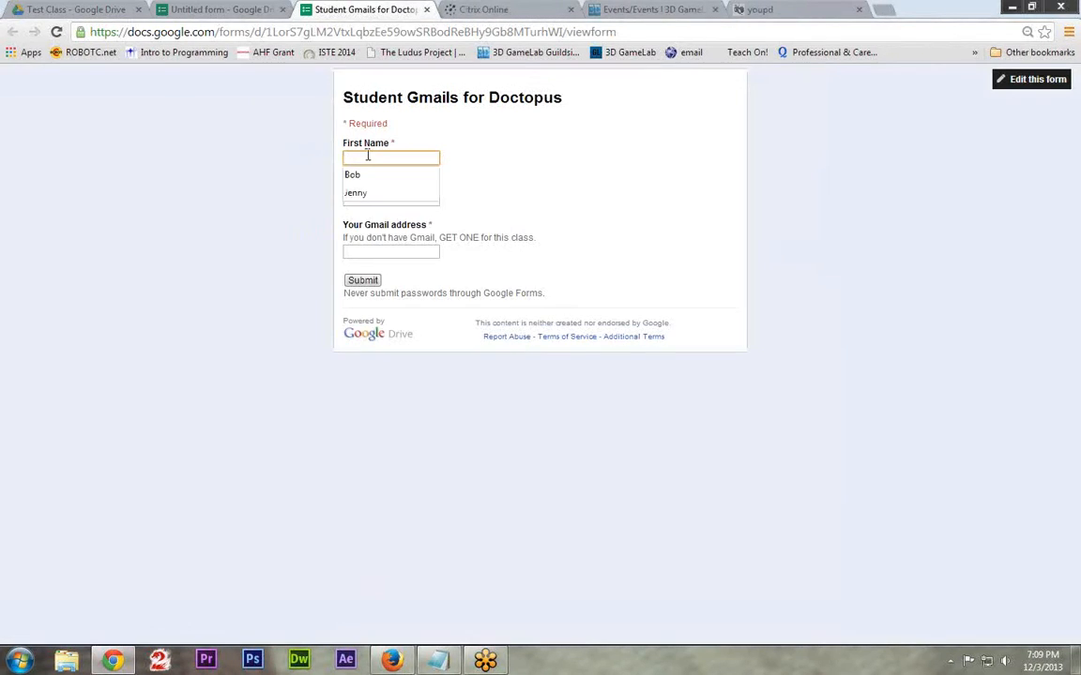
type("Frank")
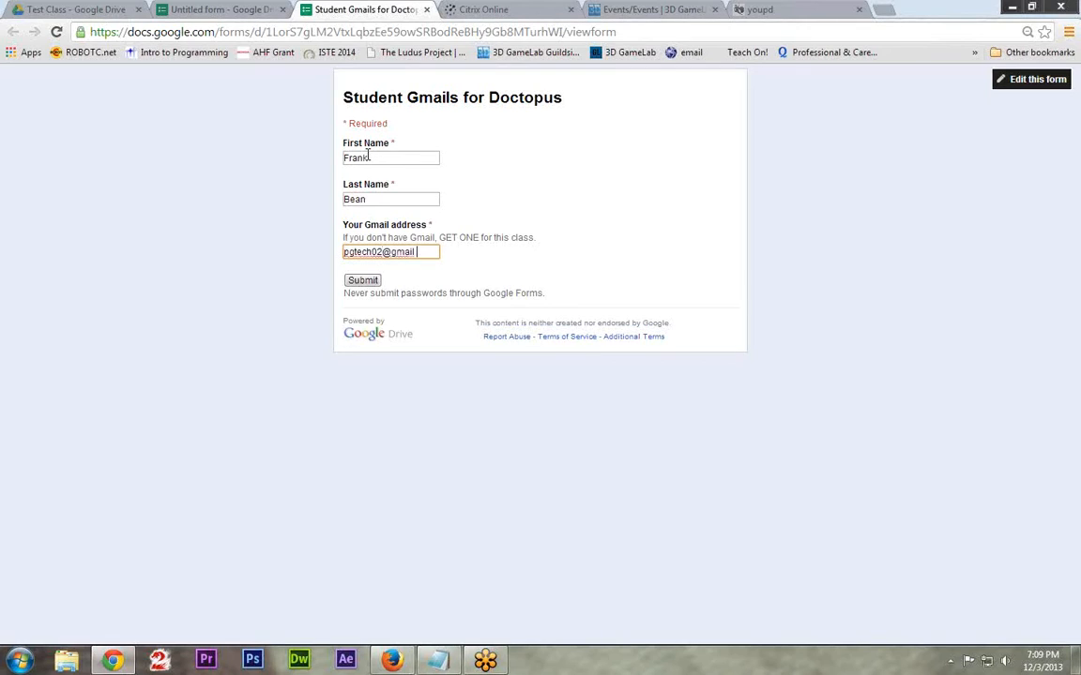
type("com")
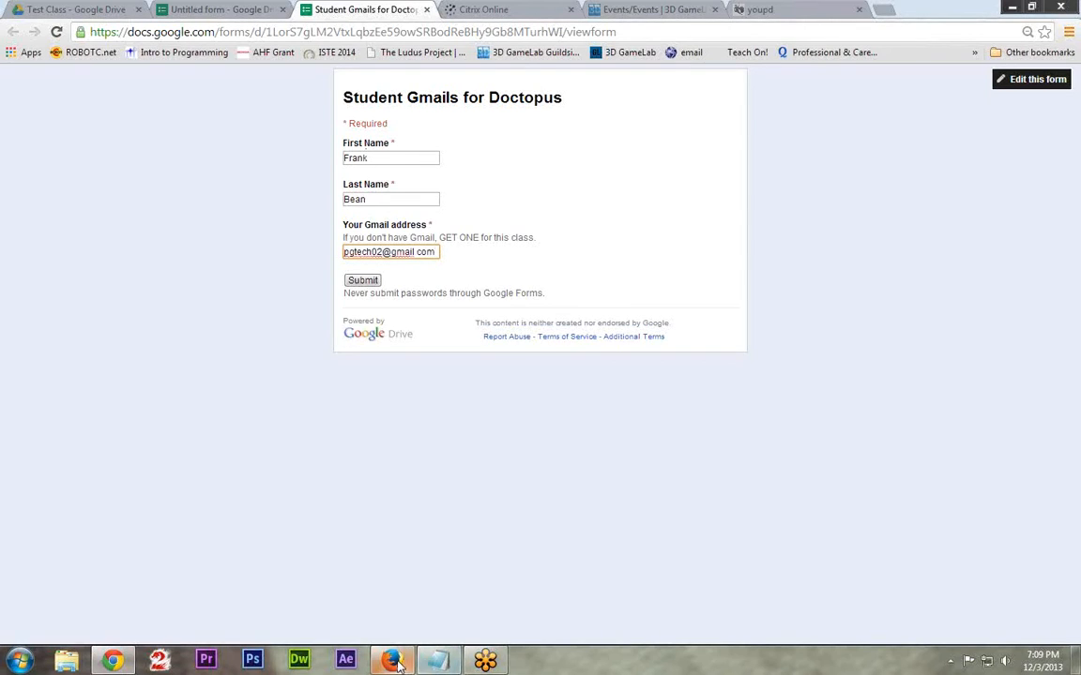
mouse_move(392, 660)
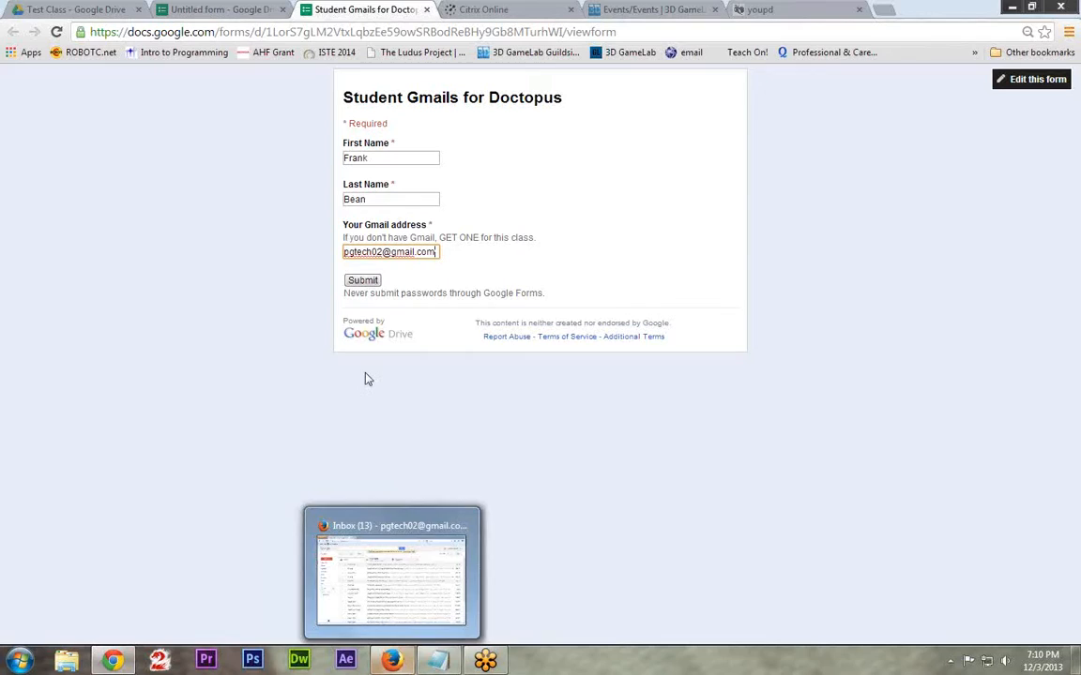
left_click(362, 280)
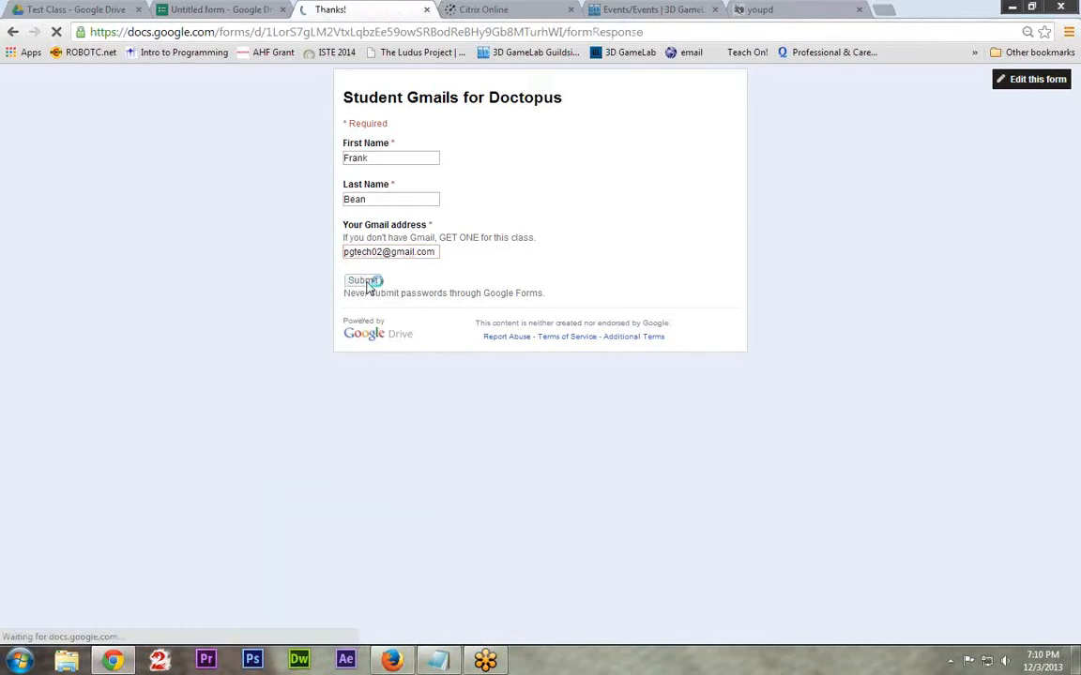
left_click(364, 281)
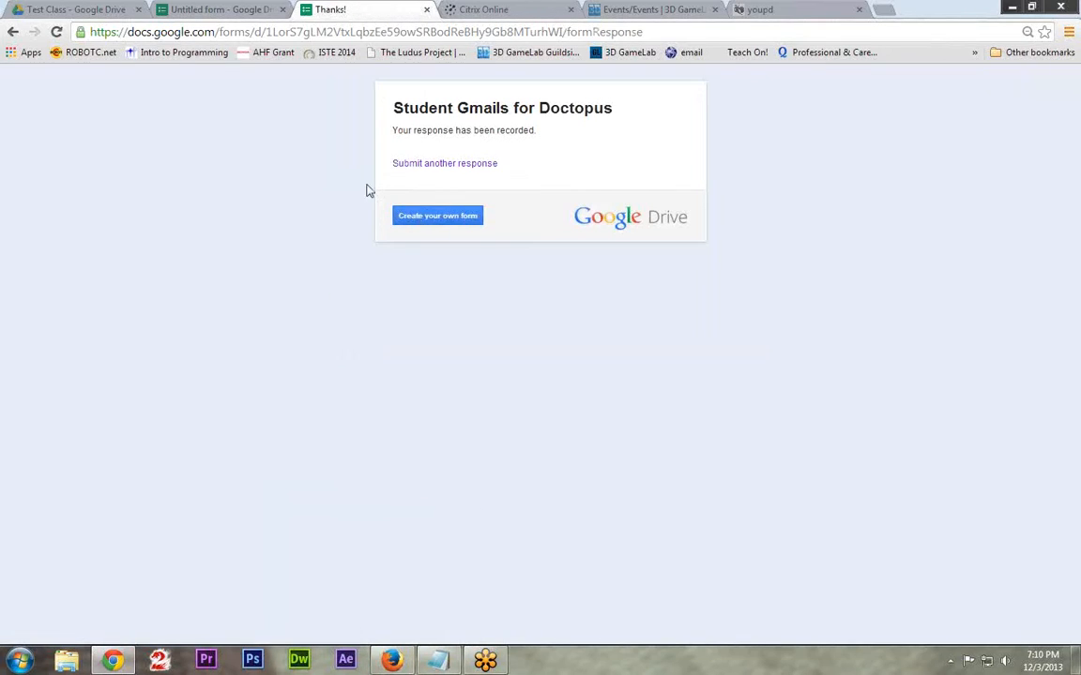
left_click(221, 9)
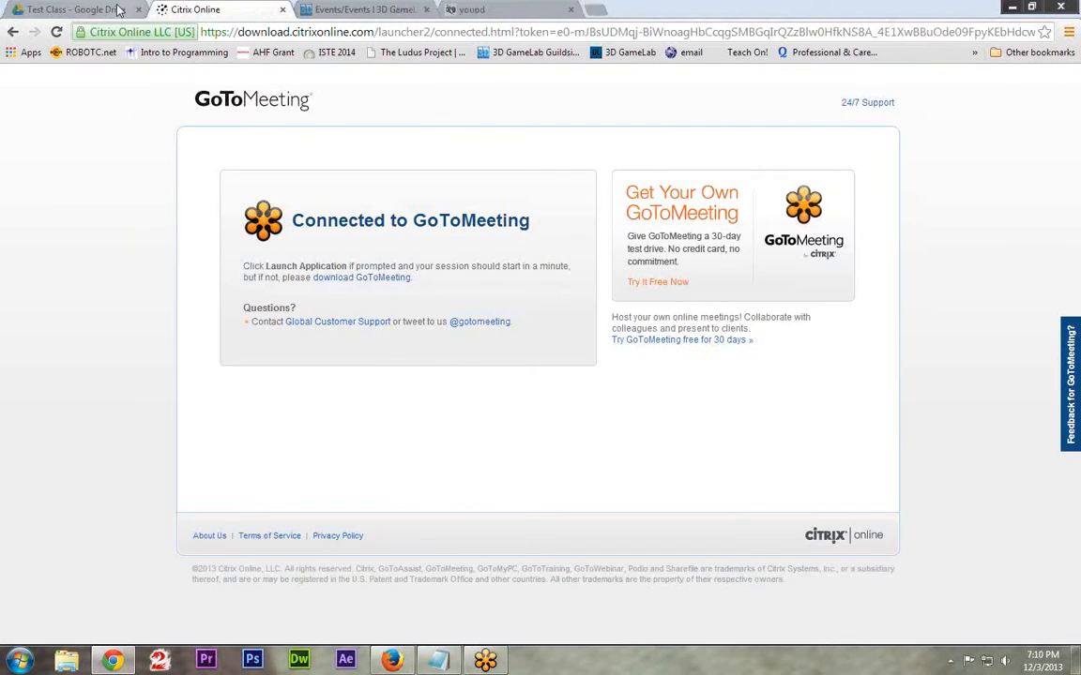
Step: Drag 'Untitled form (Responses)' from My Drive into the Test Class folder and verify it there
left_click(71, 10)
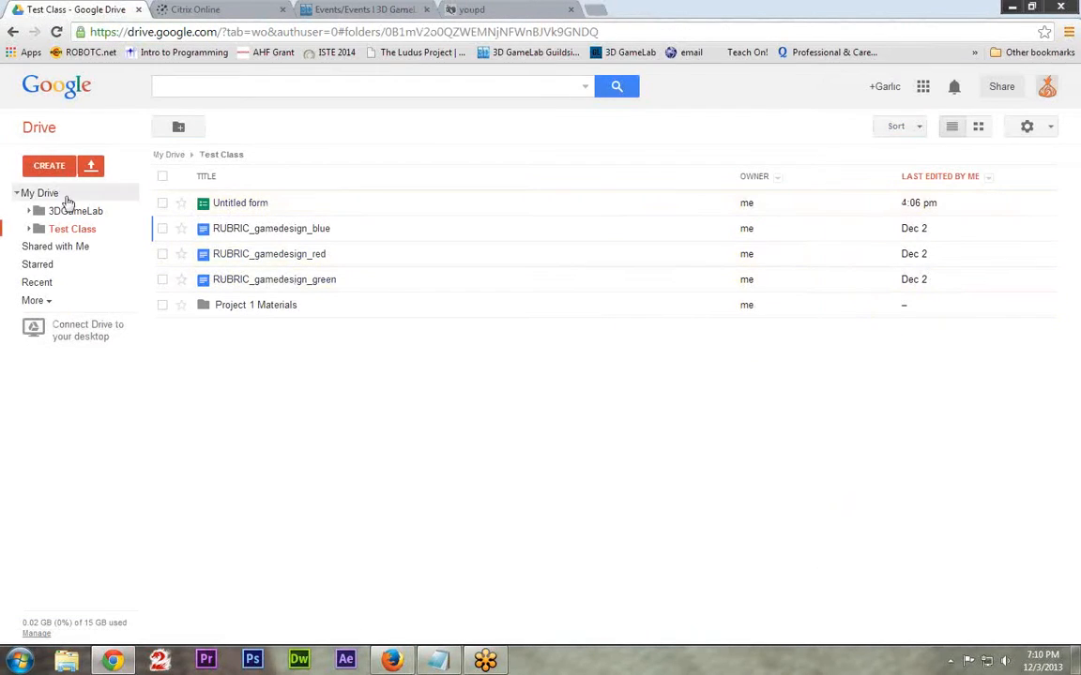
left_click(39, 191)
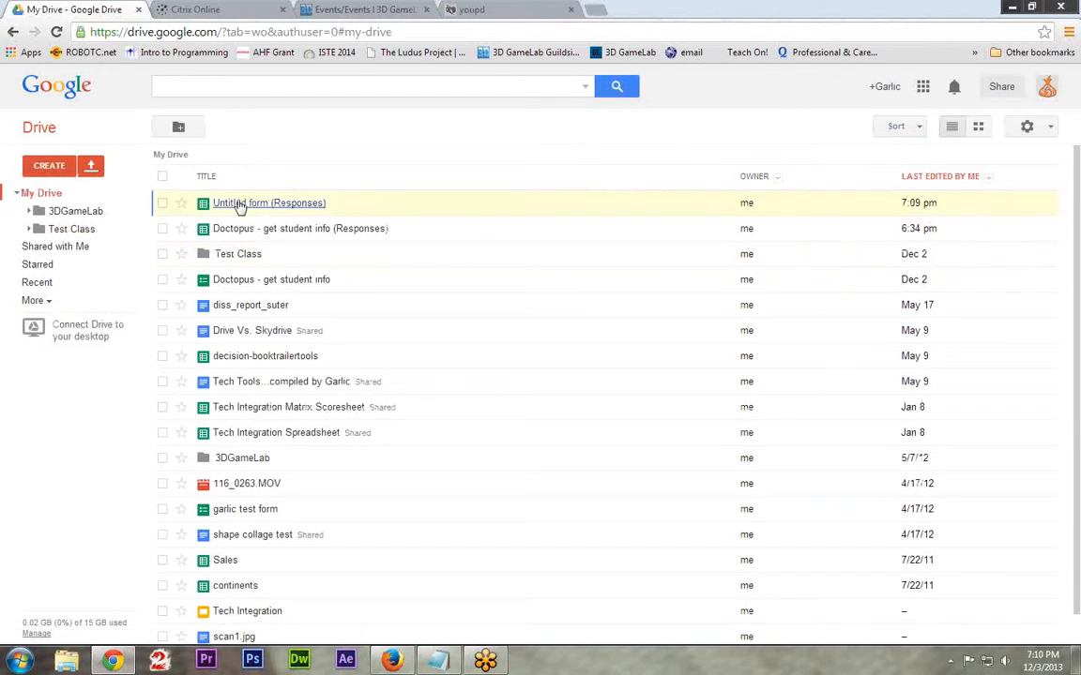
left_click_drag(270, 203, 66, 229)
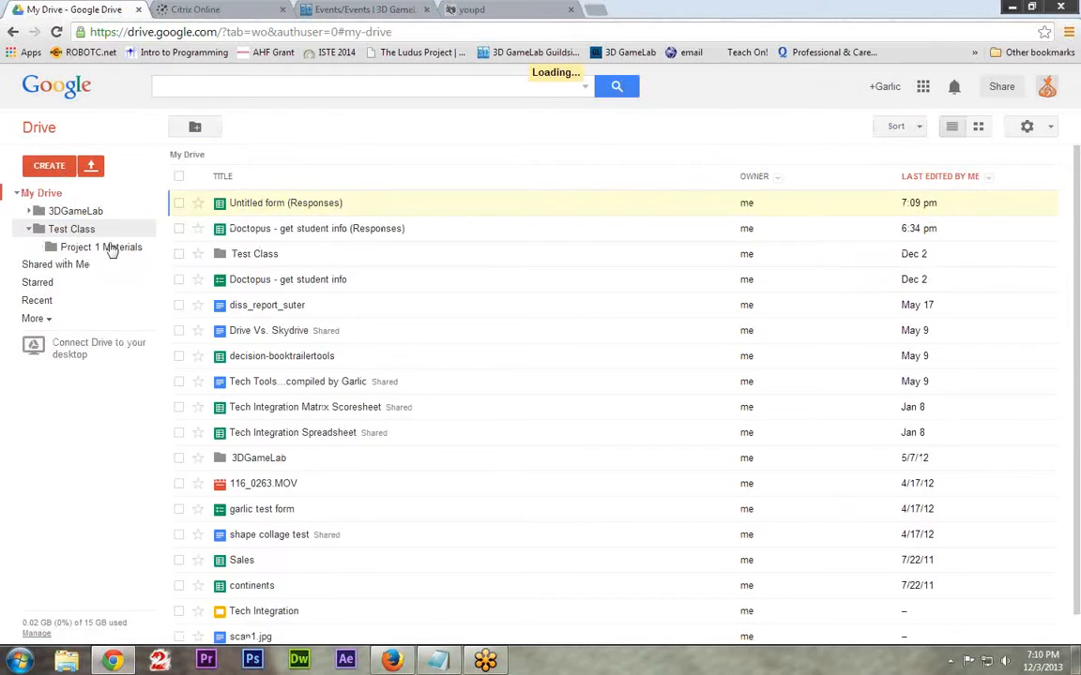
left_click(71, 228)
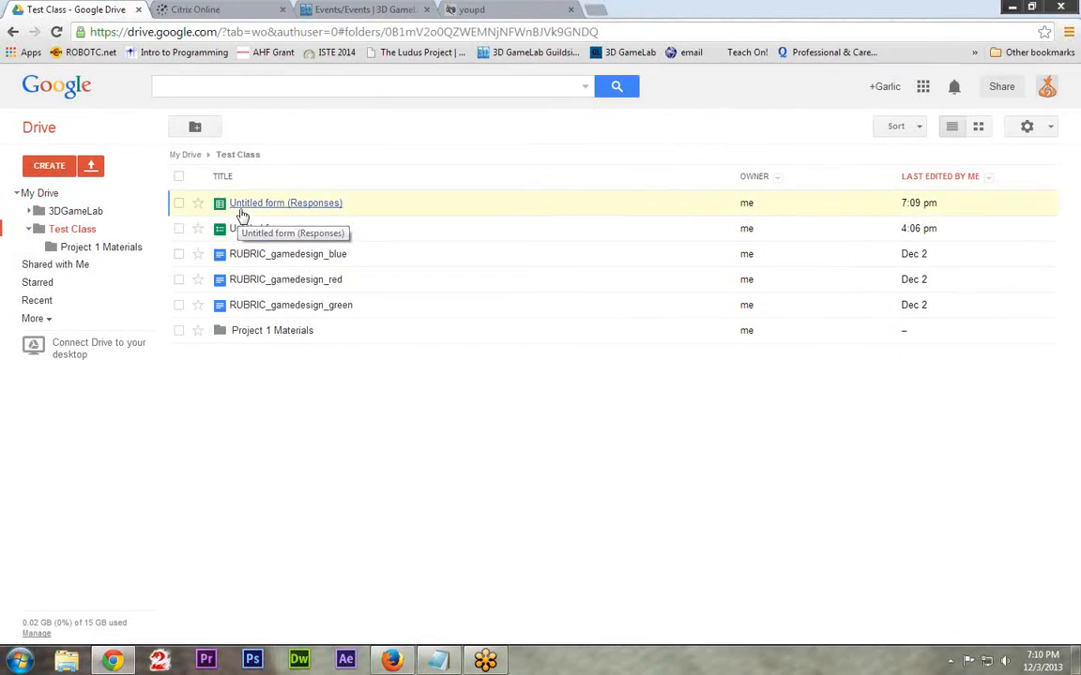
left_click(285, 203)
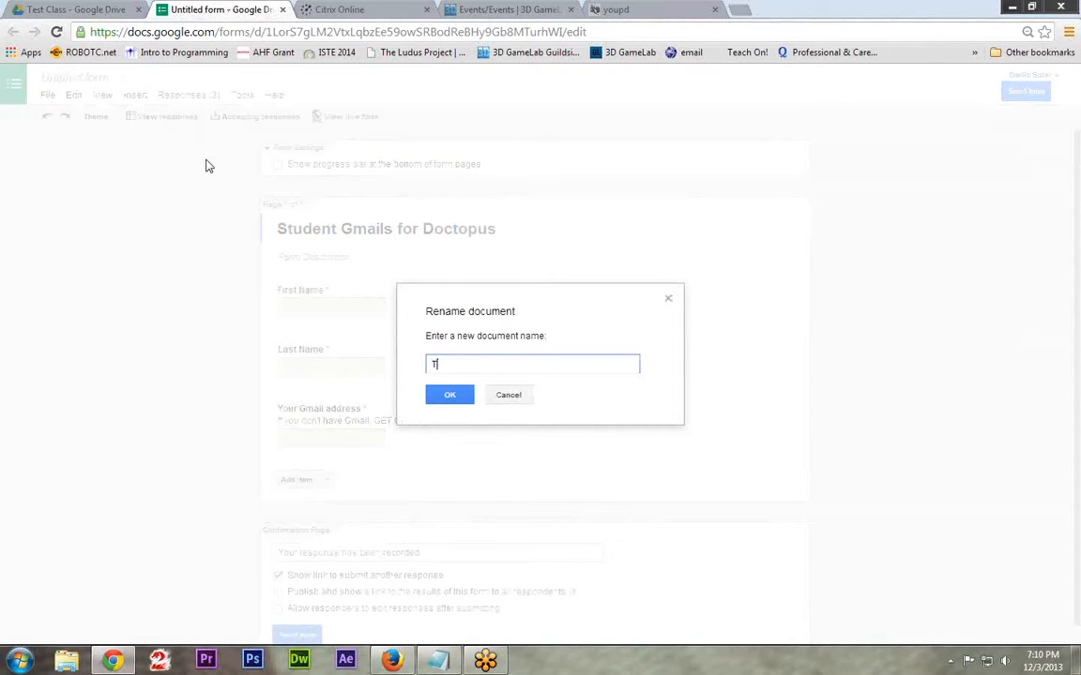
Step: Rename the untitled form to 'Test Assignment'
type("Test Assignment")
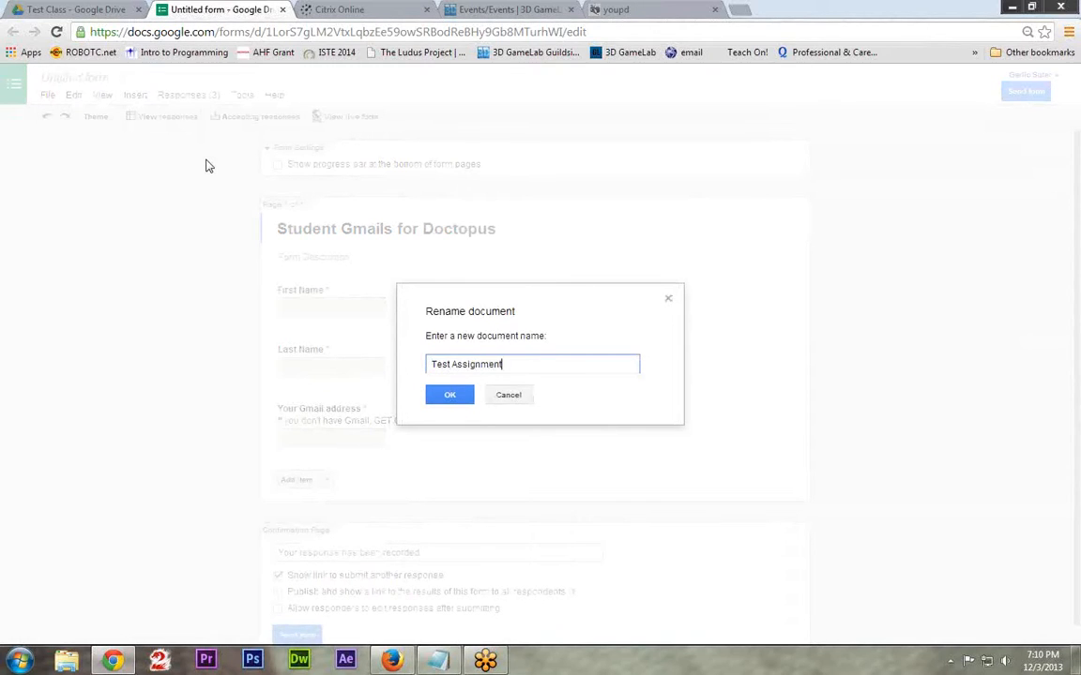
left_click(451, 395)
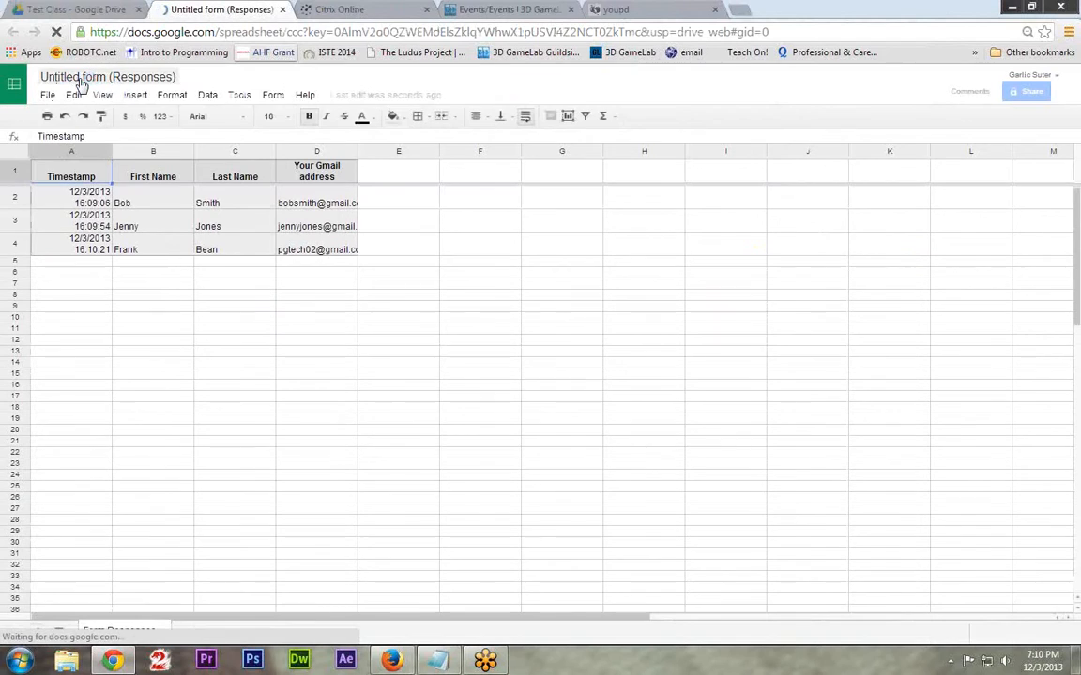
Step: Rename the responses spreadsheet to 'Test Assignment (Responses)'
left_click(107, 77)
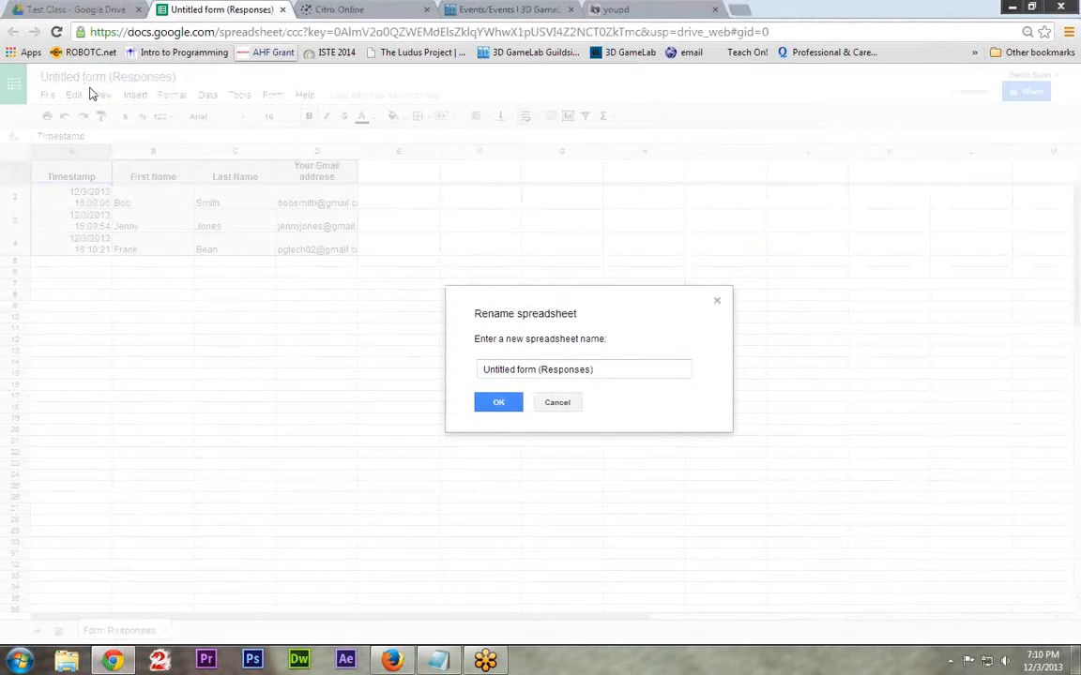
mouse_move(431, 371)
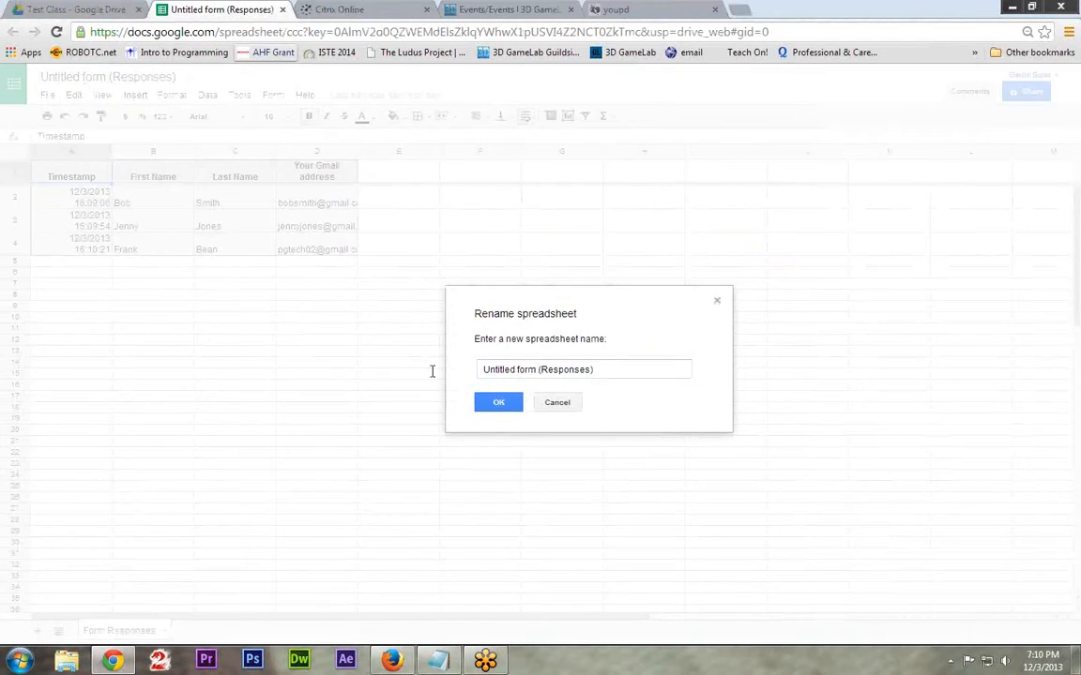
type("Test Ass")
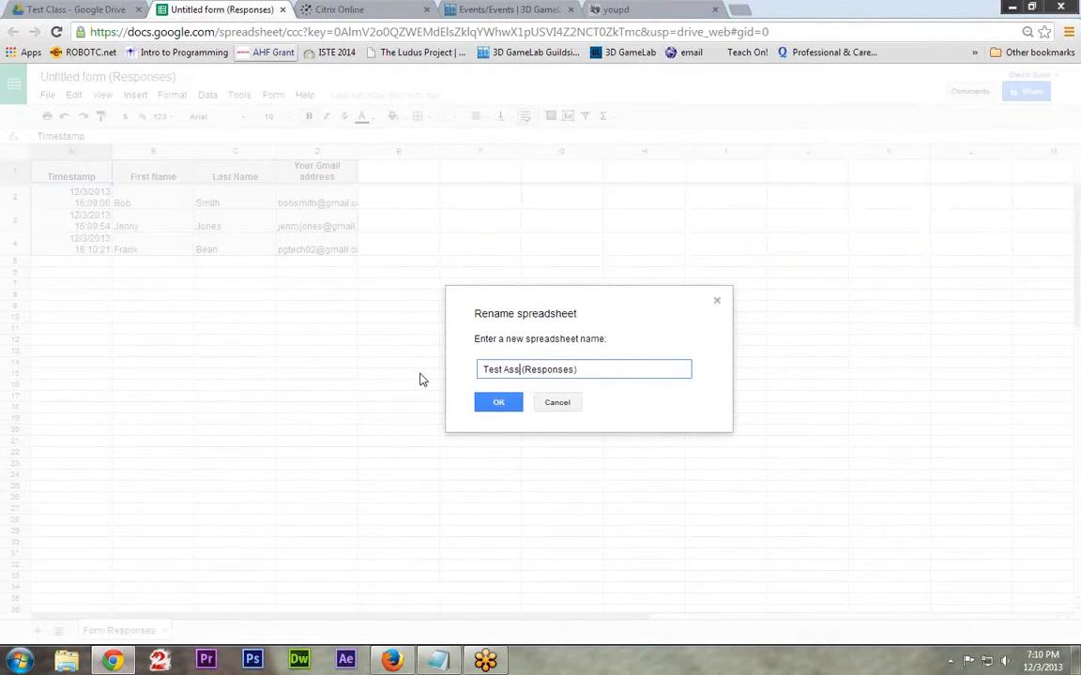
type("ignment")
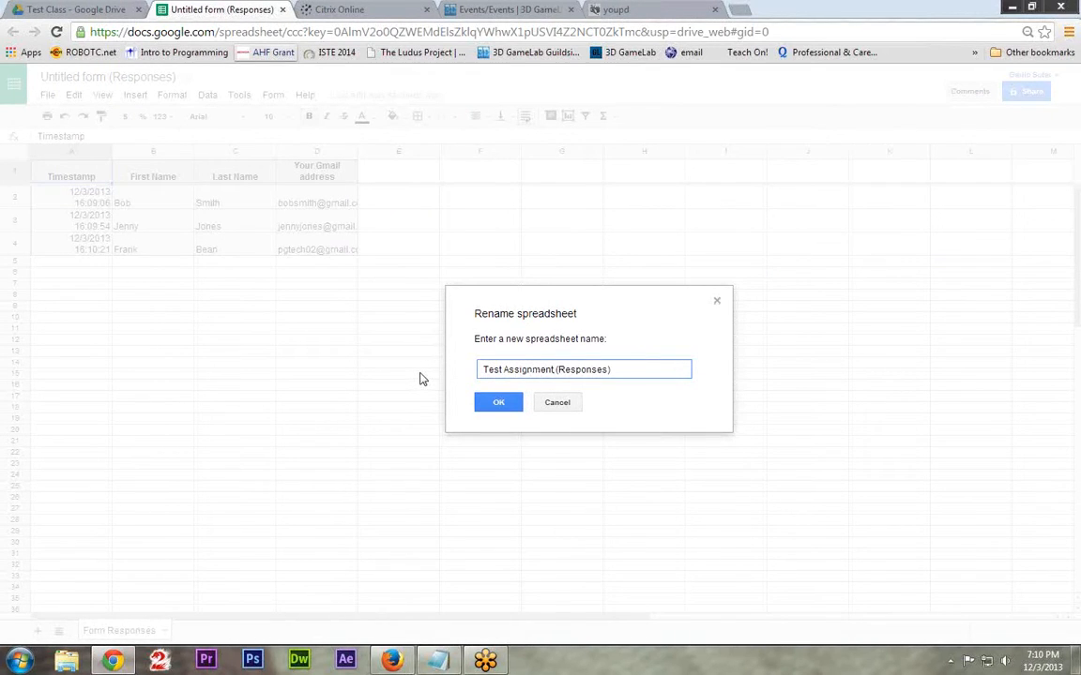
left_click(499, 401)
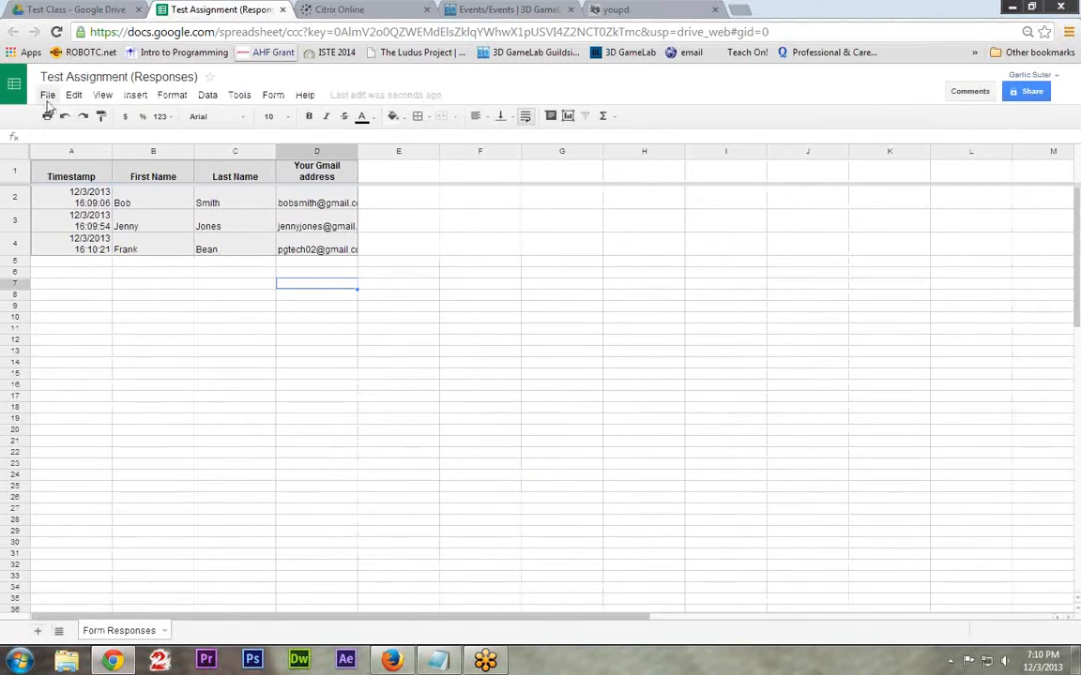
mouse_move(128, 190)
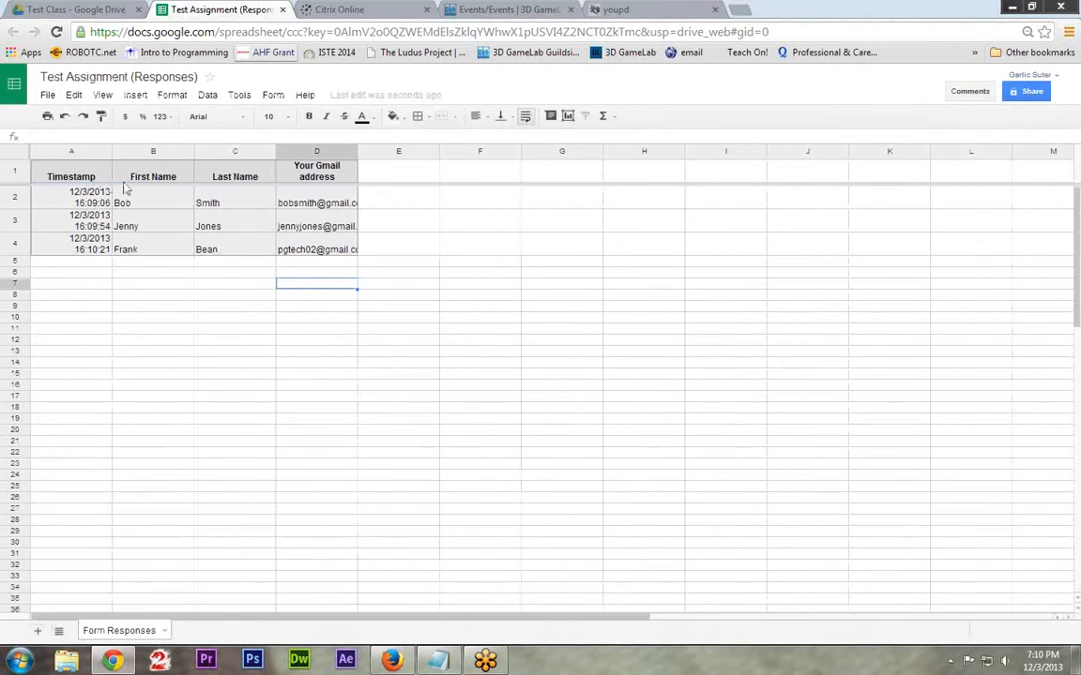
mouse_move(272, 193)
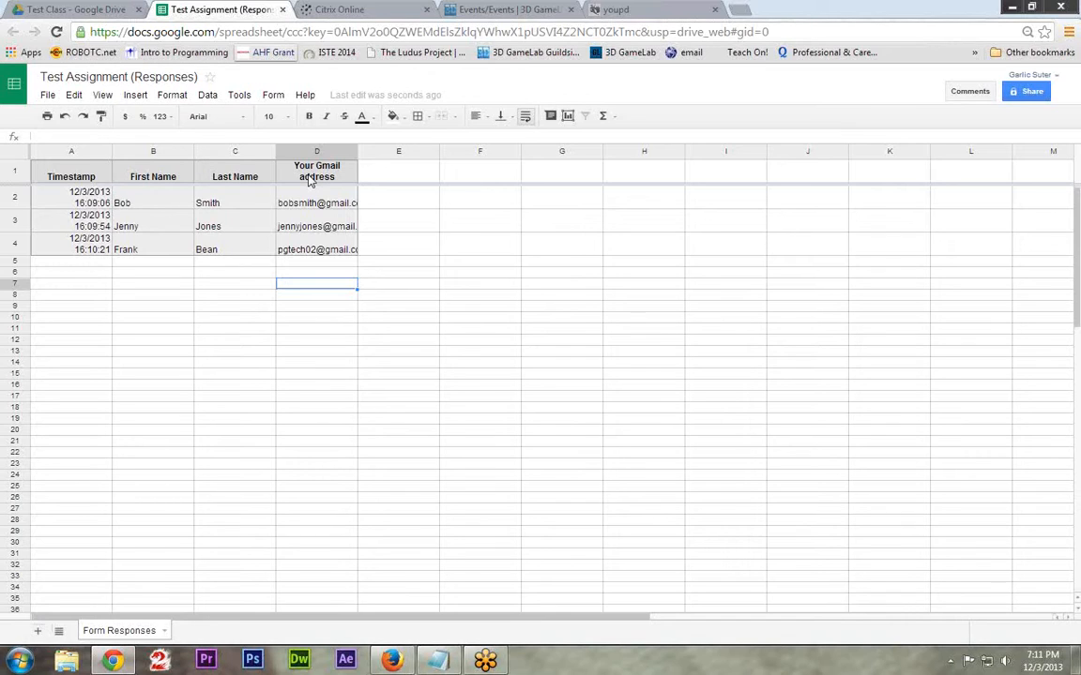
mouse_move(262, 190)
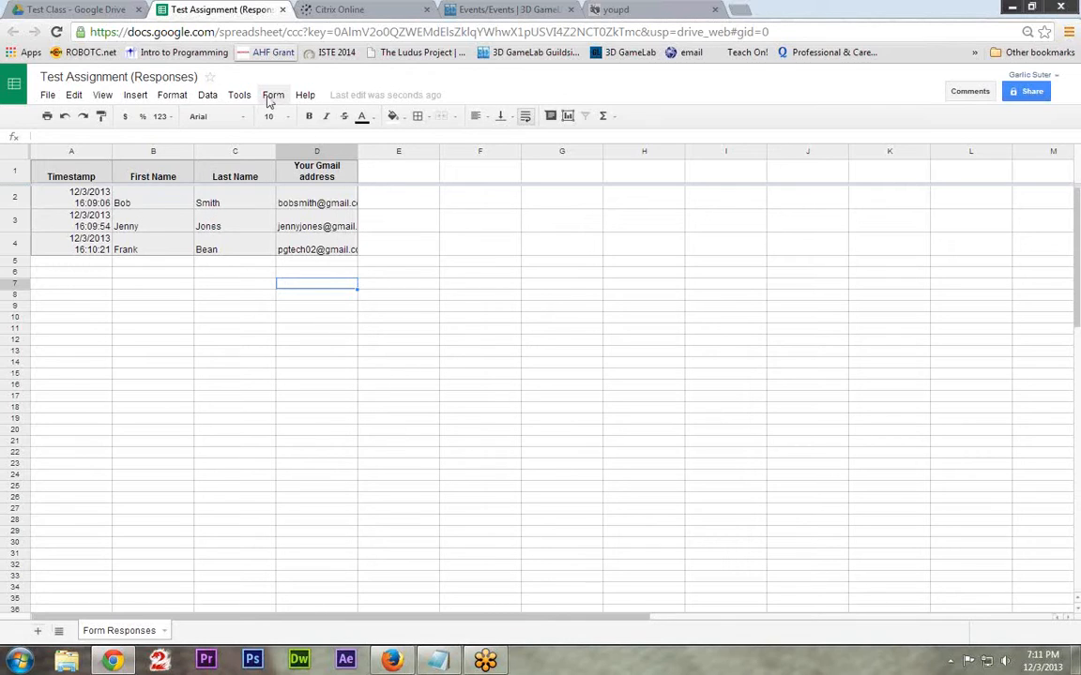
Step: Browse the Tools and Data menus, settling on Tools where Script gallery lives
left_click(240, 94)
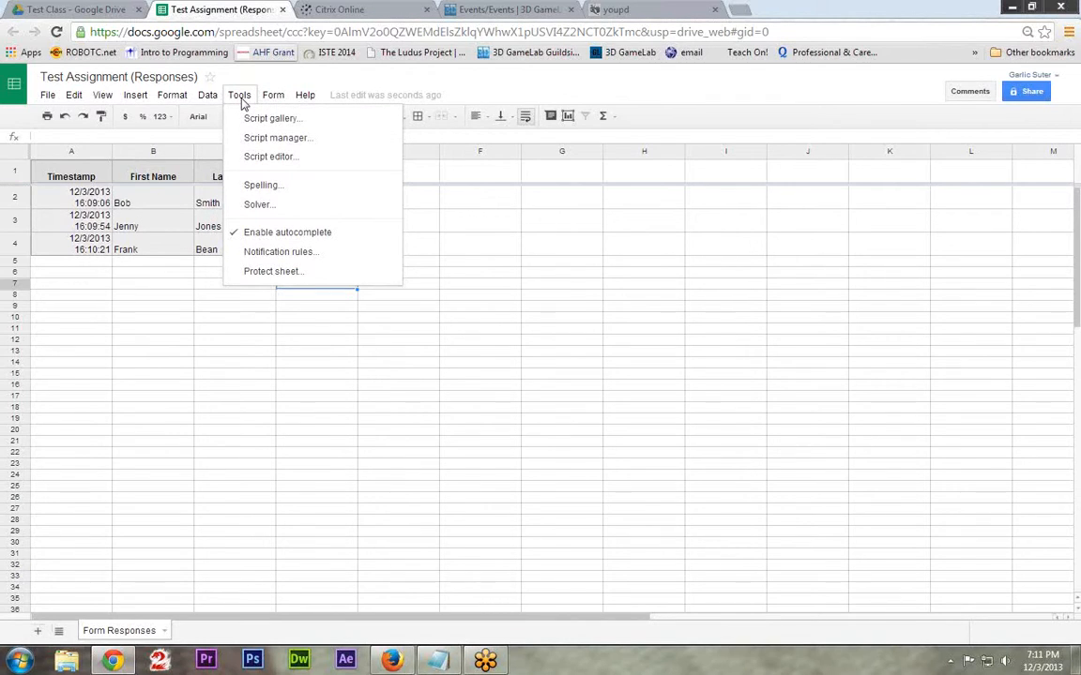
mouse_move(274, 118)
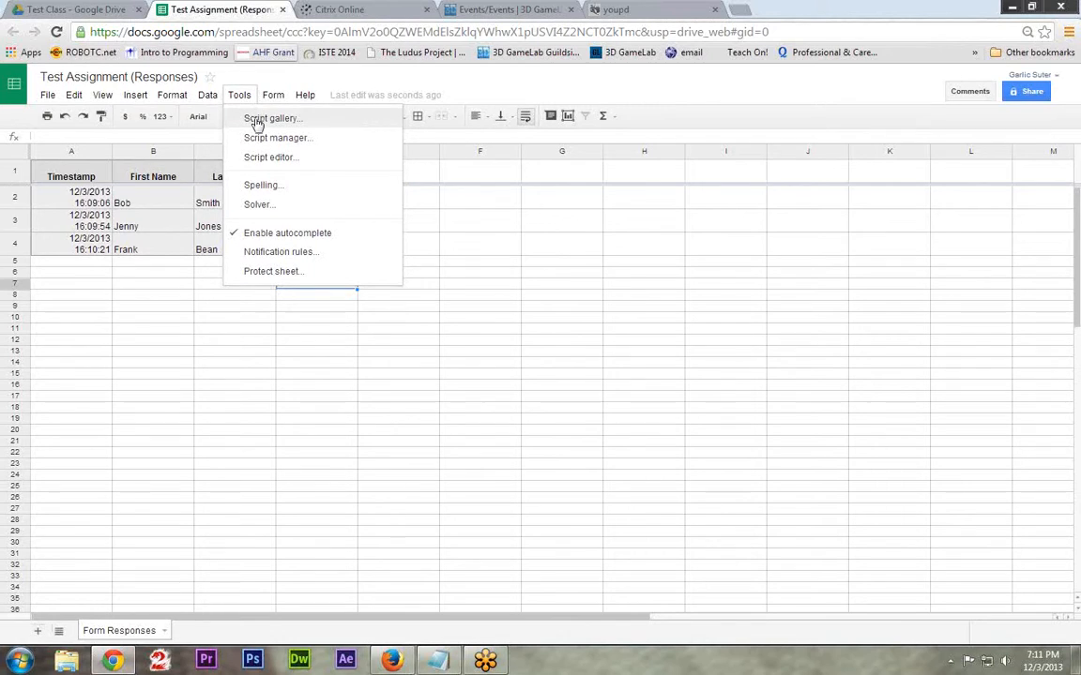
left_click(207, 93)
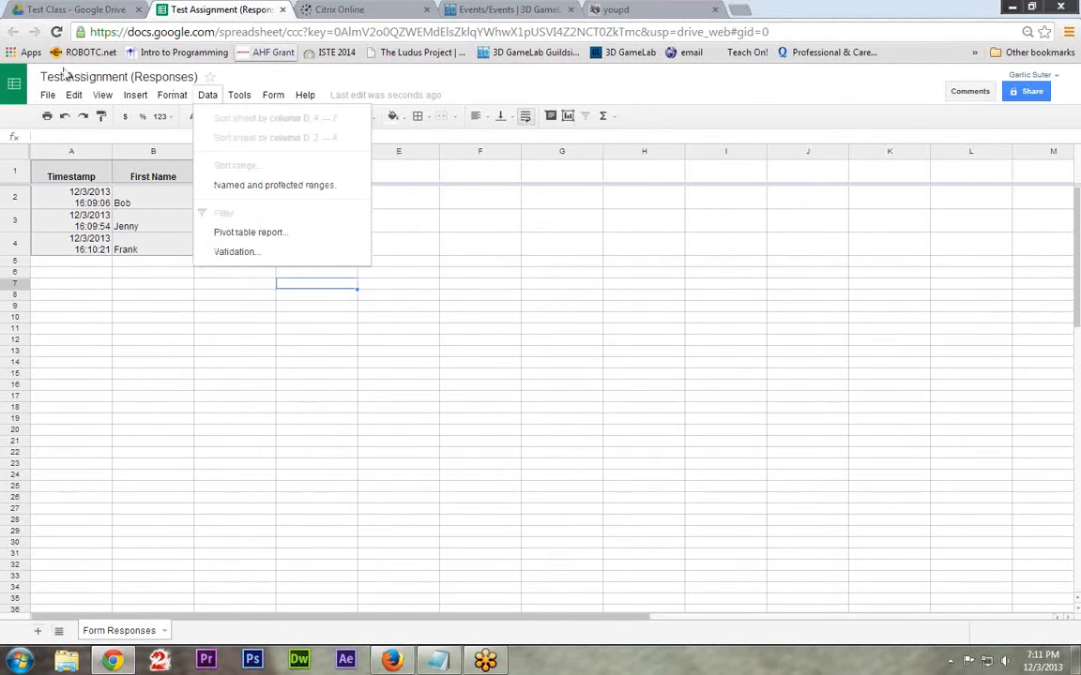
mouse_move(210, 294)
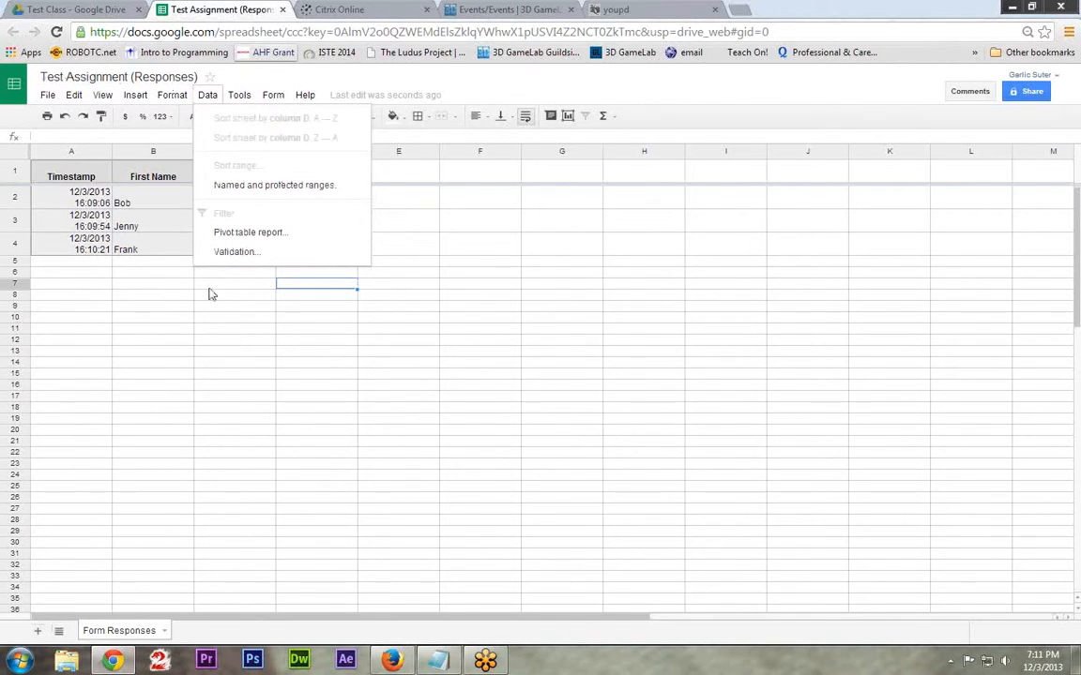
left_click(239, 94)
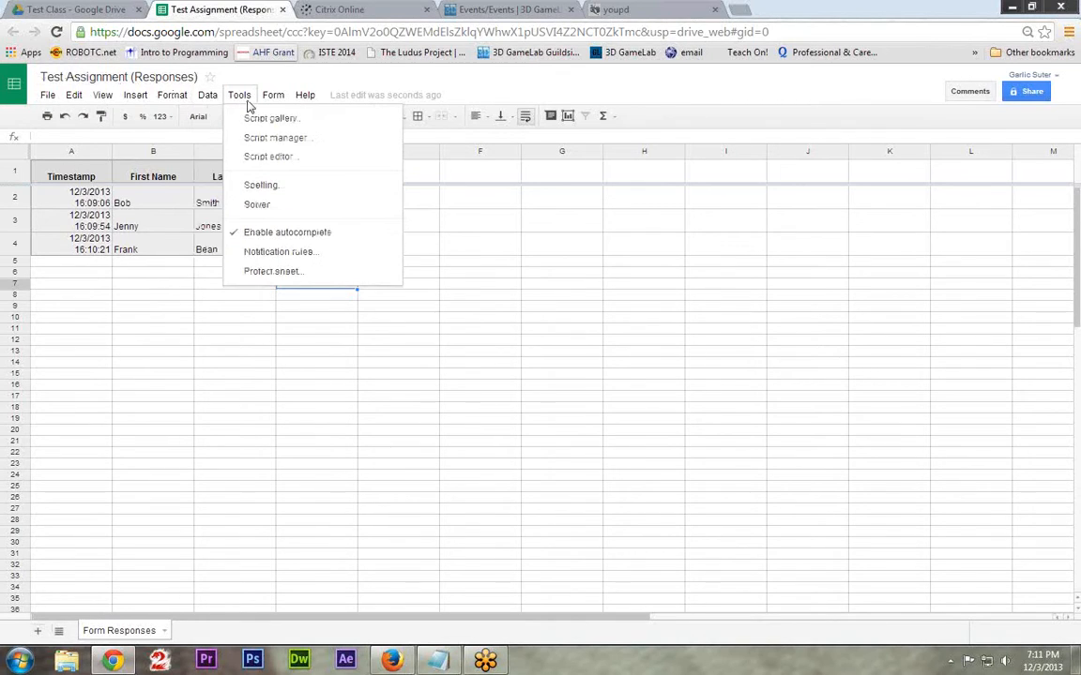
mouse_move(270, 118)
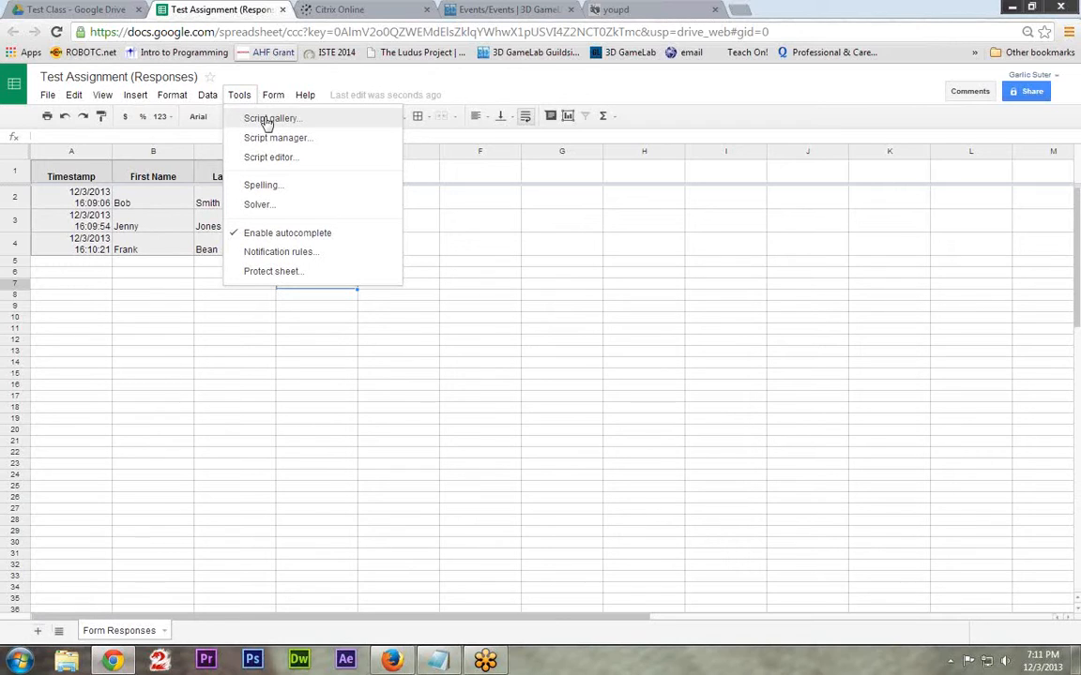
Step: Search the Script gallery for the Doctopus script
left_click(272, 118)
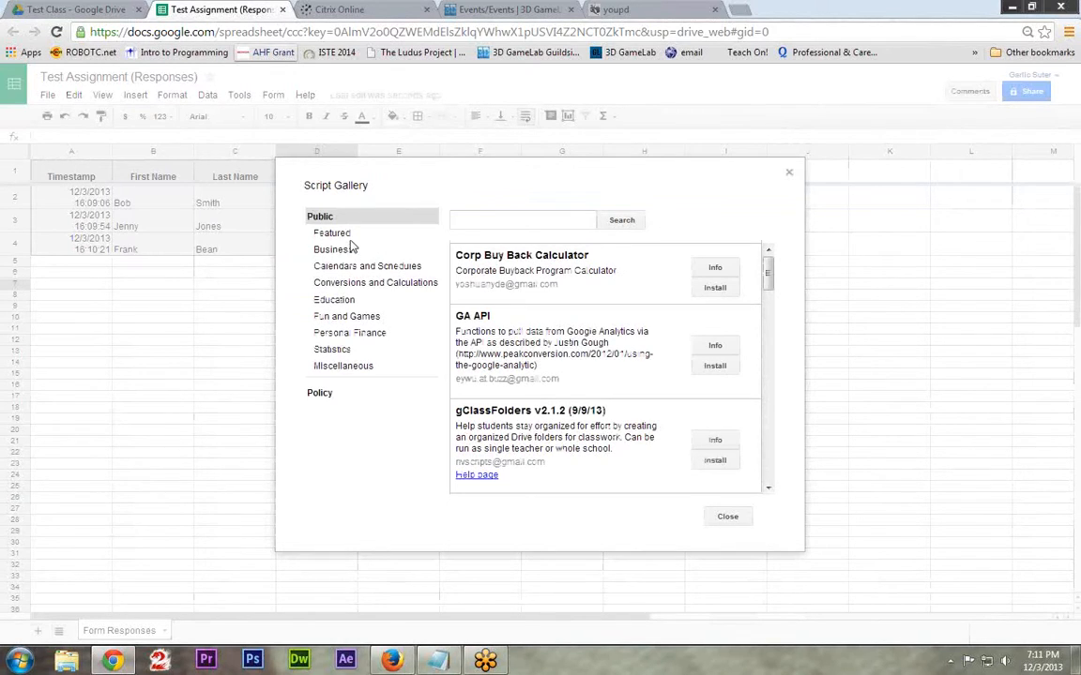
left_click(521, 219)
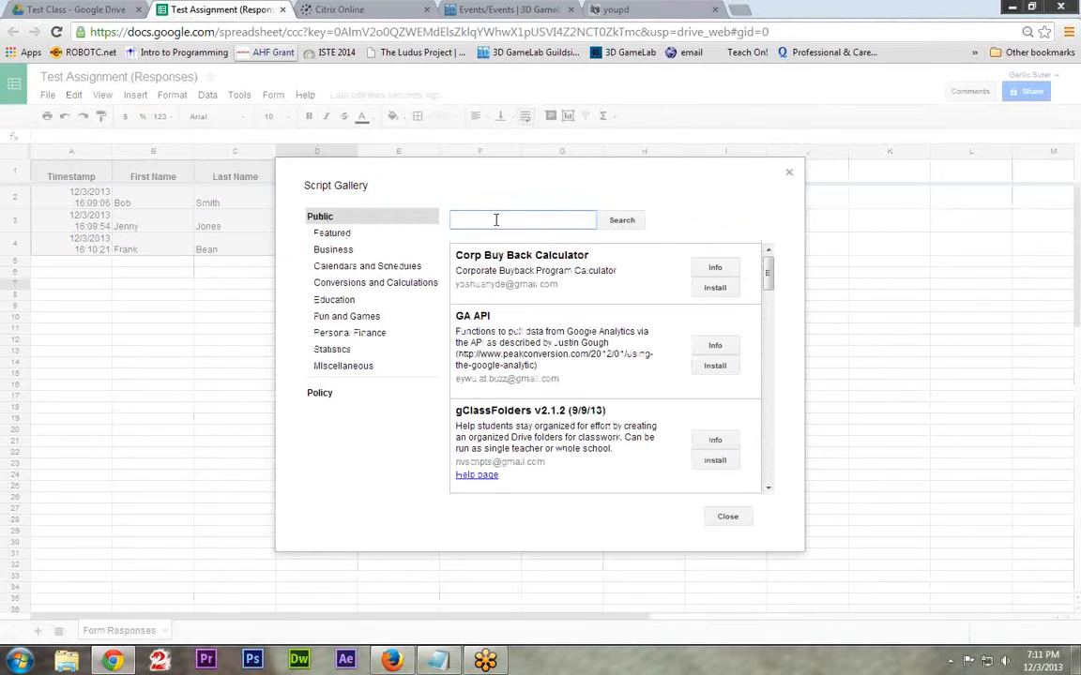
type("db")
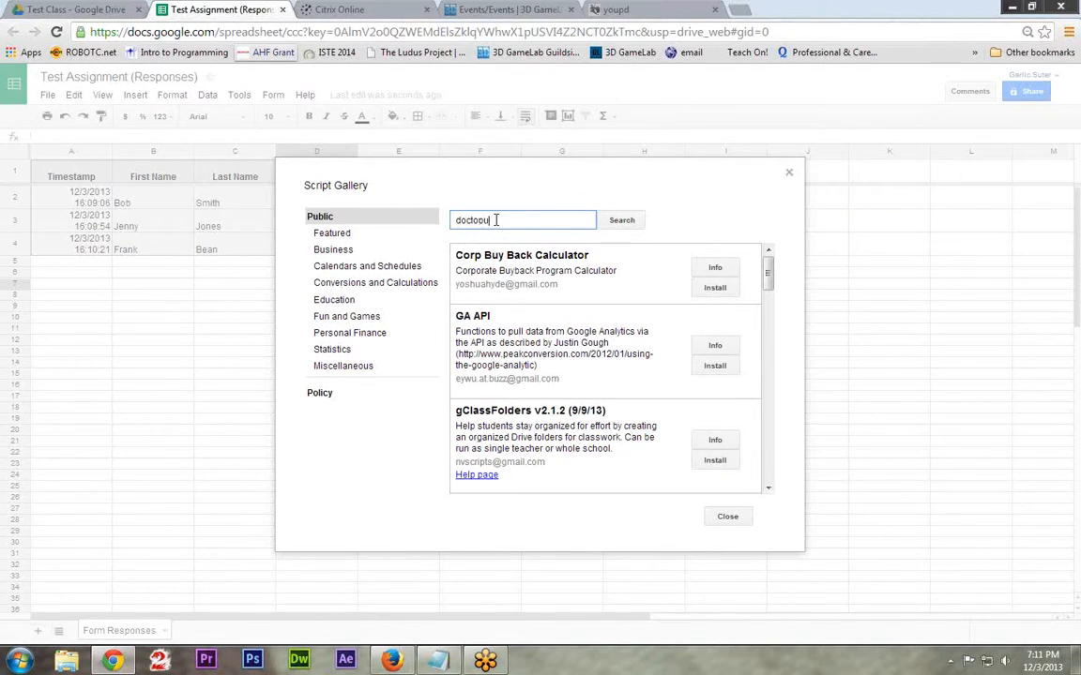
left_click(621, 219)
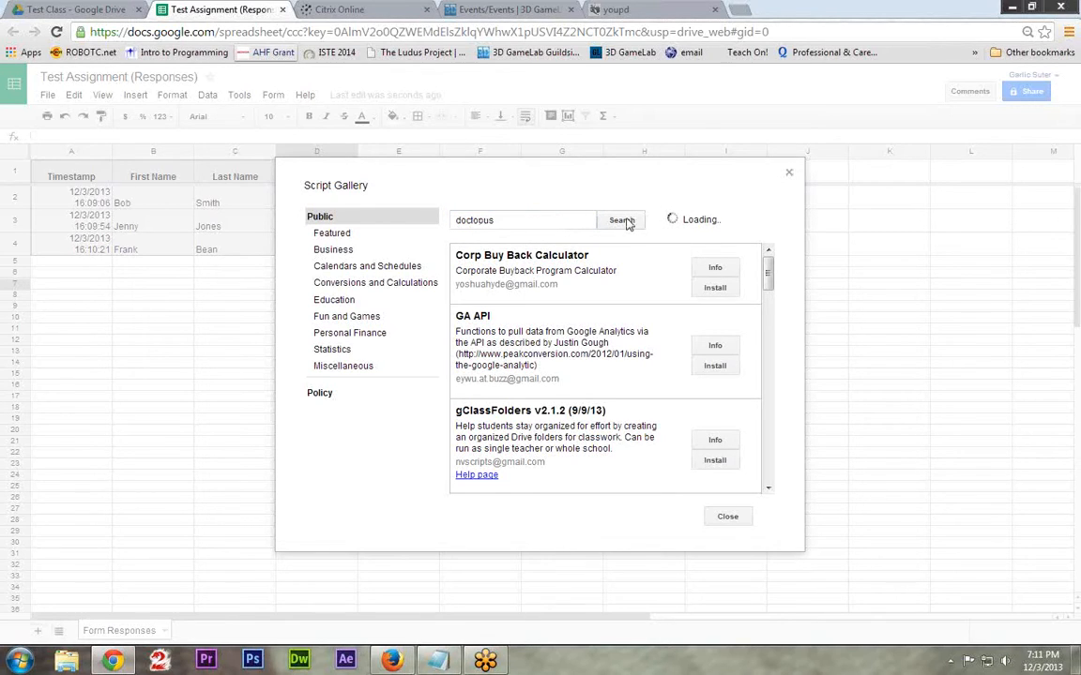
left_click(621, 220)
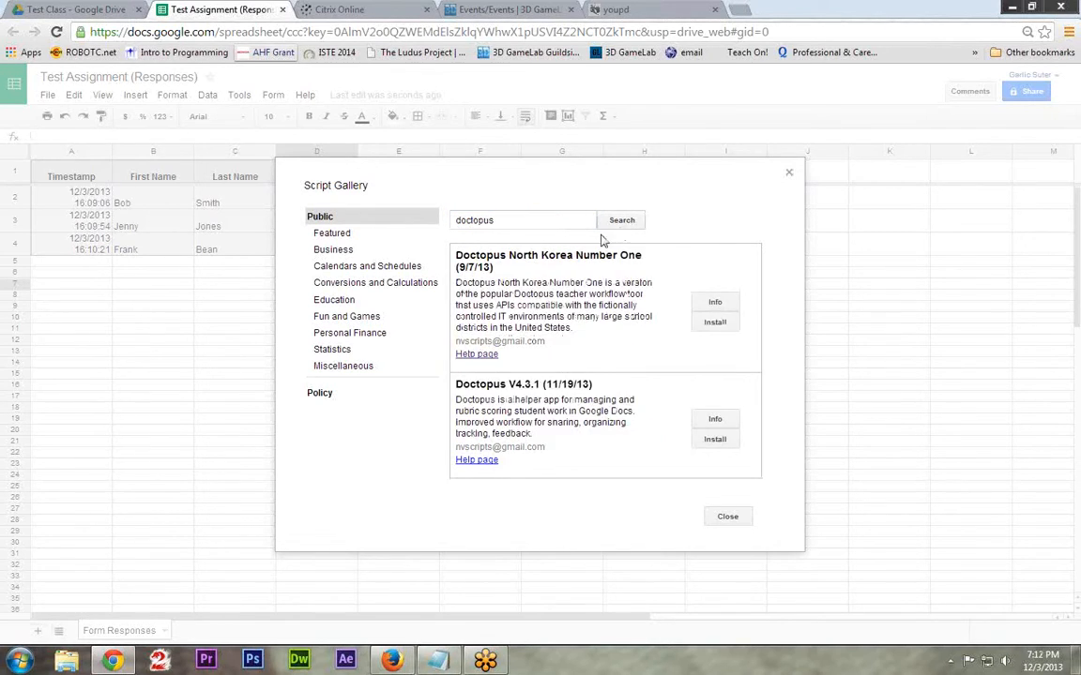
mouse_move(572, 283)
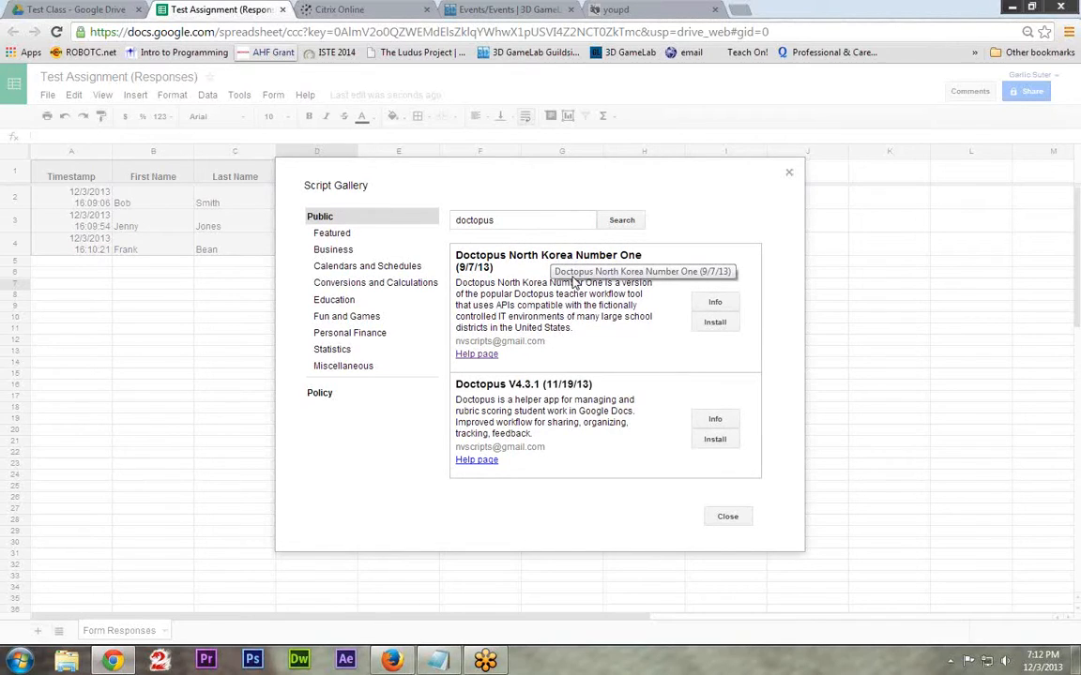
mouse_move(533, 420)
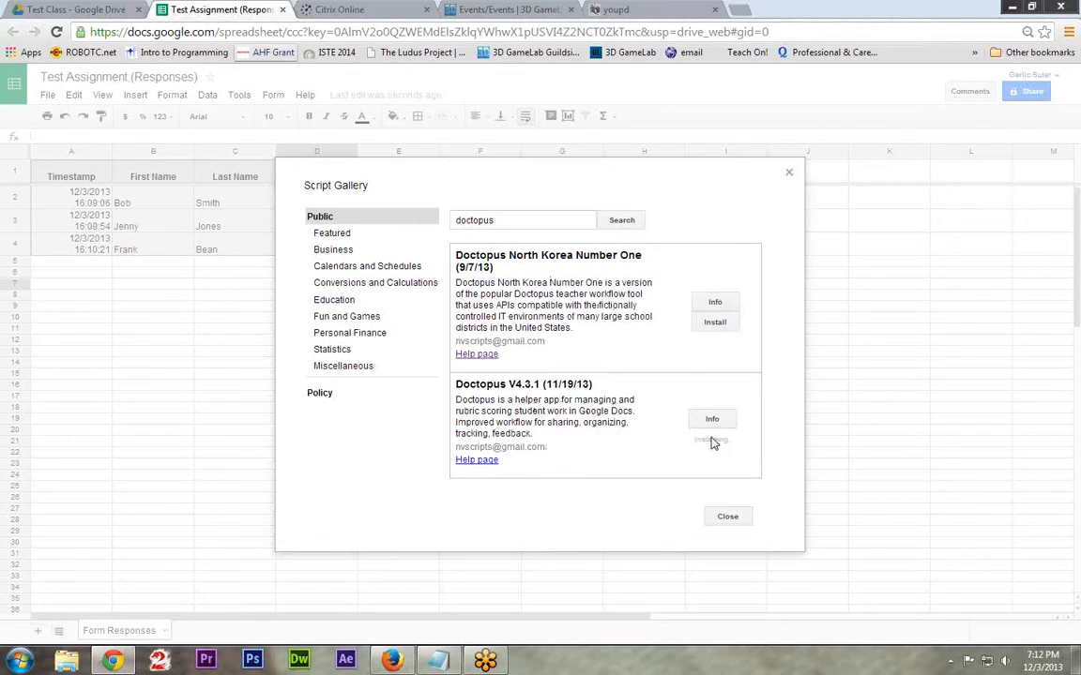
Step: Install Doctopus V4.3.1 and accept the permissions it requests
left_click(711, 439)
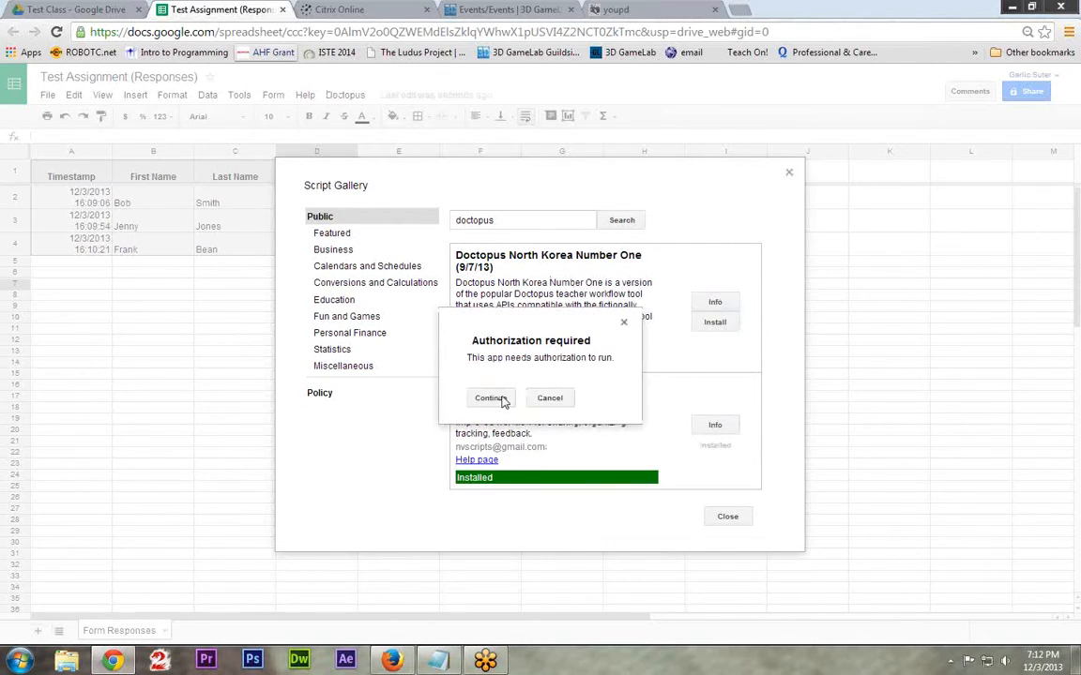
left_click(488, 398)
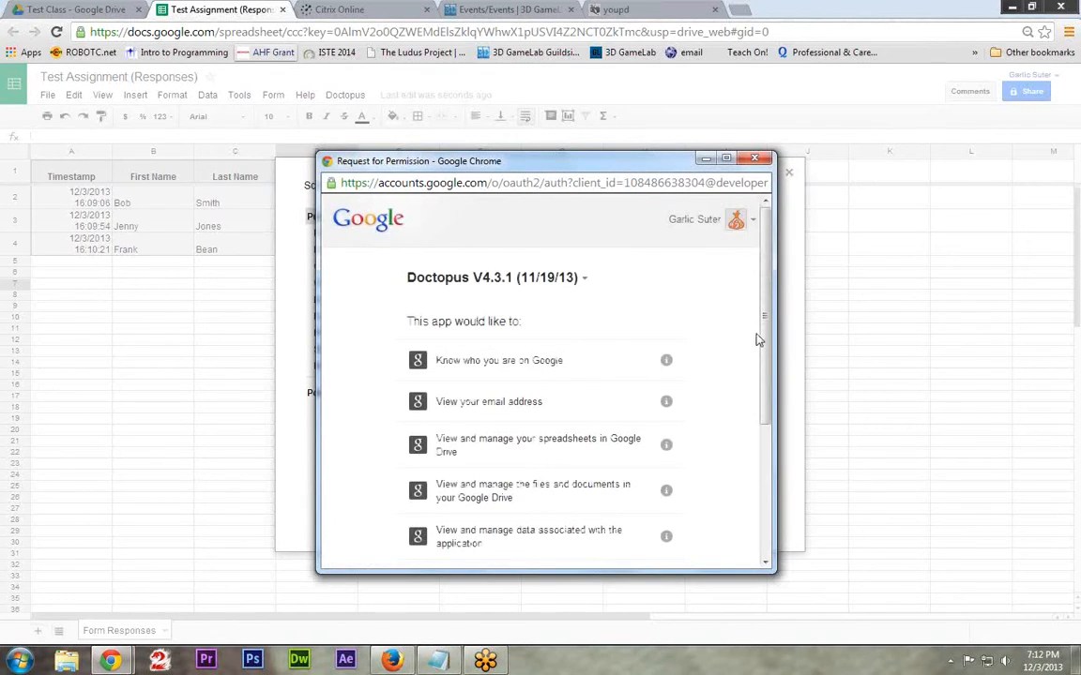
scroll("down", 3)
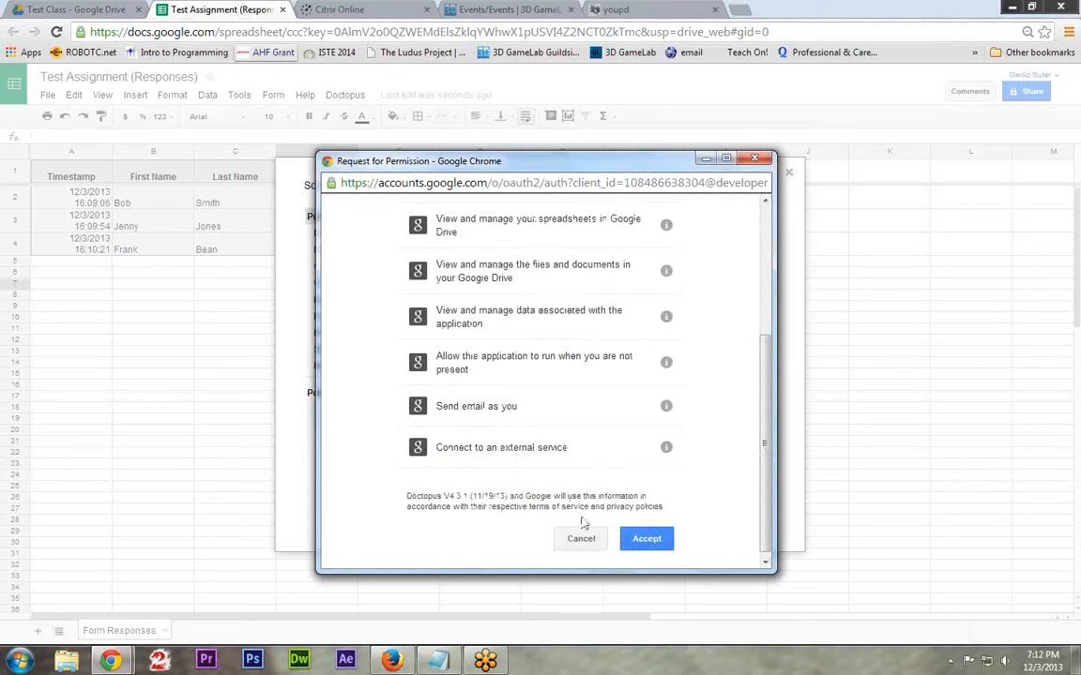
left_click(646, 537)
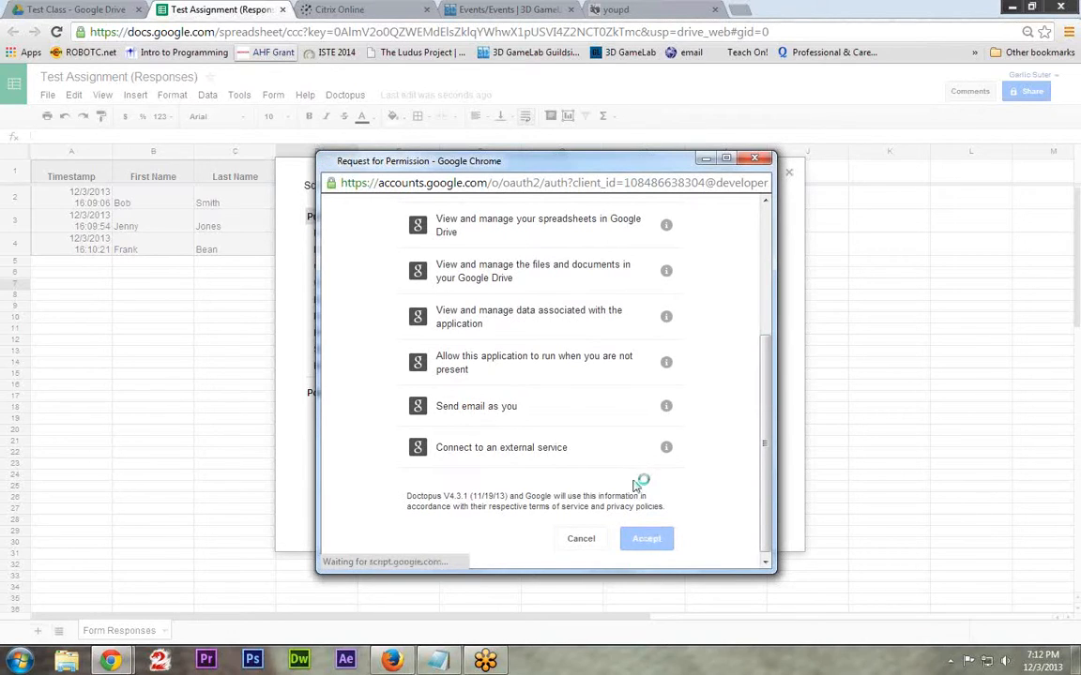
left_click(646, 536)
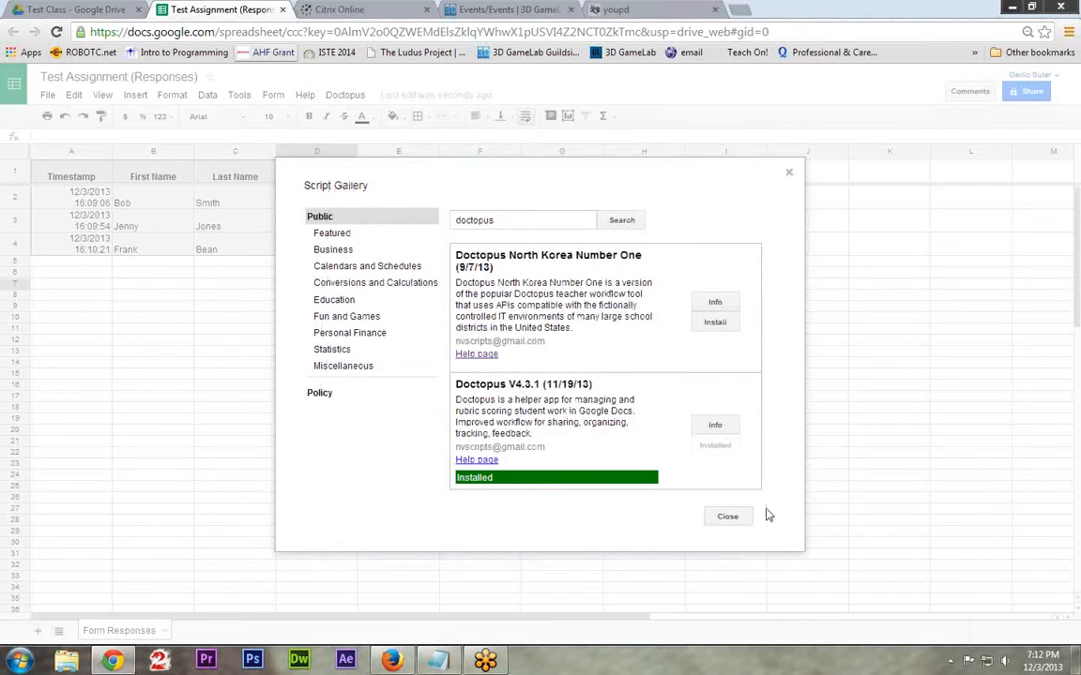
Step: Launch the Doctopus installation from its new menu and list the Step 1 sharing types
left_click(728, 516)
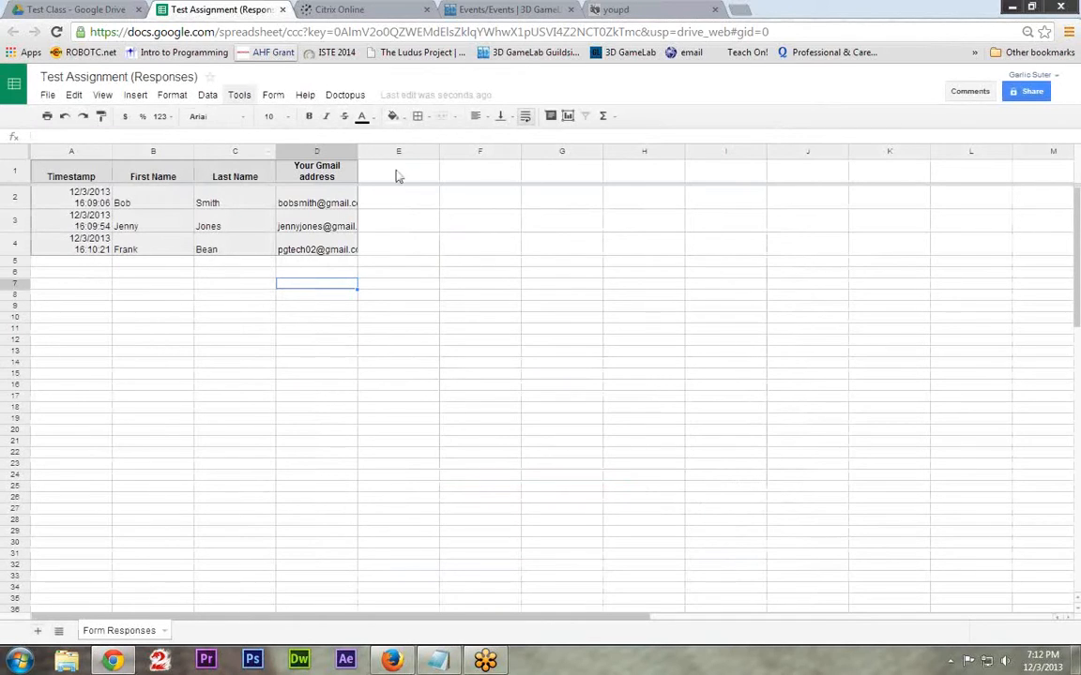
left_click(345, 94)
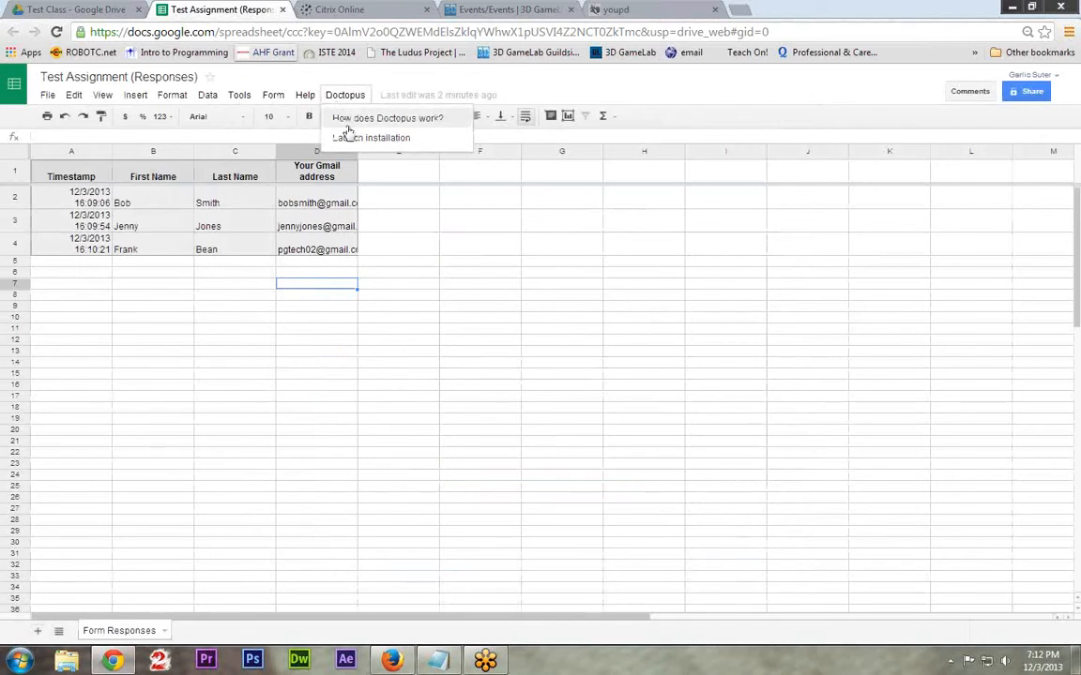
mouse_move(371, 139)
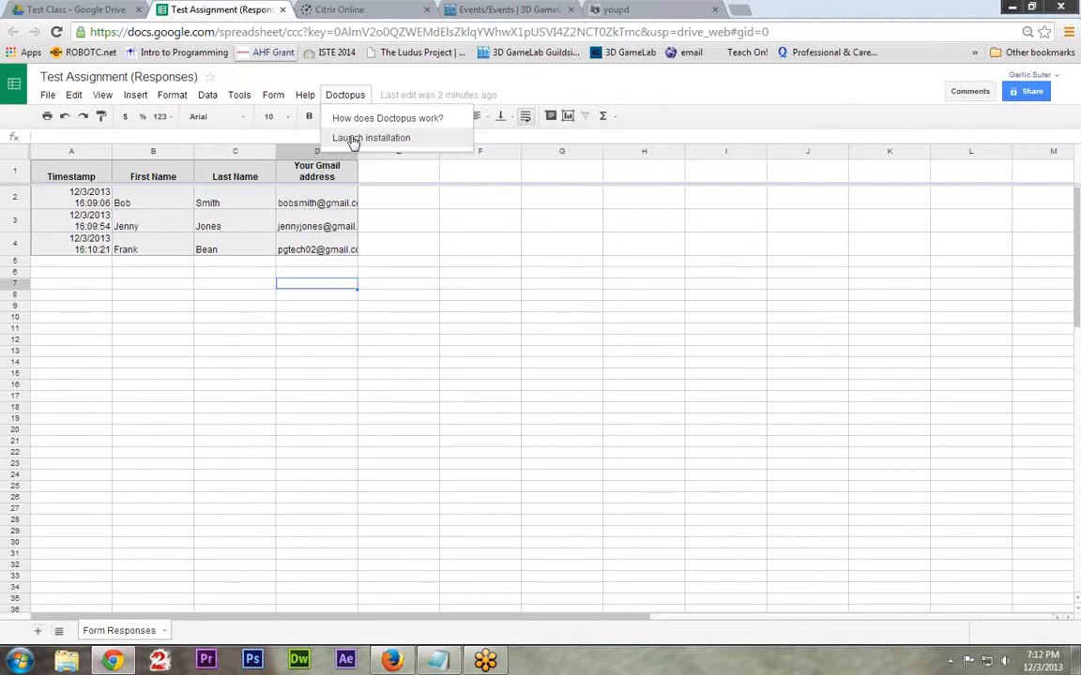
mouse_move(353, 141)
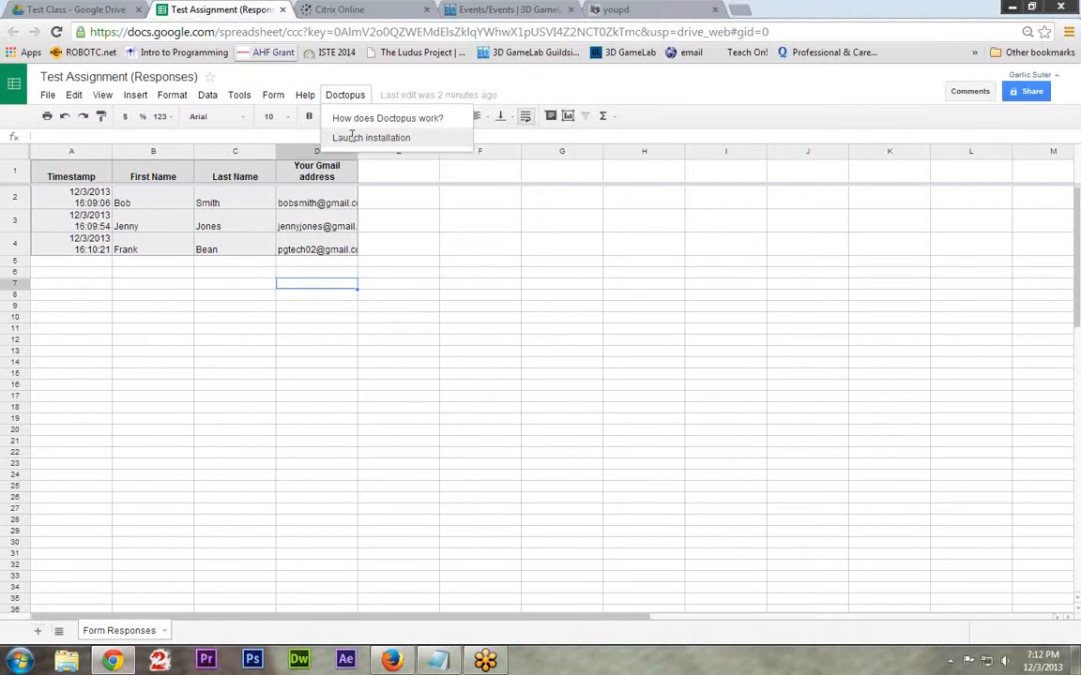
left_click(372, 137)
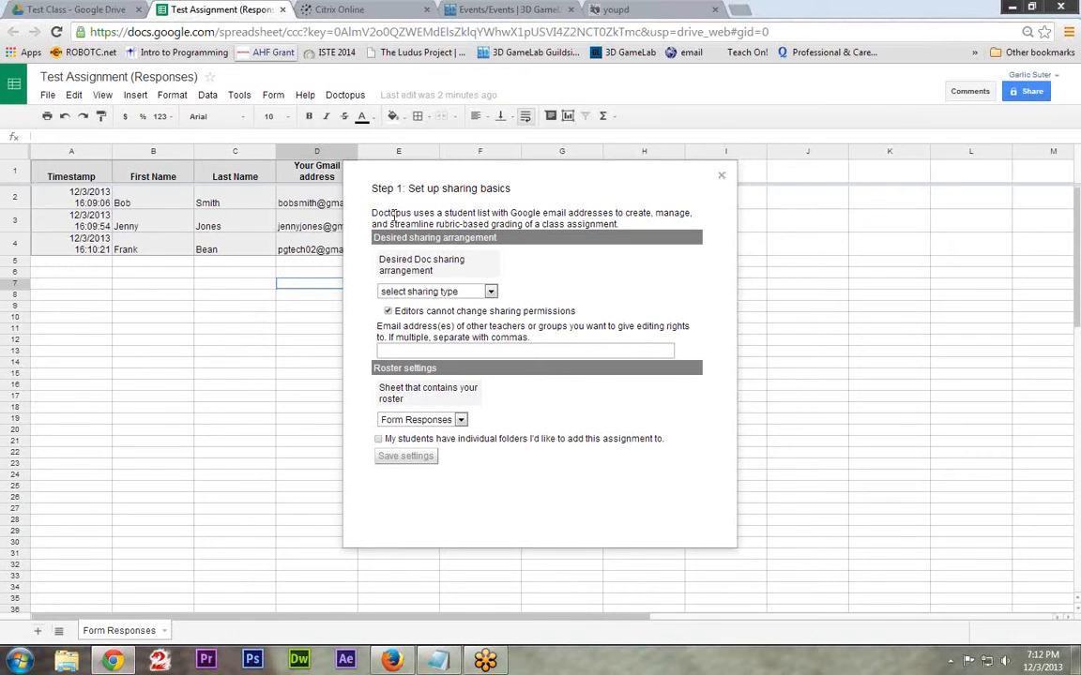
left_click(435, 291)
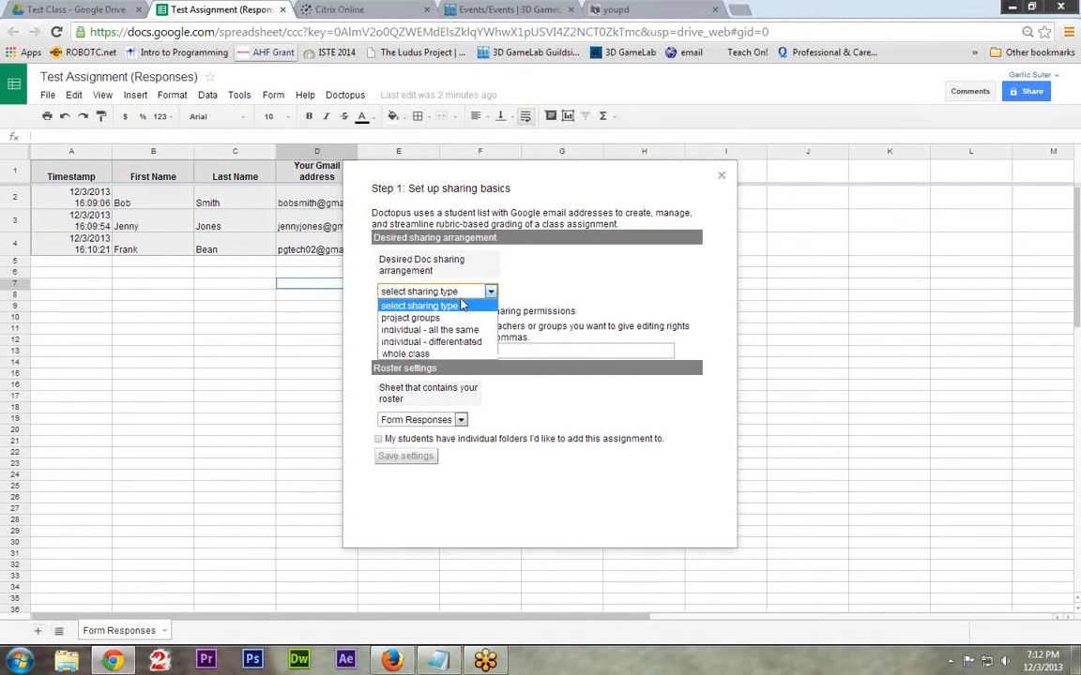
mouse_move(409, 317)
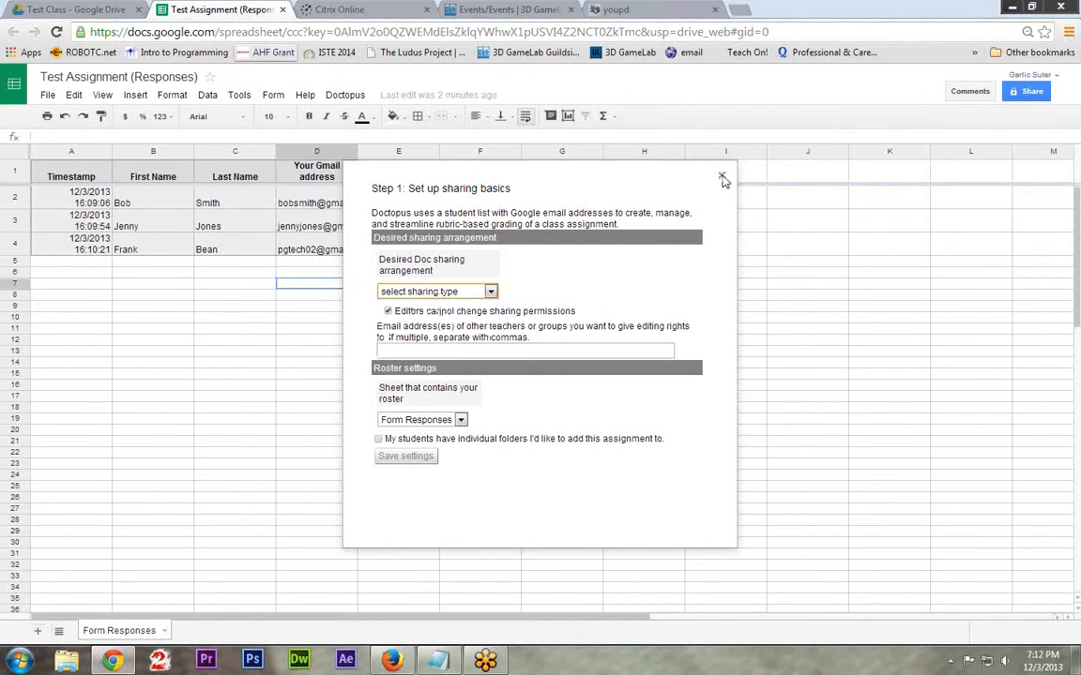
Step: Add a Group column in E with Red, Red and Green for the three students
left_click(722, 176)
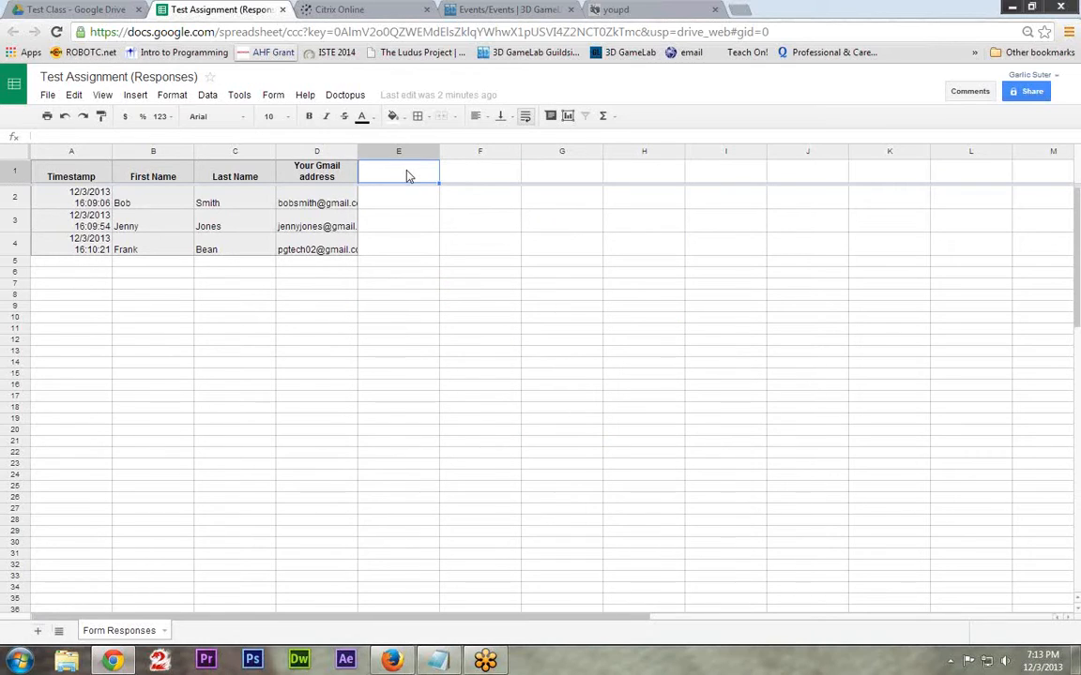
type("Group")
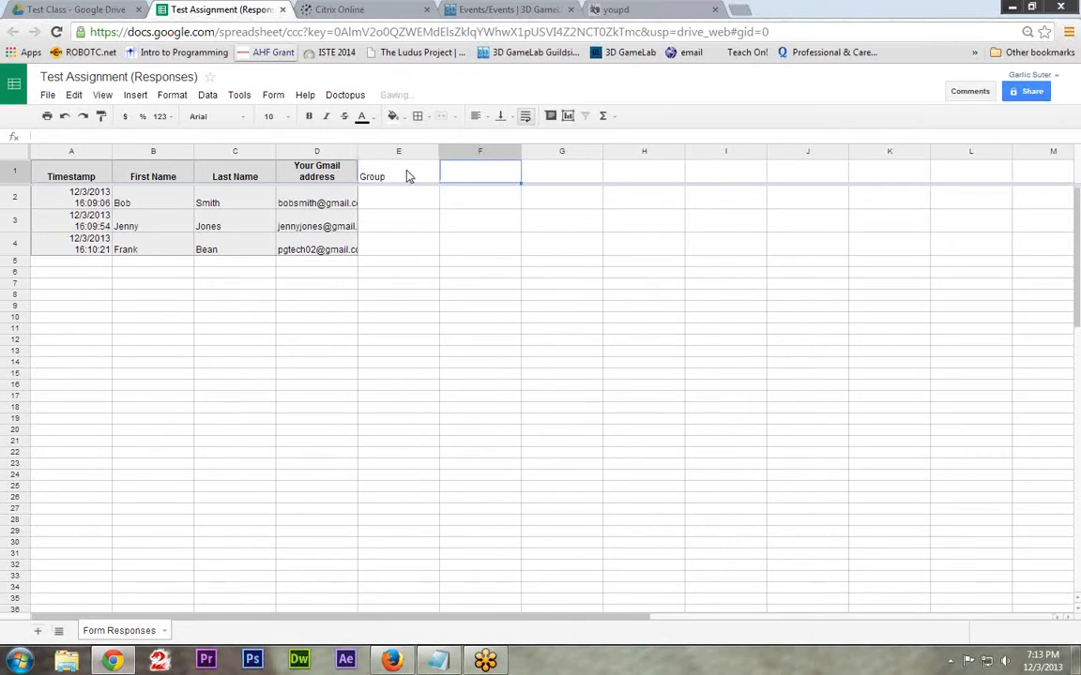
left_click(398, 191)
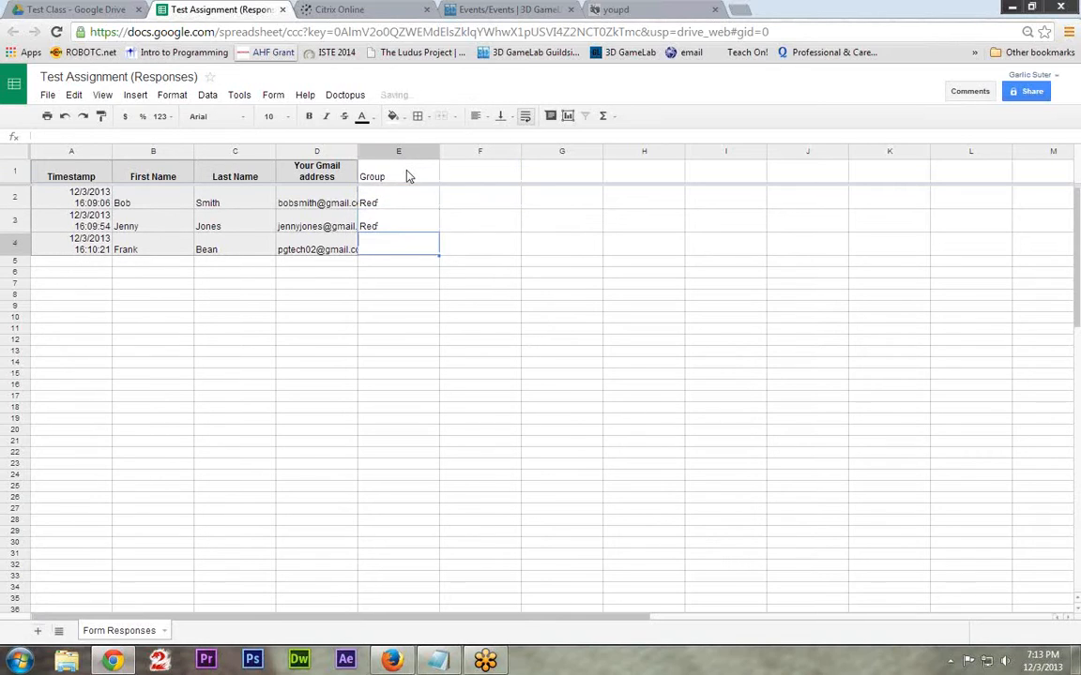
type("Green")
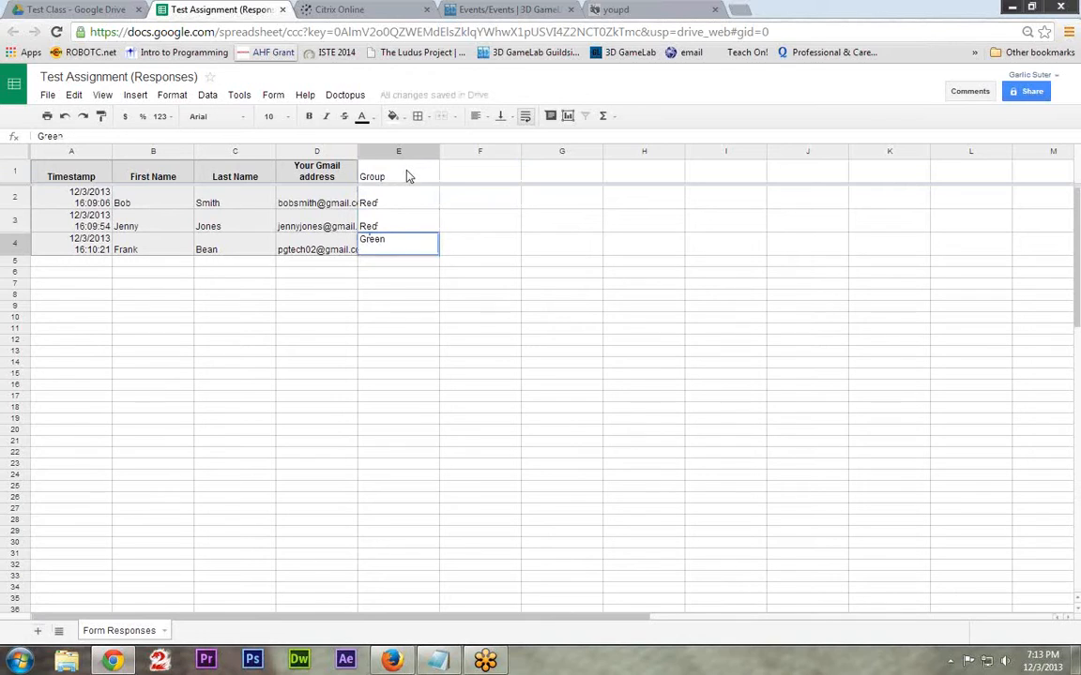
key("Return")
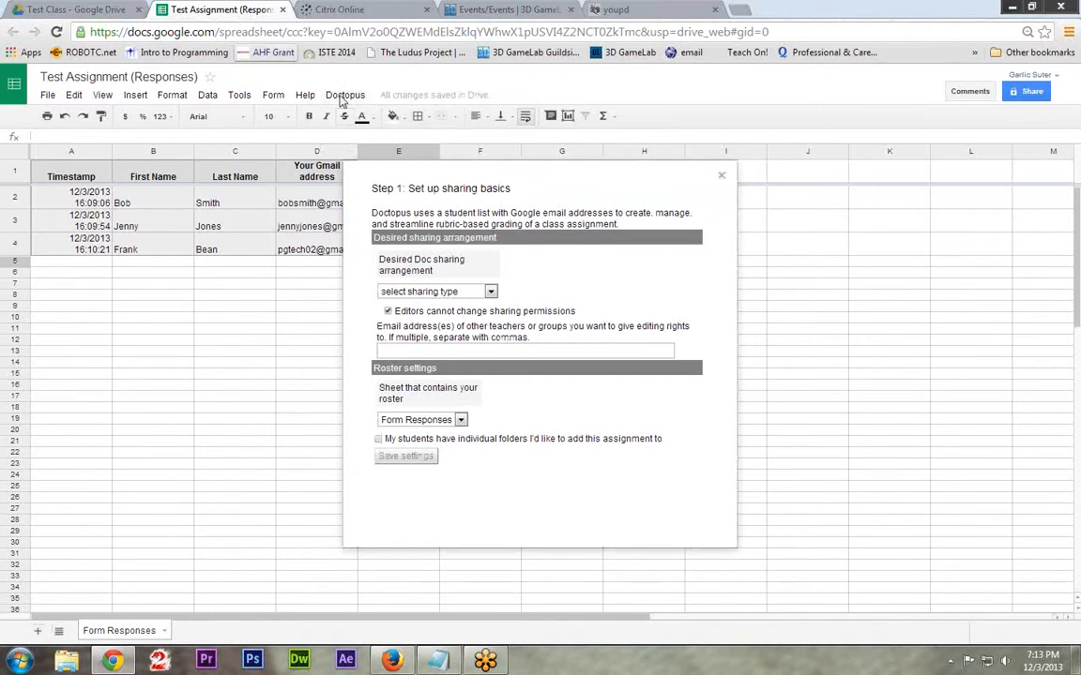
mouse_move(478, 296)
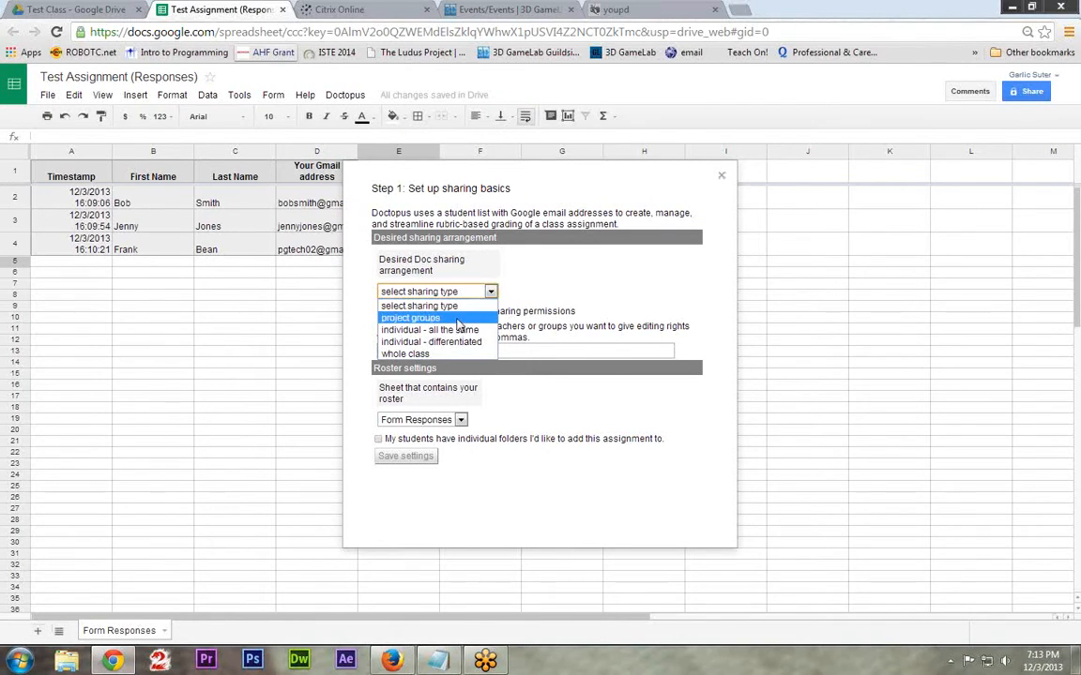
Step: Choose project groups as the sharing type with the whole class kept at no access
left_click(410, 317)
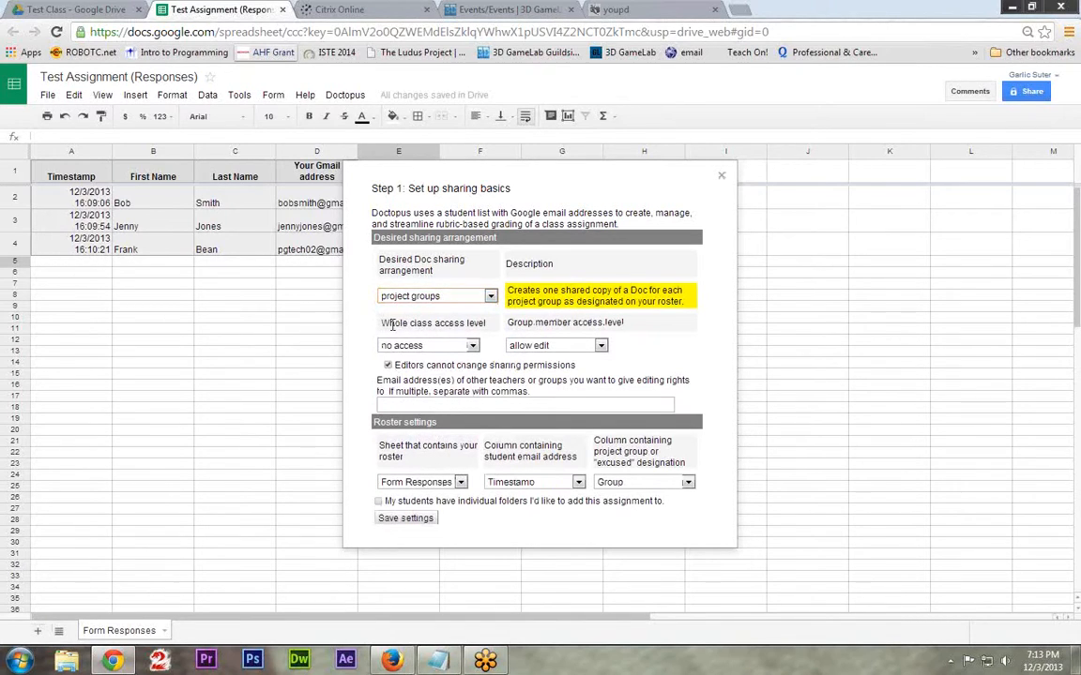
double_click(433, 323)
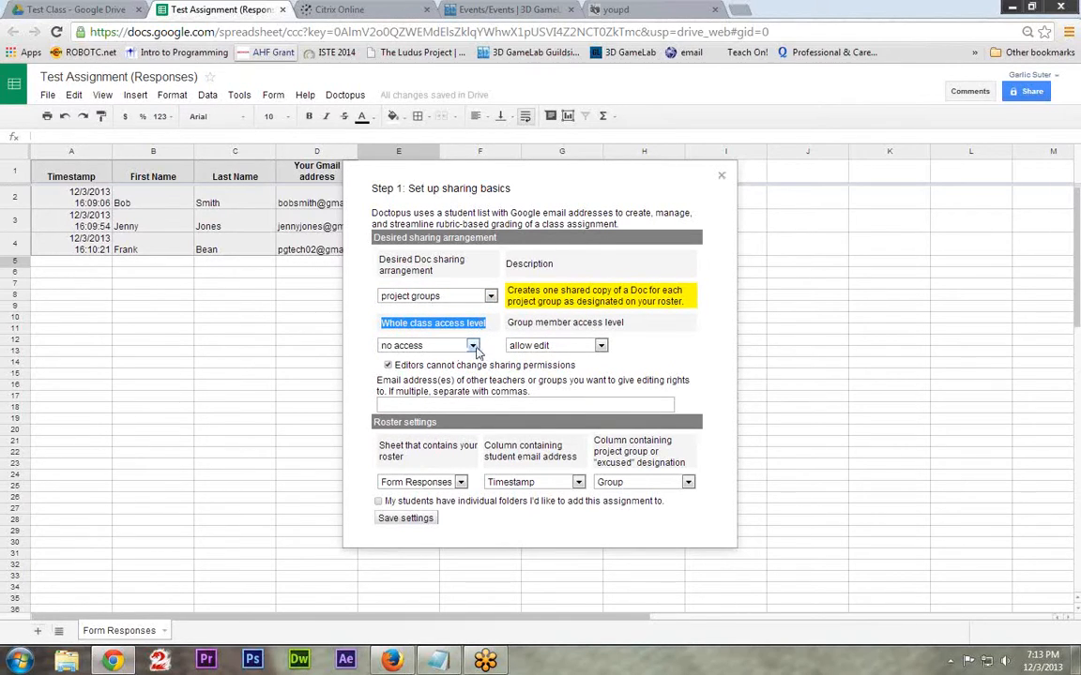
left_click(472, 345)
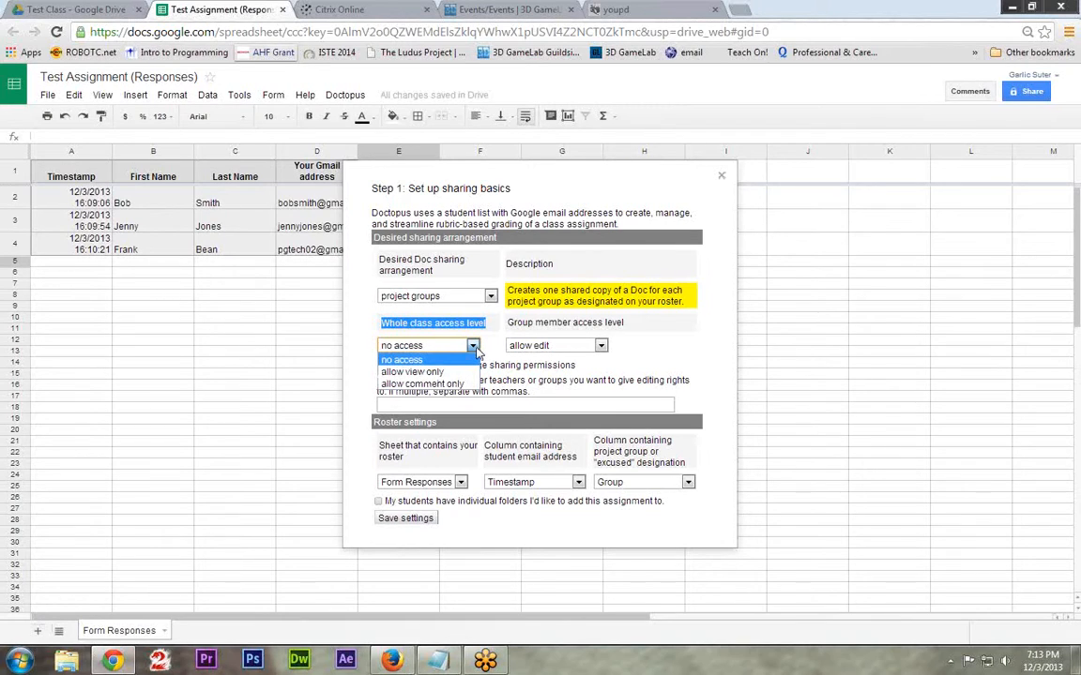
mouse_move(420, 383)
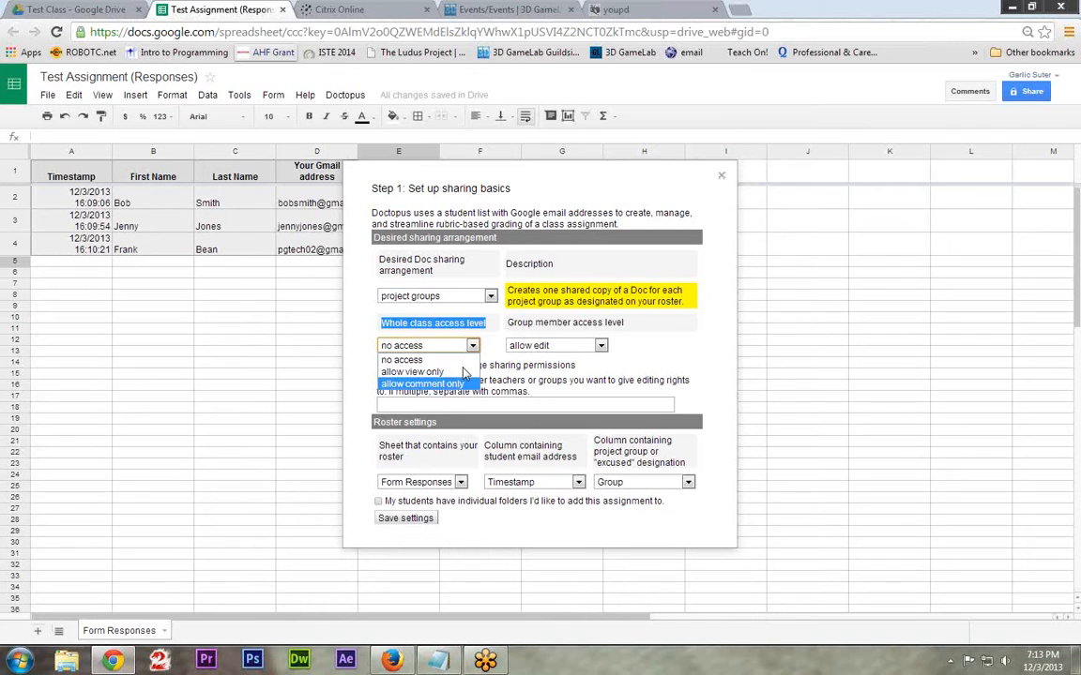
left_click(428, 346)
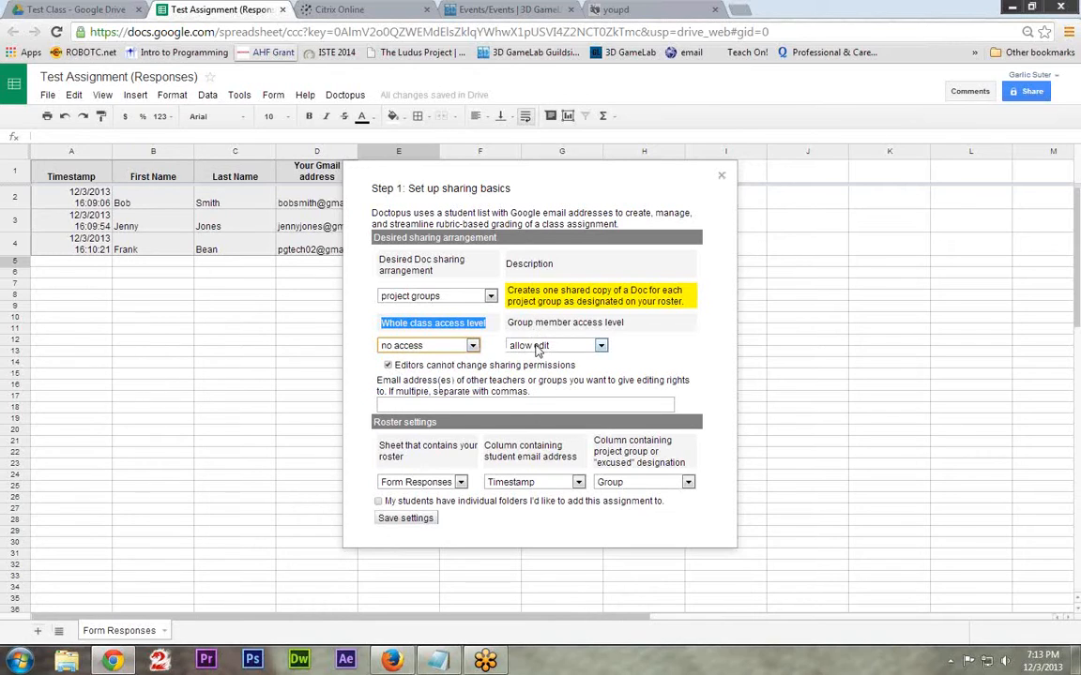
mouse_move(551, 351)
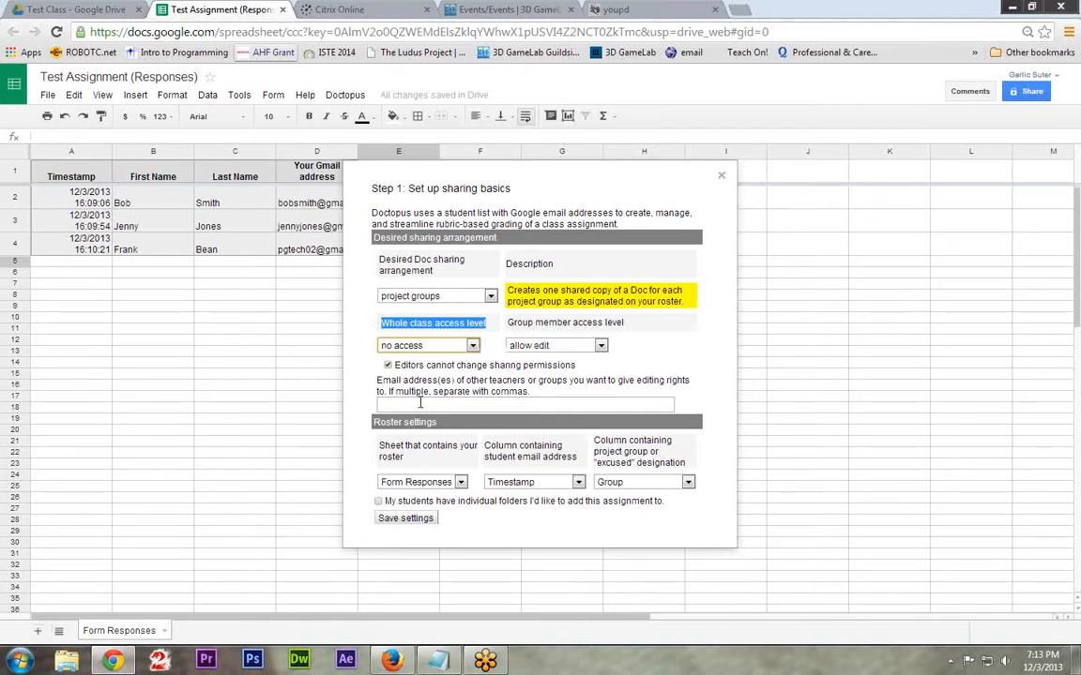
Step: Use Form Responses as the roster with Your Gmail address as the student email column
left_click(523, 405)
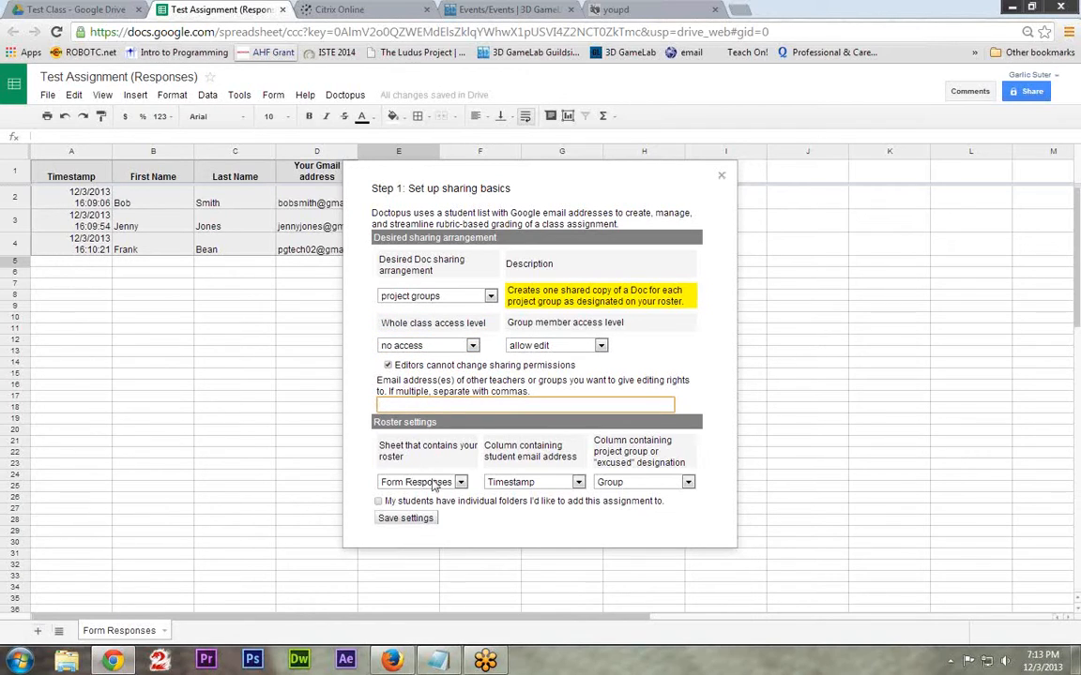
mouse_move(460, 484)
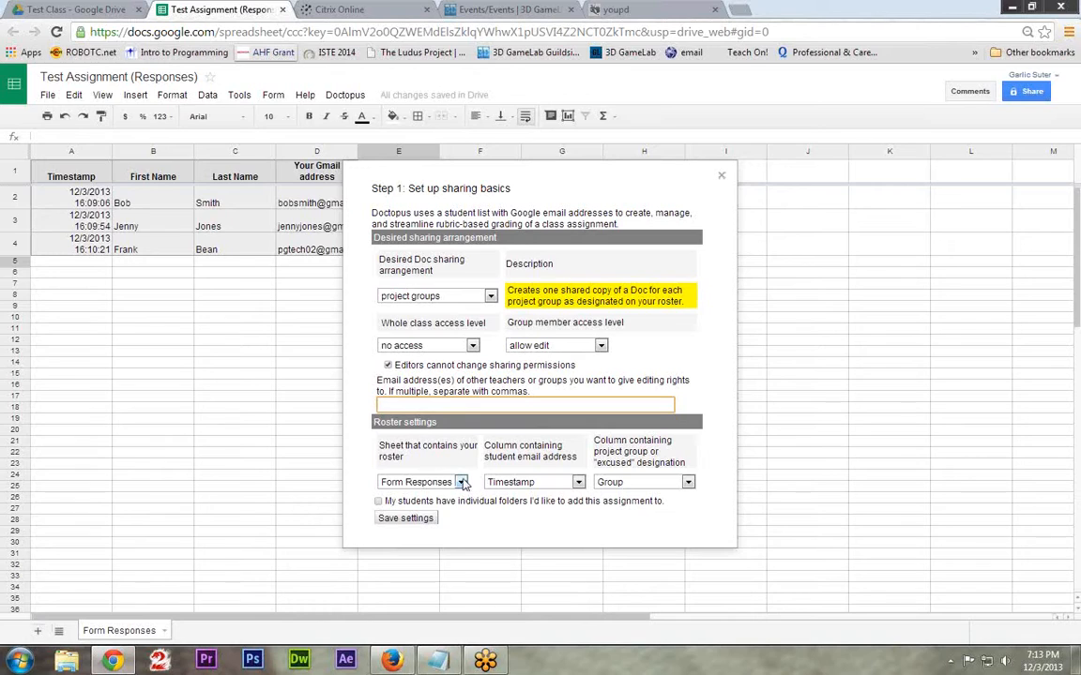
left_click(459, 480)
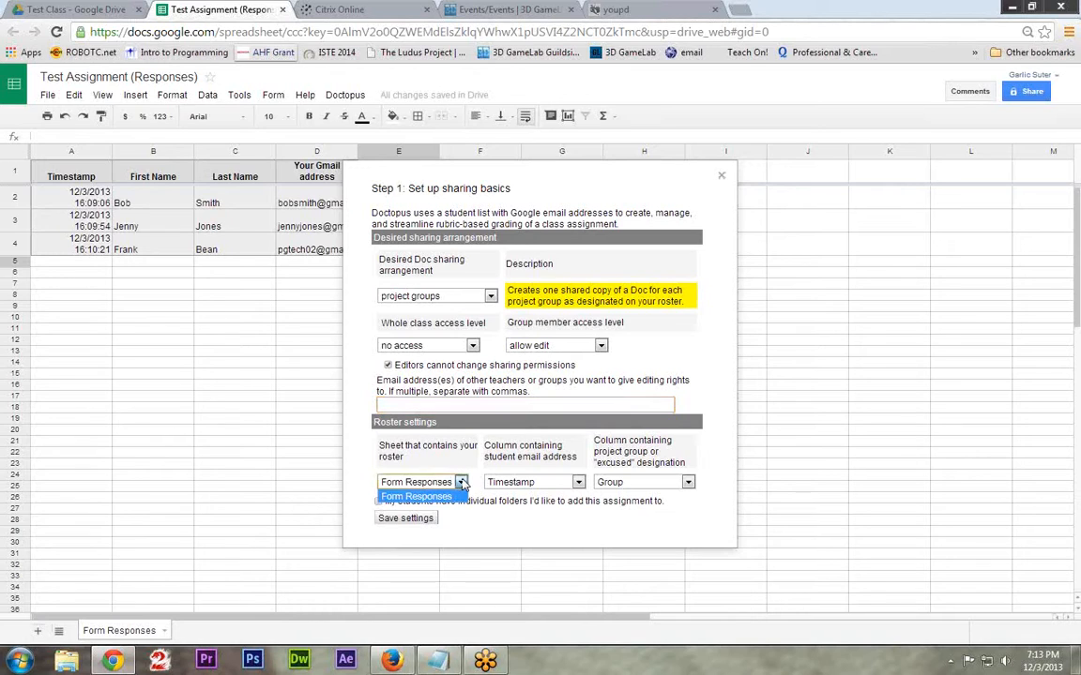
left_click(416, 495)
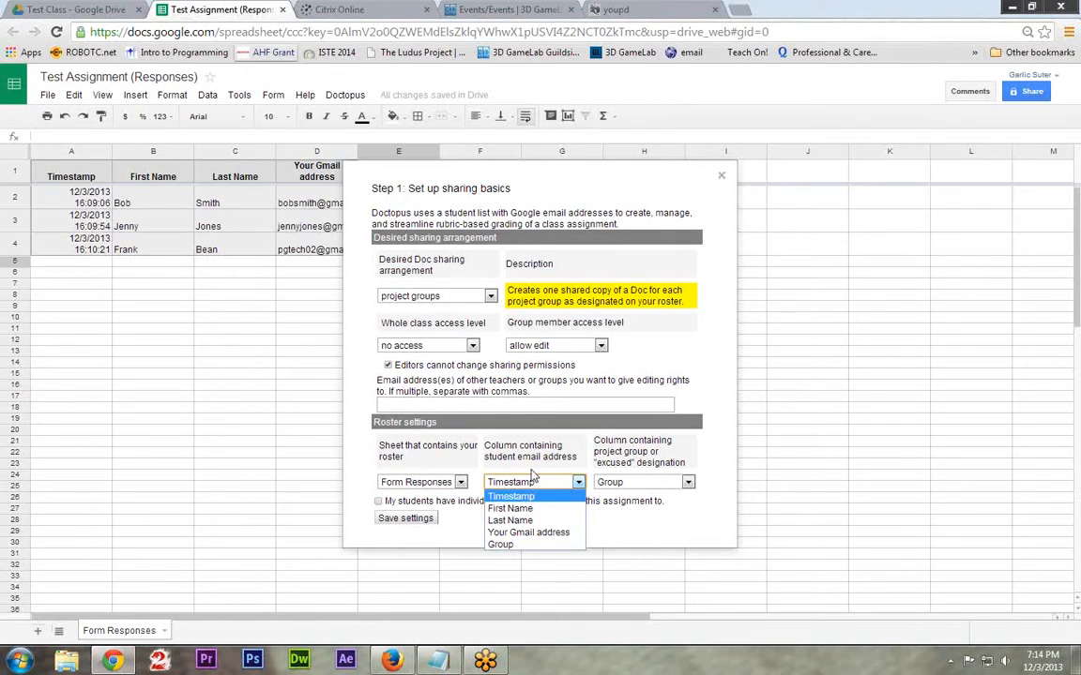
left_click(529, 533)
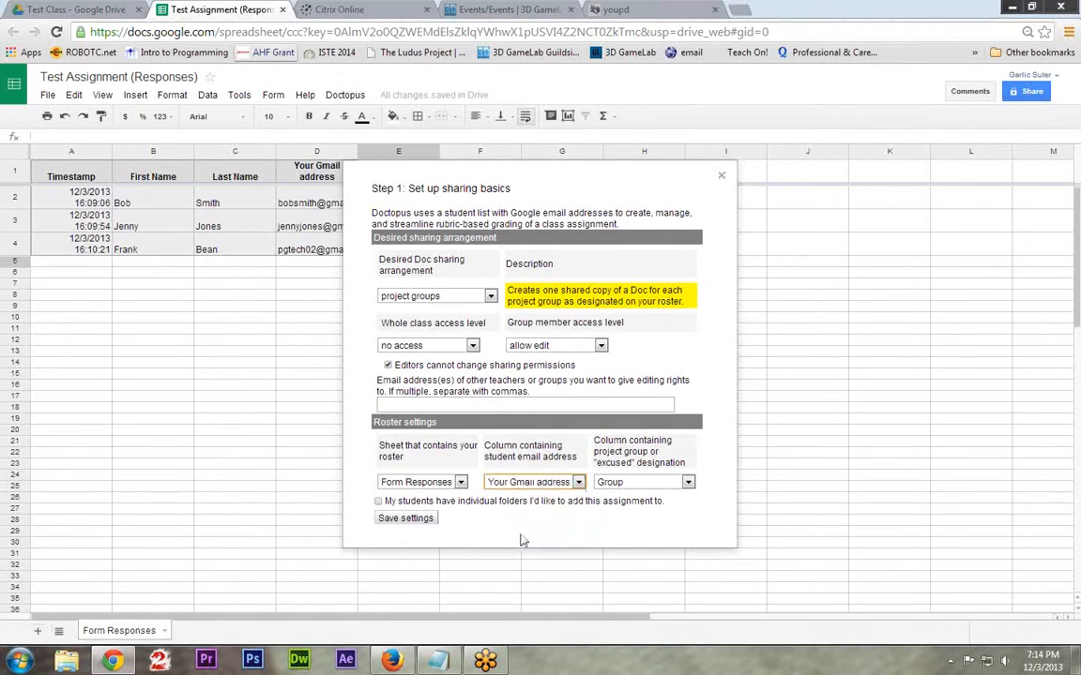
left_click(535, 481)
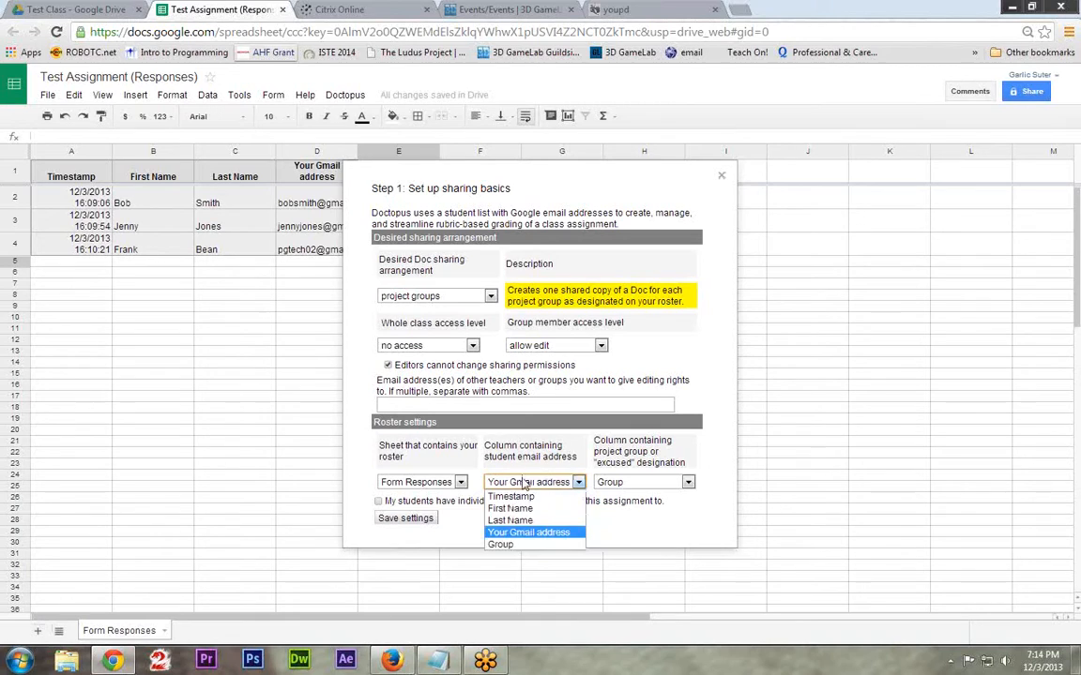
mouse_move(510, 495)
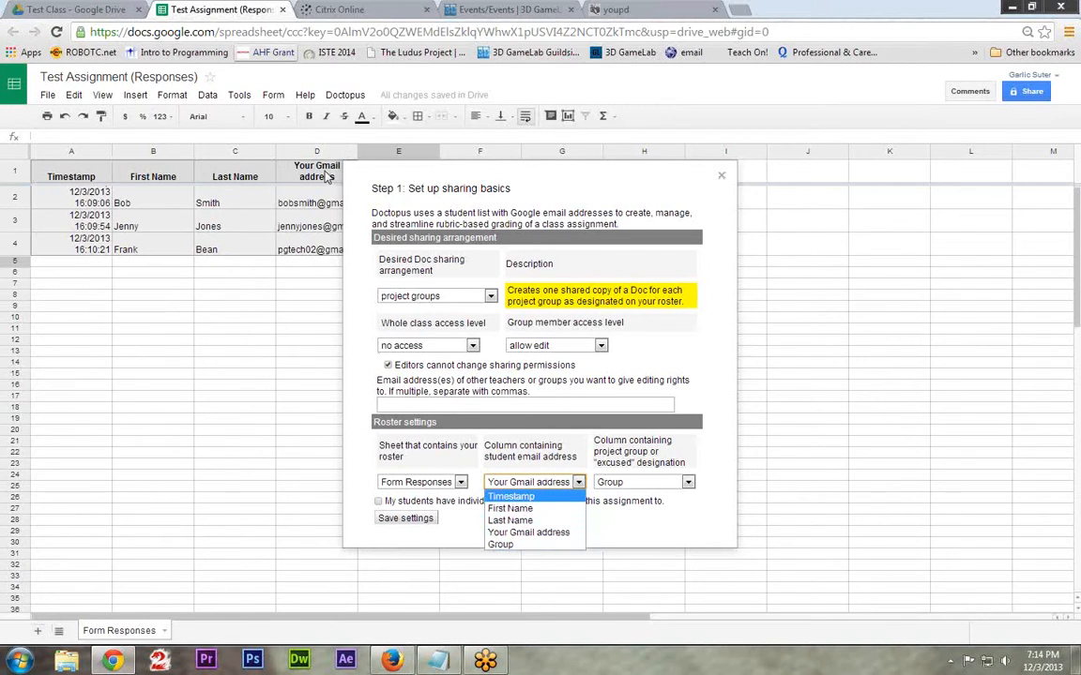
left_click(529, 533)
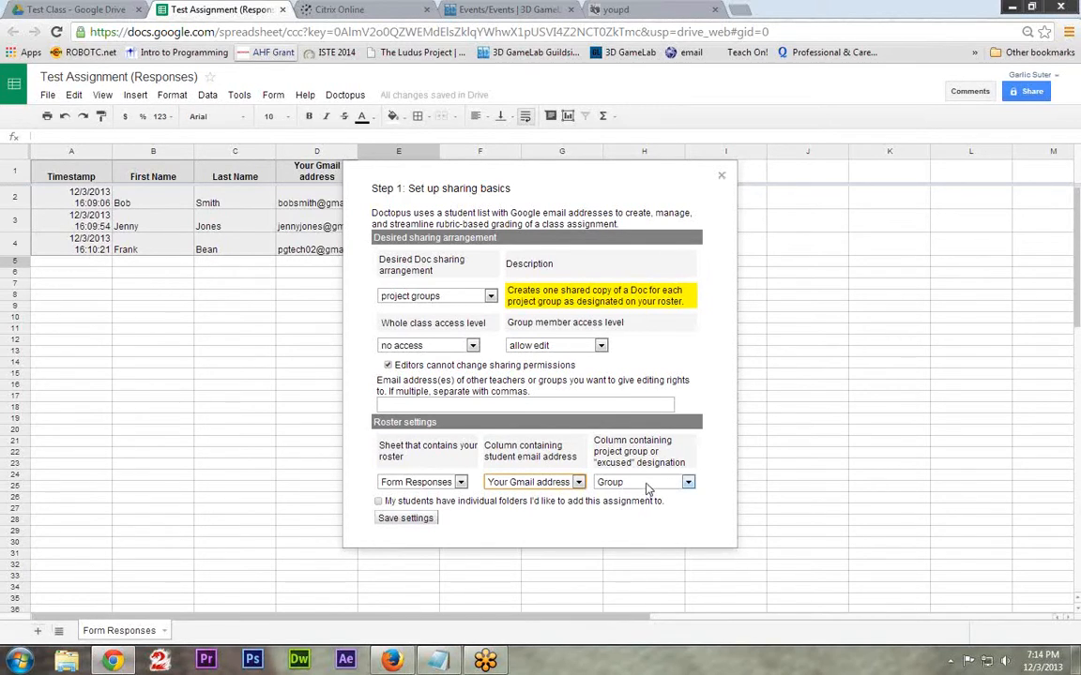
mouse_move(591, 477)
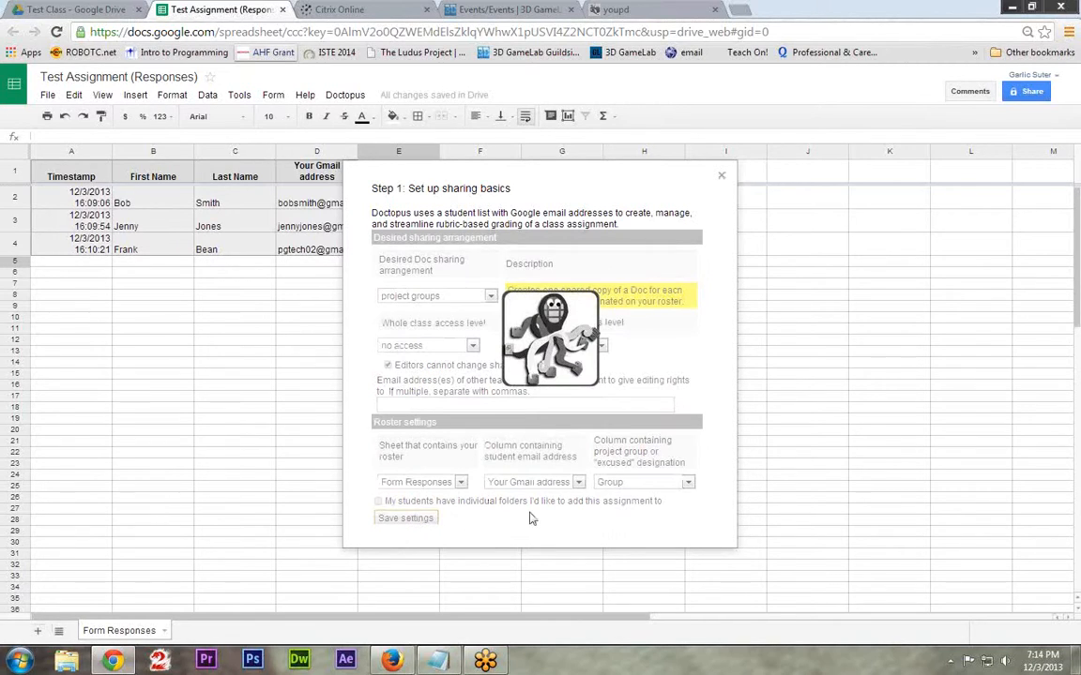
Step: Save the Step 1 settings and select the Test Class folder for templates
left_click(405, 518)
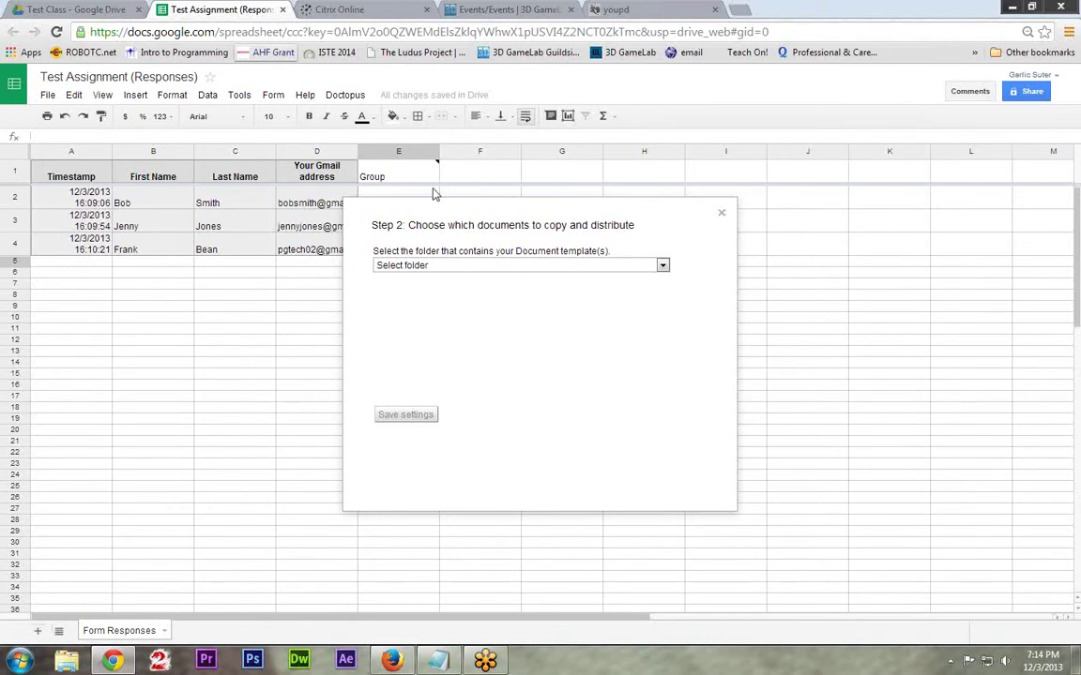
left_click(516, 265)
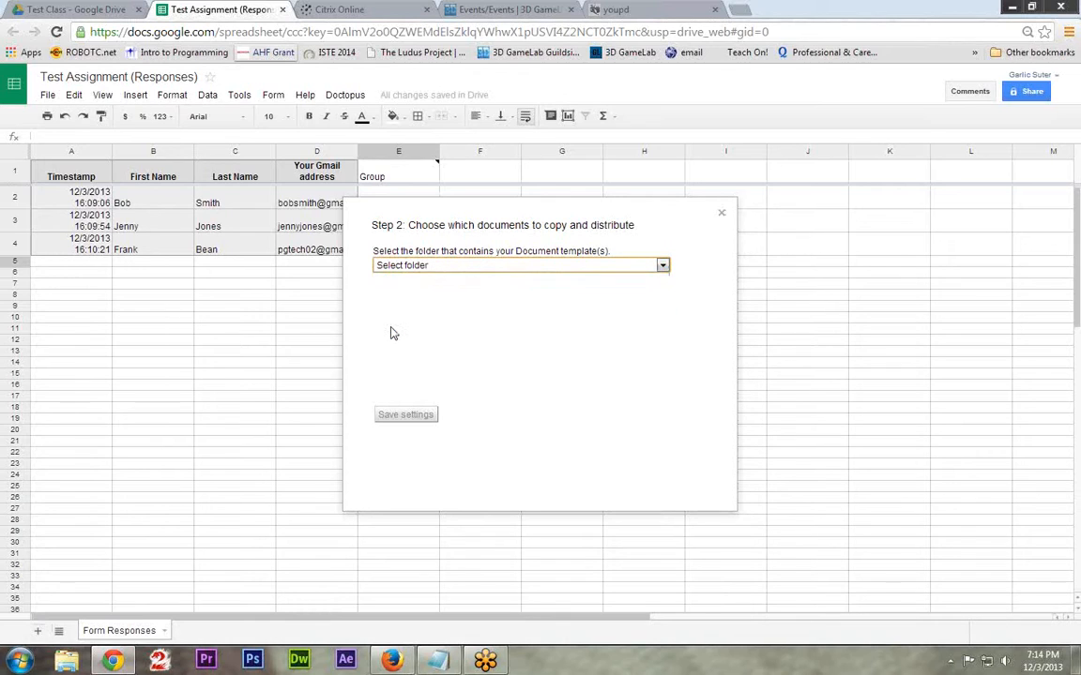
left_click(522, 265)
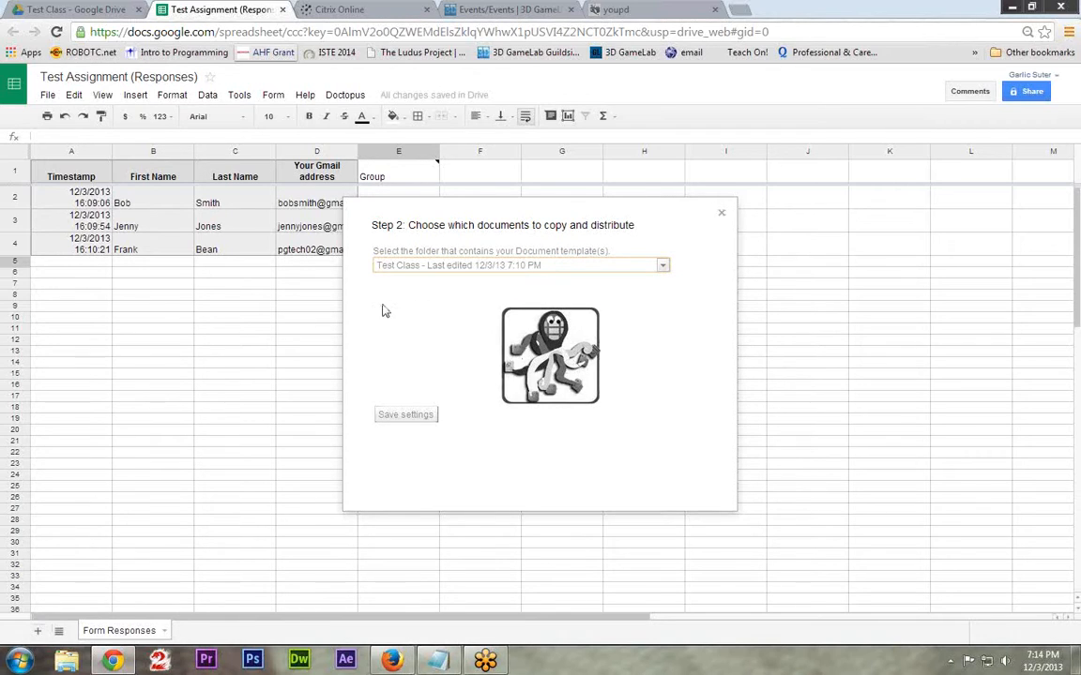
left_click(660, 265)
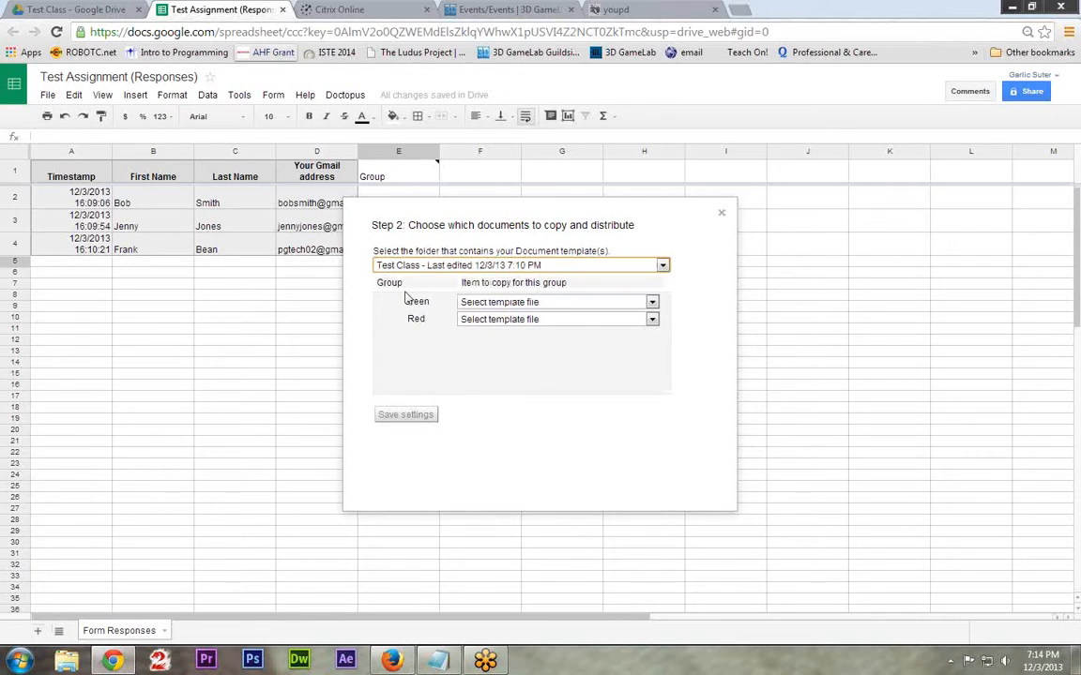
mouse_move(390, 294)
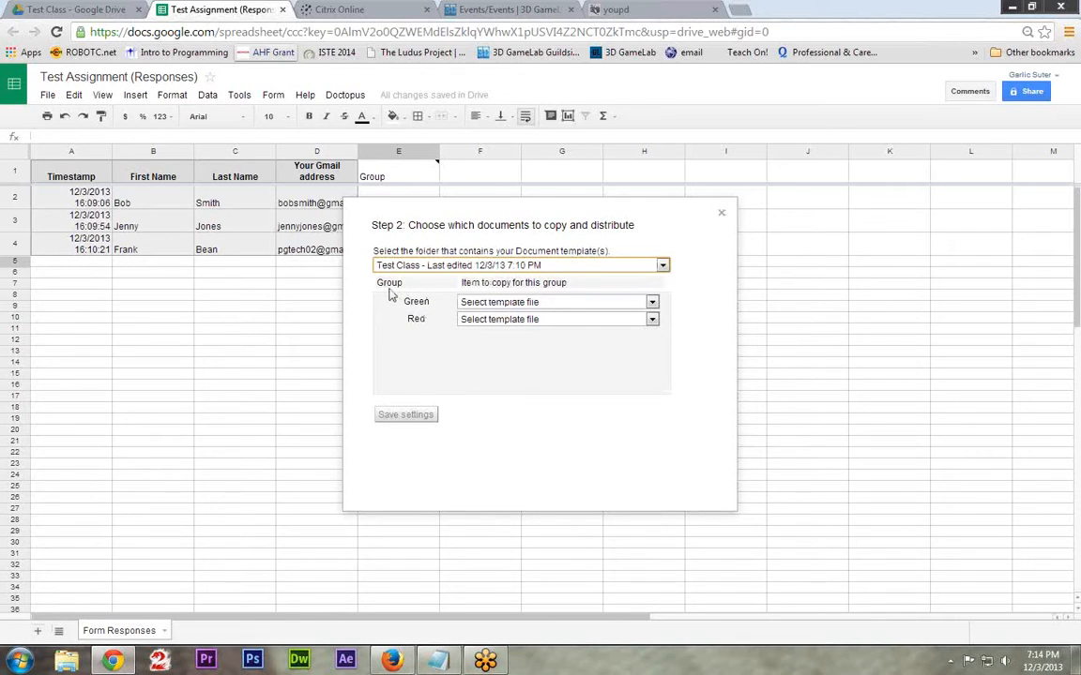
mouse_move(379, 298)
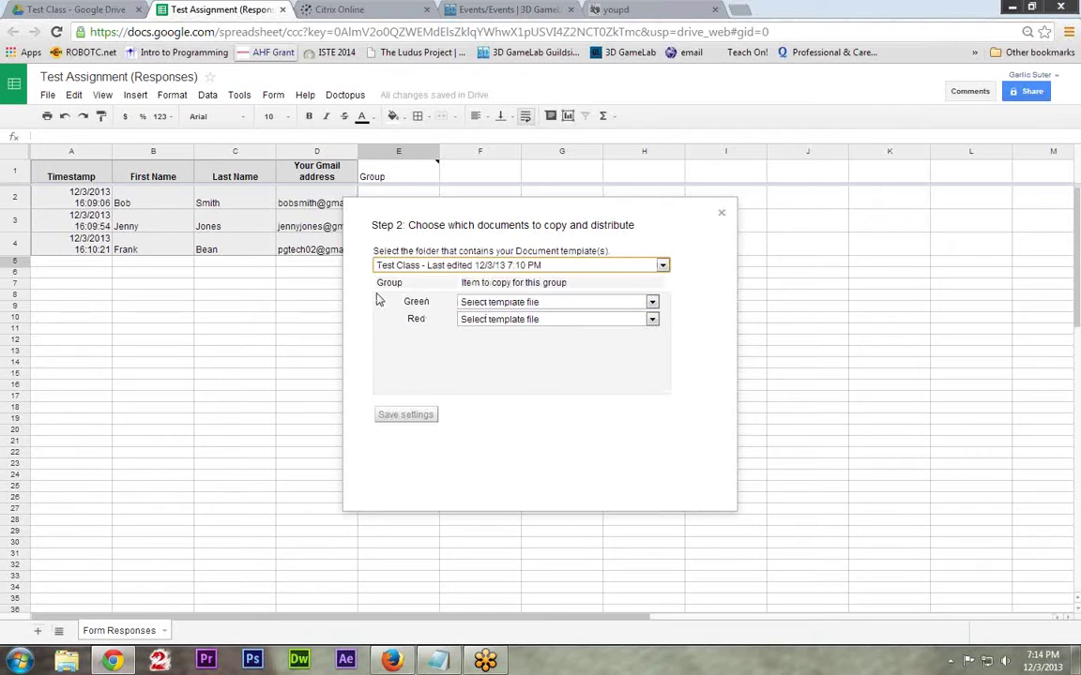
Step: Assign RUBRIC_gamedesign_green to Green and RUBRIC_gamedesign_red to Red, then save
left_click(651, 300)
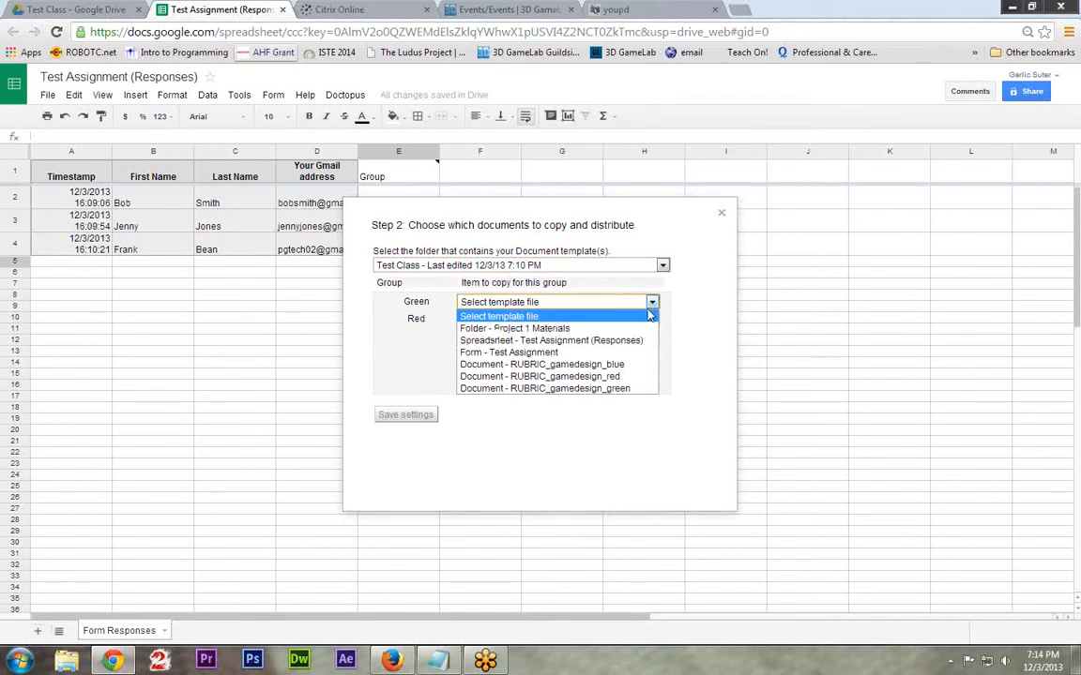
mouse_move(540, 364)
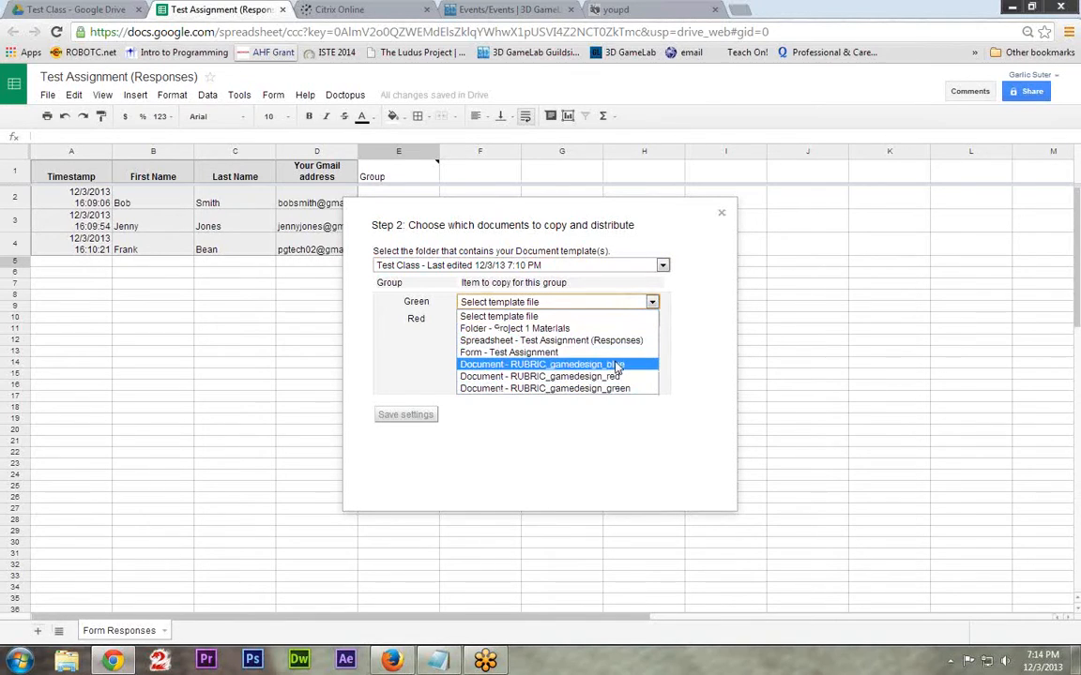
left_click(545, 388)
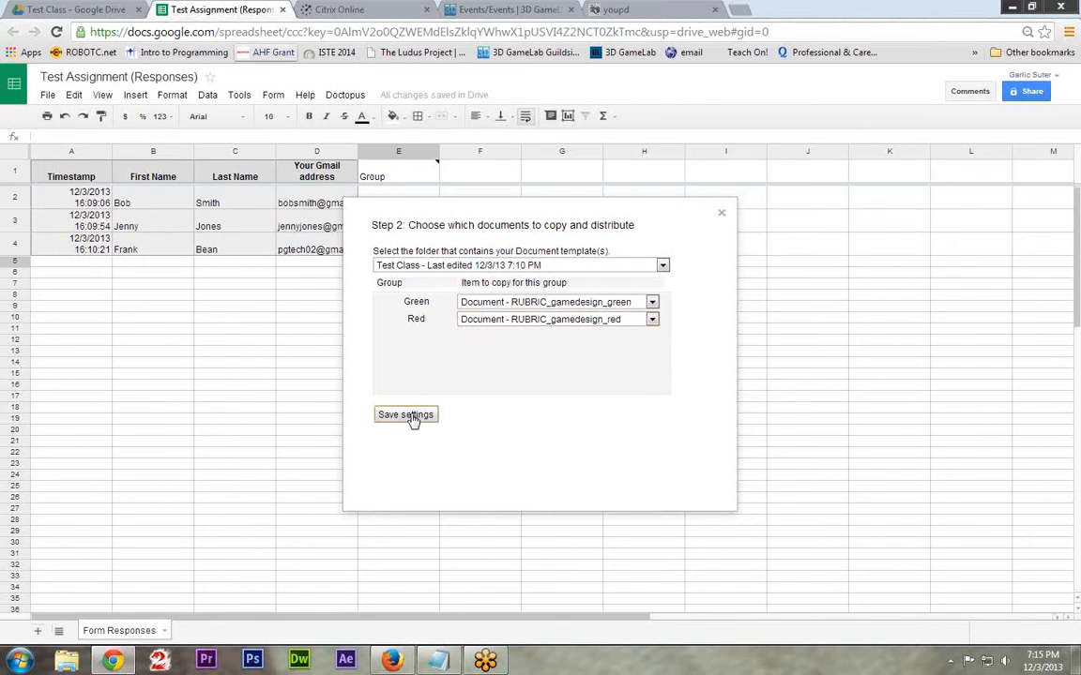
left_click(405, 415)
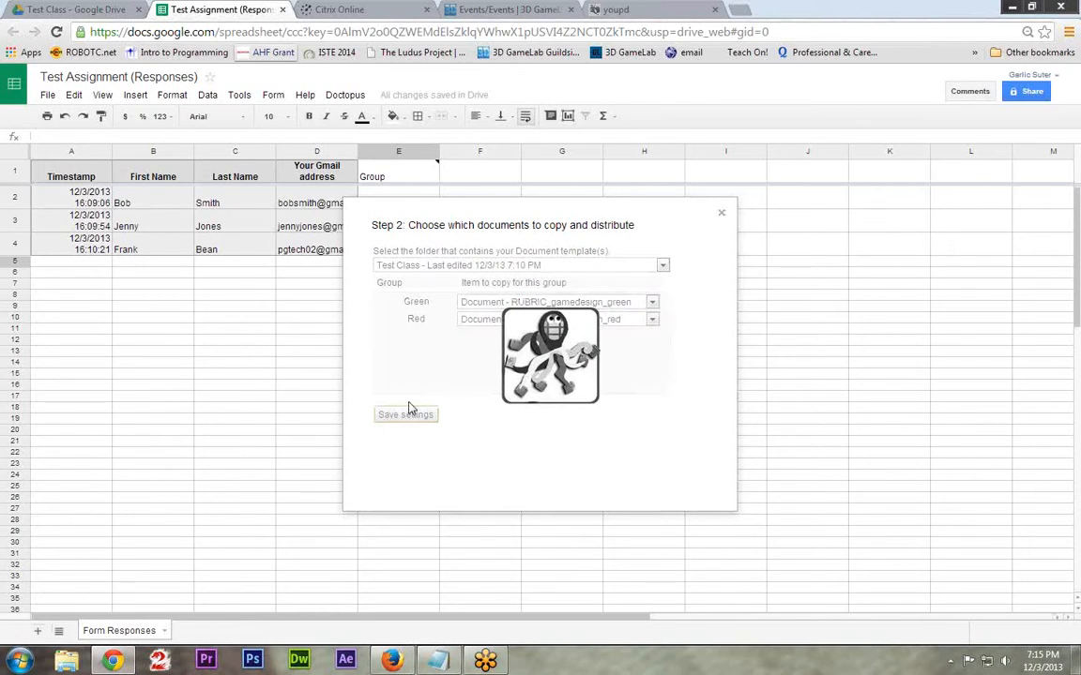
Step: Rename the new folder to 'Doctopus Assignment for Testing' by replacing the date
left_click(405, 415)
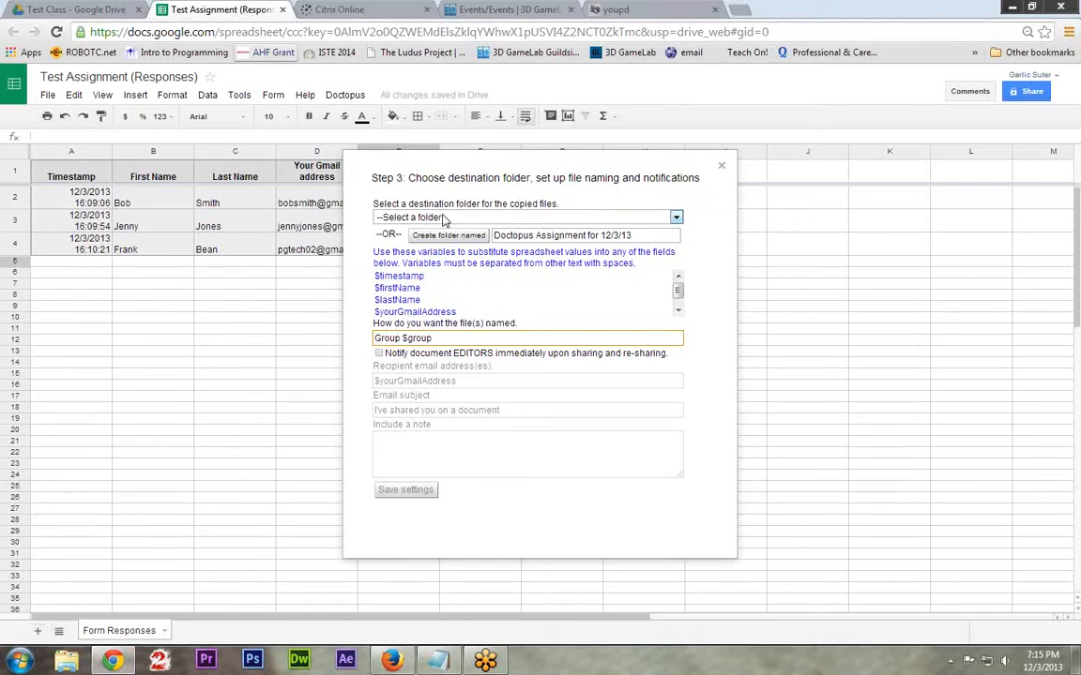
mouse_move(467, 195)
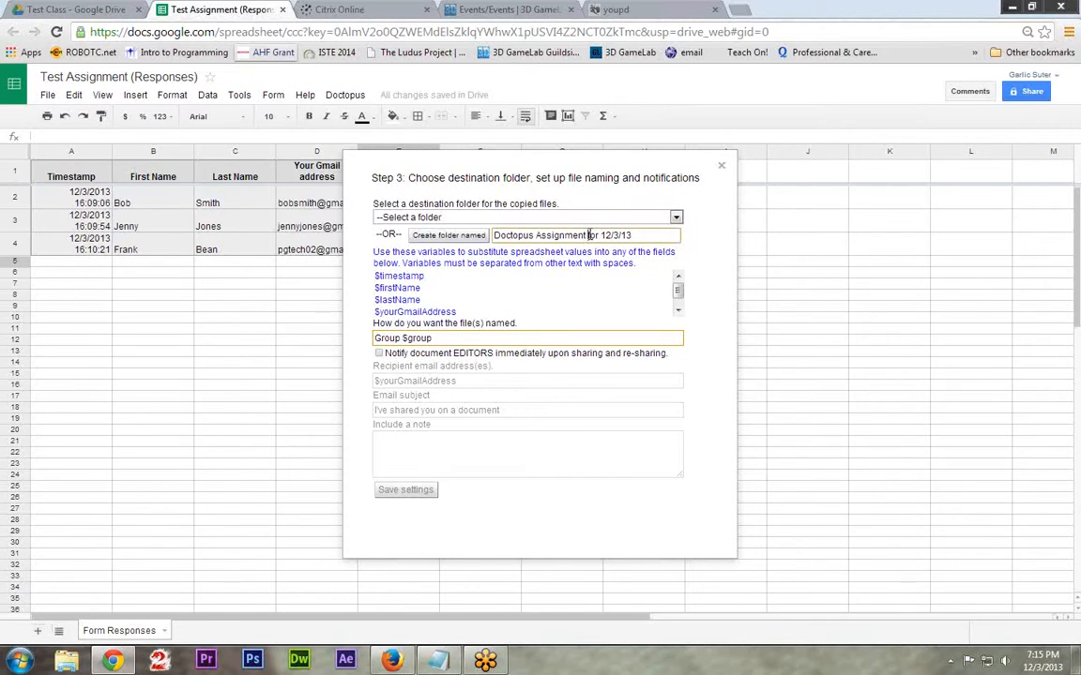
key("Backspace")
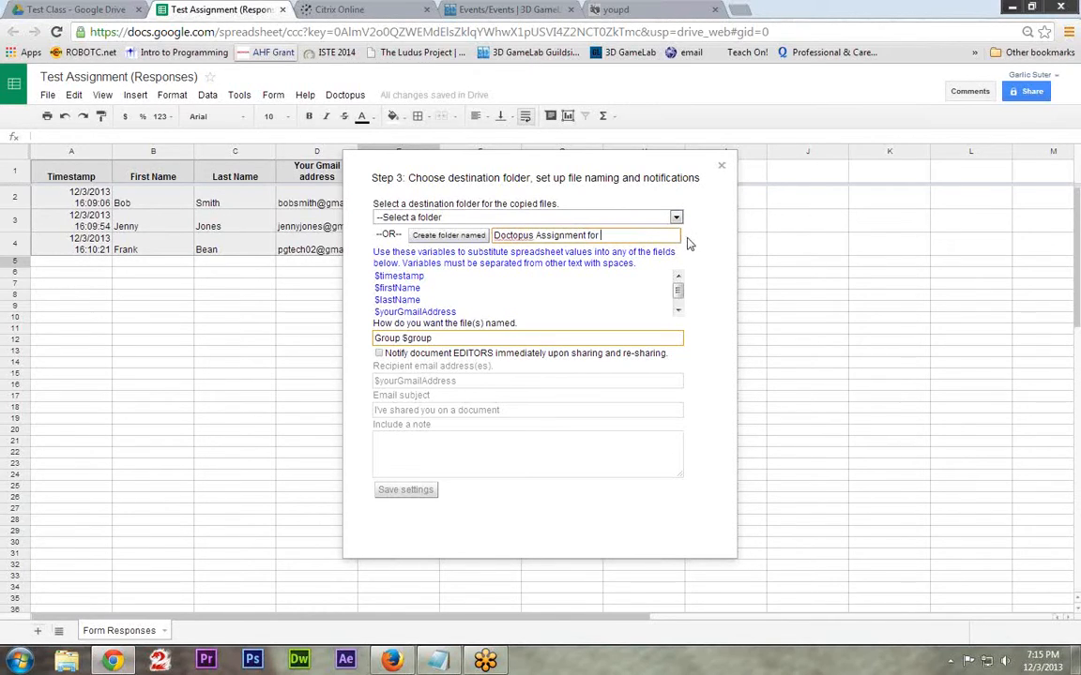
type("Testing")
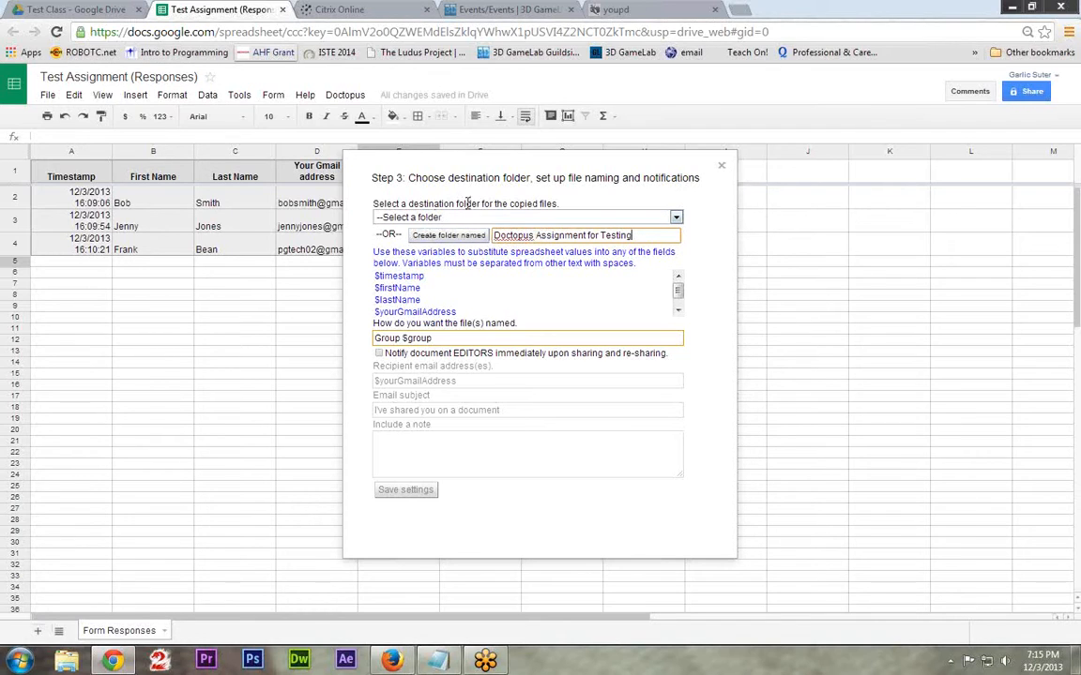
Step: Set the copied file names to $firstName $lastName $group
left_click(529, 338)
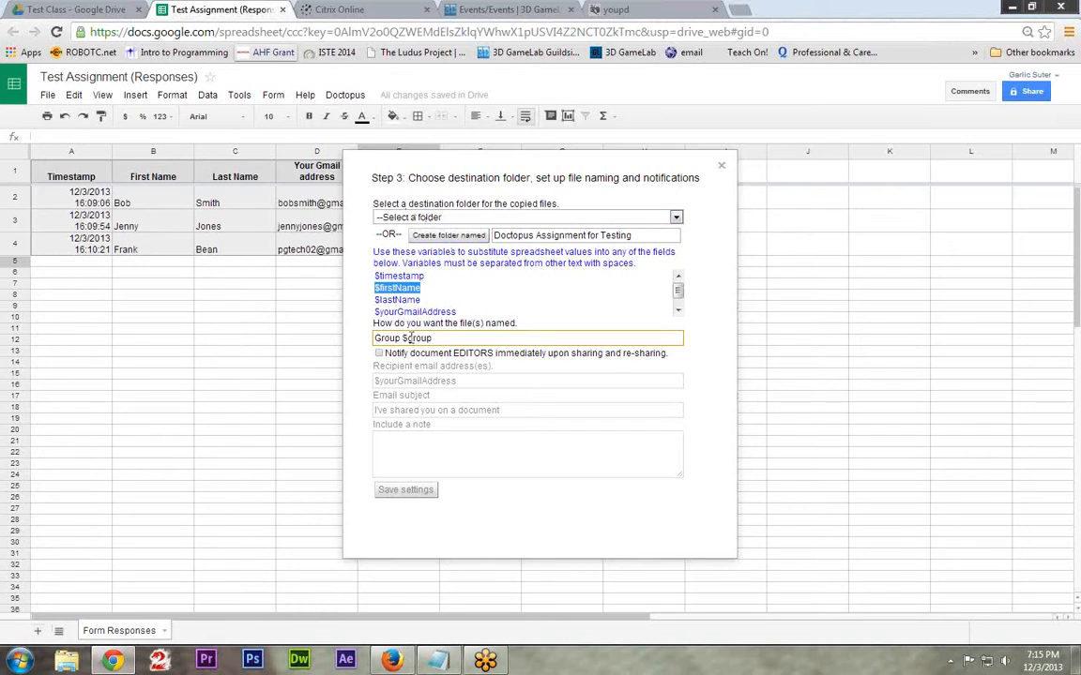
type("$group")
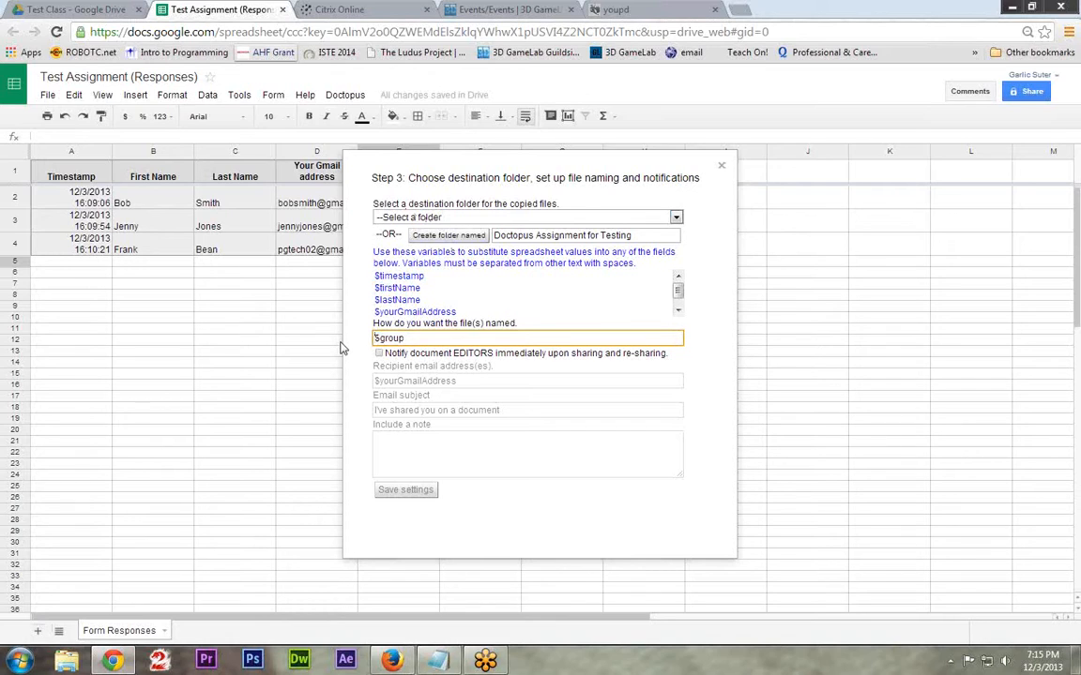
type("$firstName")
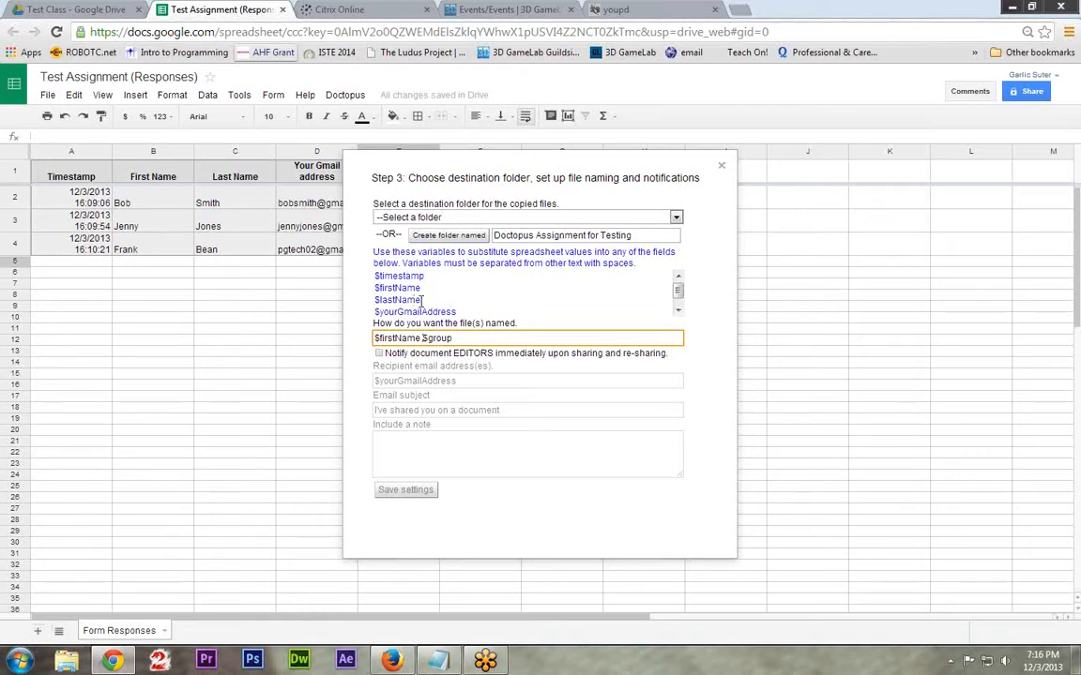
double_click(398, 300)
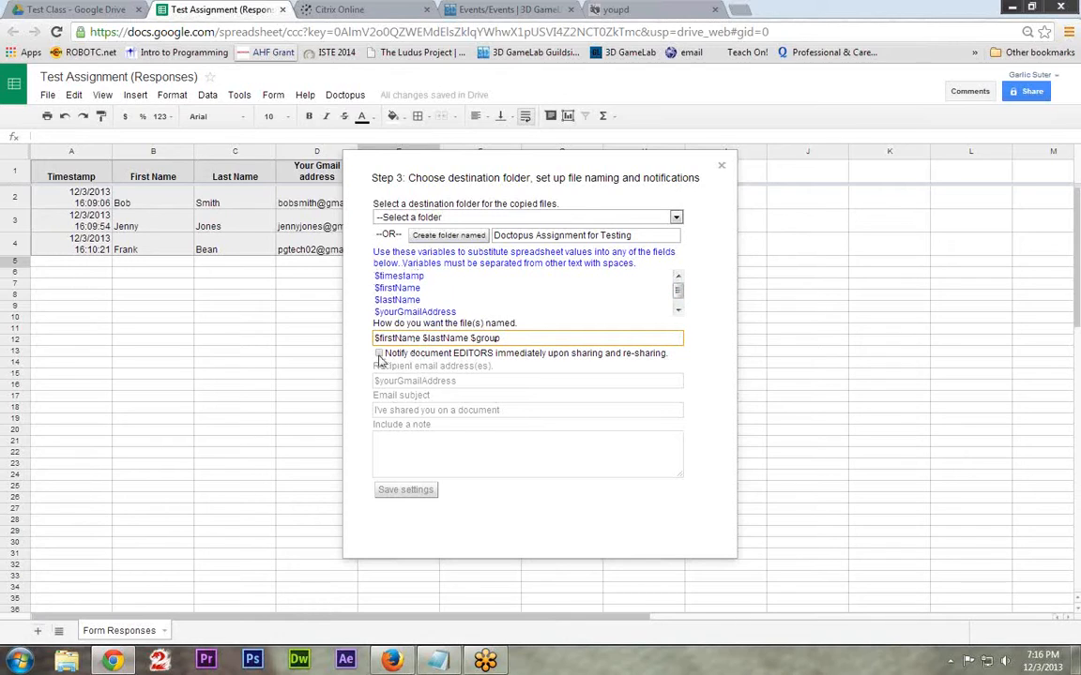
Step: Notify editors with subject 'Get to work on this doc.' and a 'hey guys' due-Friday note, then save Step 3
left_click(379, 353)
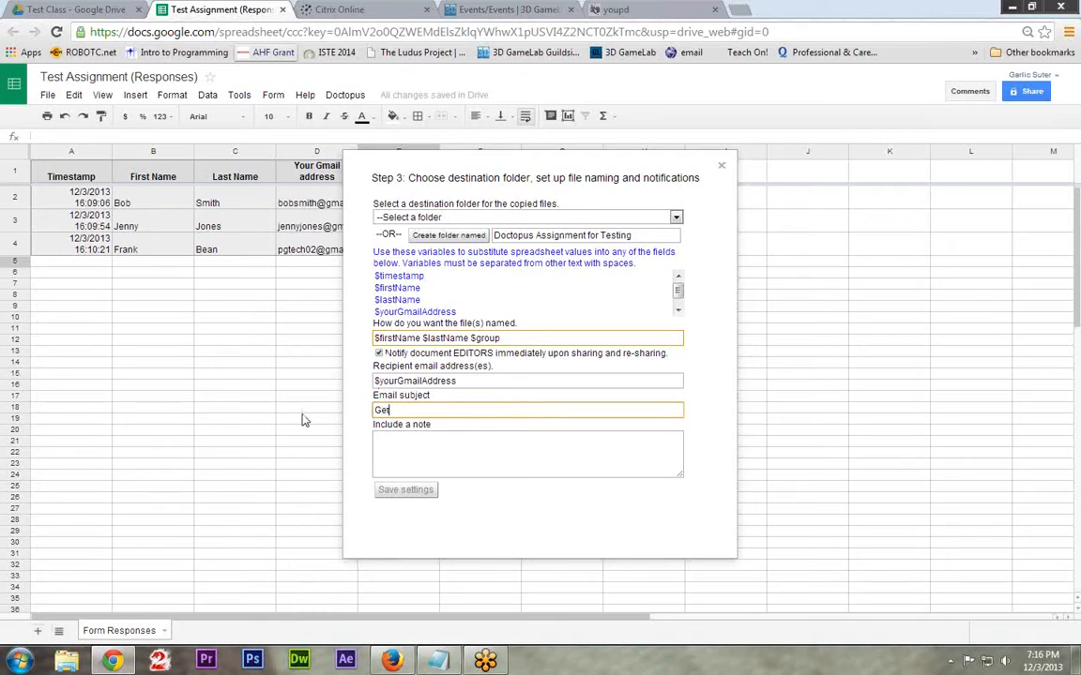
type("to work on this doc")
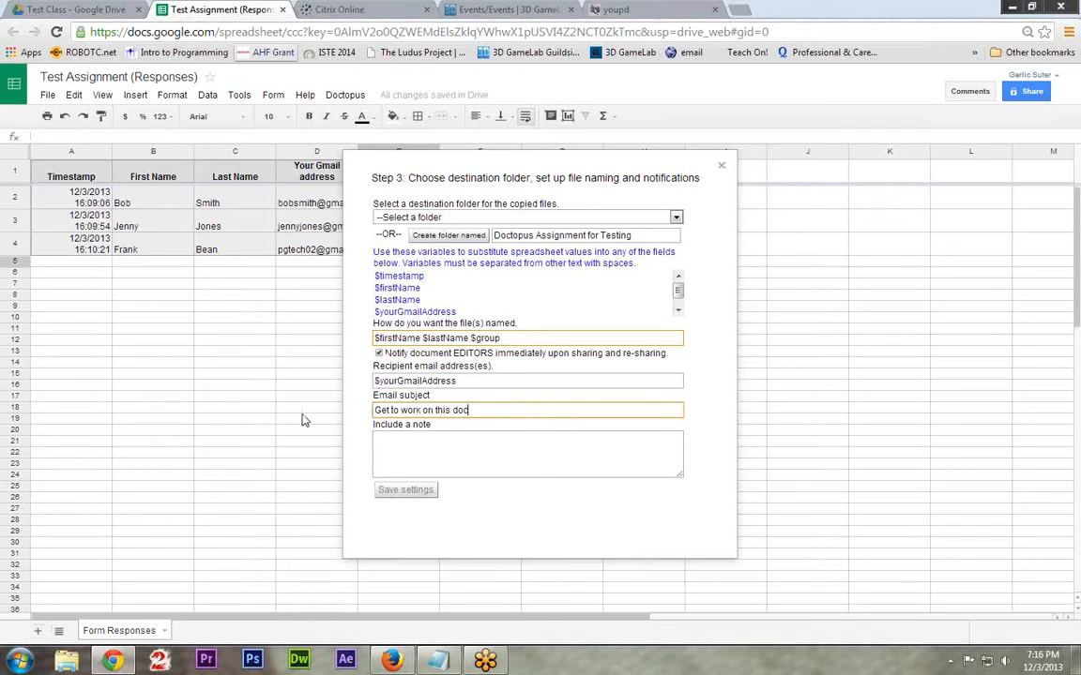
left_click(527, 456)
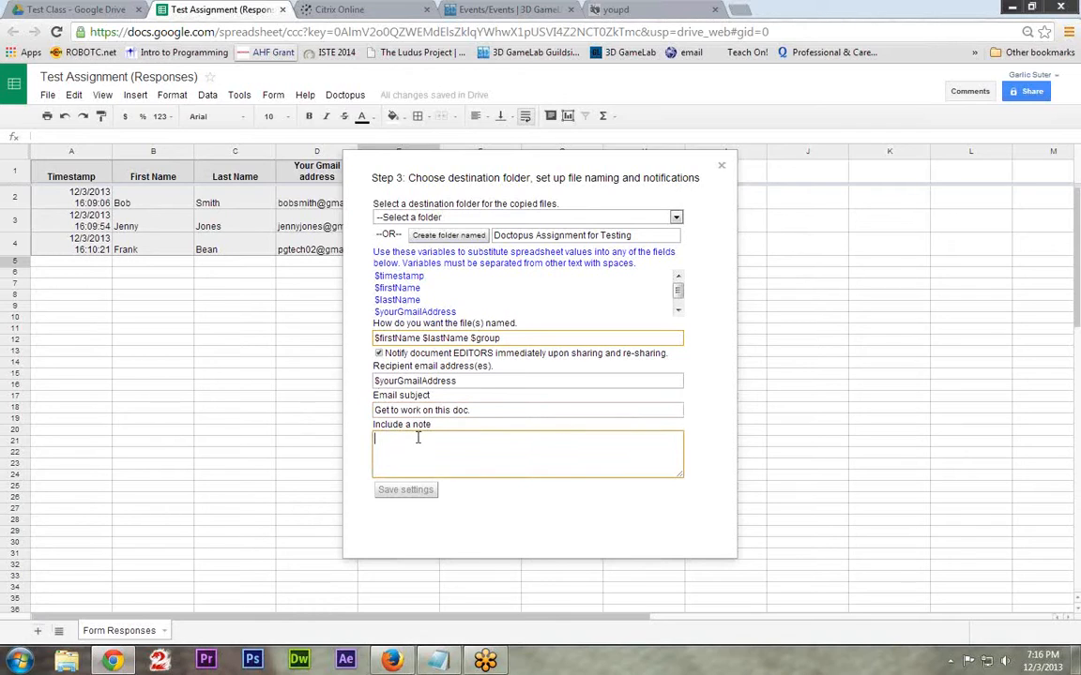
type("hey guys, it's due Friday.")
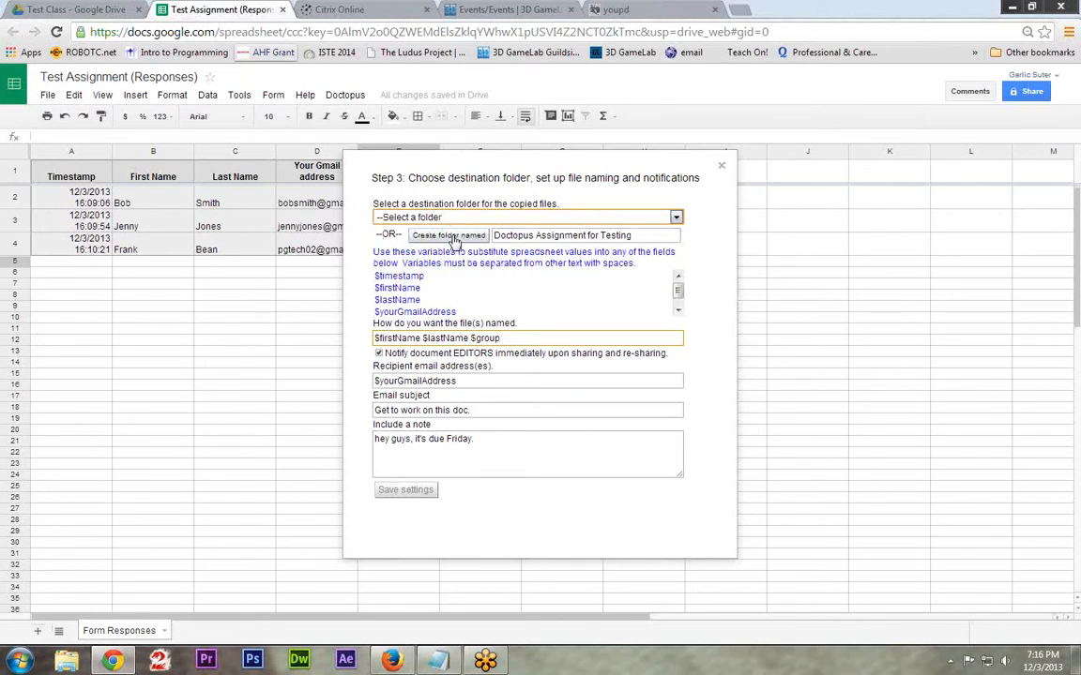
left_click(676, 218)
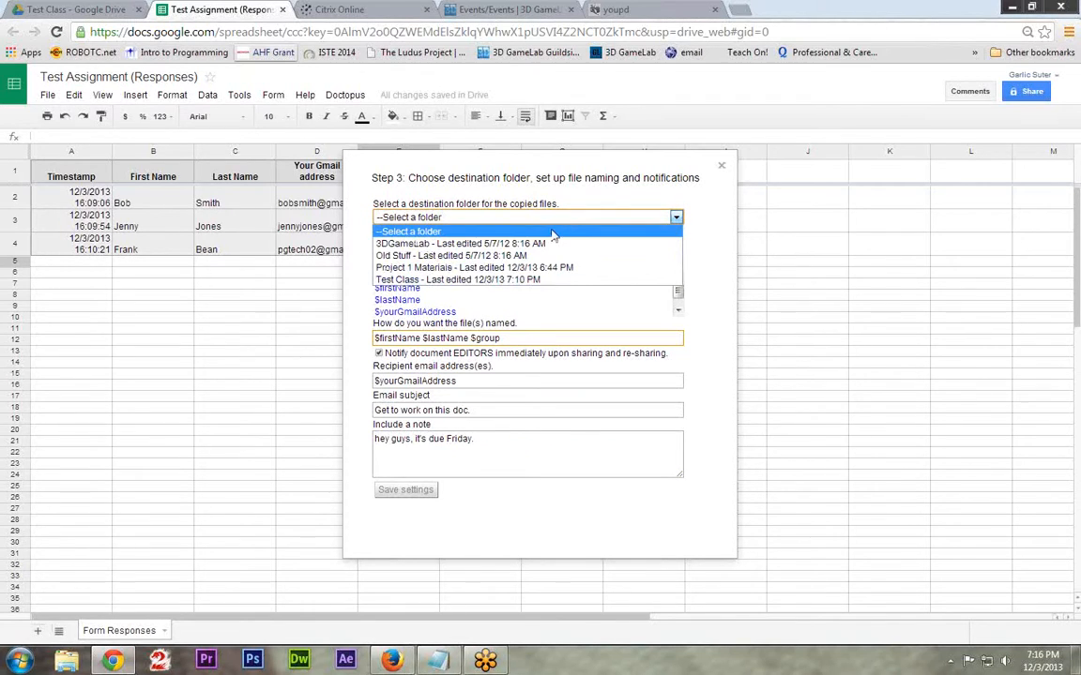
mouse_move(510, 280)
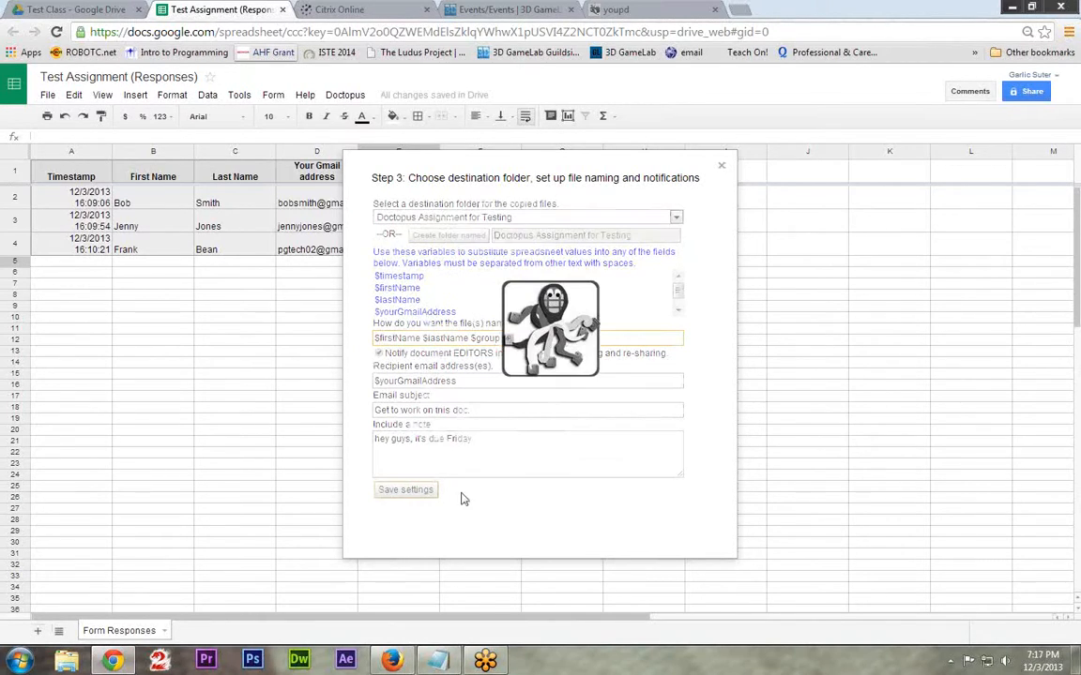
mouse_move(454, 489)
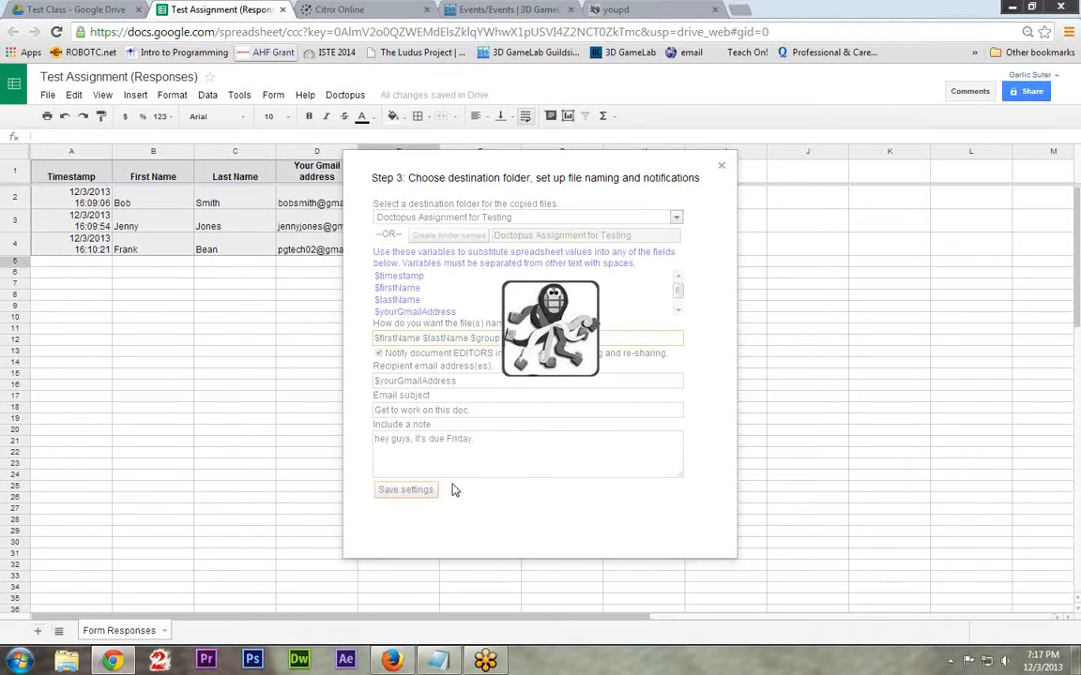
left_click(405, 488)
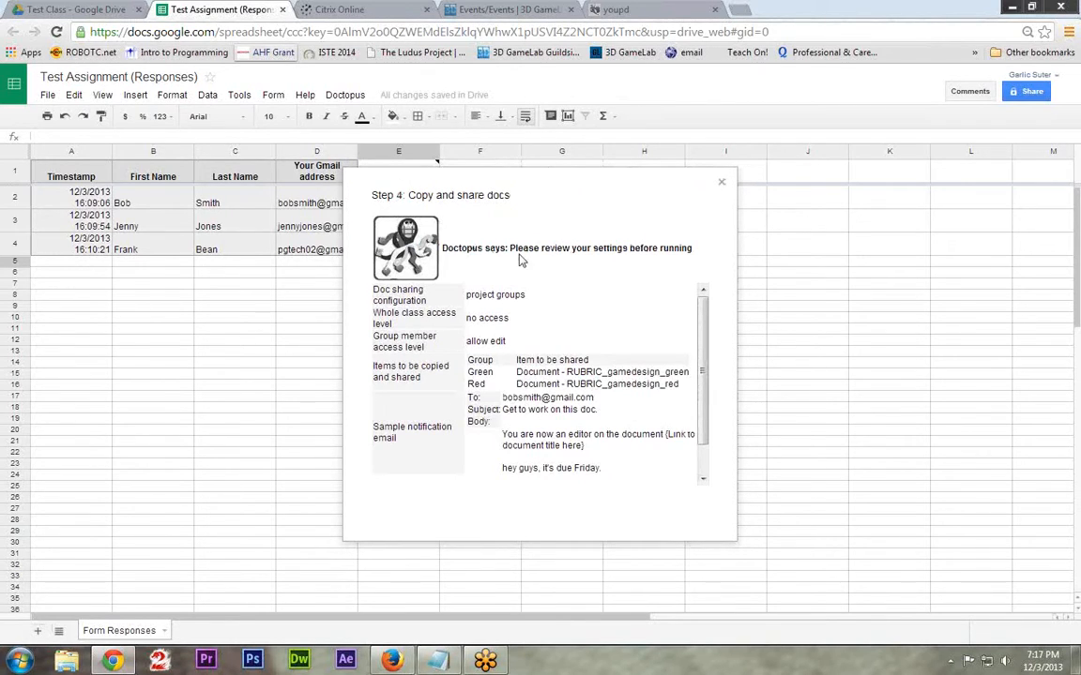
mouse_move(396, 289)
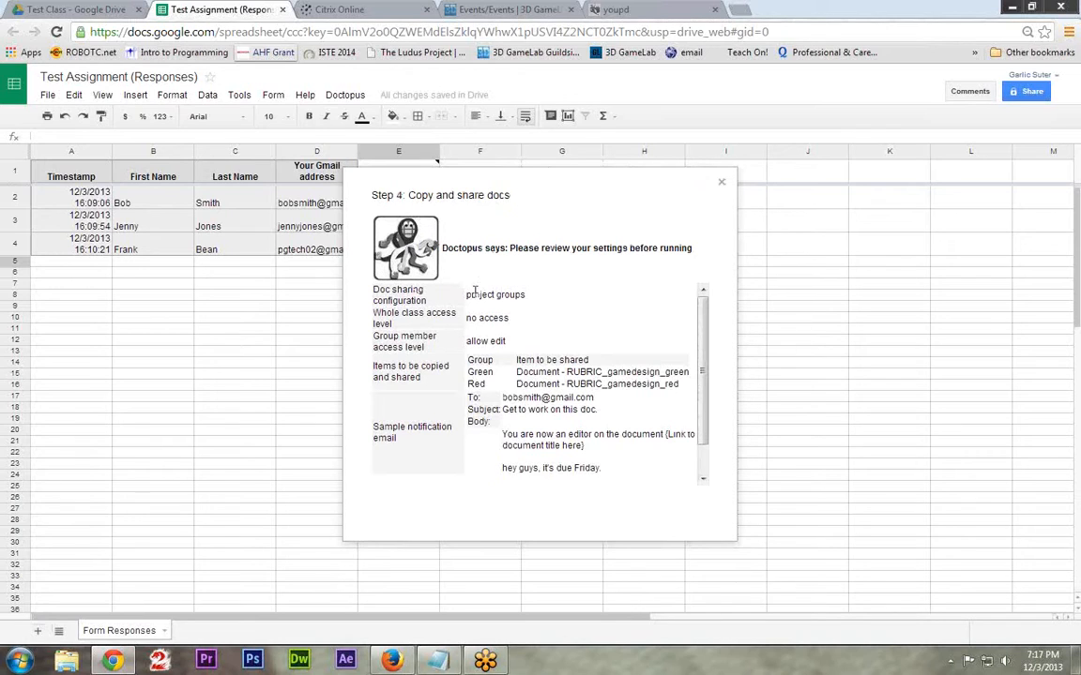
Step: Review the Step 4 access summary and run copy and share for the group documents
double_click(491, 319)
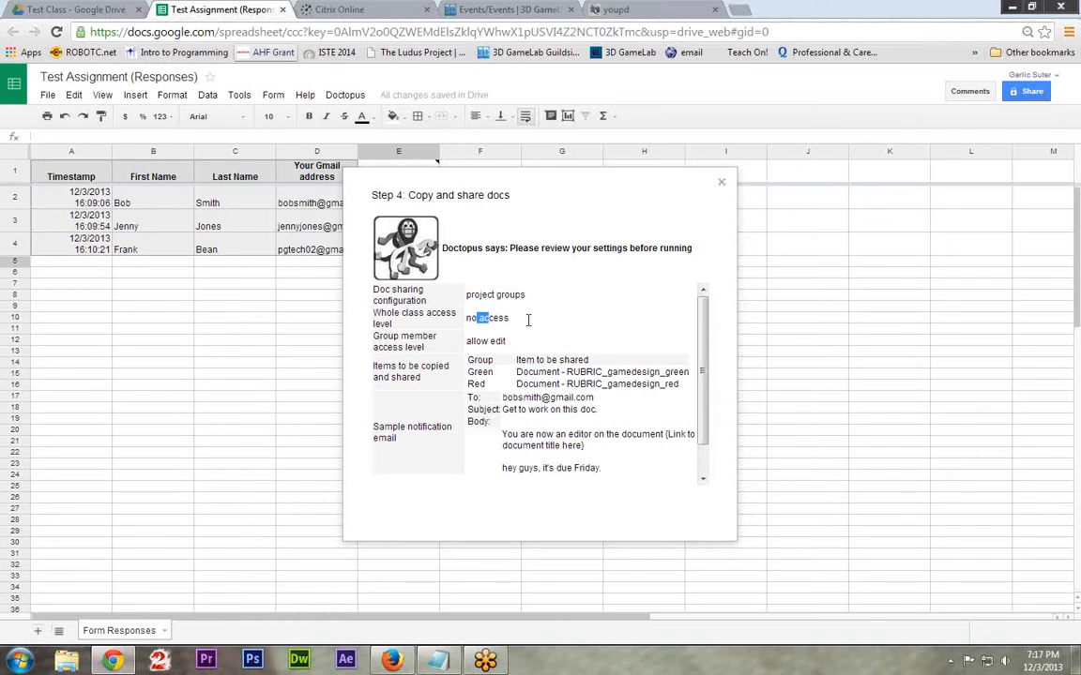
double_click(492, 318)
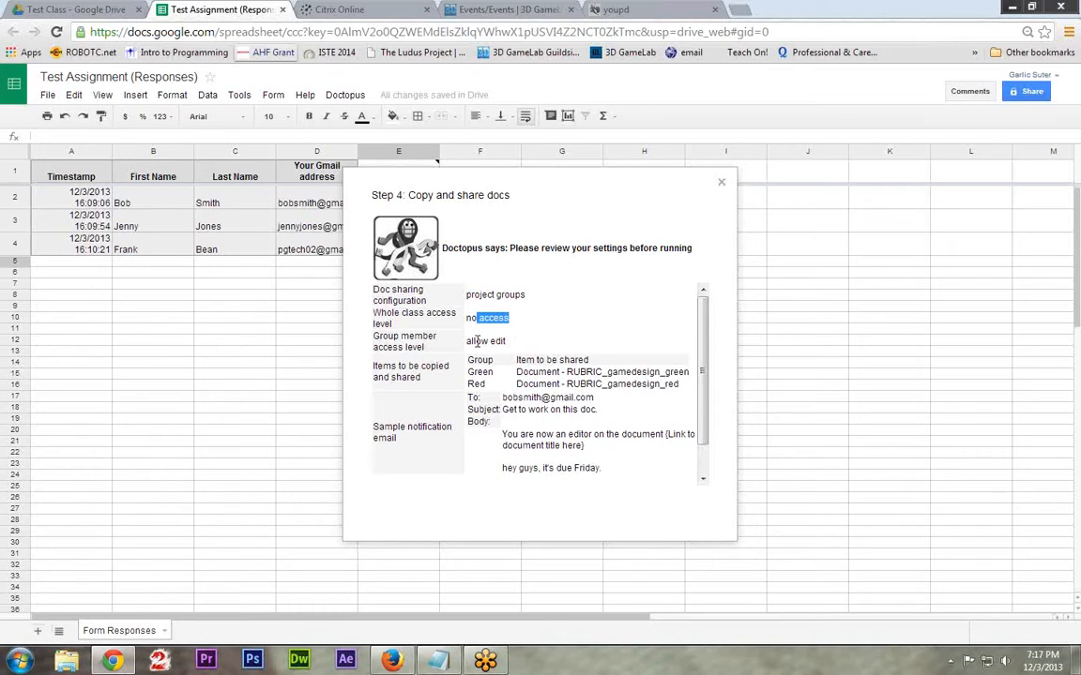
double_click(486, 341)
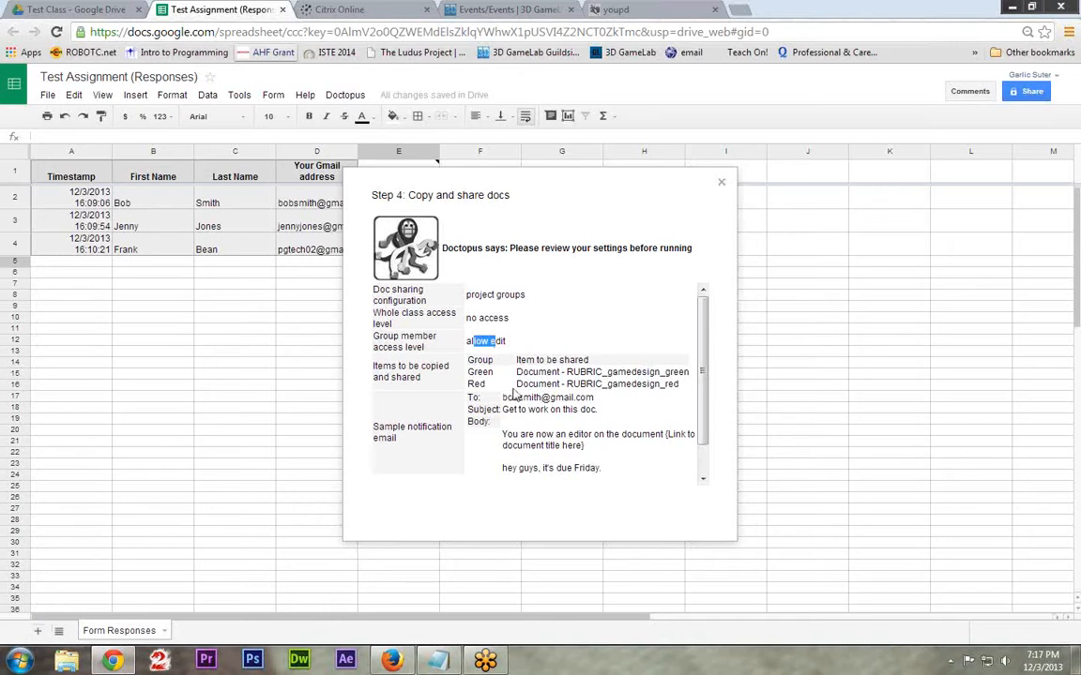
mouse_move(458, 409)
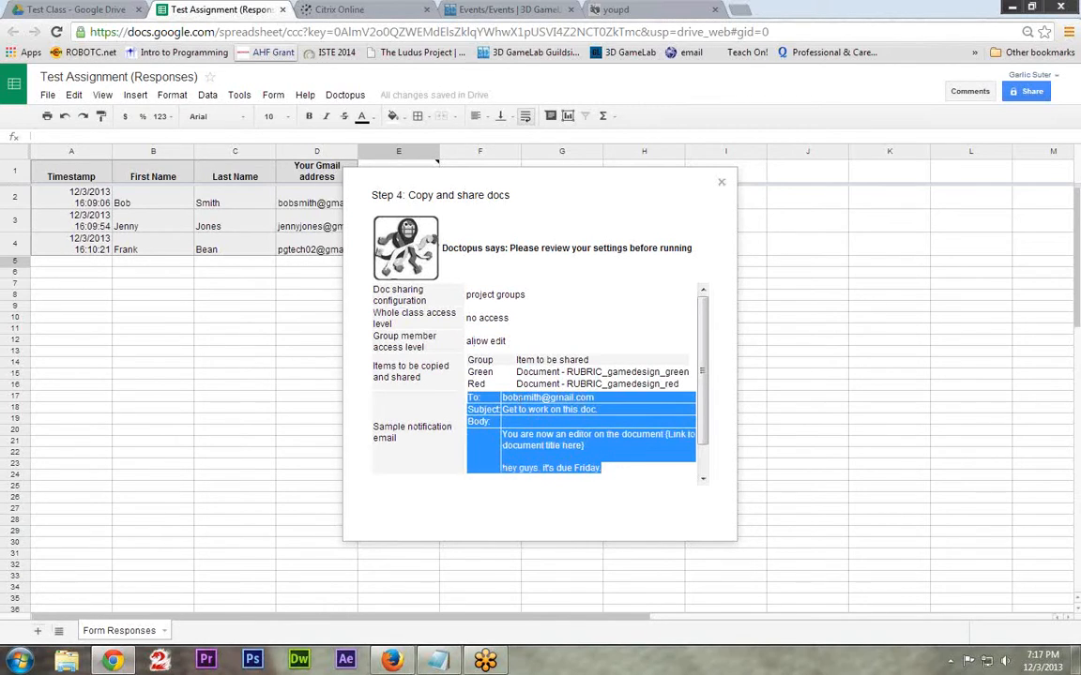
mouse_move(644, 450)
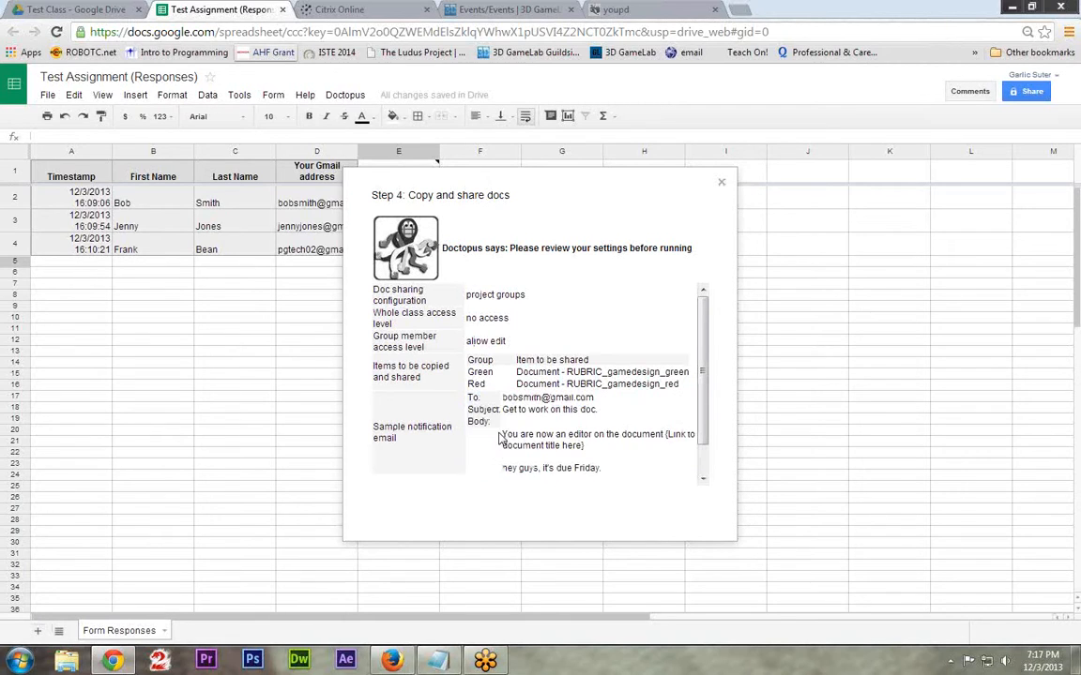
scroll("down", 3)
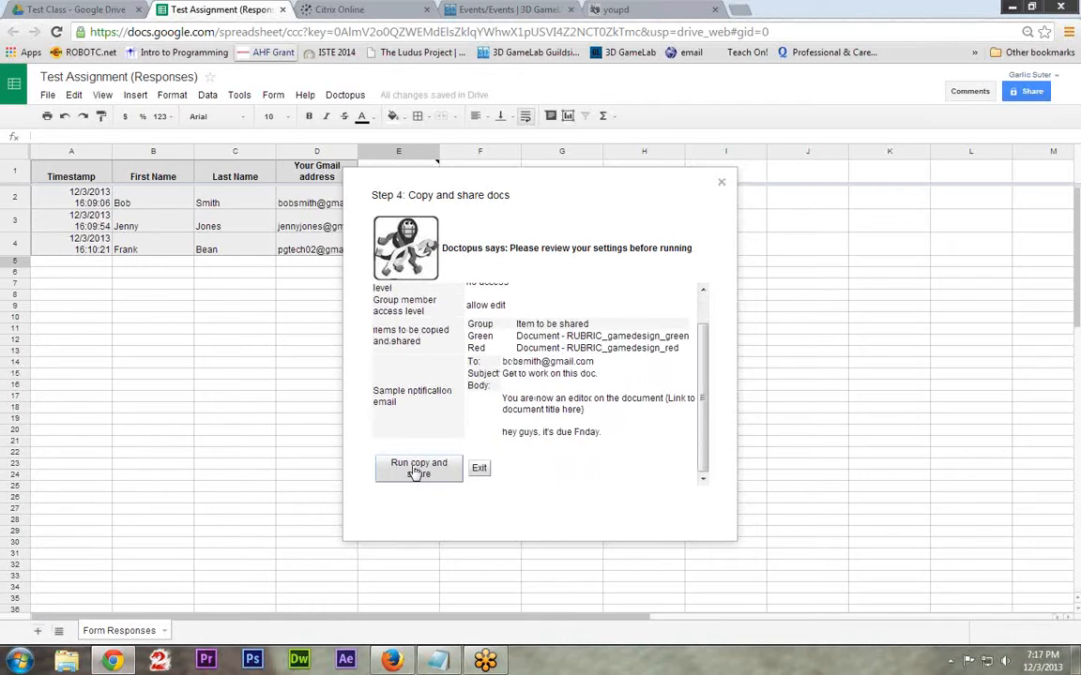
left_click(418, 469)
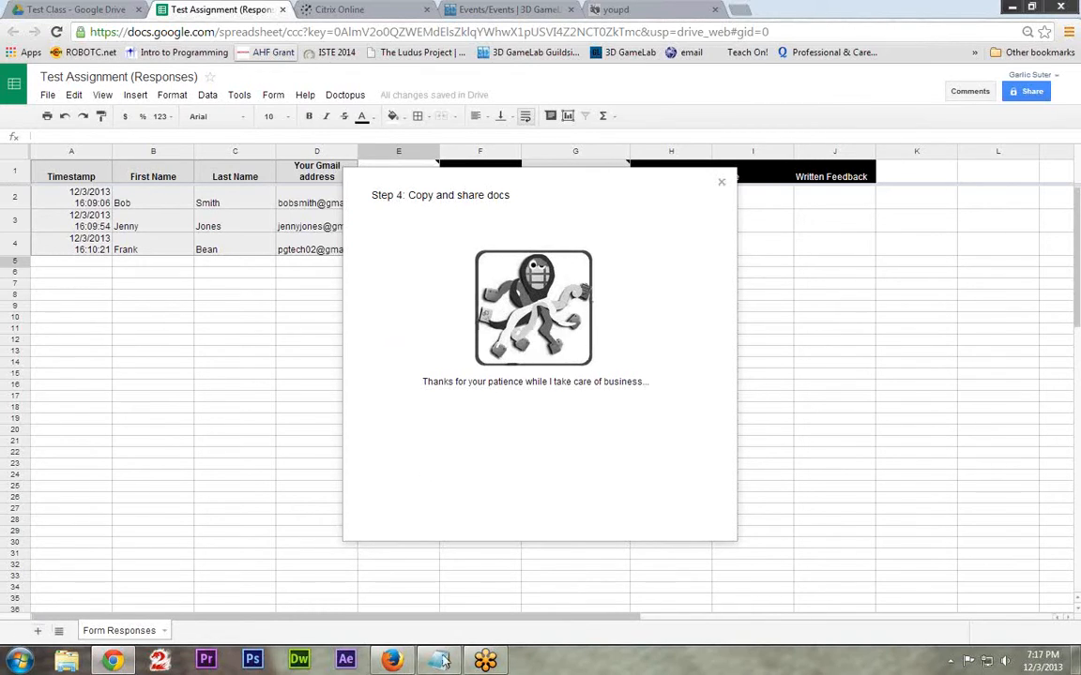
left_click(439, 661)
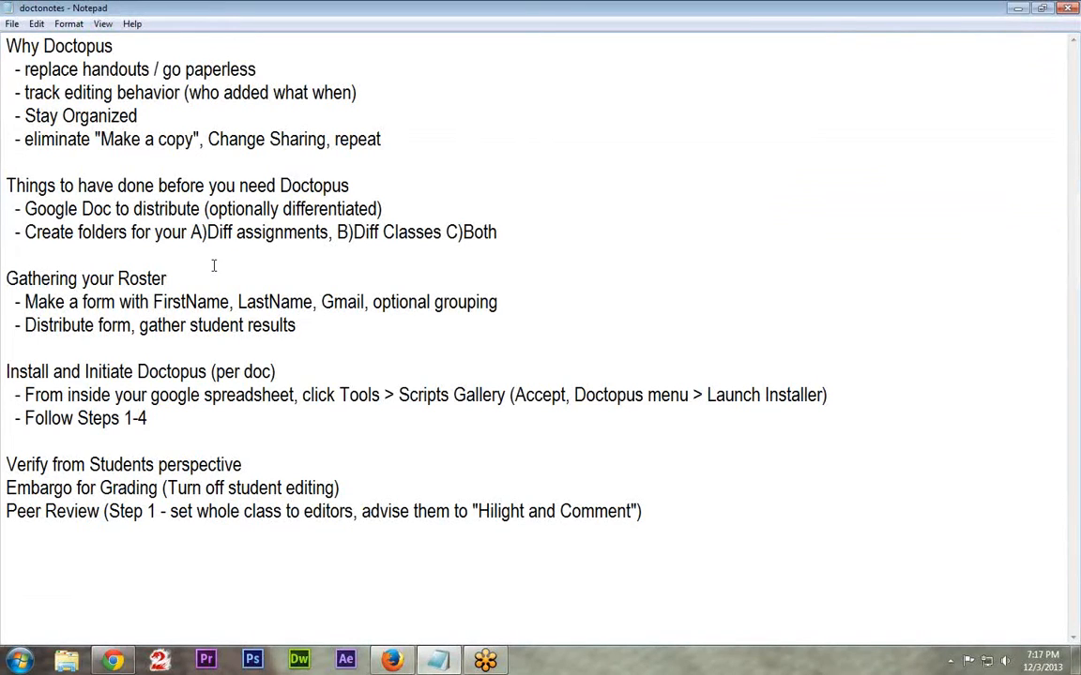
double_click(66, 325)
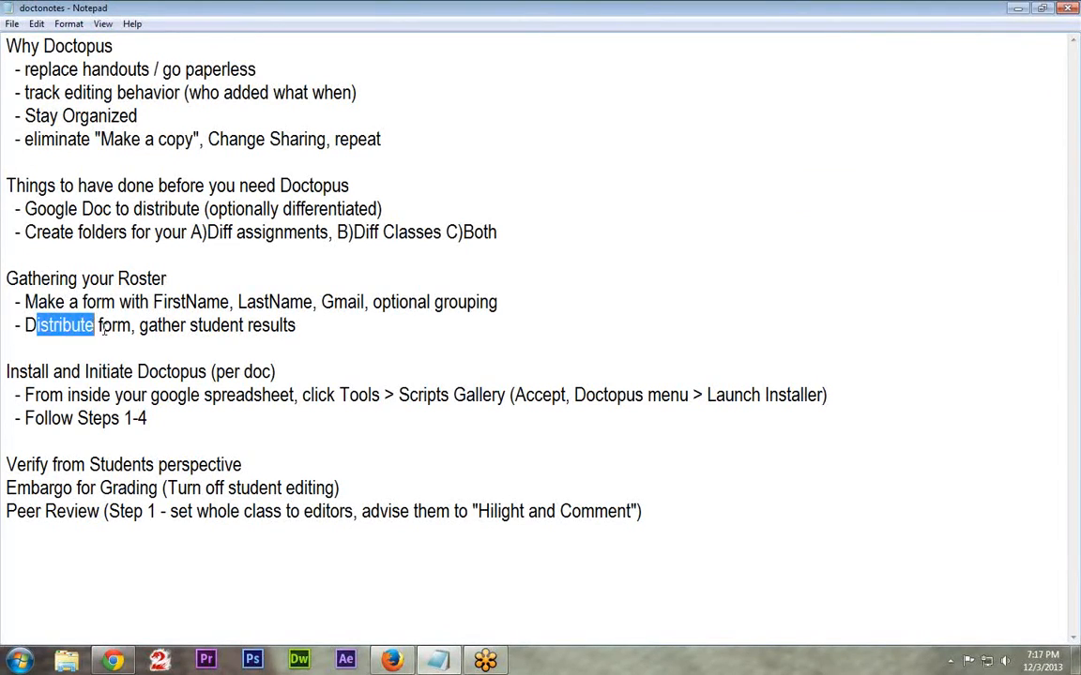
left_click_drag(94, 327, 113, 327)
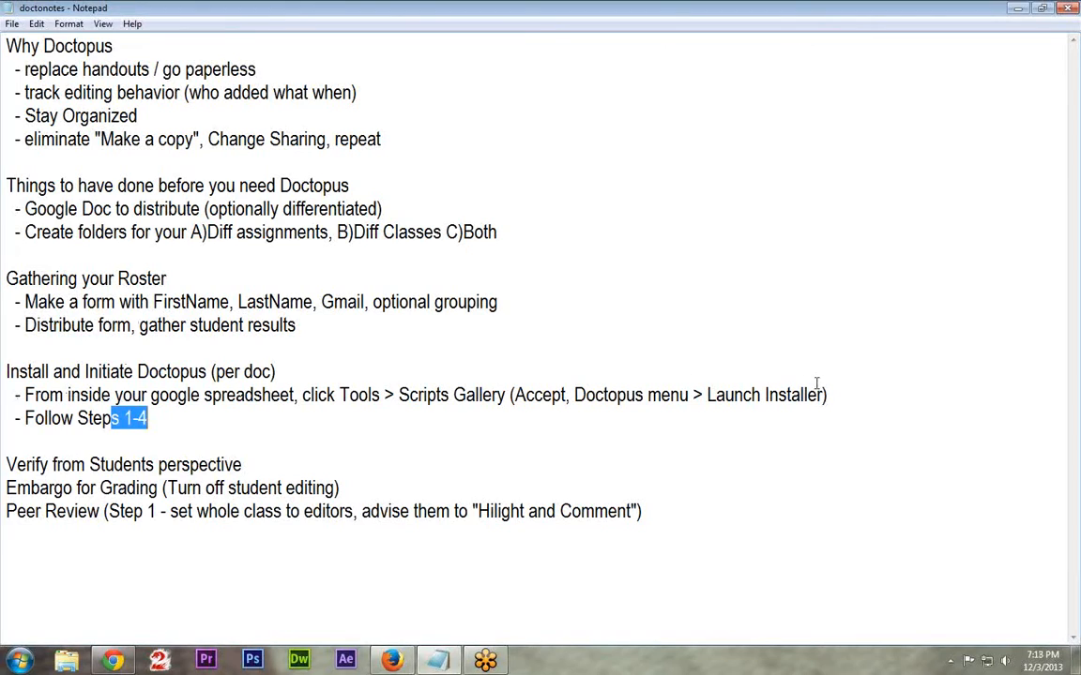
mouse_move(146, 448)
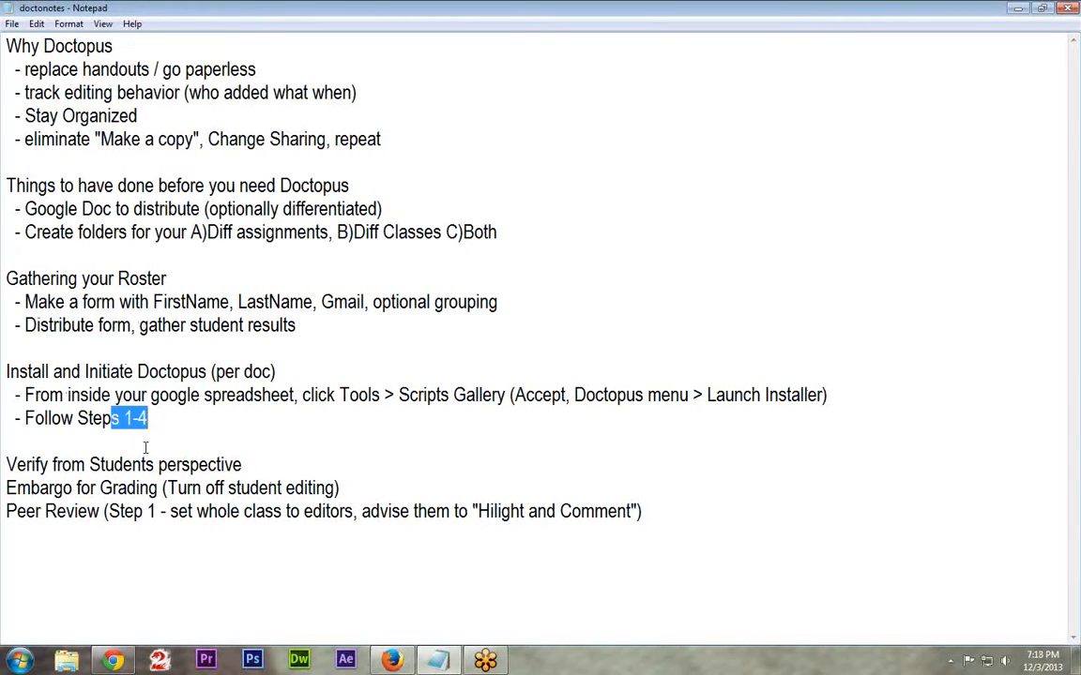
mouse_move(680, 492)
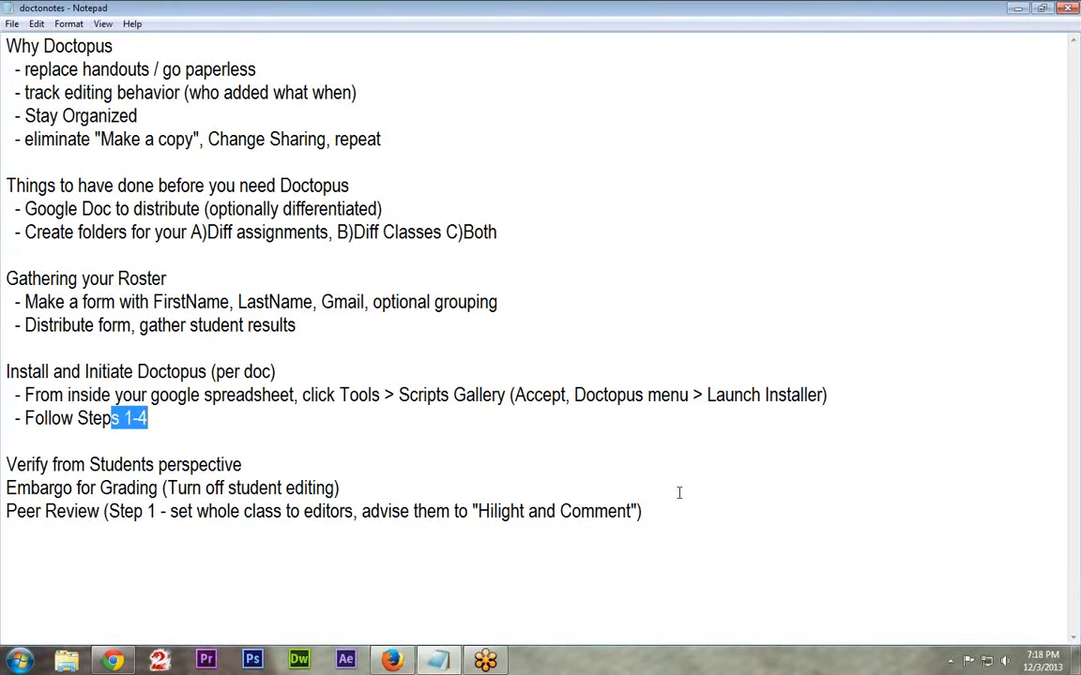
mouse_move(113, 660)
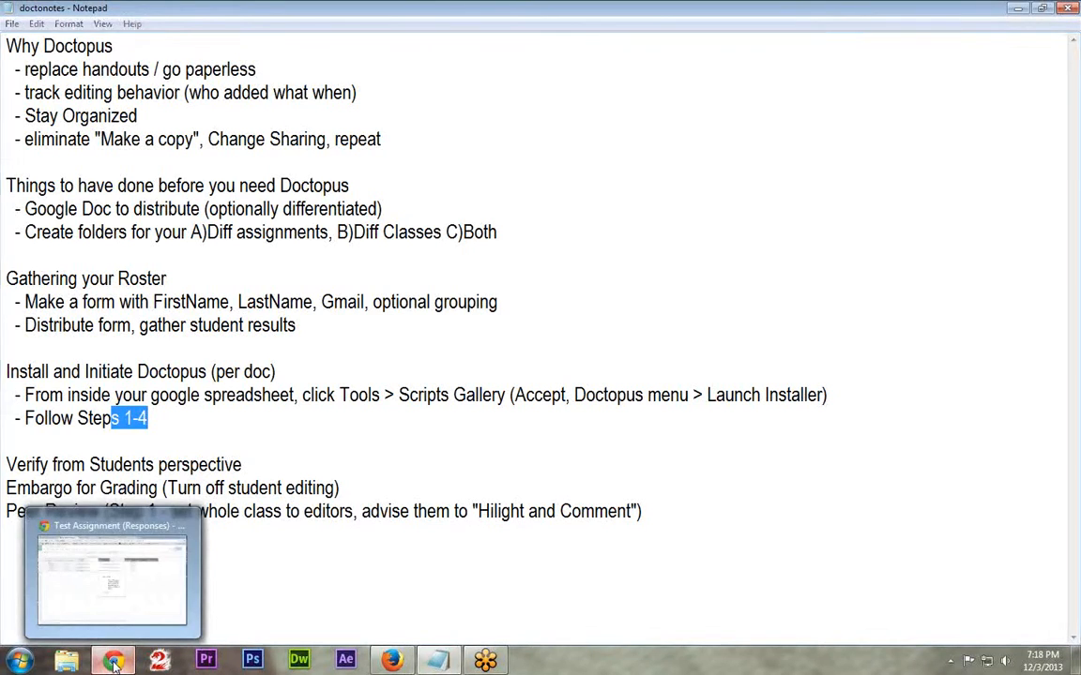
Step: Acknowledge the 'All documents were successfully shared' message in the responses sheet
left_click(109, 573)
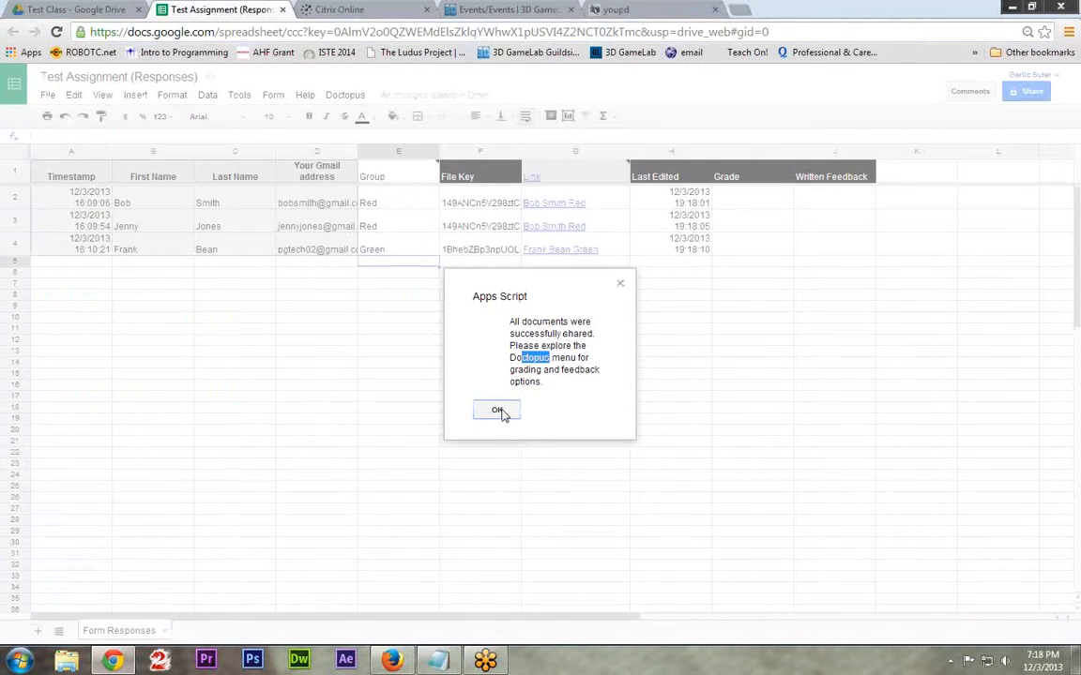
left_click(495, 409)
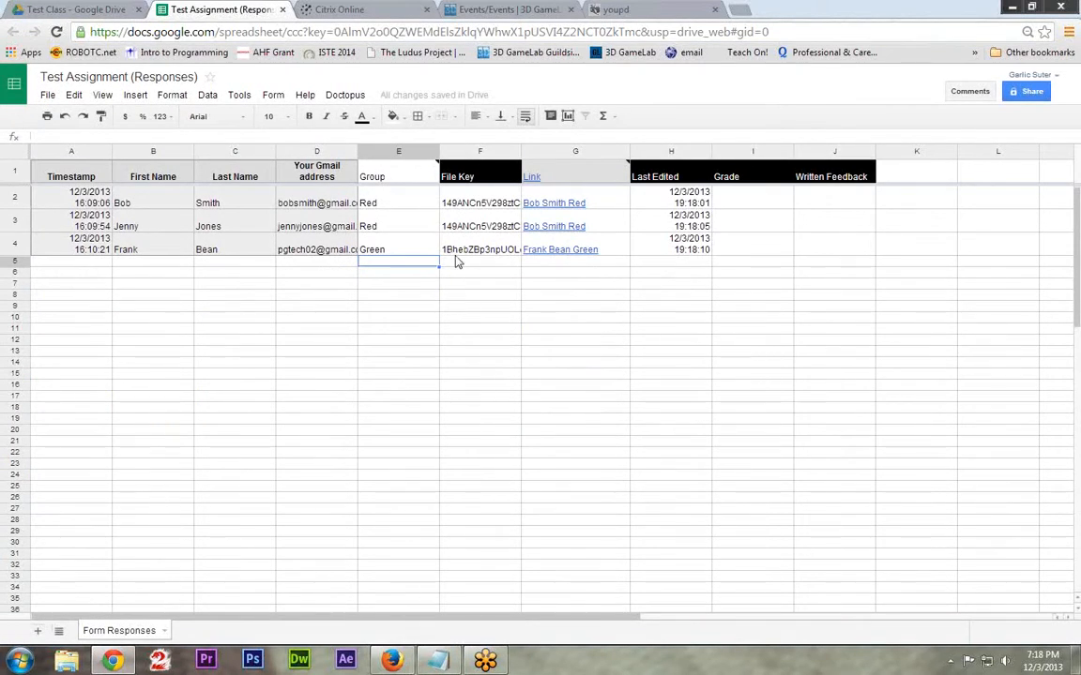
mouse_move(725, 177)
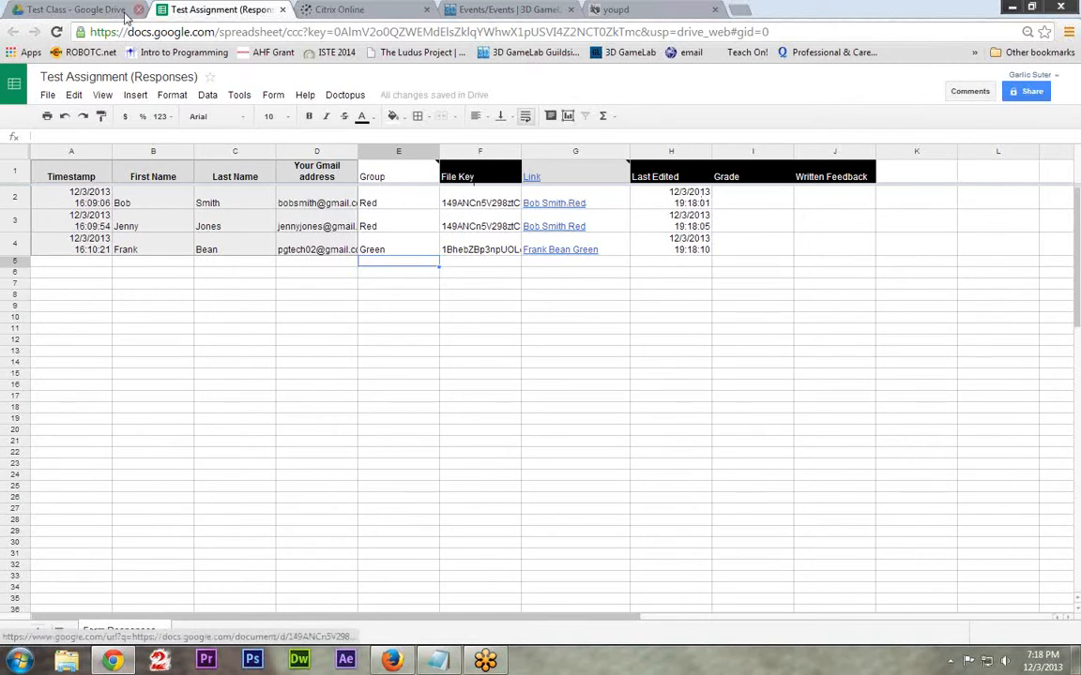
left_click(71, 9)
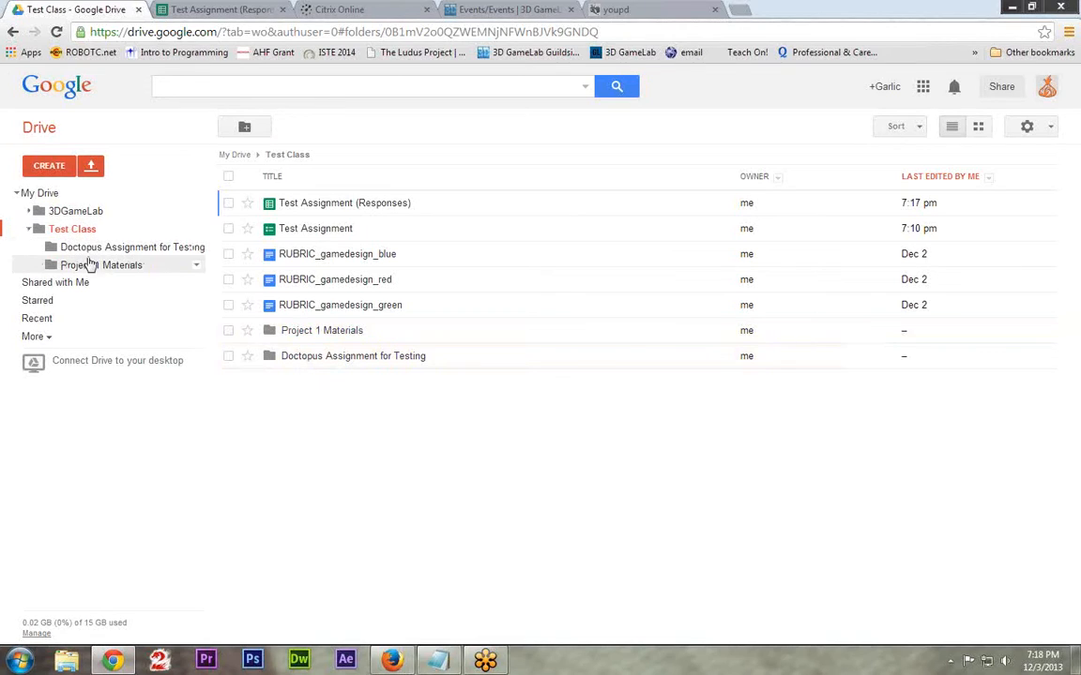
left_click(128, 248)
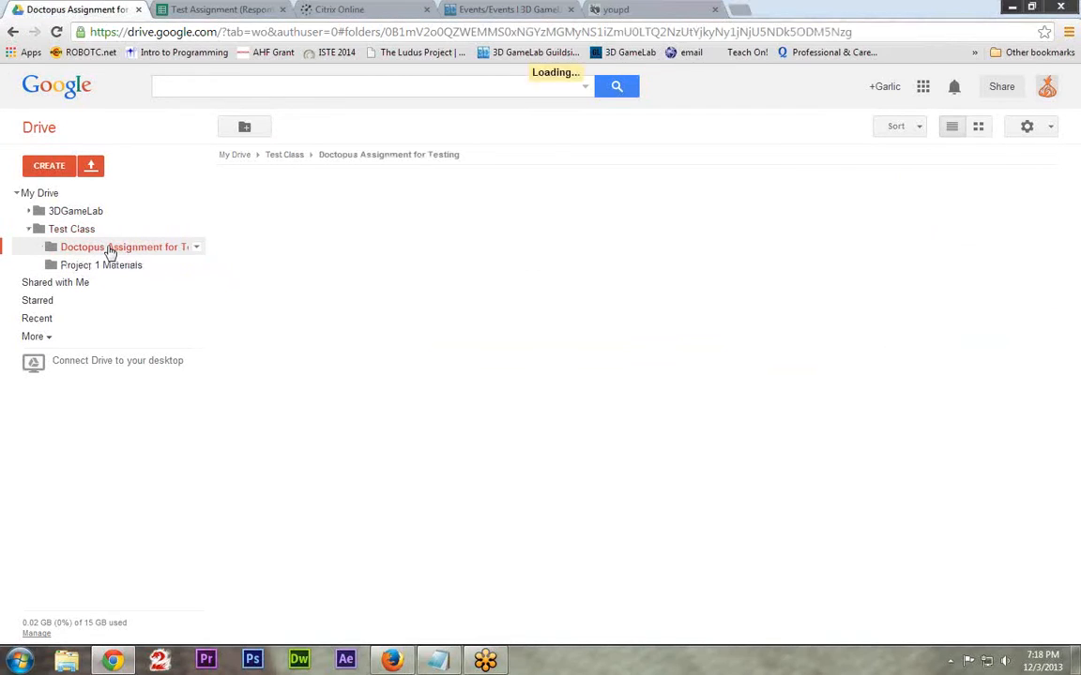
left_click(122, 248)
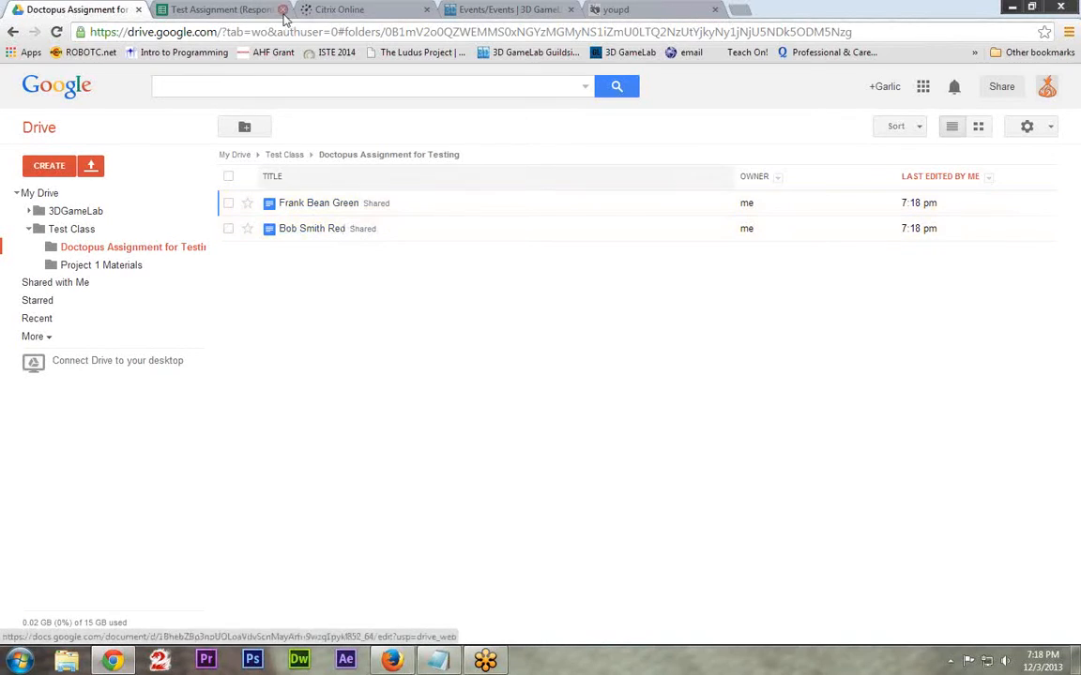
left_click(222, 9)
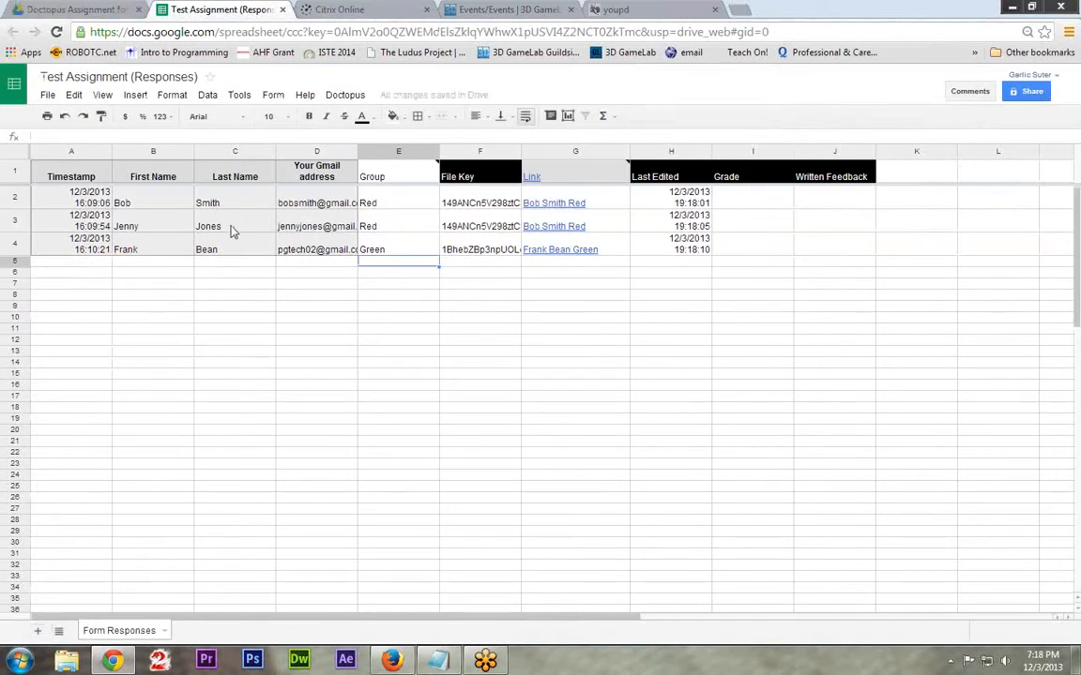
mouse_move(553, 225)
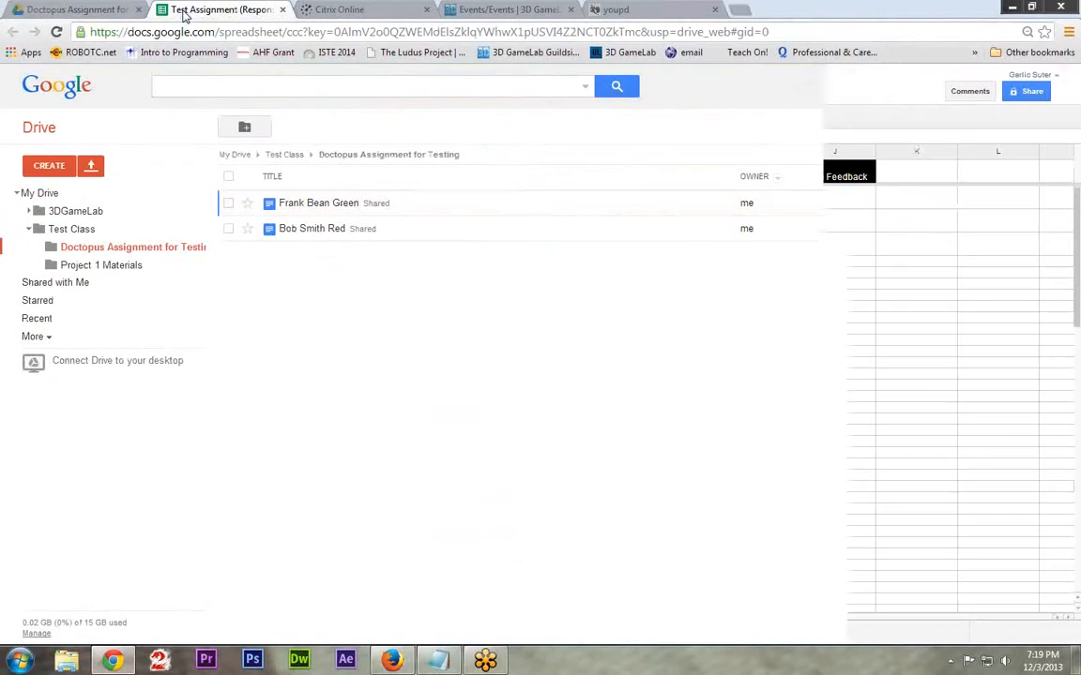
Step: Bring up the student's Gmail inbox showing the 'Get to work on this doc.' sharing email
left_click(221, 9)
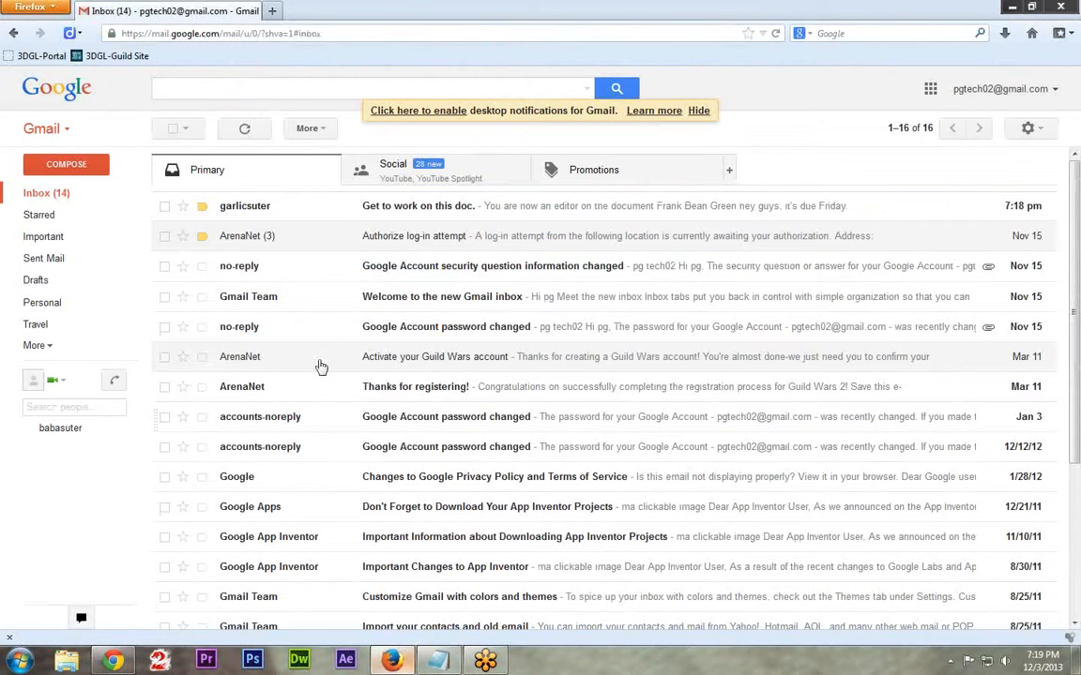
mouse_move(244, 204)
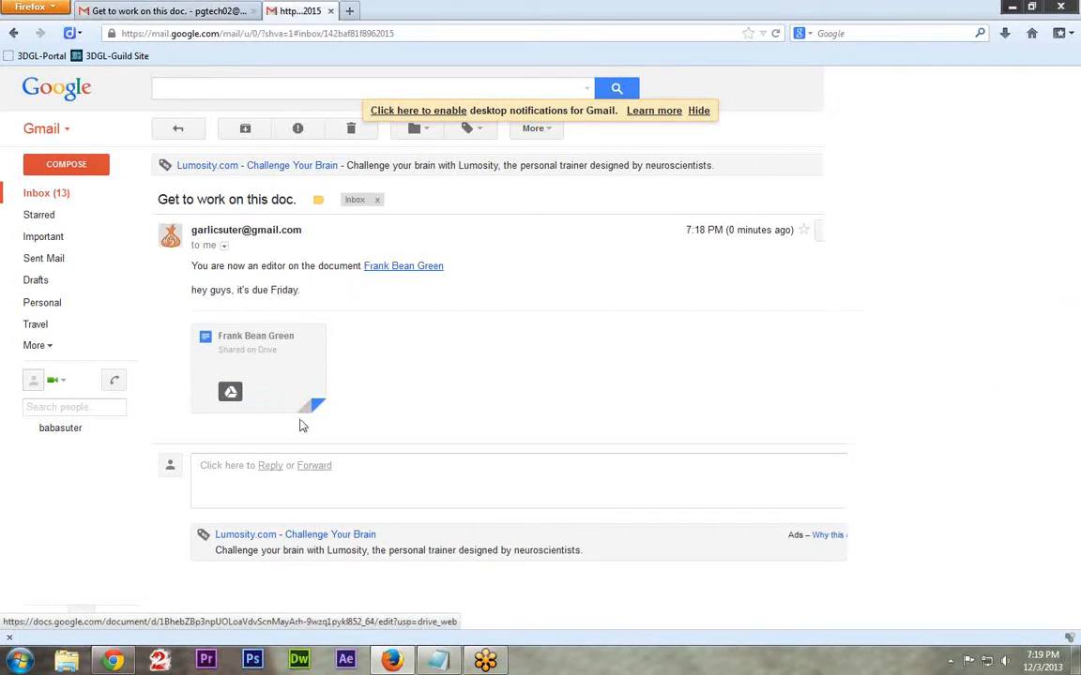
left_click(402, 267)
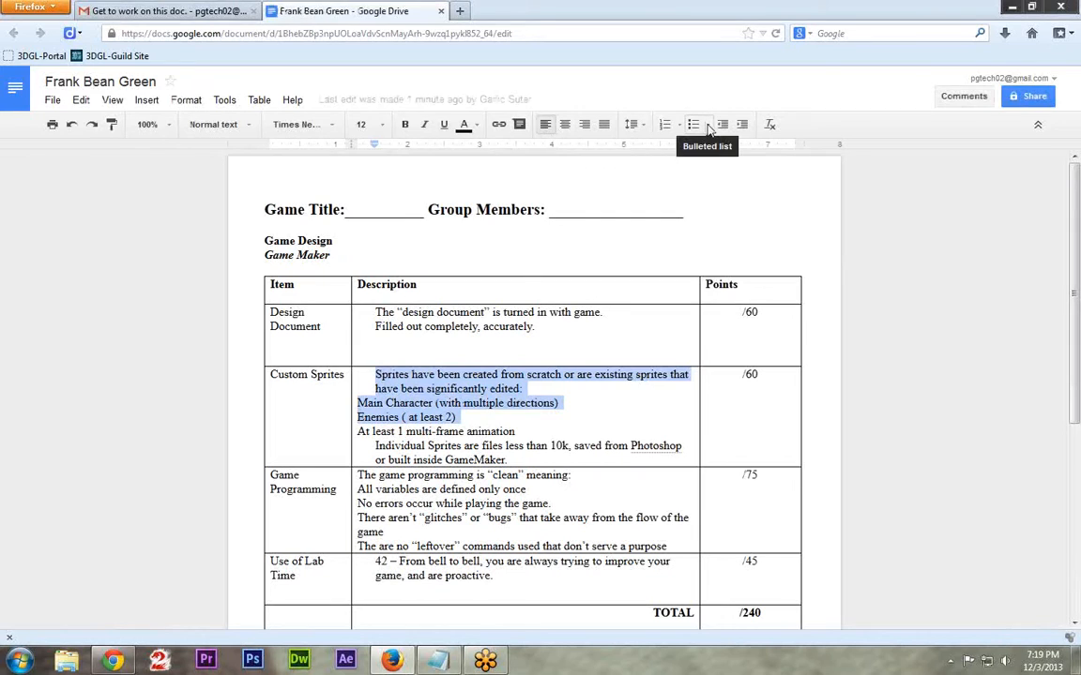
left_click(463, 124)
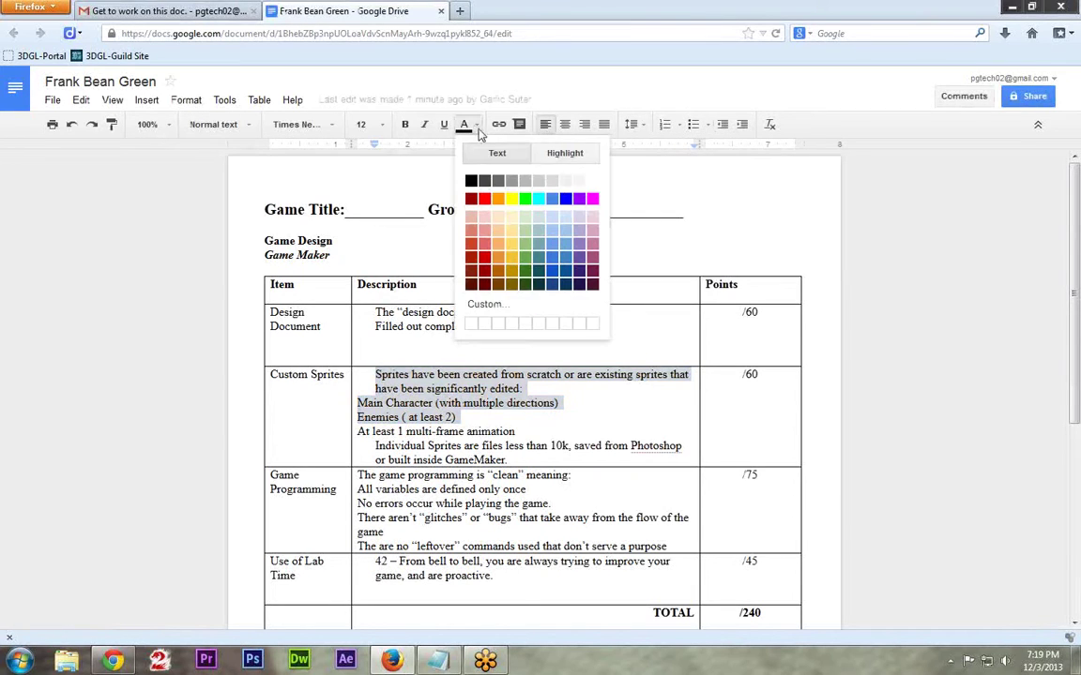
left_click(564, 154)
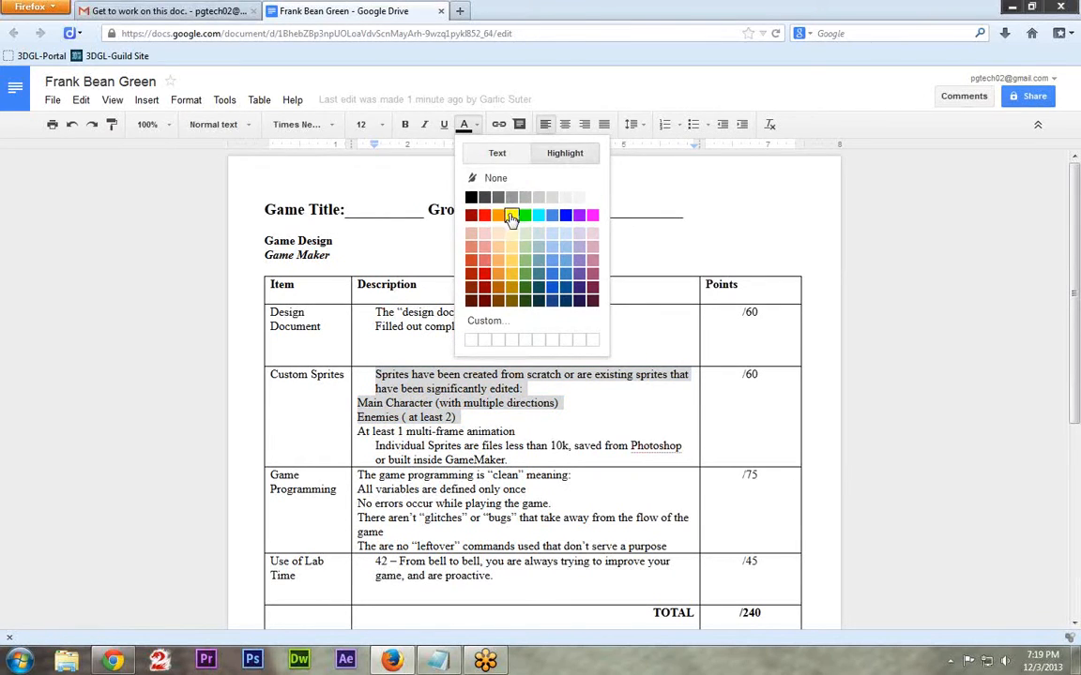
left_click(497, 217)
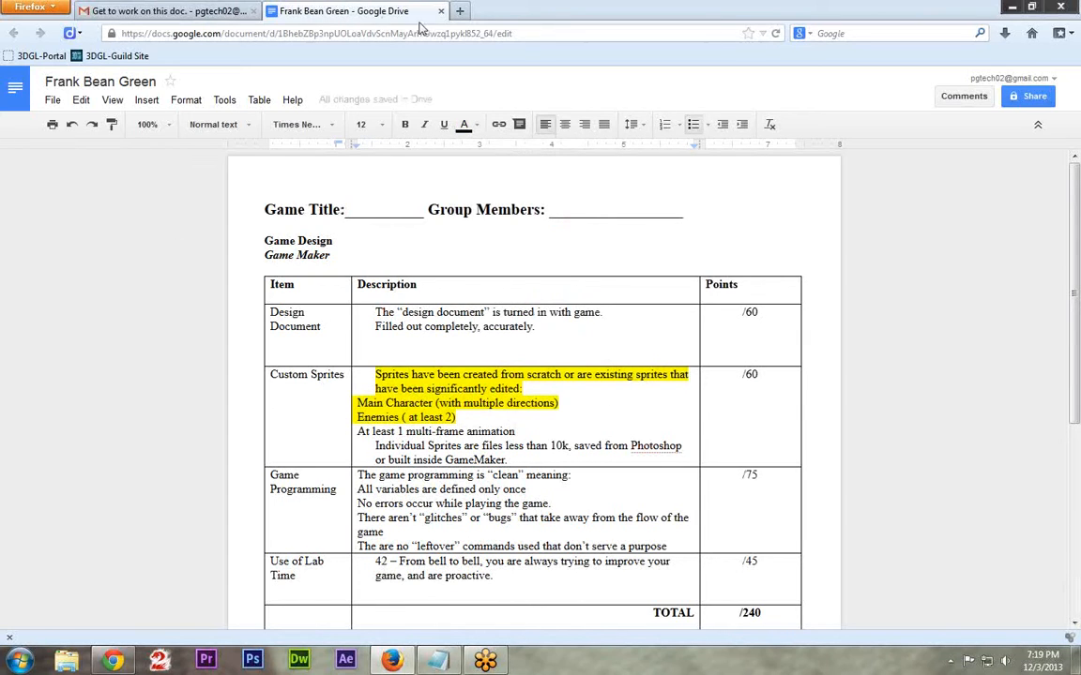
left_click(216, 11)
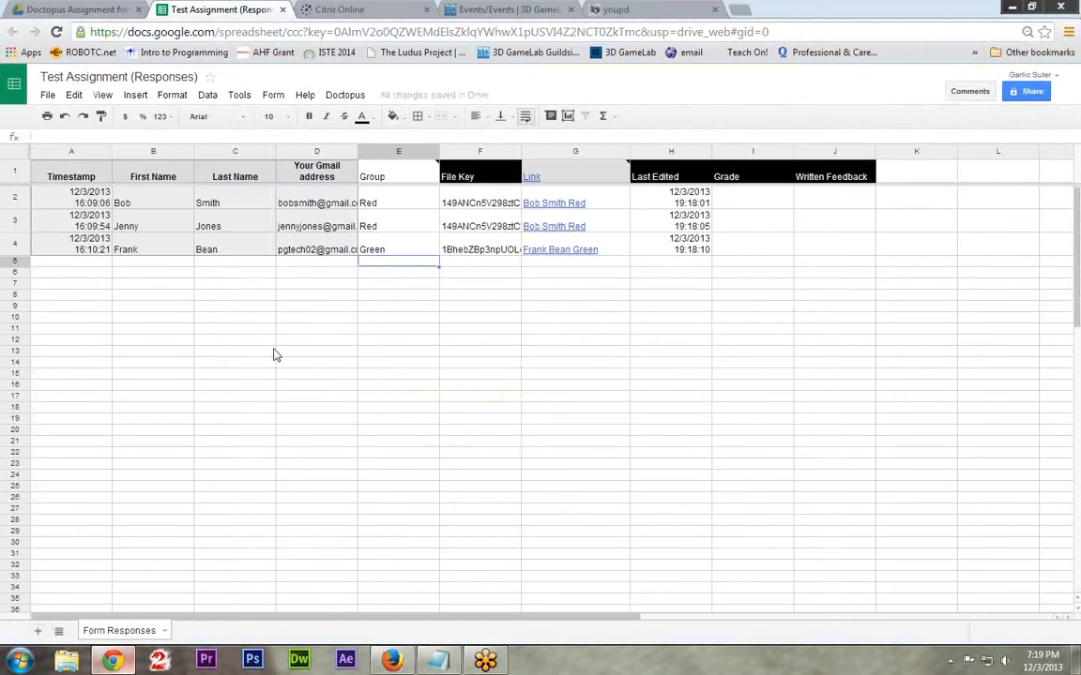
Step: Run Doctopus > Refresh time of last edit so each student's Last Edited time updates
left_click(574, 361)
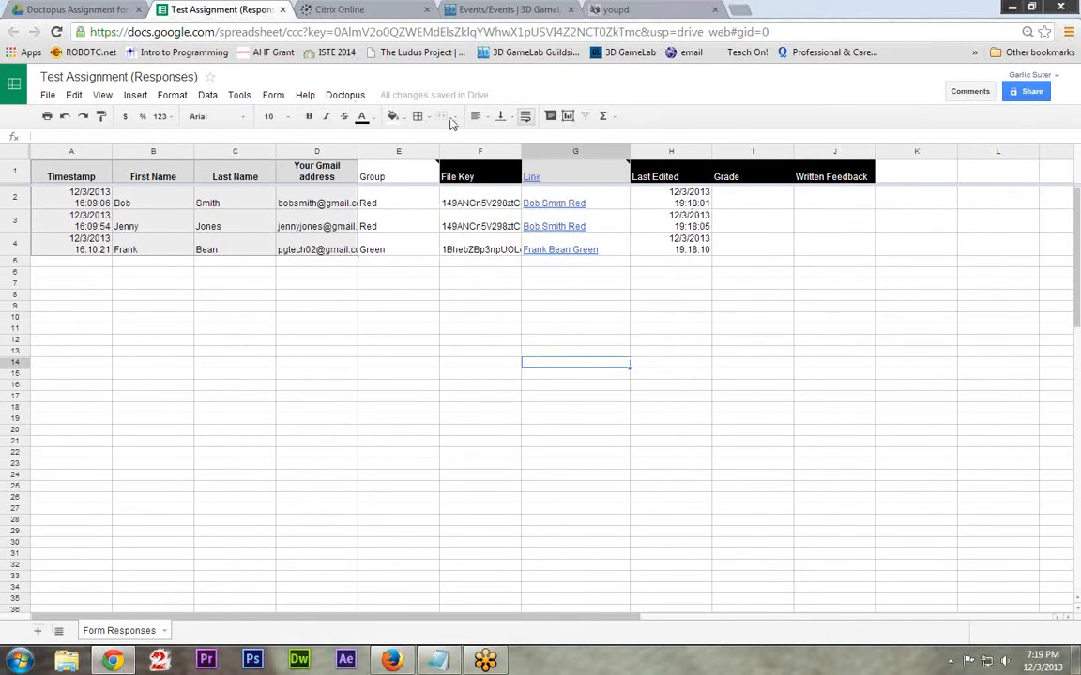
left_click(345, 94)
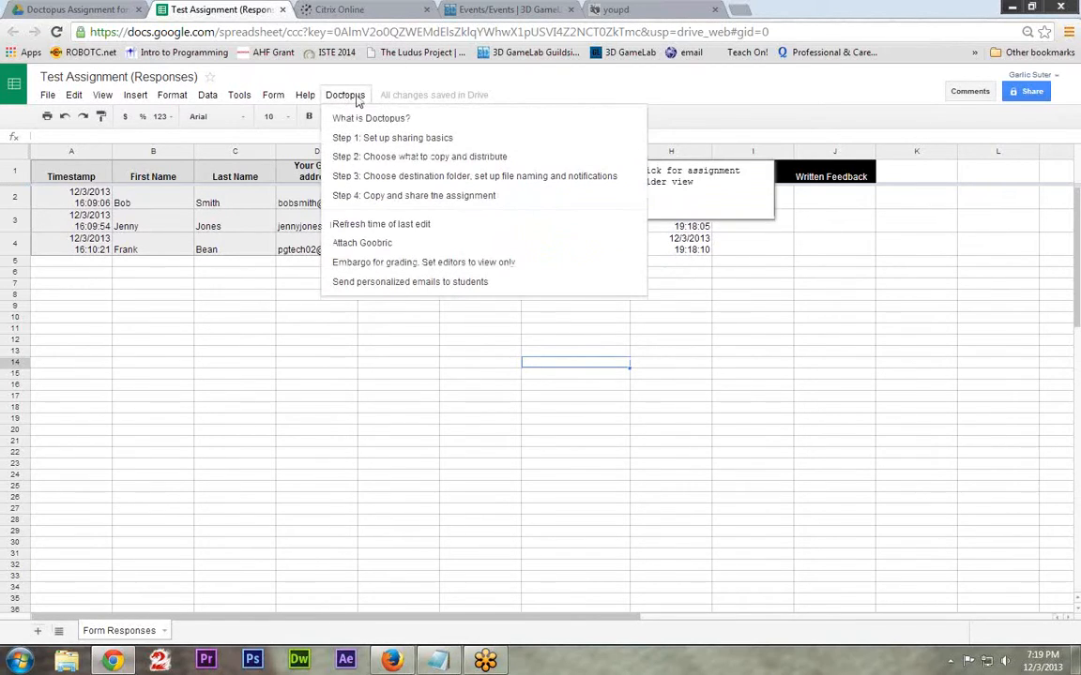
mouse_move(405, 214)
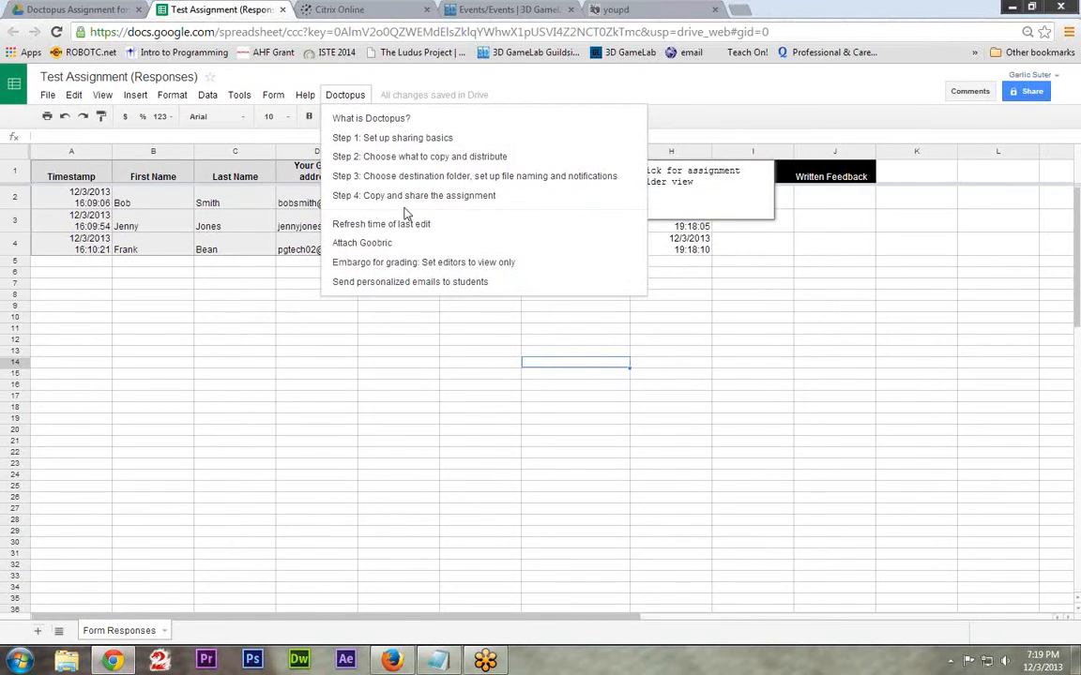
mouse_move(381, 223)
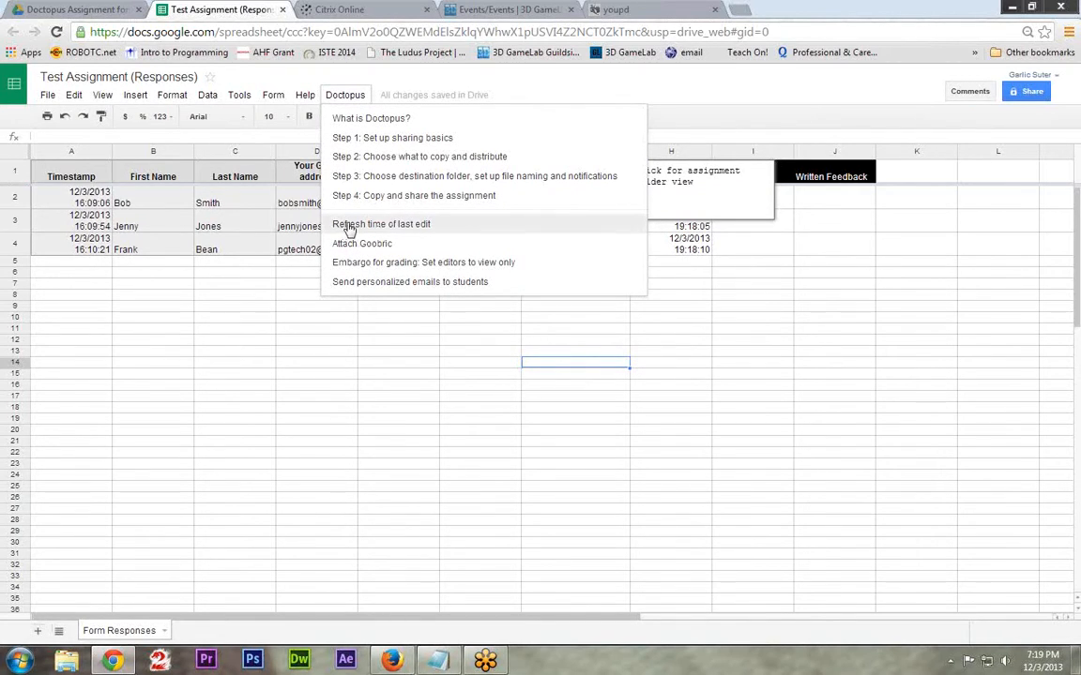
mouse_move(394, 229)
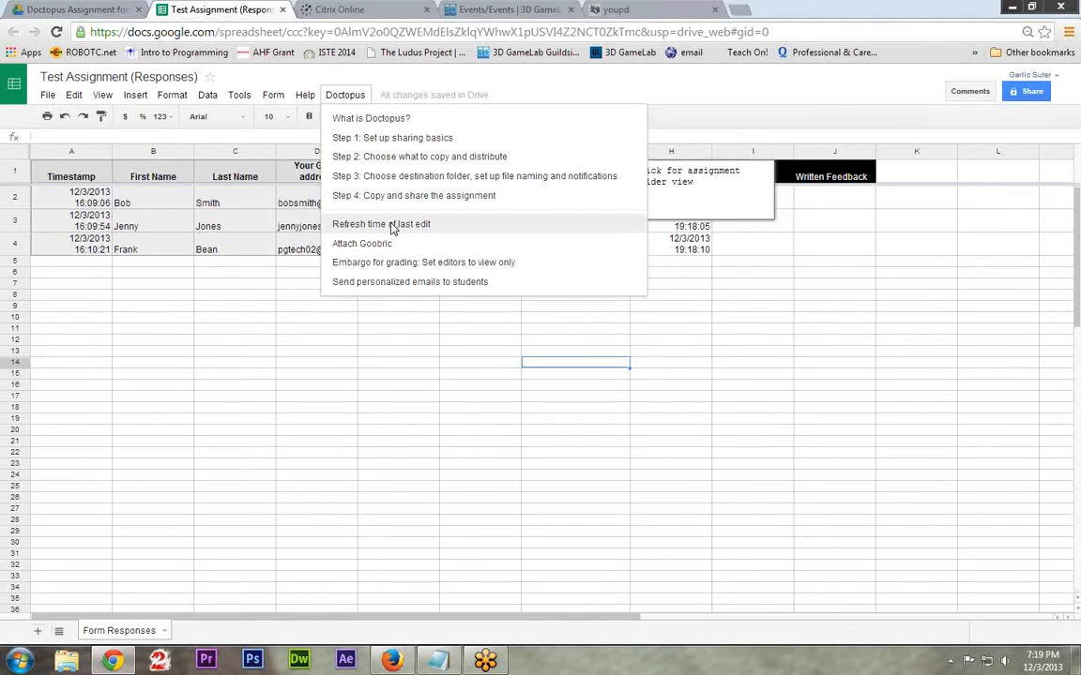
left_click(381, 225)
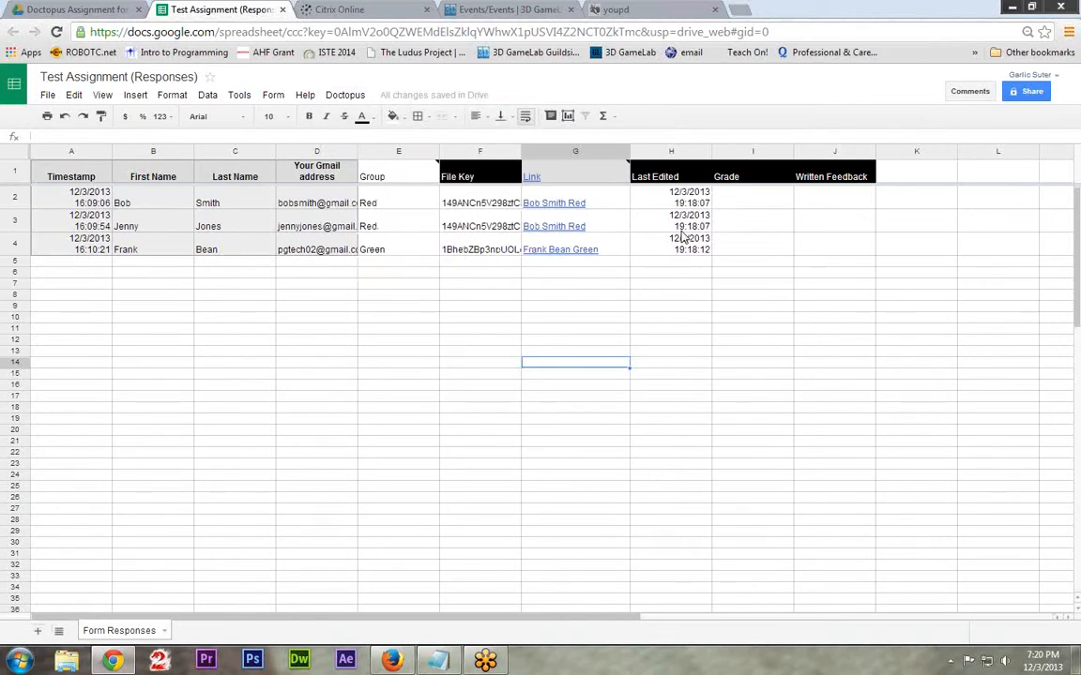
mouse_move(704, 249)
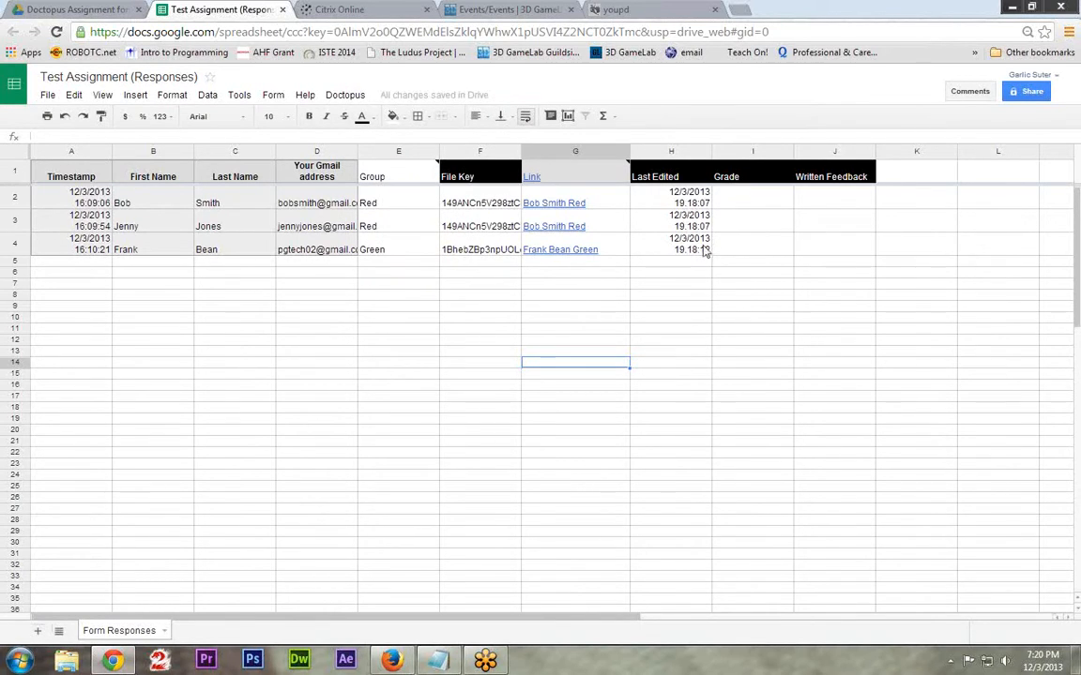
mouse_move(702, 255)
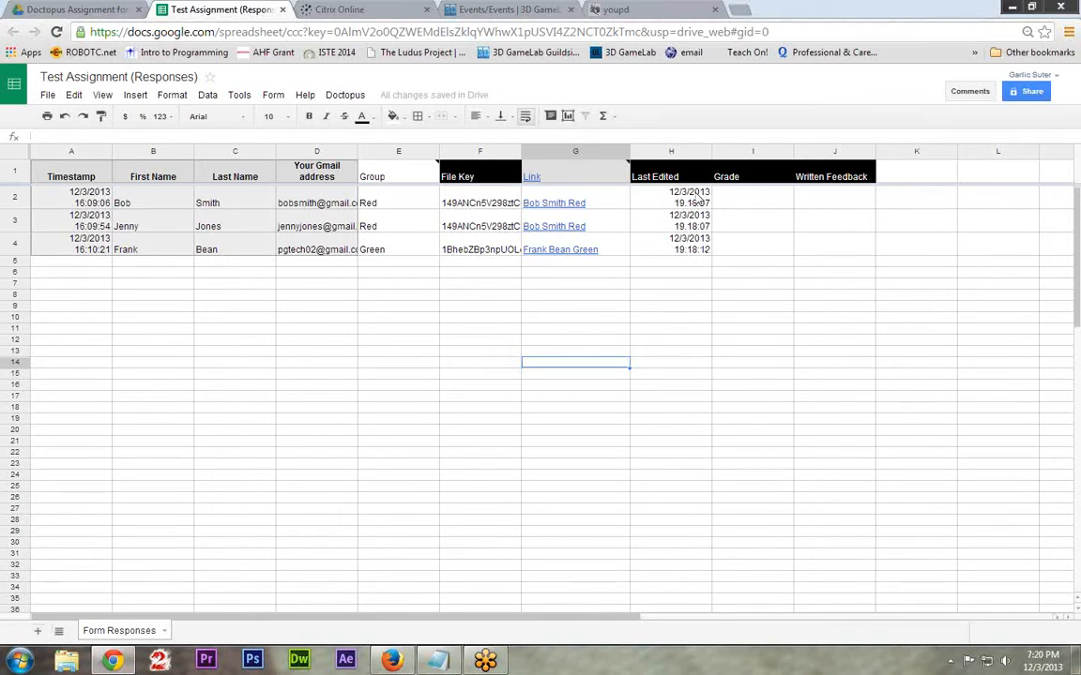
left_click(752, 203)
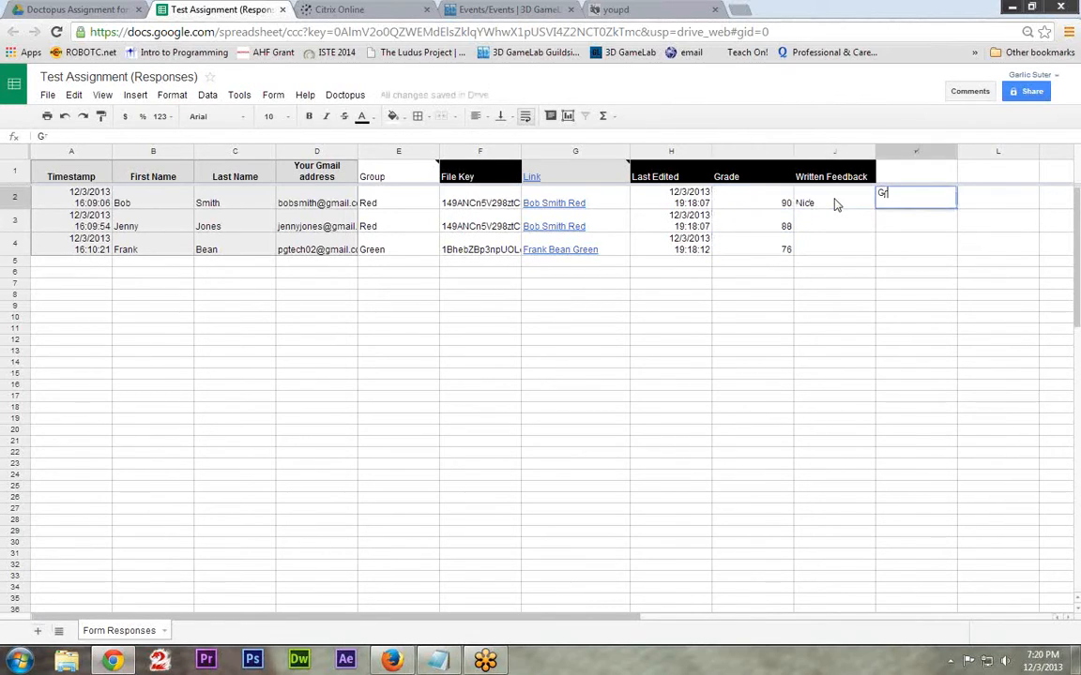
Step: Enter written feedback for Jenny ('Great...') and Frank ('Plan ahead next time please Frank.')
key("Return")
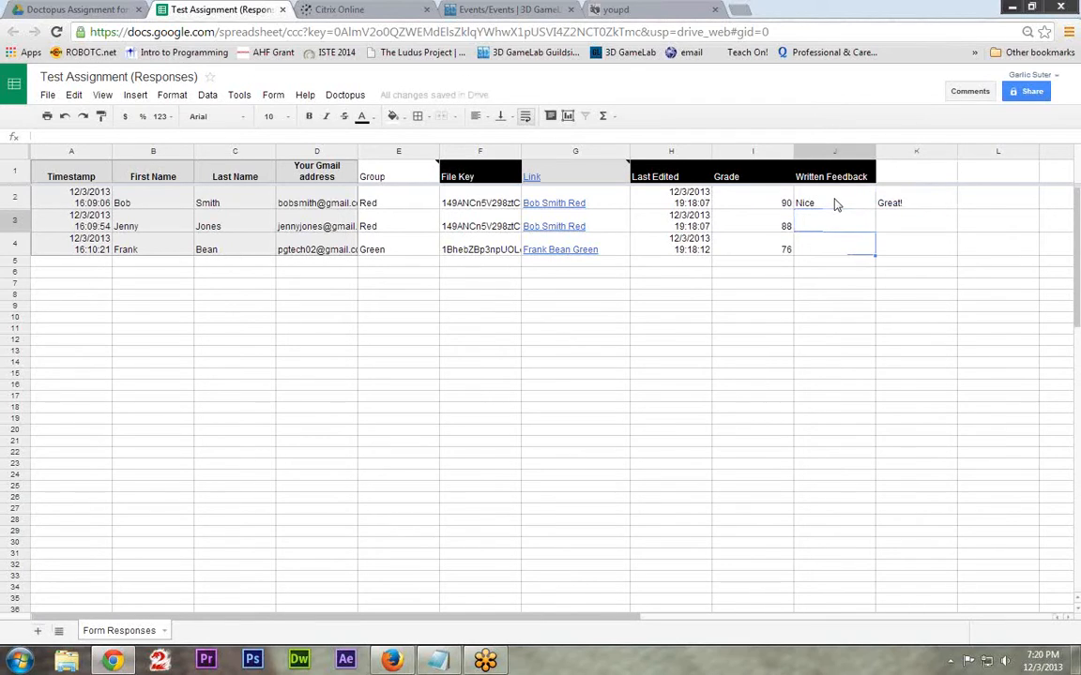
left_click(833, 225)
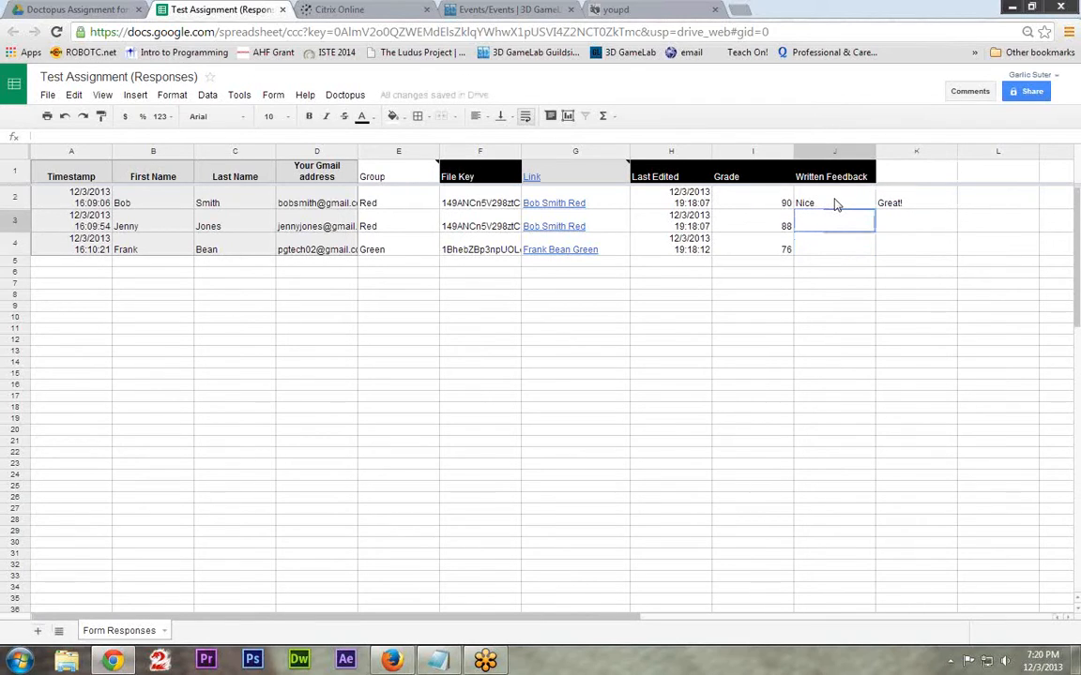
type("Great")
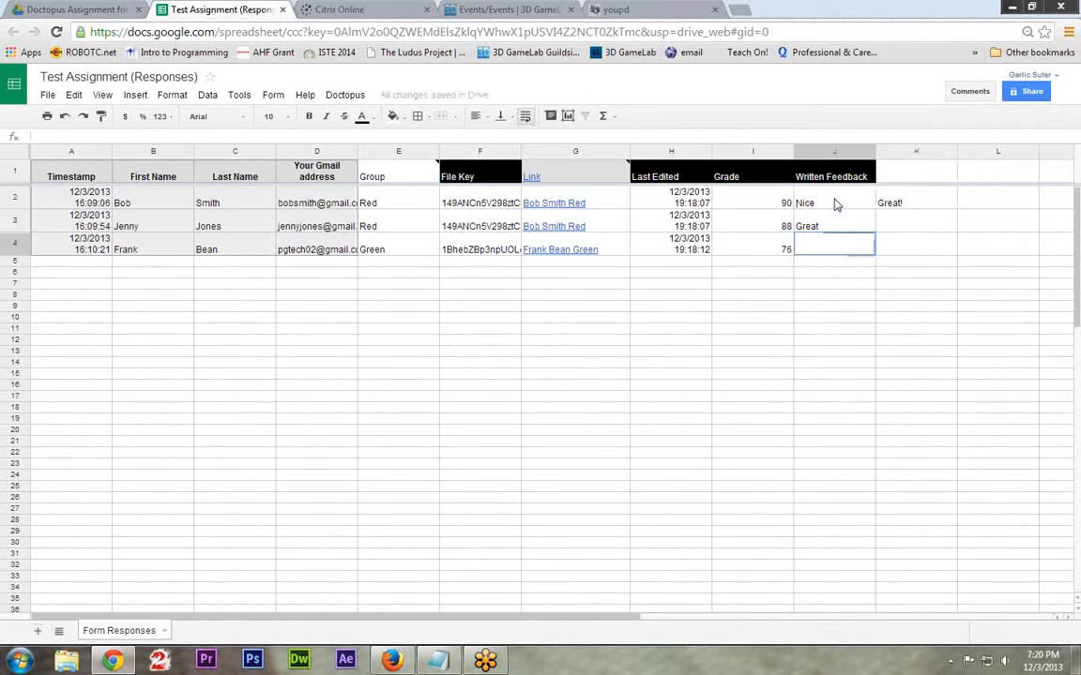
type("Plan ahe3ad nex")
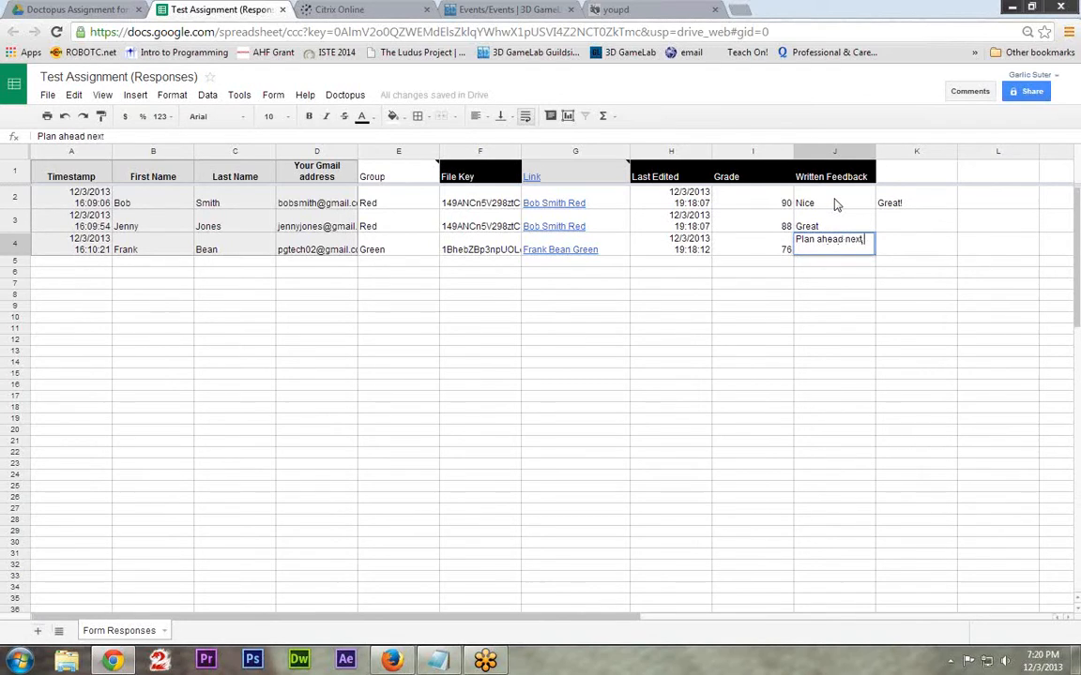
type("time please Frank")
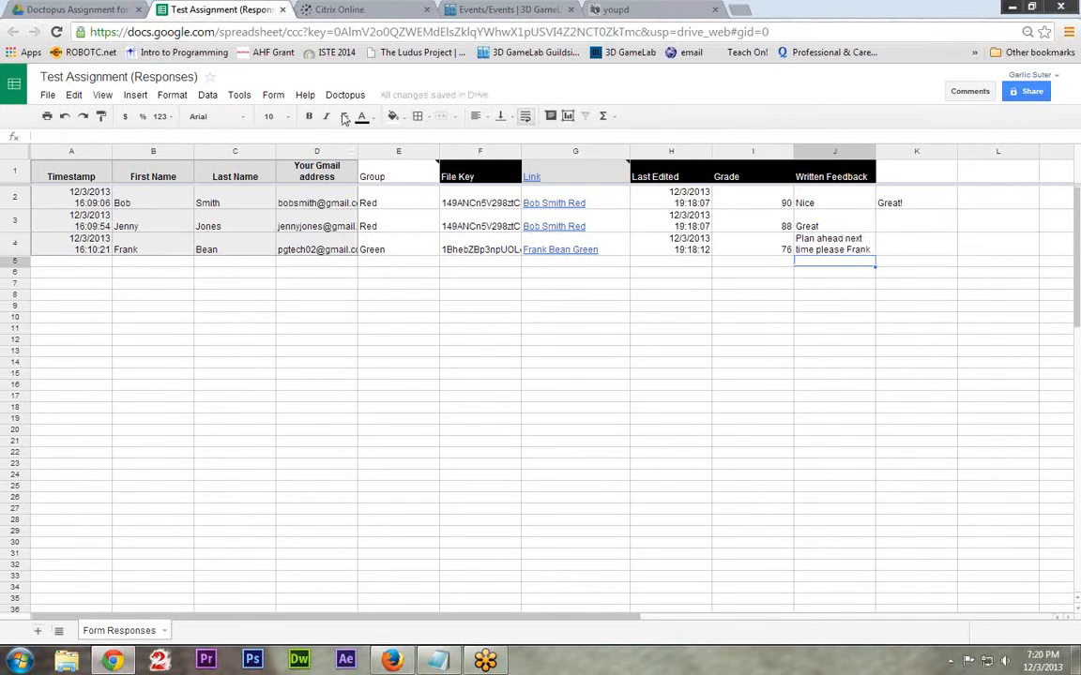
left_click(345, 94)
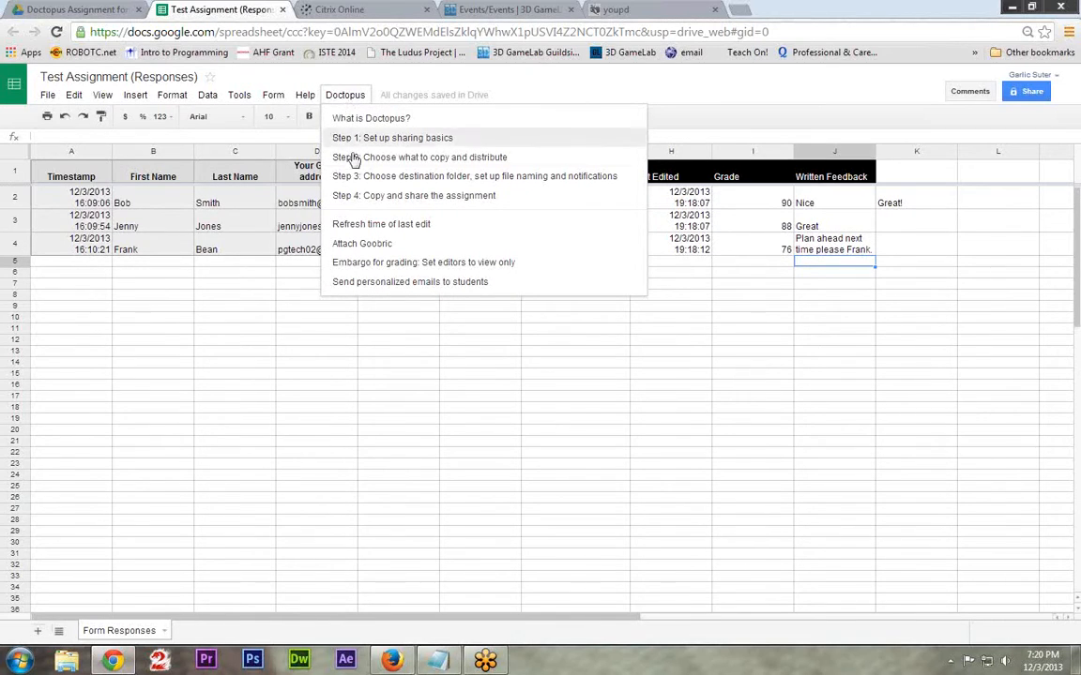
mouse_move(377, 281)
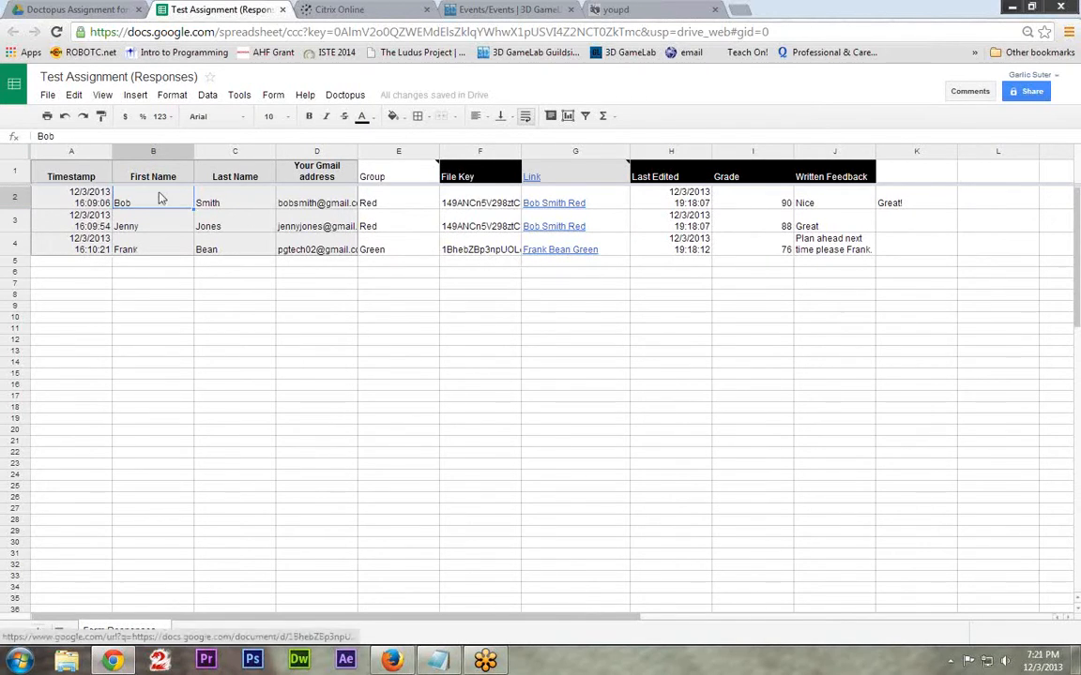
Step: Choose Doctopus > Send personalized emails to students to get the email template dialog
left_click(345, 94)
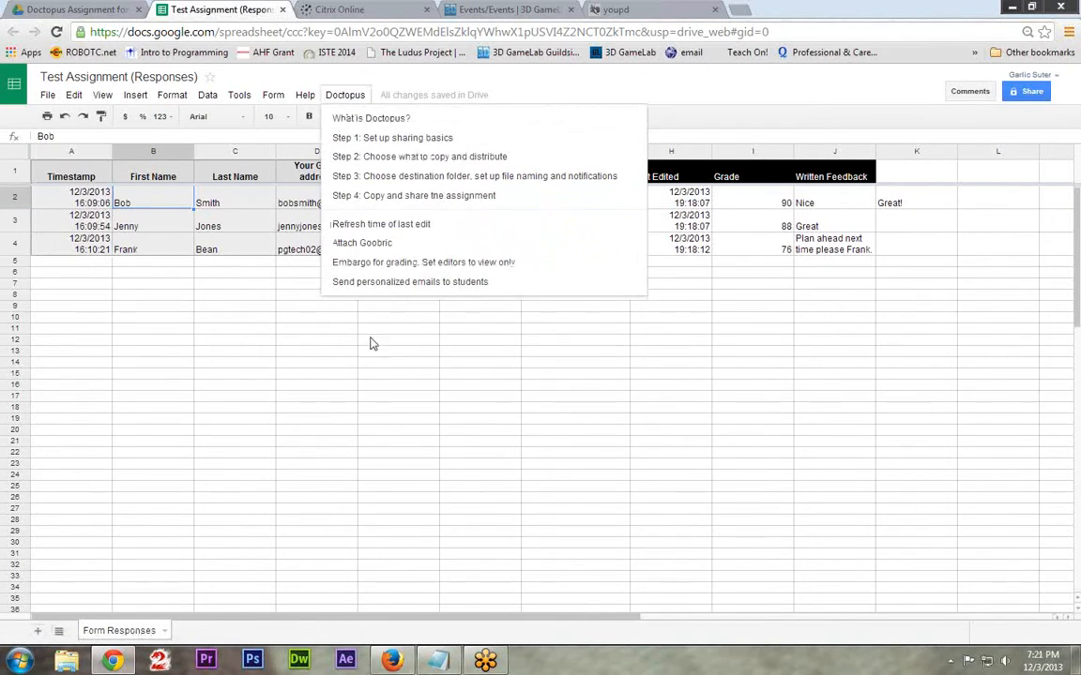
left_click(409, 282)
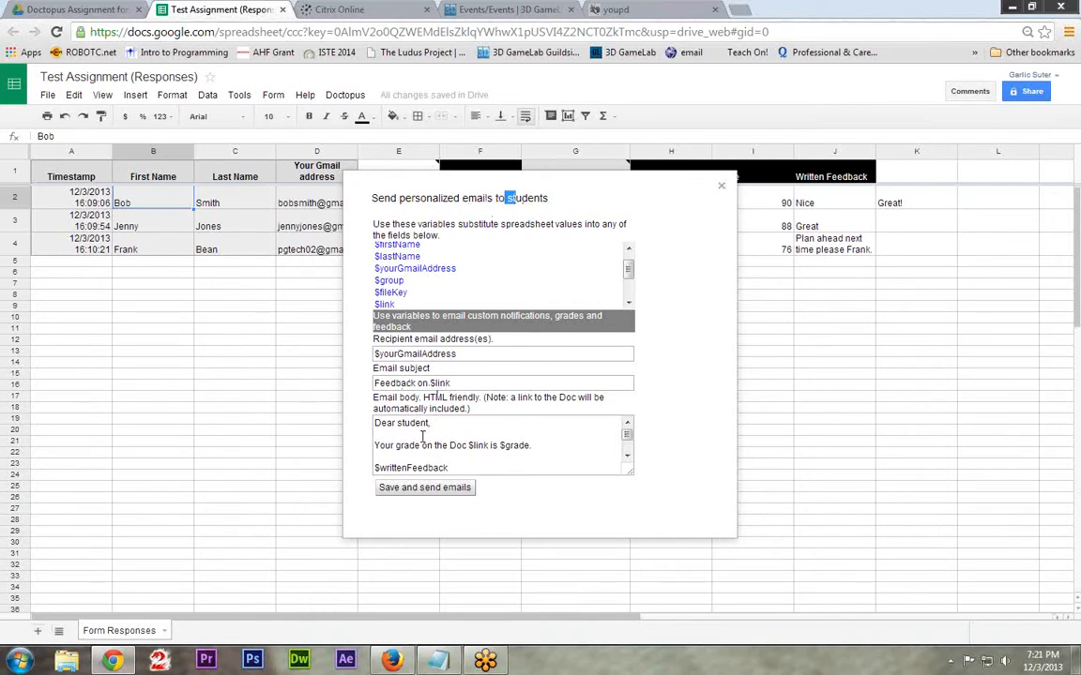
Step: Greet with $firstName, add 'You last edited your doc $lastEdited', then save and send the emails
double_click(411, 424)
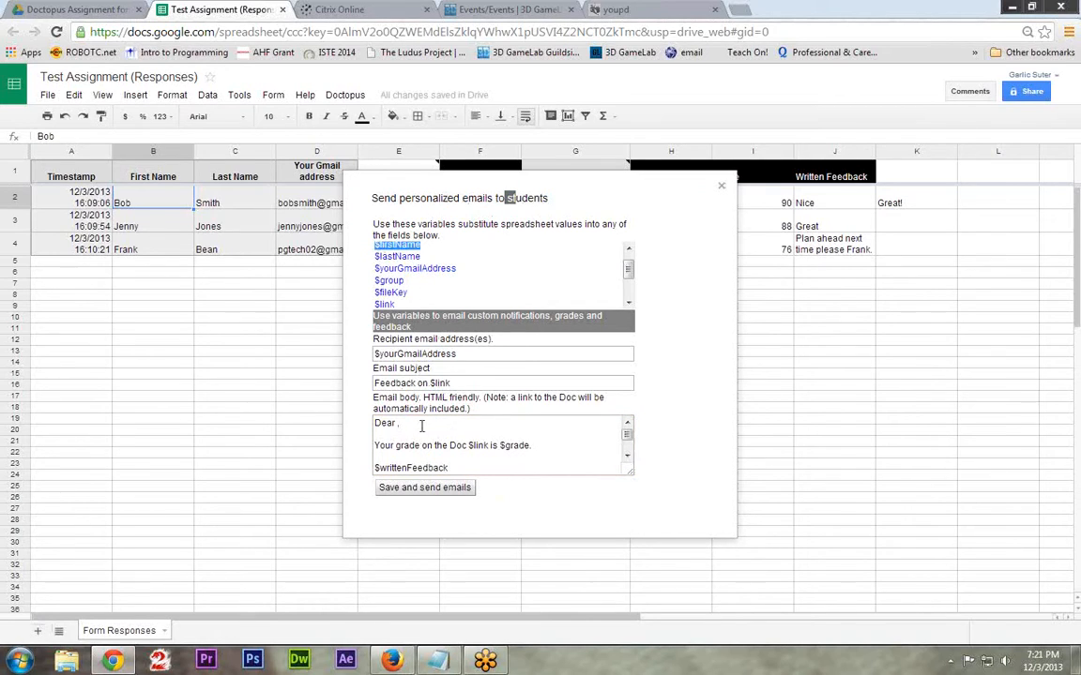
type("$firstName")
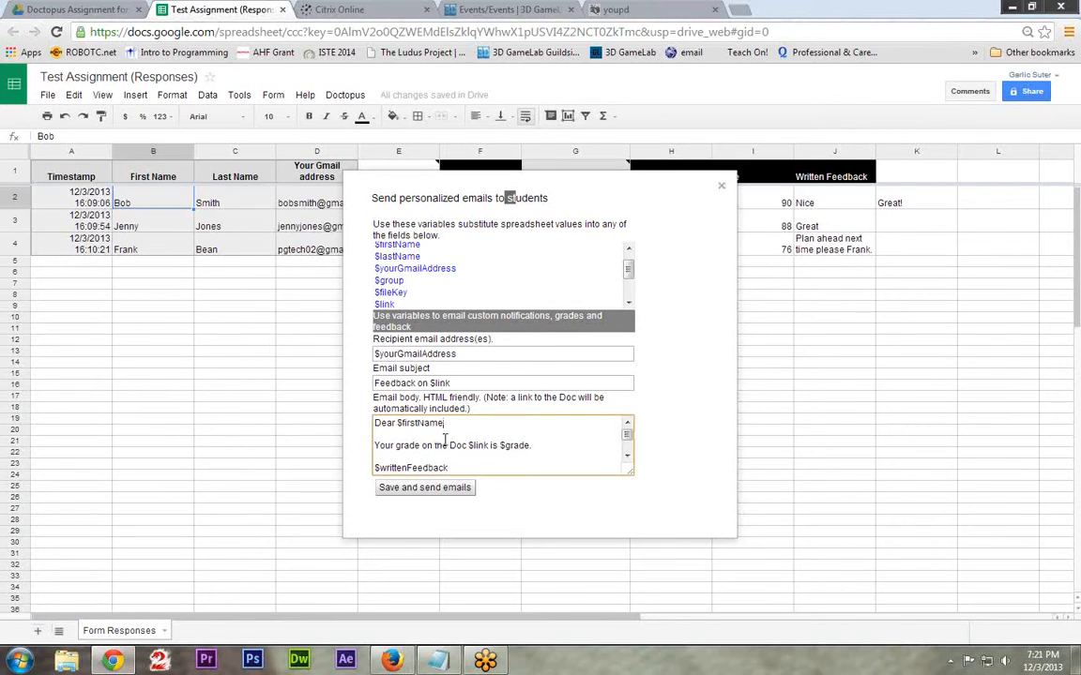
mouse_move(459, 428)
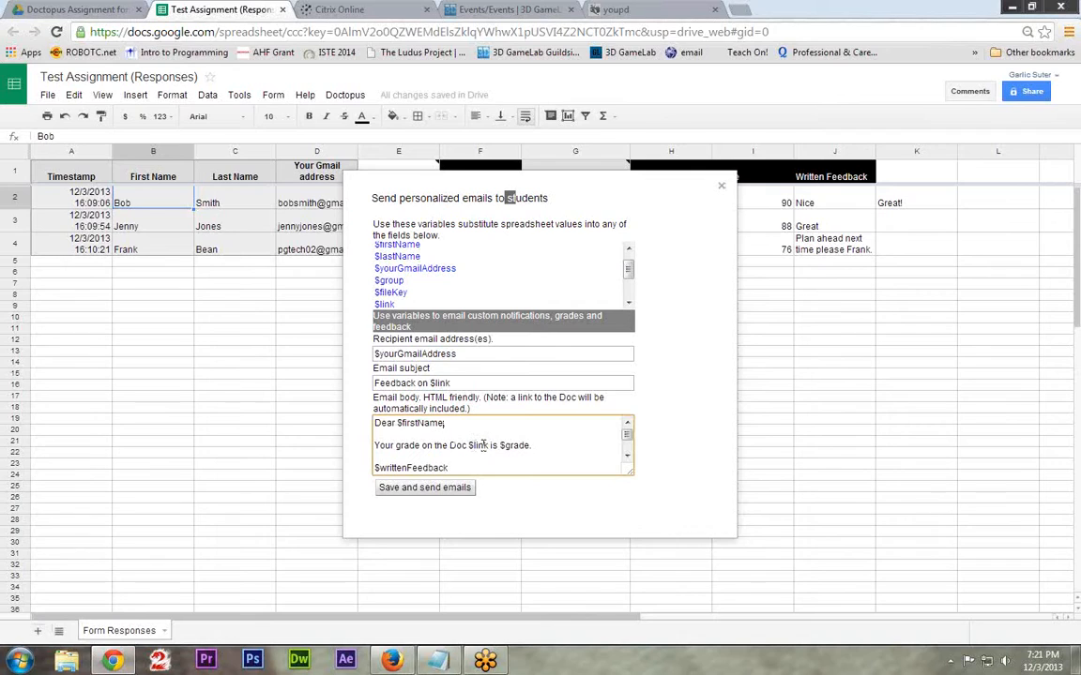
mouse_move(657, 343)
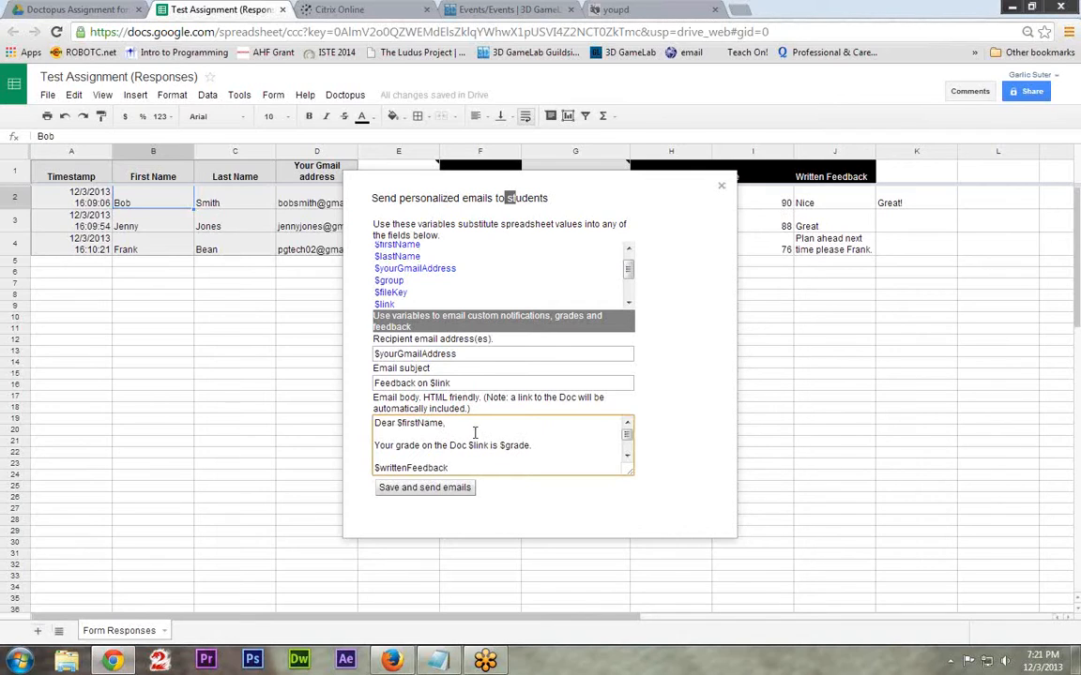
mouse_move(758, 266)
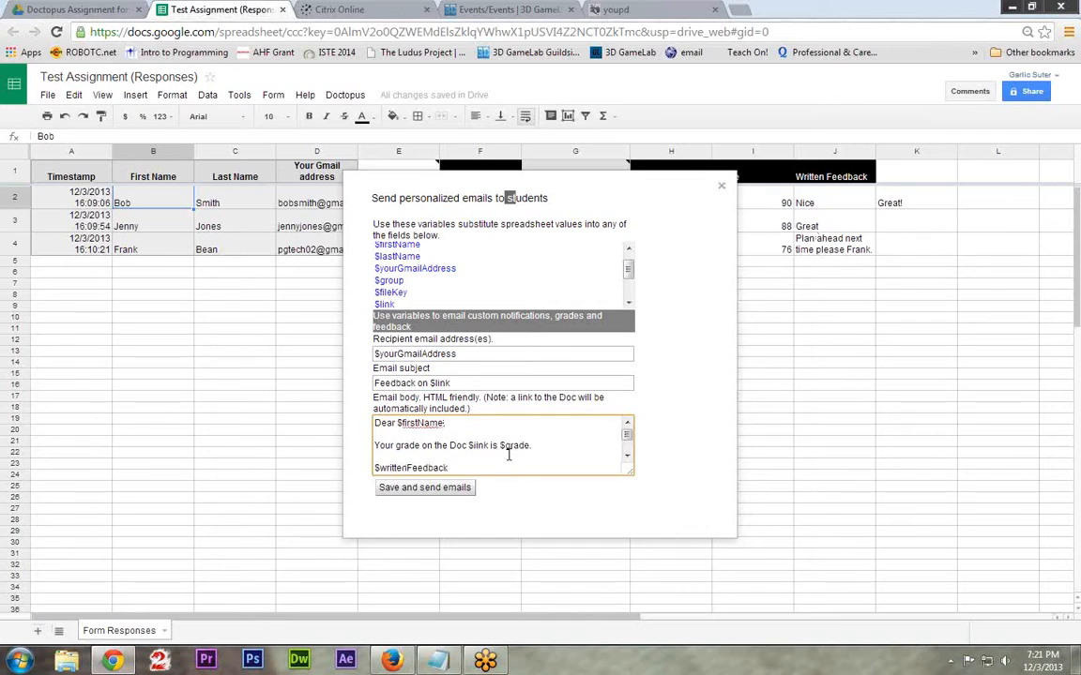
type("YOu")
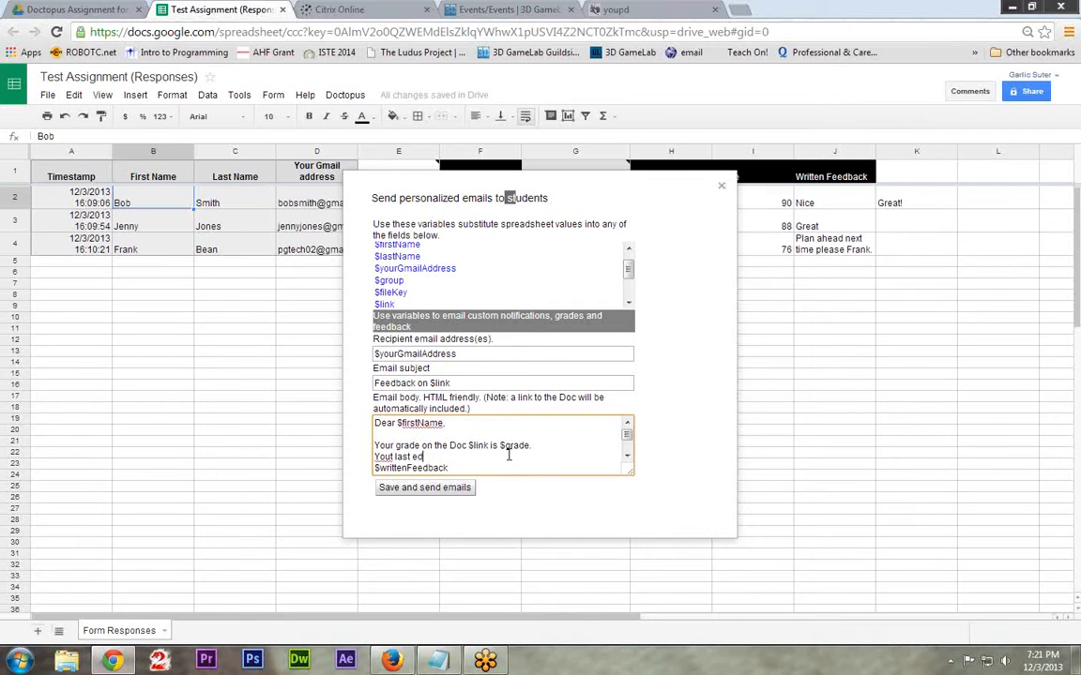
type("ited your doc")
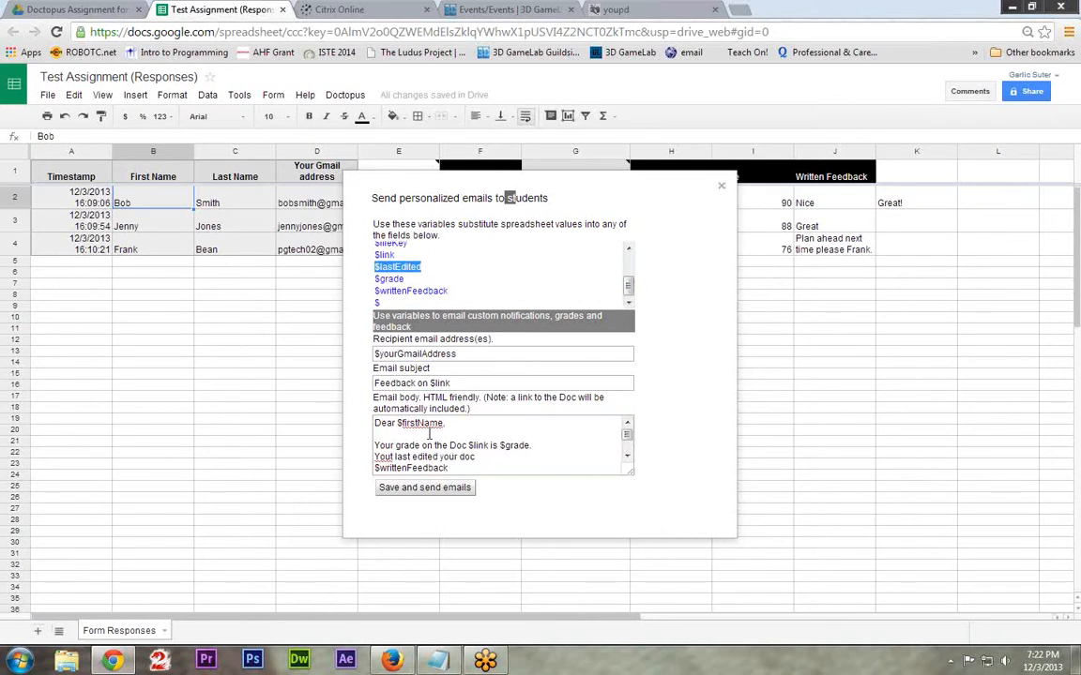
left_click(424, 456)
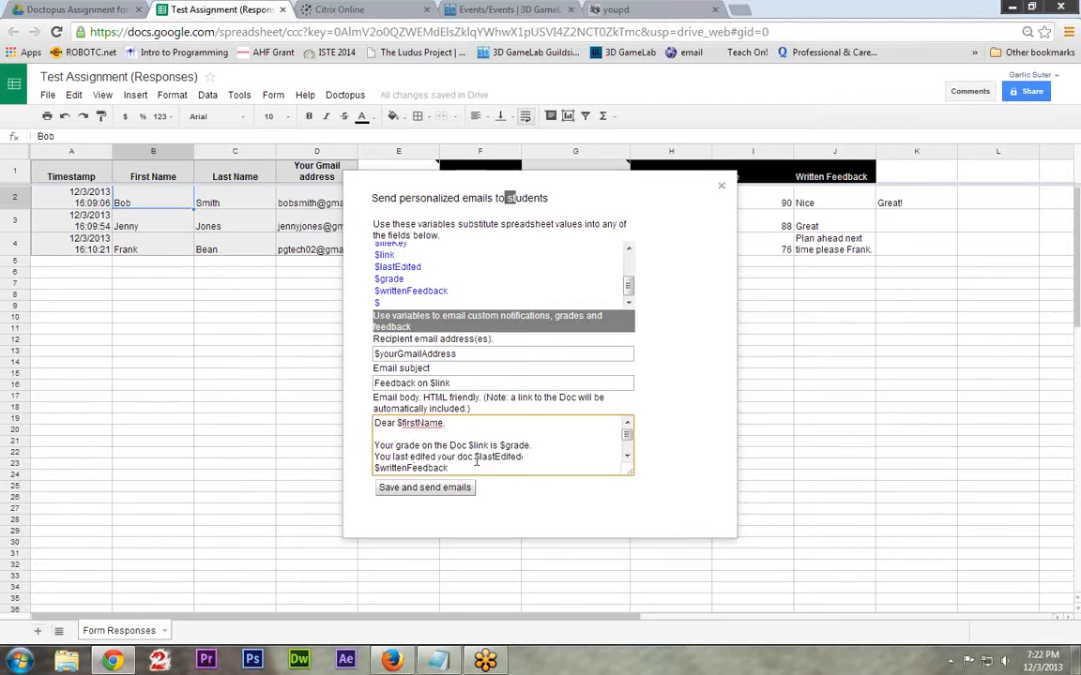
left_click(424, 488)
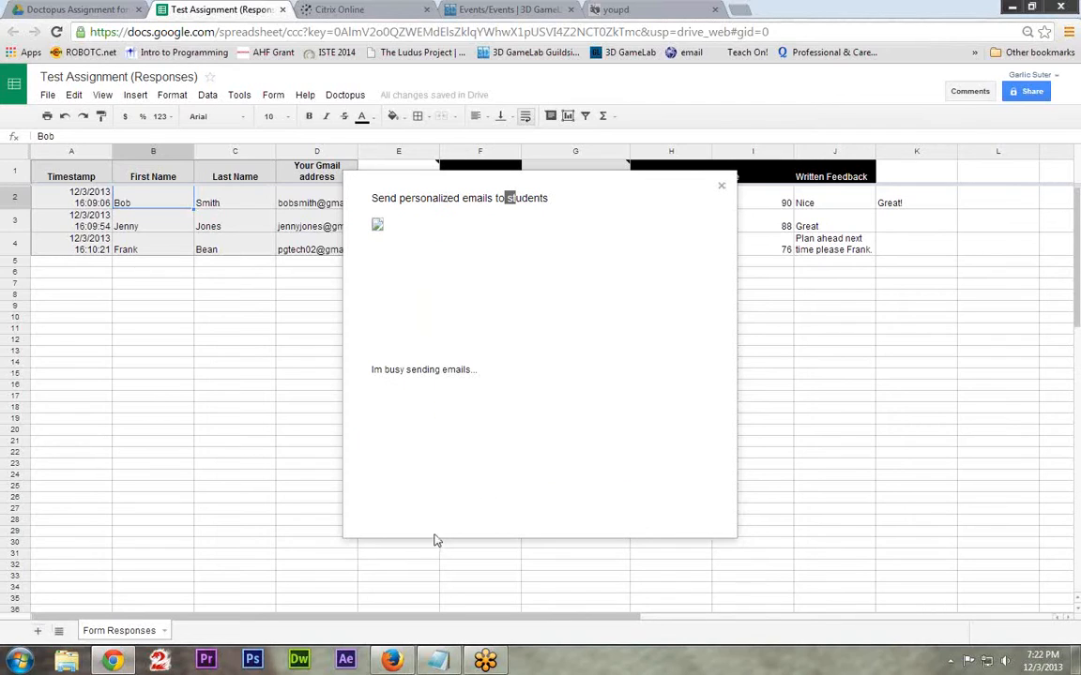
mouse_move(510, 357)
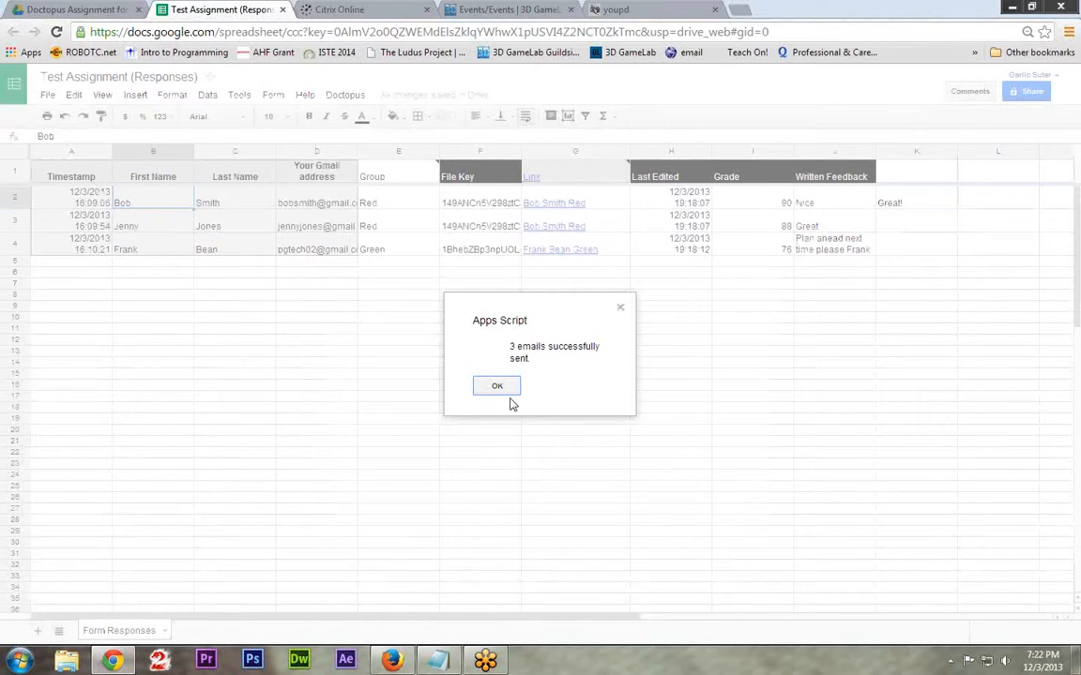
Step: Confirm the '3 emails successfully sent' notice, glance at the Drive folder, and return to the sheet
left_click(497, 386)
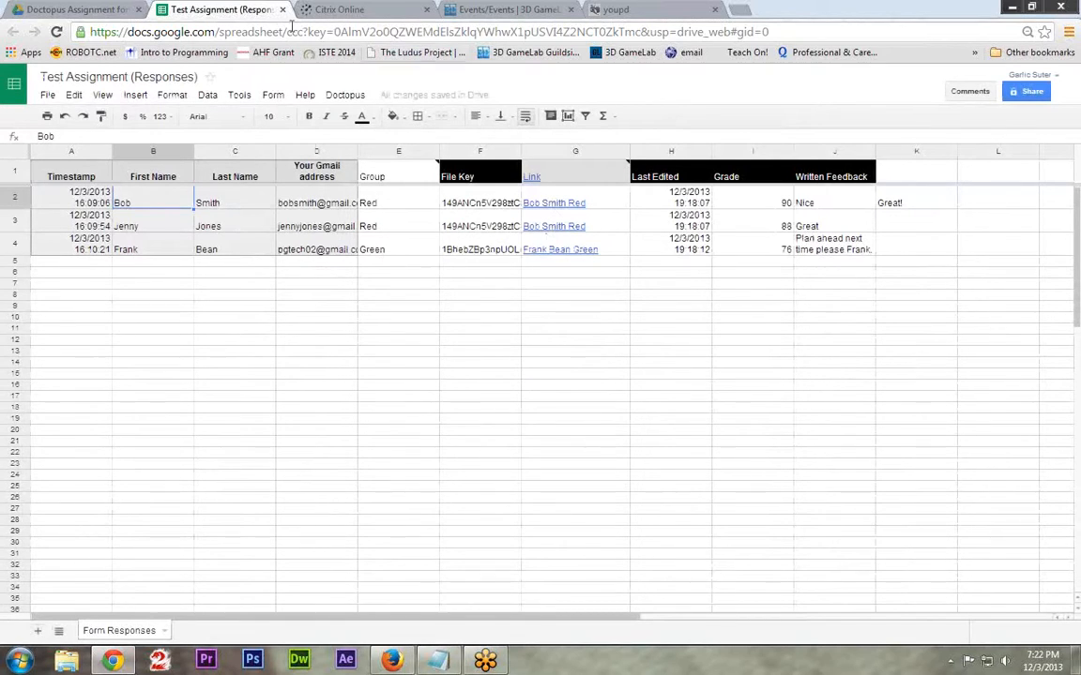
left_click(73, 9)
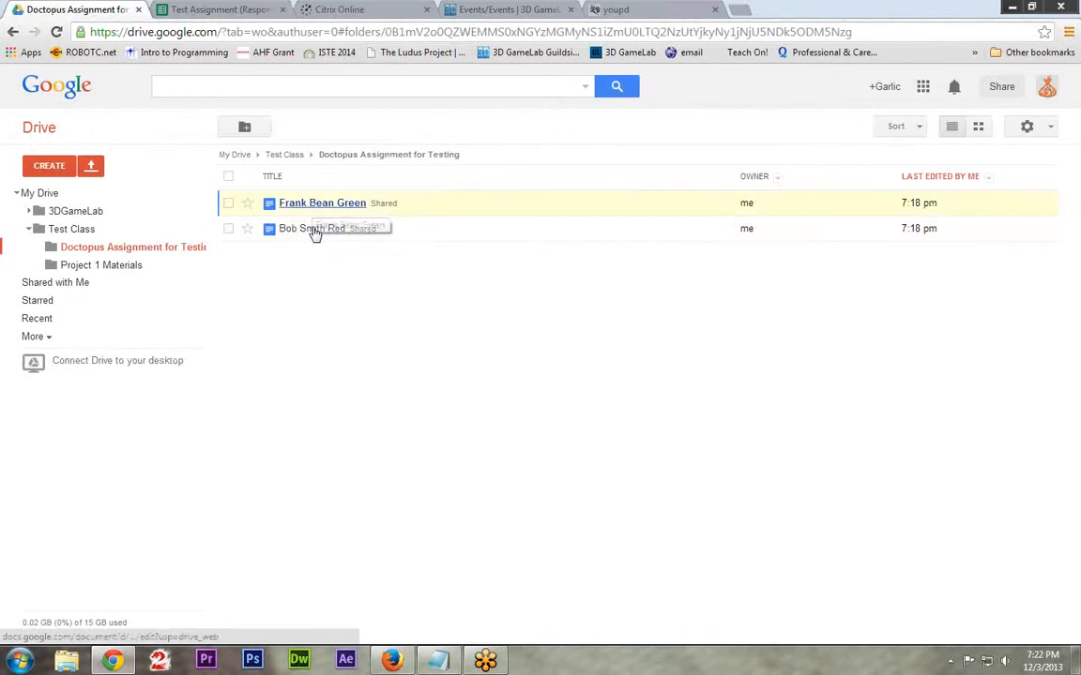
mouse_move(304, 203)
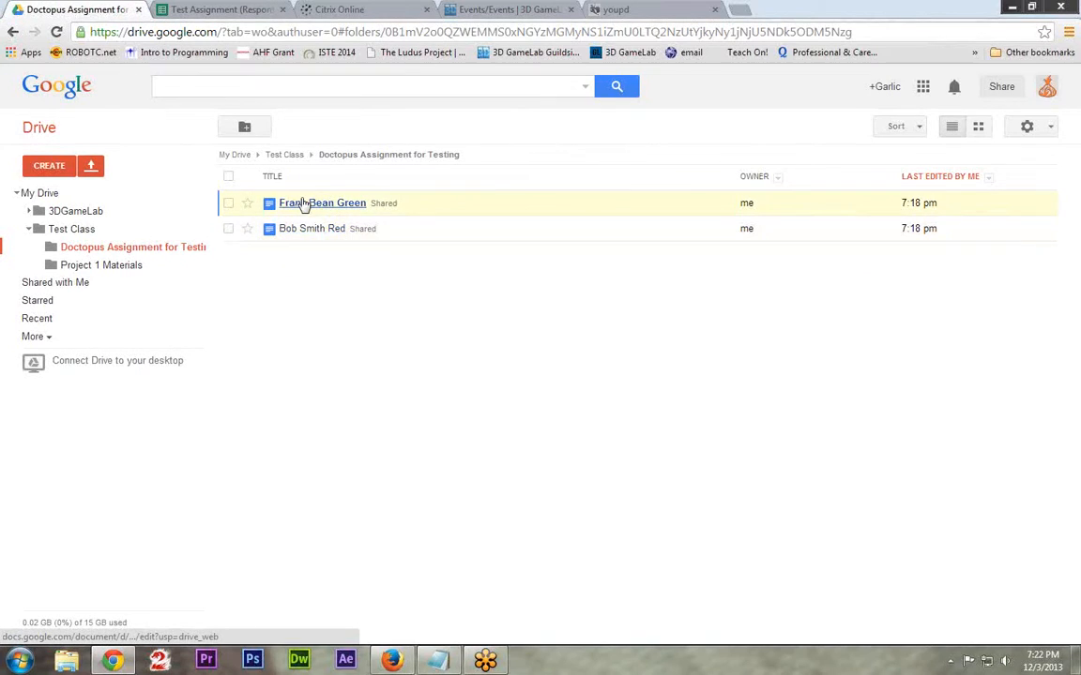
mouse_move(287, 235)
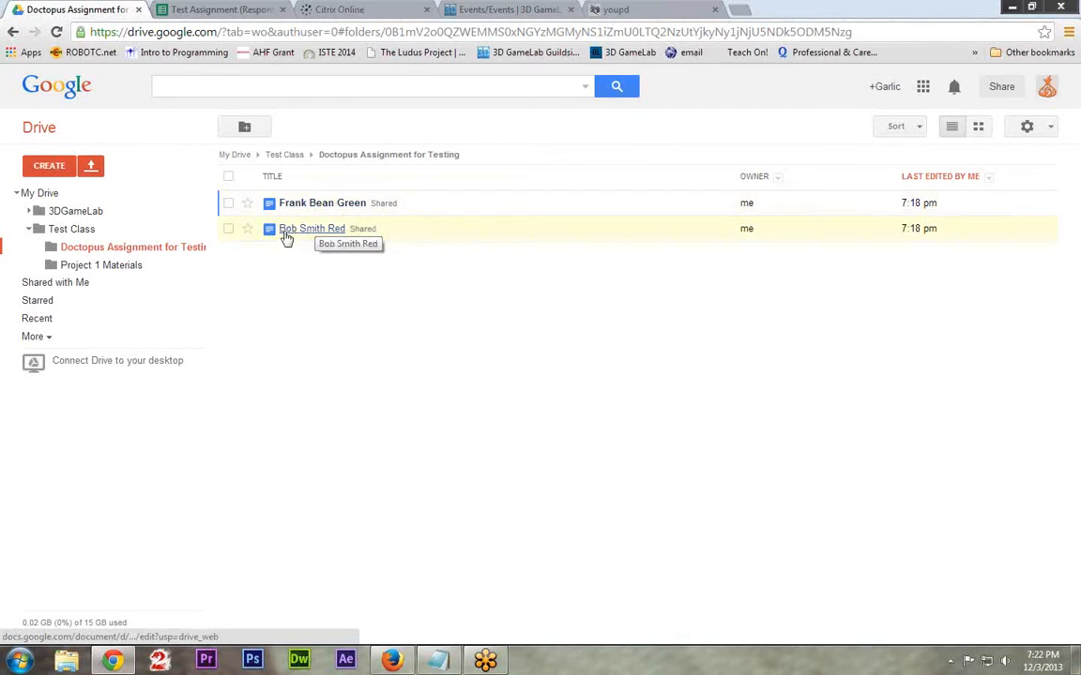
left_click(221, 9)
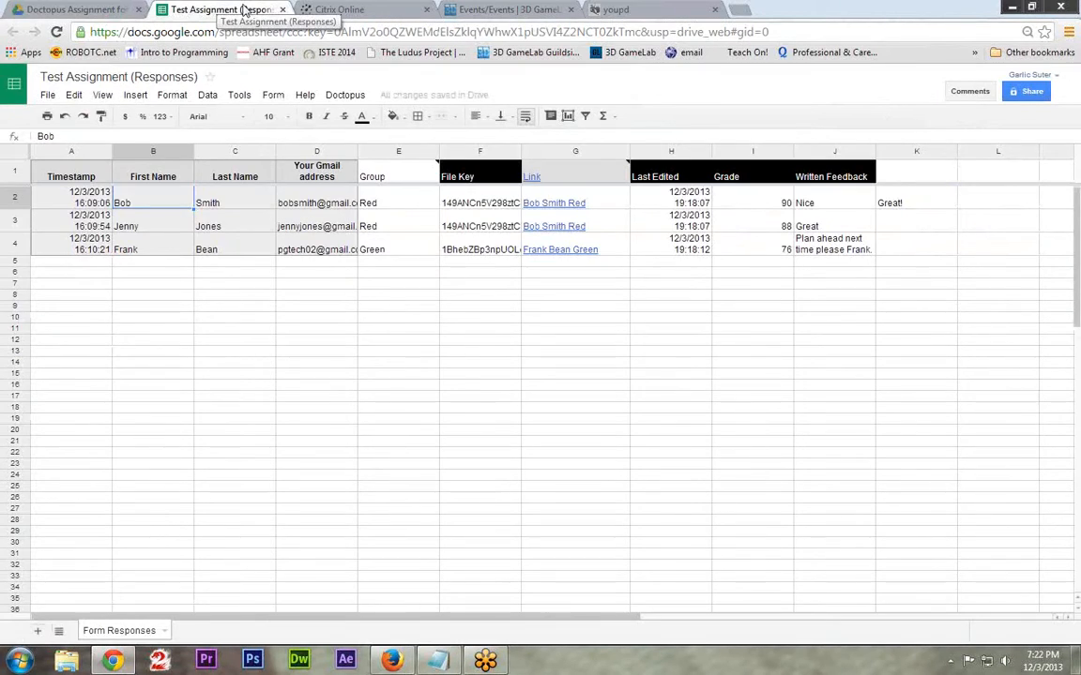
mouse_move(486, 263)
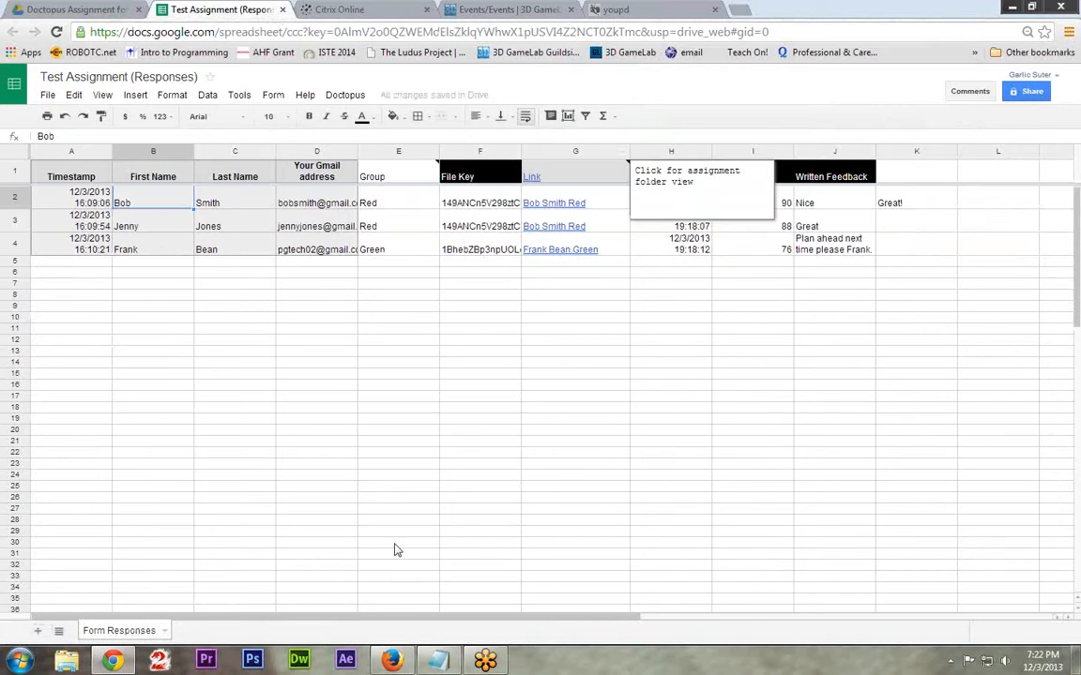
left_click(559, 247)
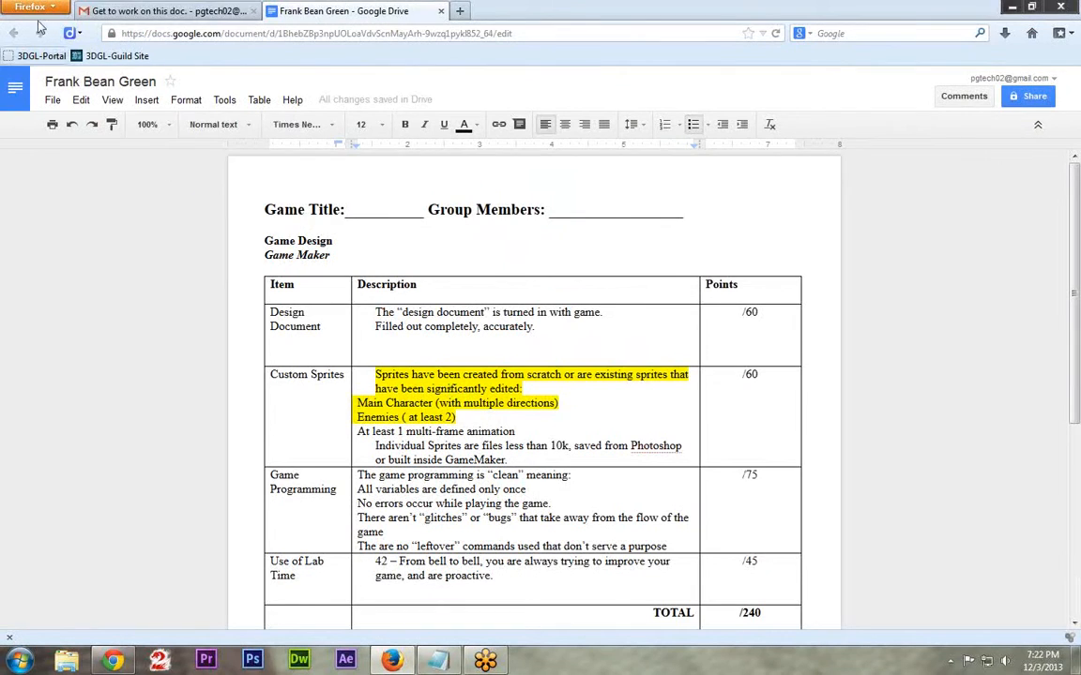
left_click(167, 11)
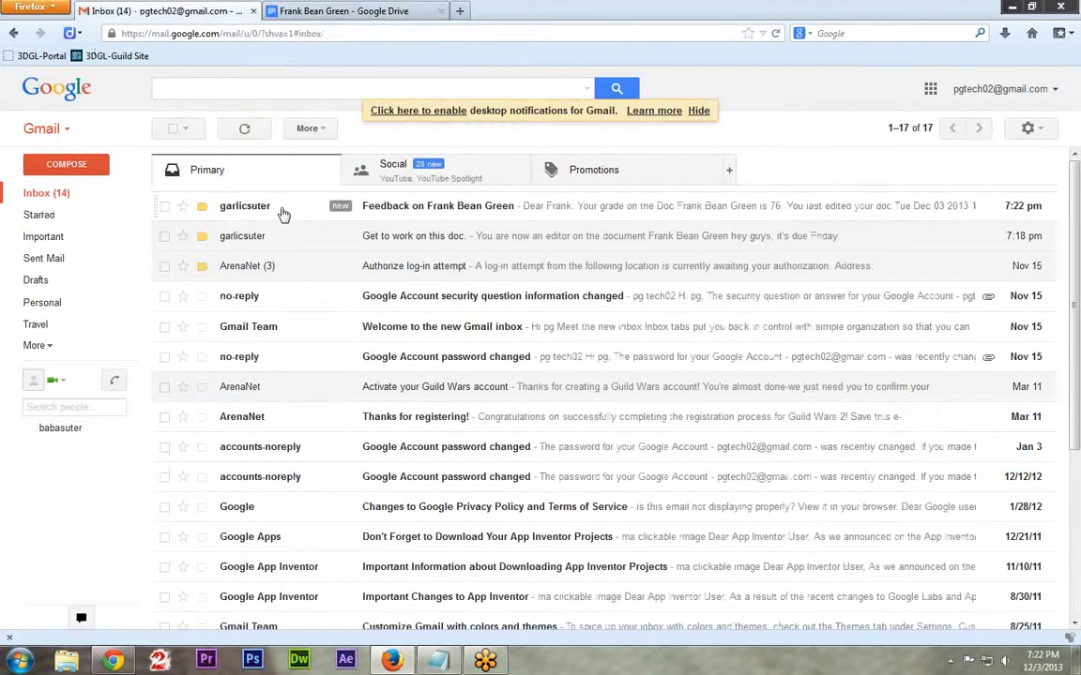
left_click(437, 204)
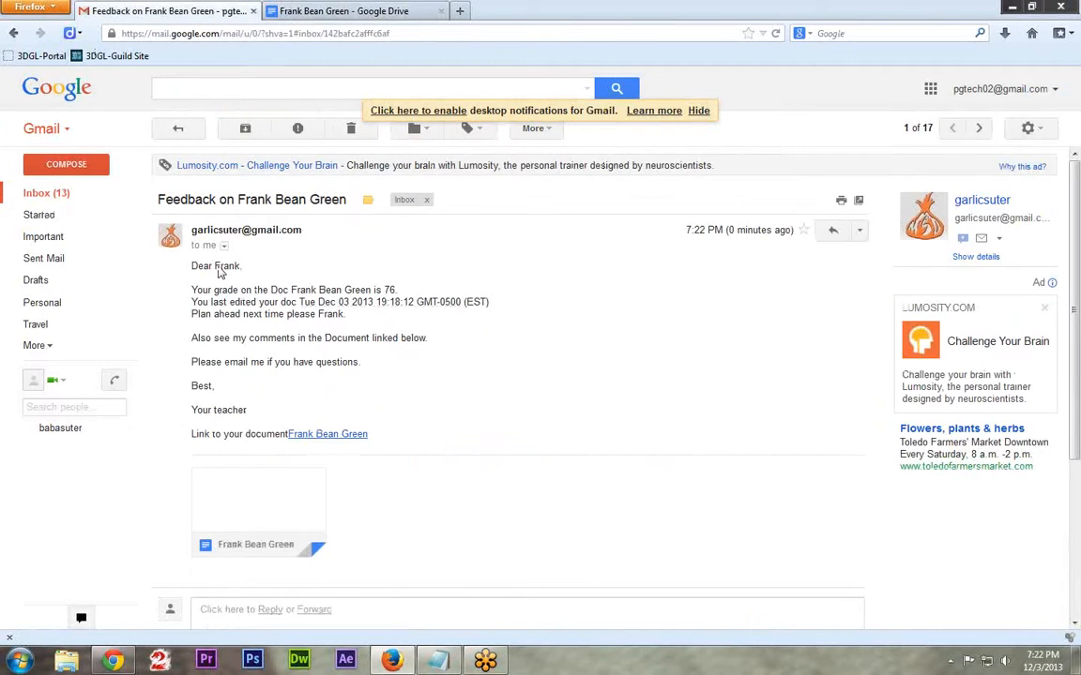
double_click(227, 267)
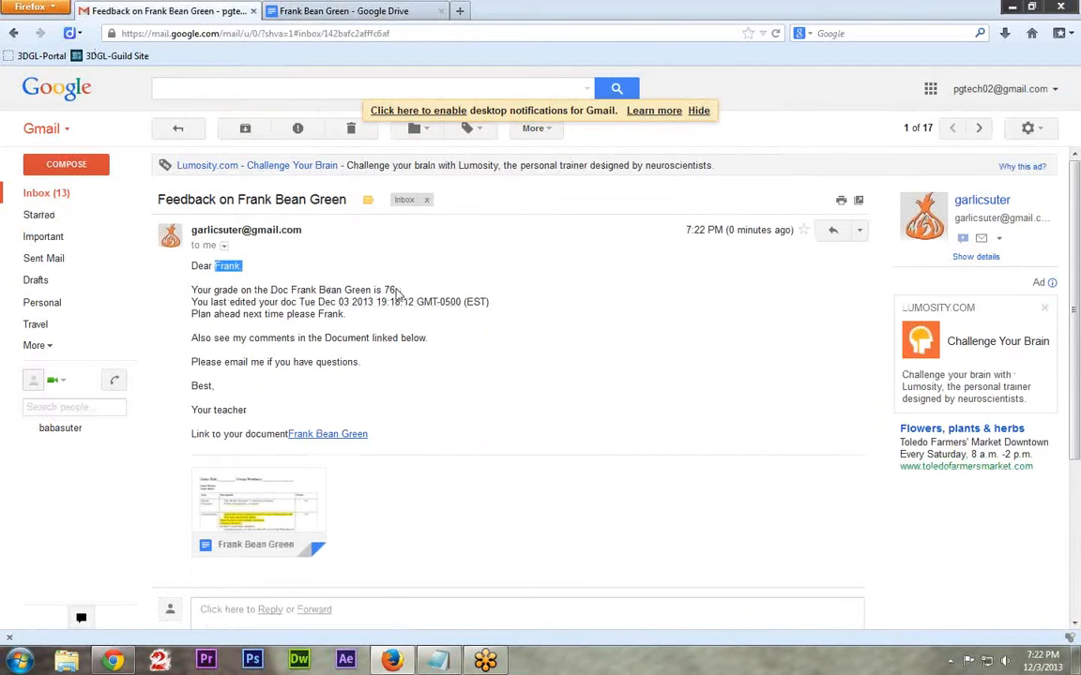
mouse_move(304, 309)
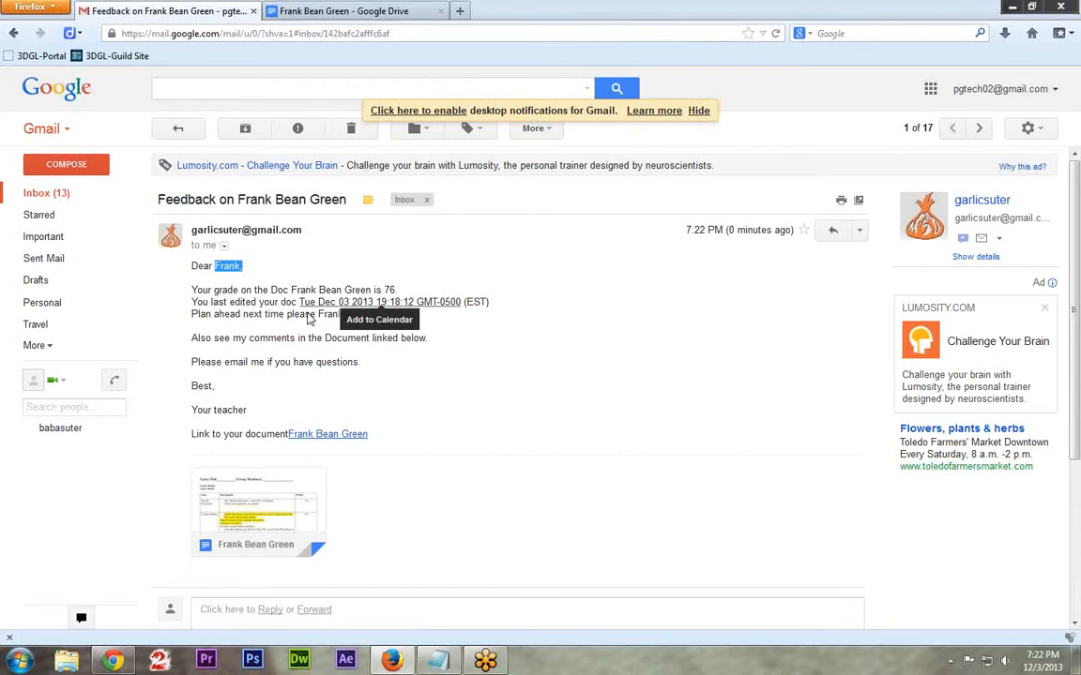
mouse_move(322, 327)
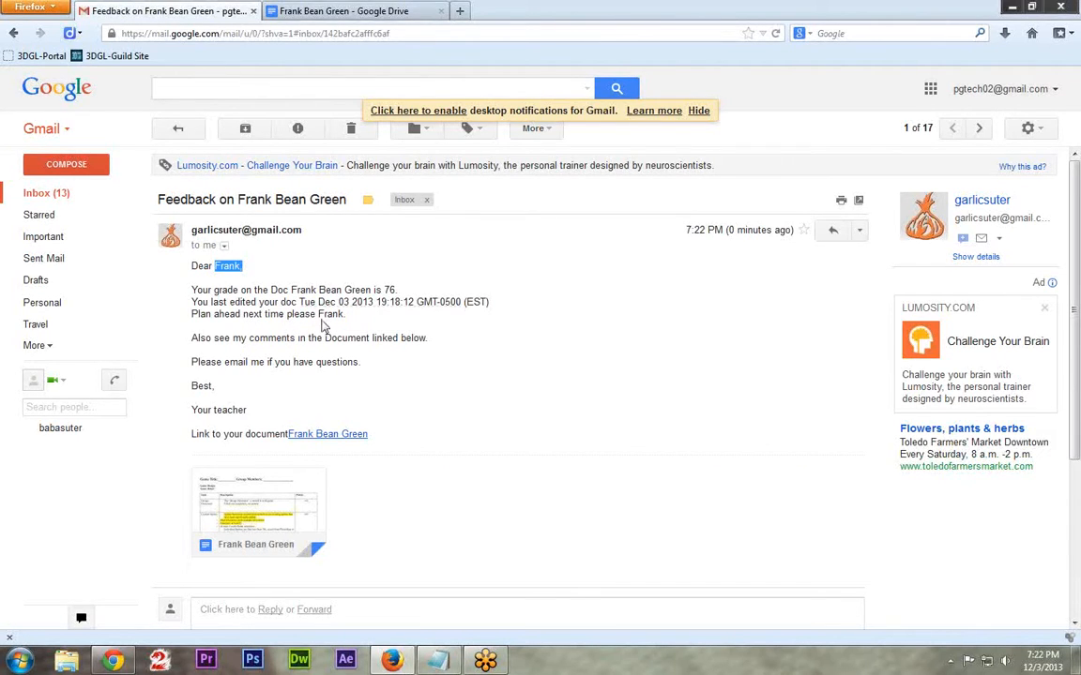
mouse_move(285, 387)
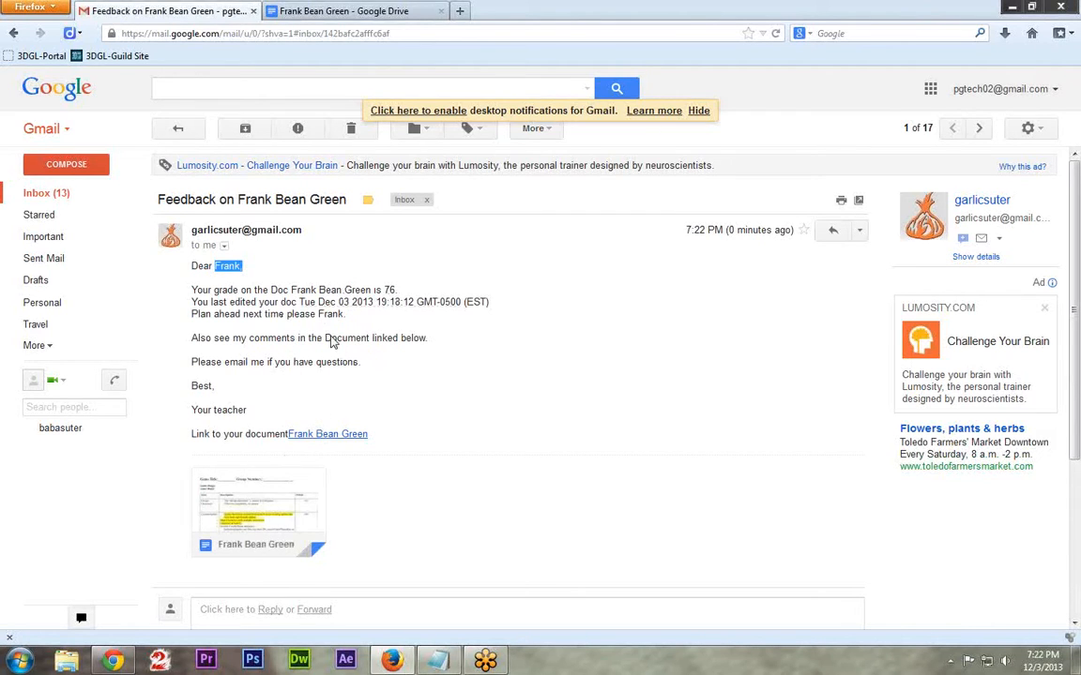
mouse_move(285, 329)
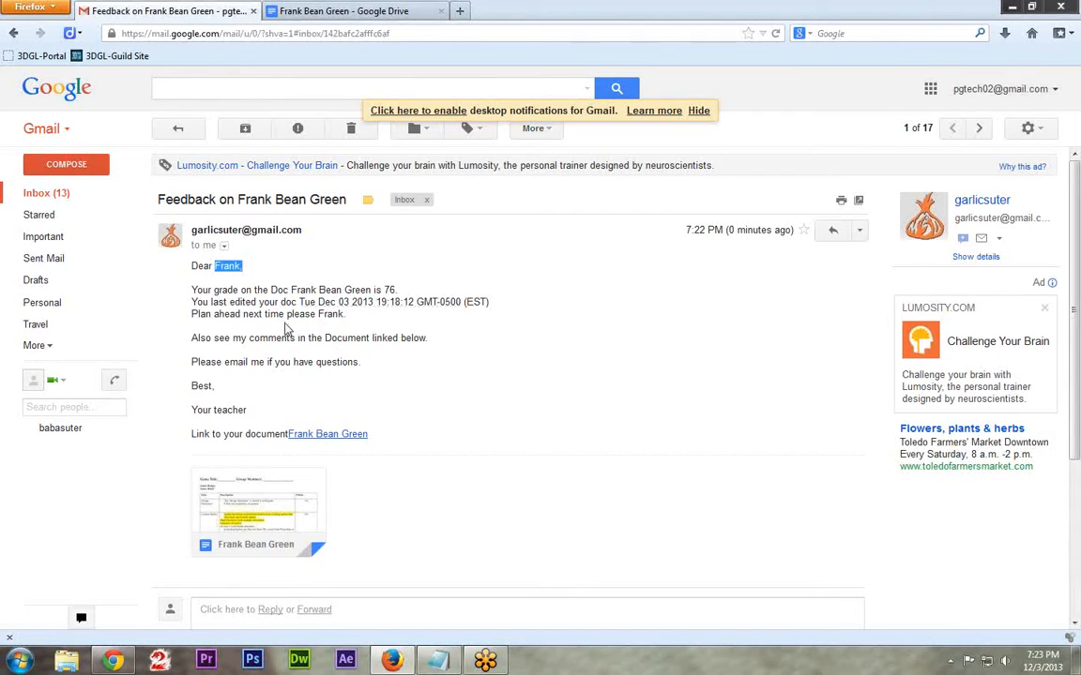
mouse_move(37, 192)
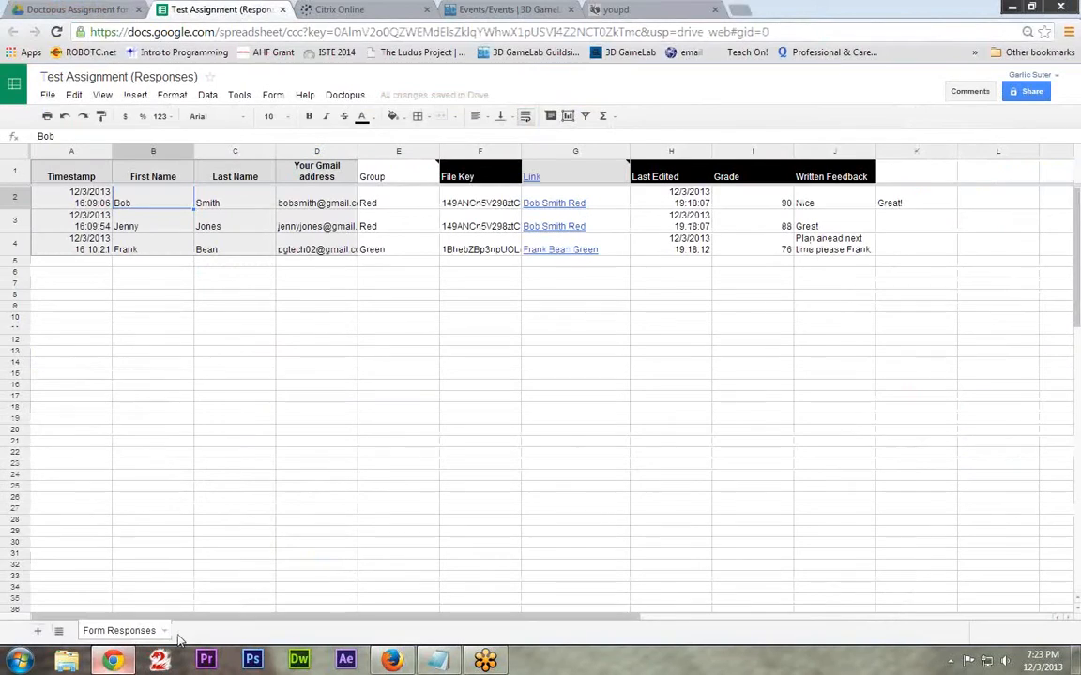
Step: Edit Jenny's group cell E3 so 'Red' gains a stray character
left_click(398, 202)
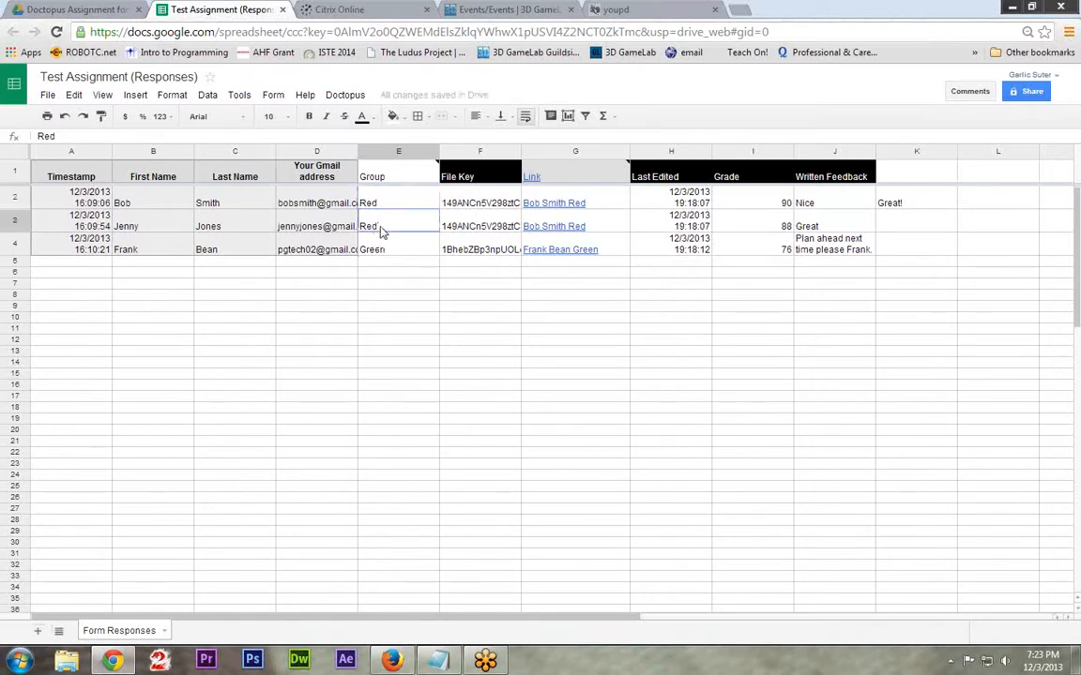
double_click(397, 225)
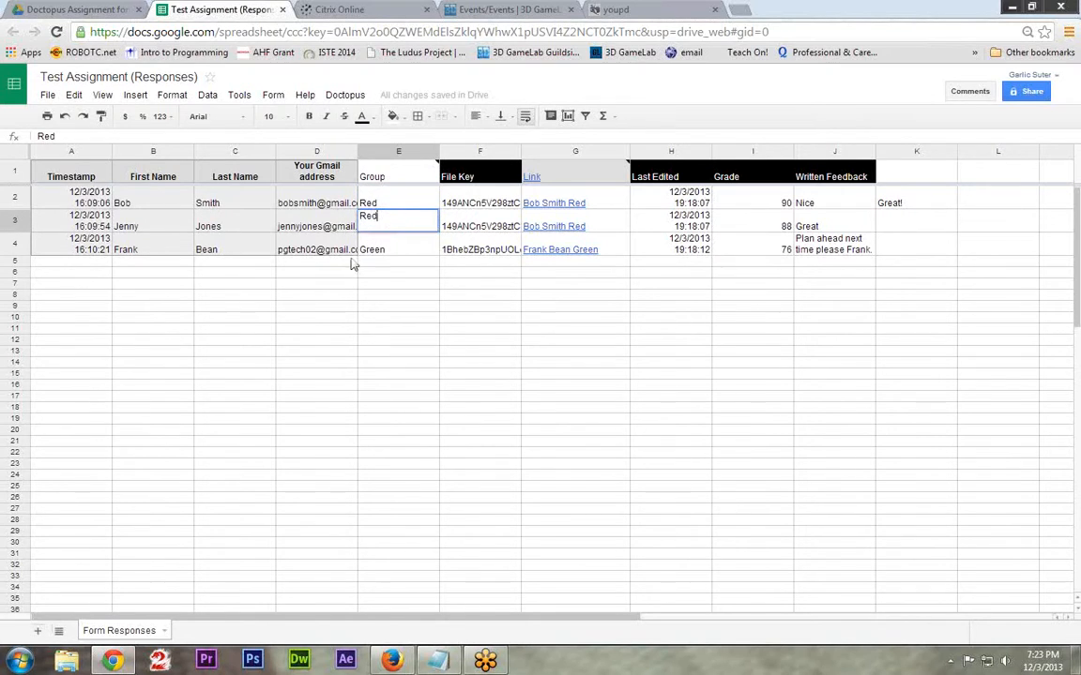
key("Return")
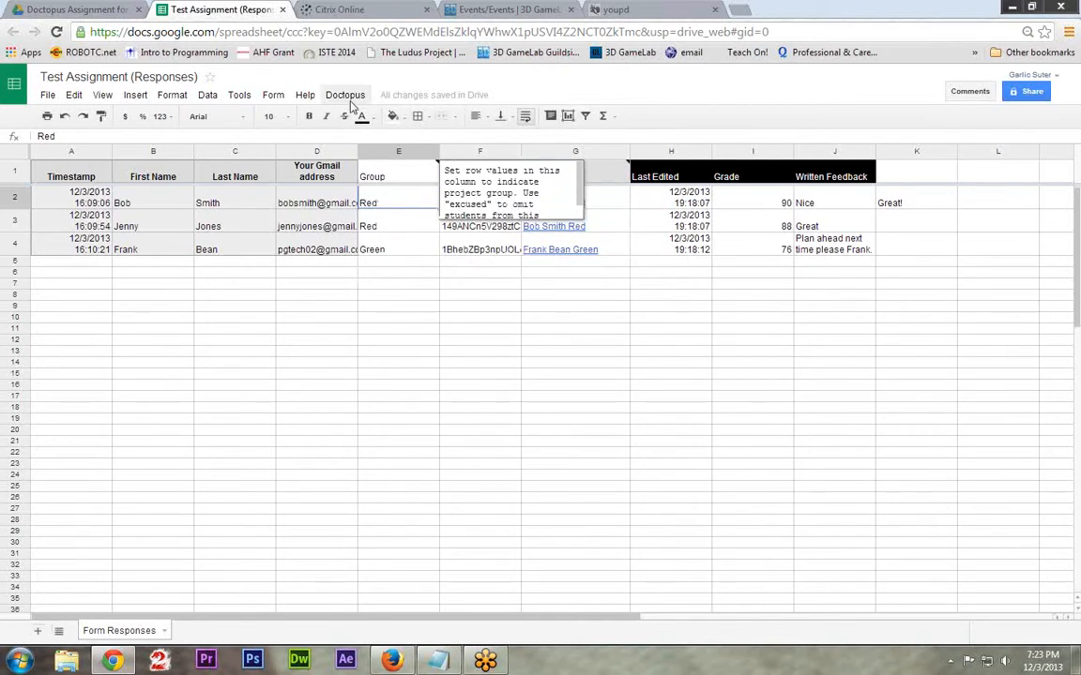
mouse_move(439, 169)
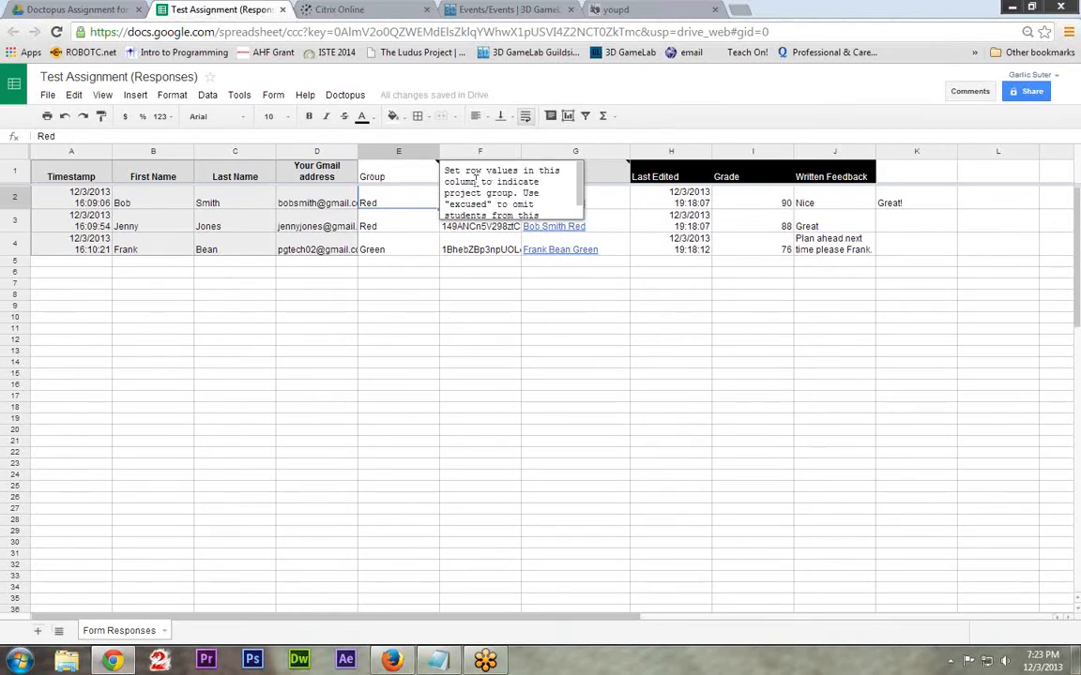
Step: Show Doctopus Step 2 now listing a duplicate Red group, then close the dialog
left_click(345, 94)
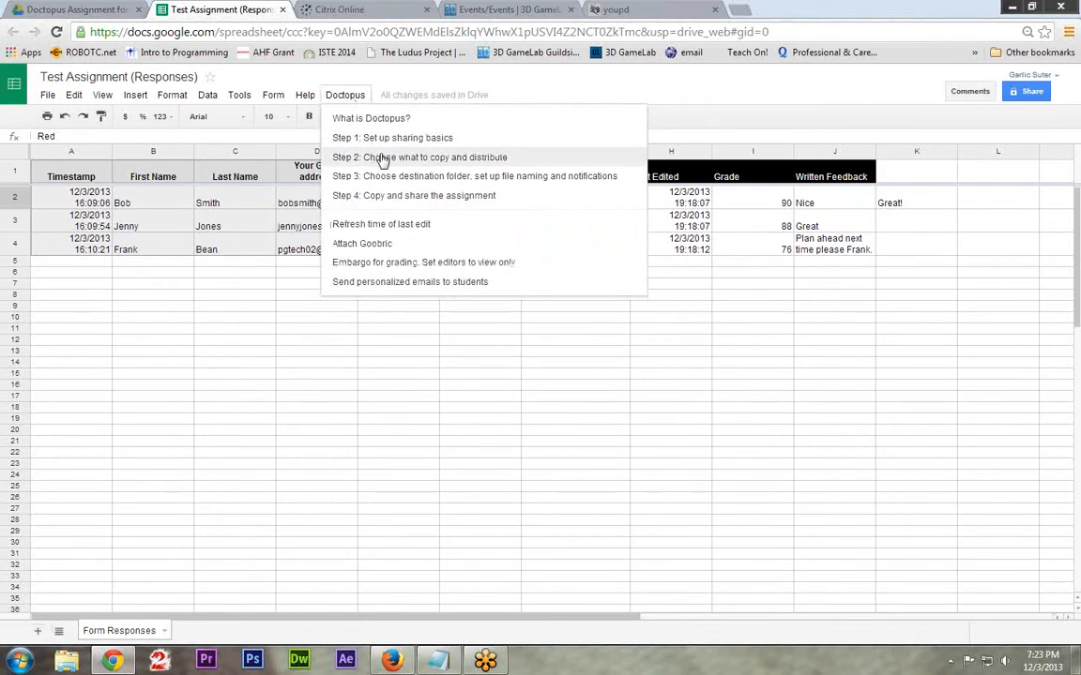
mouse_move(384, 139)
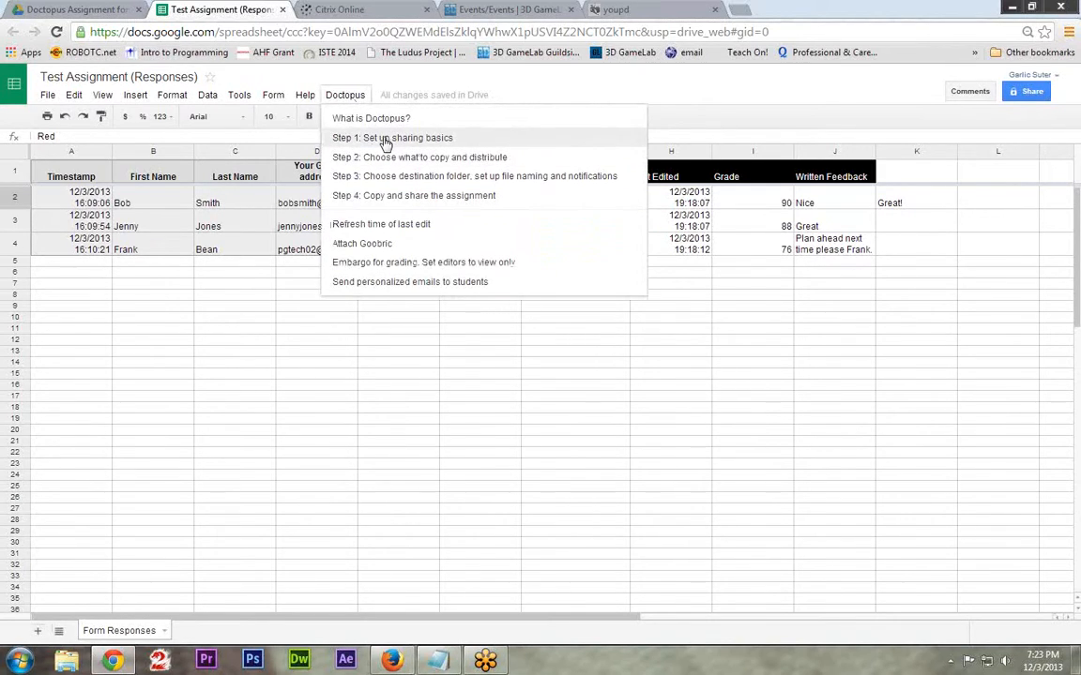
left_click(392, 139)
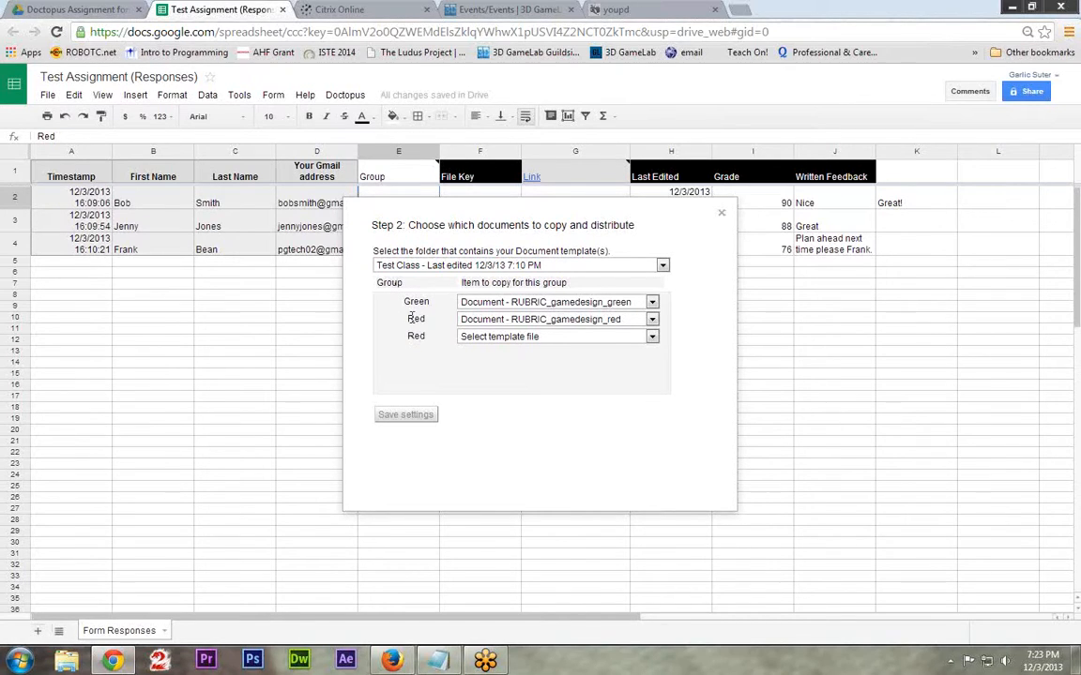
mouse_move(439, 323)
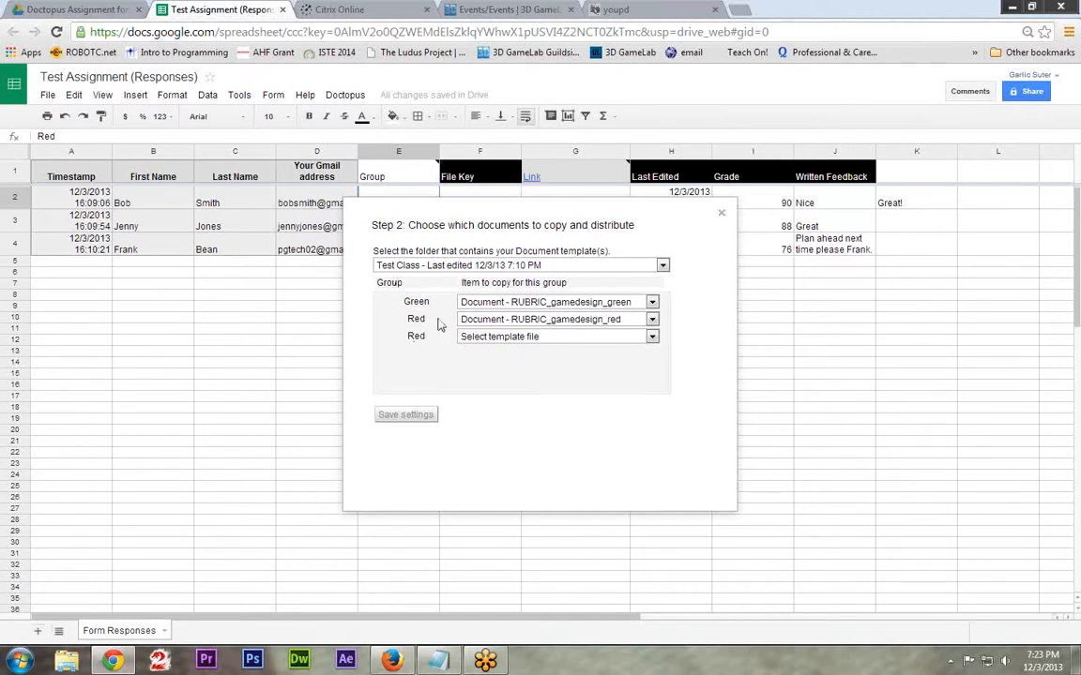
double_click(416, 319)
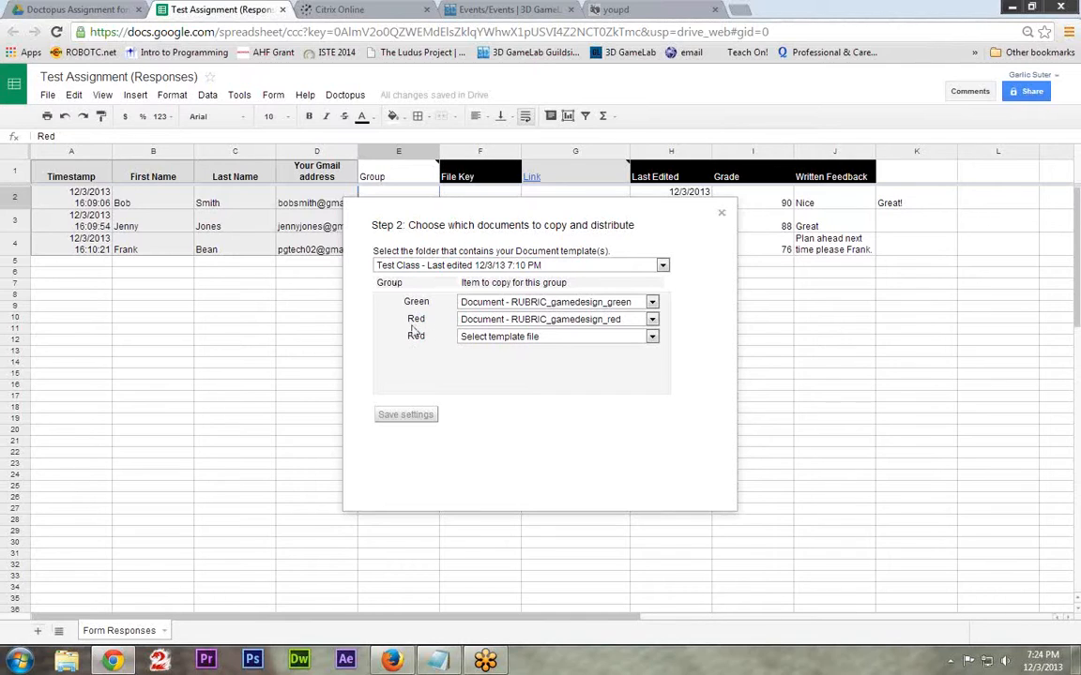
mouse_move(430, 364)
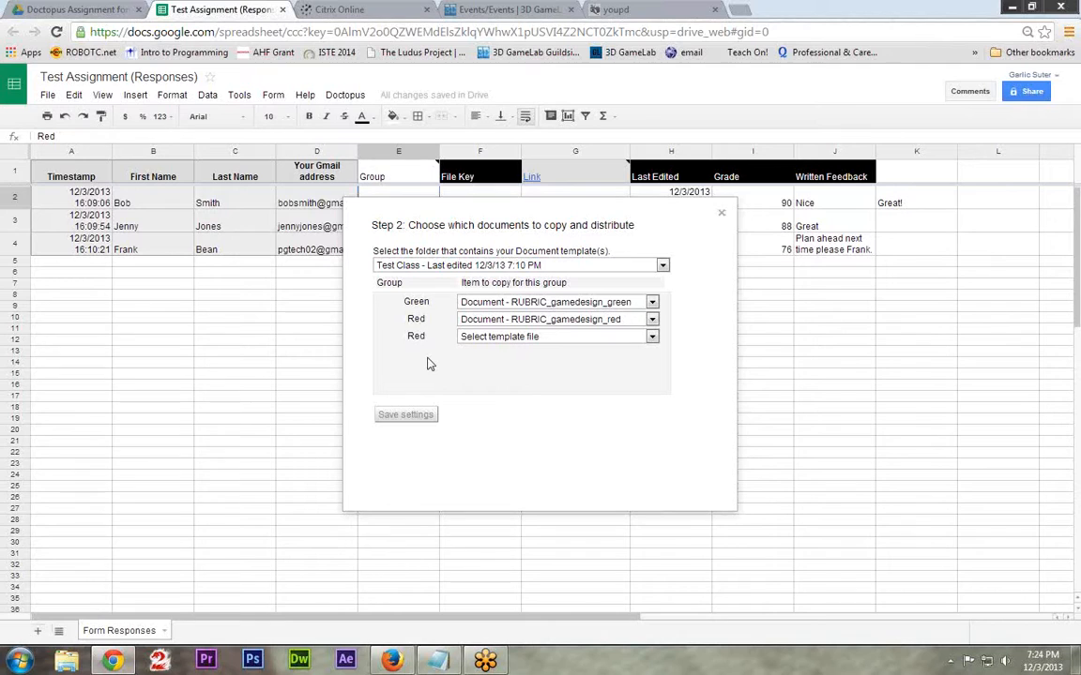
left_click(405, 414)
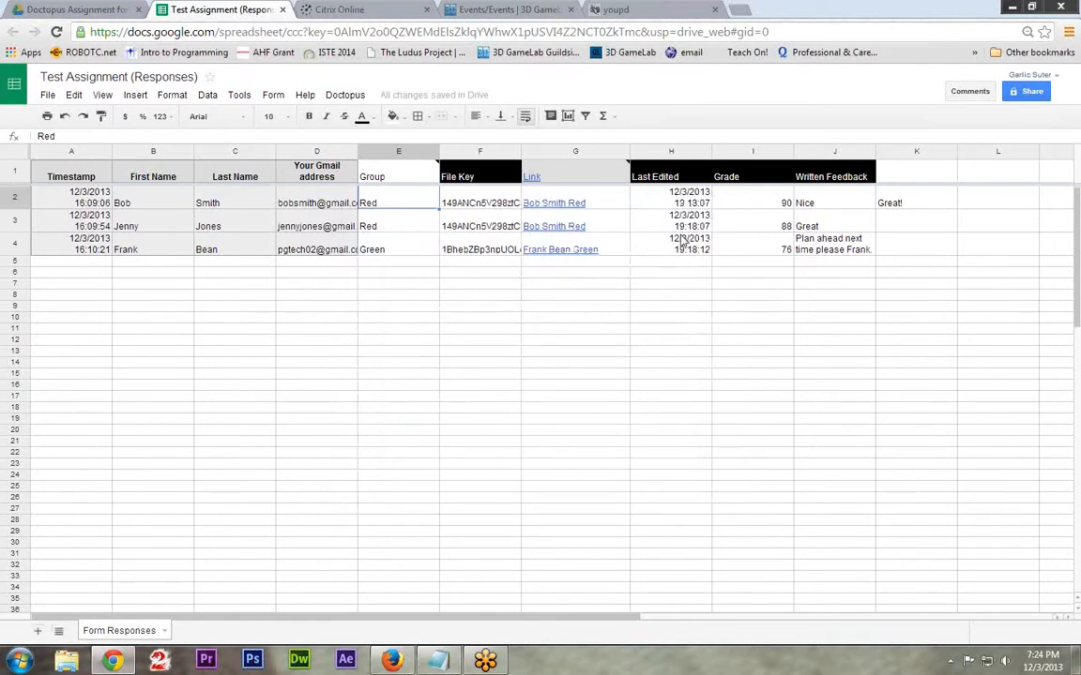
left_click(480, 315)
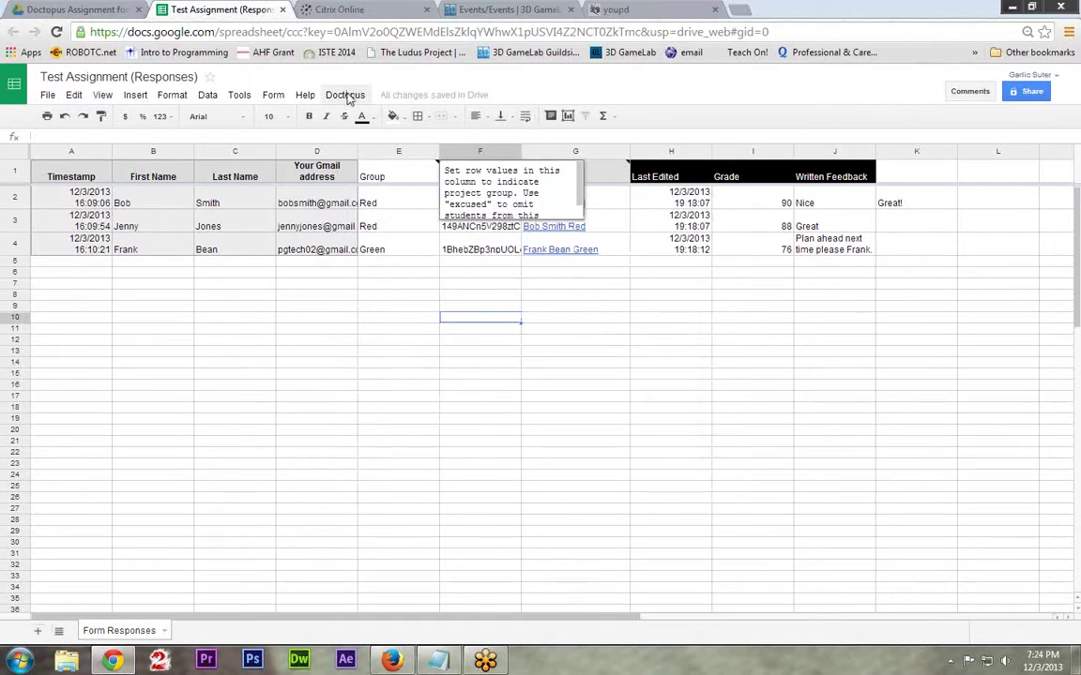
left_click(575, 272)
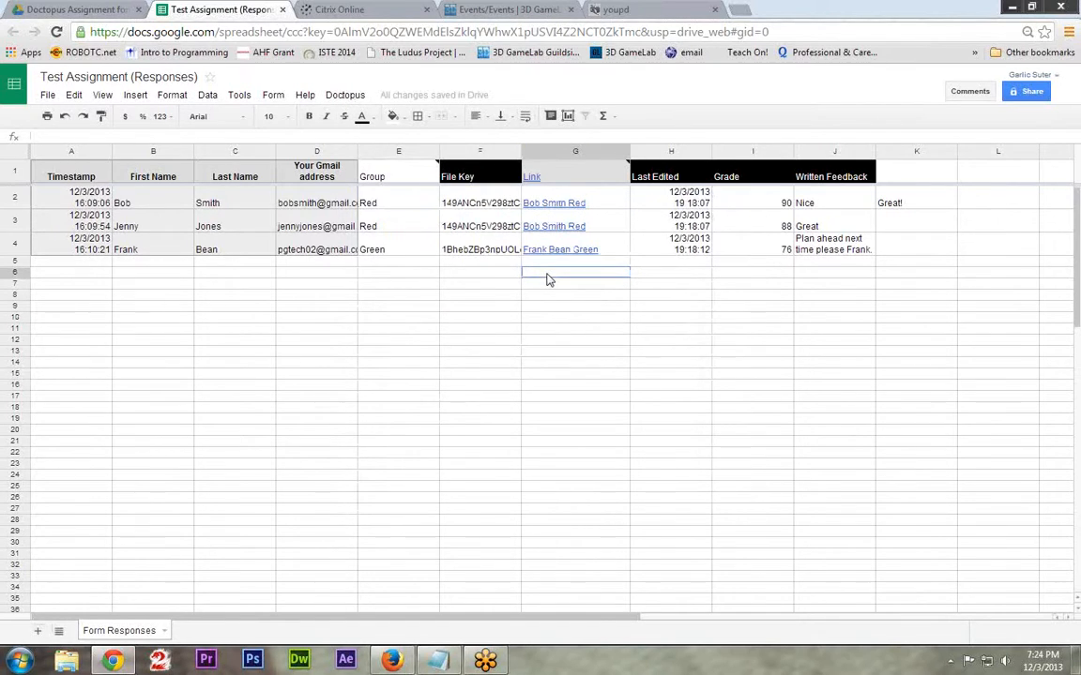
mouse_move(546, 278)
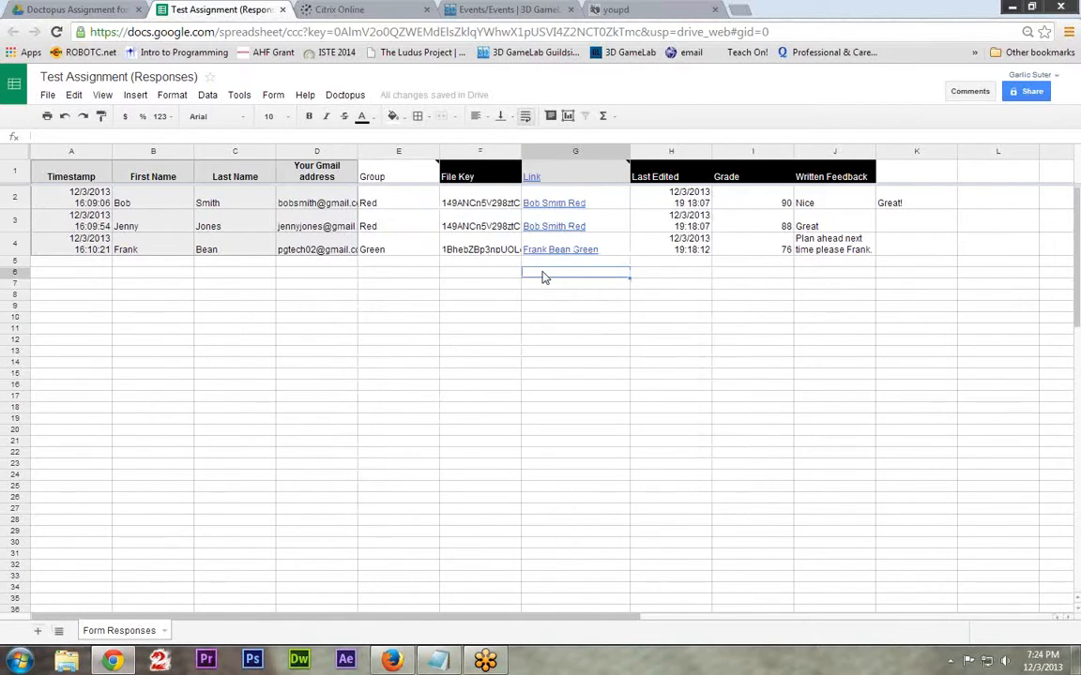
mouse_move(510, 375)
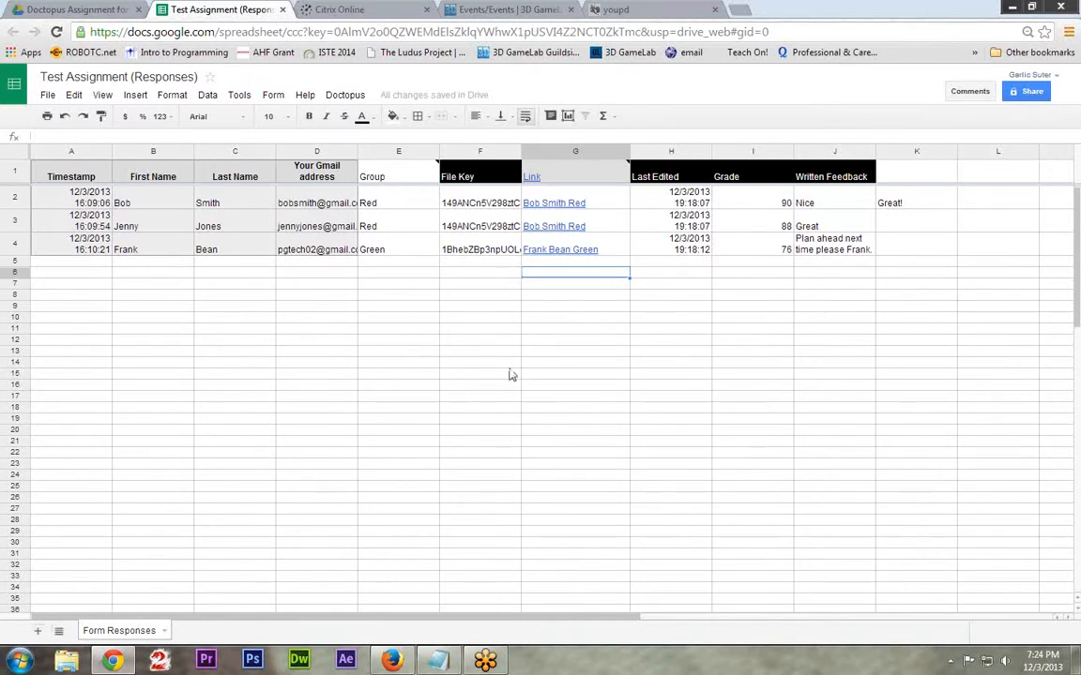
mouse_move(525, 270)
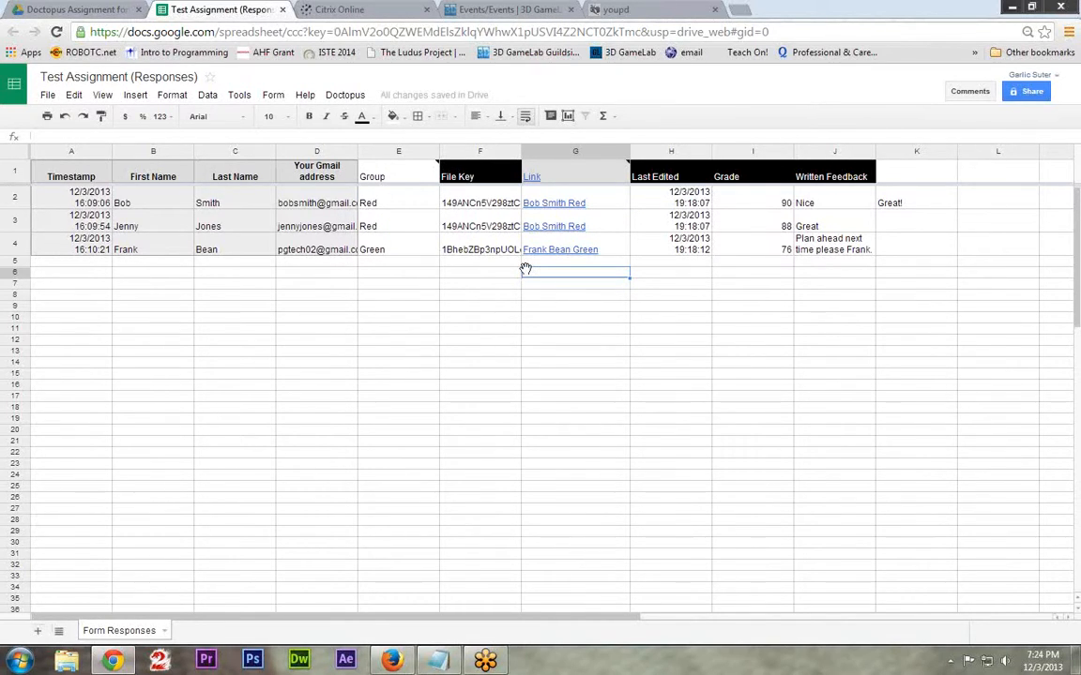
left_click(616, 9)
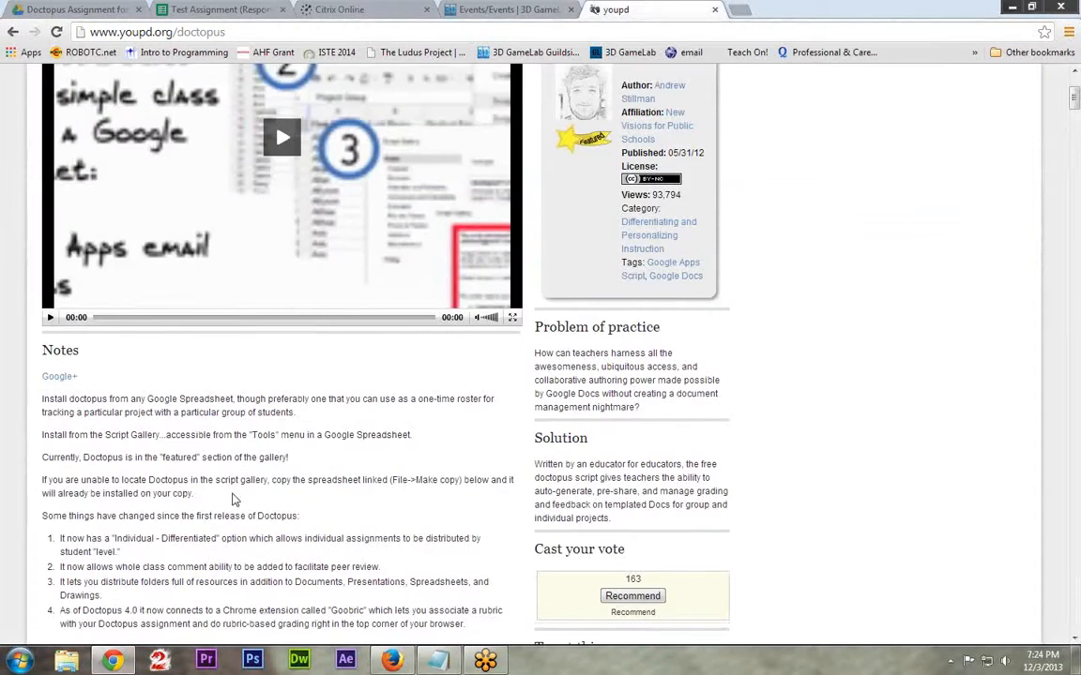
scroll("up", 3)
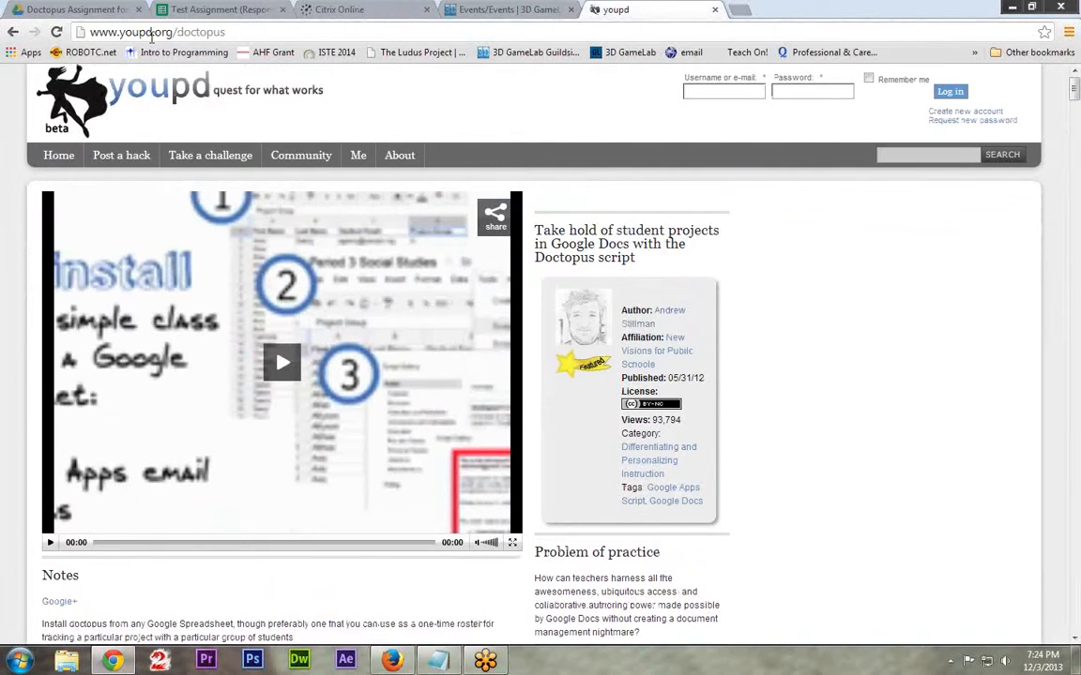
mouse_move(548, 421)
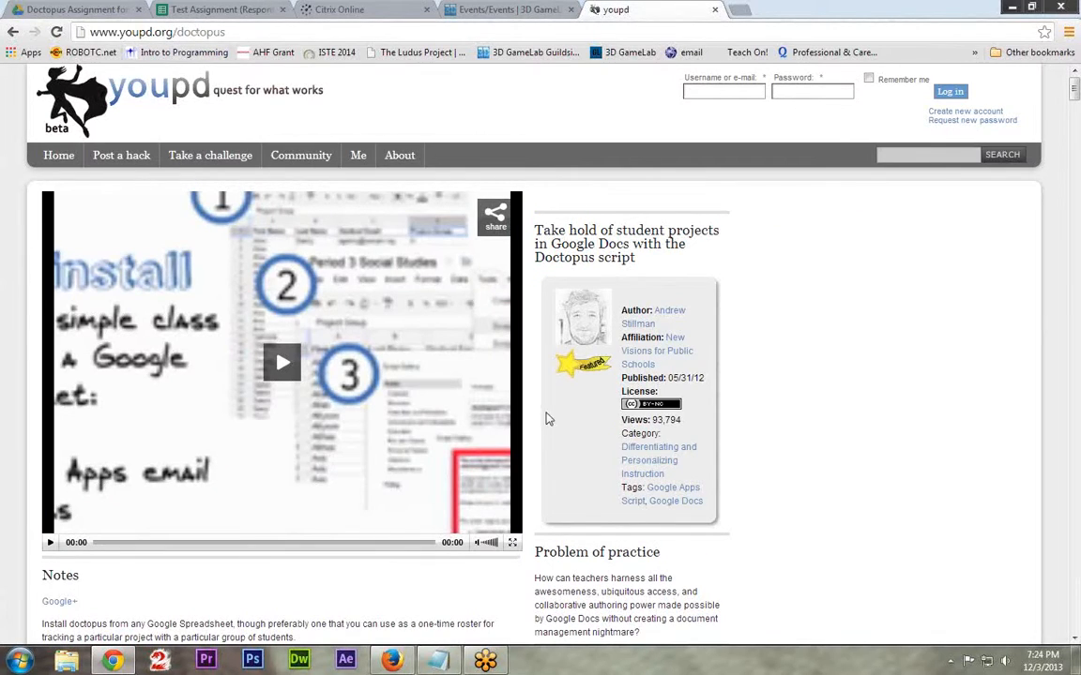
mouse_move(670, 368)
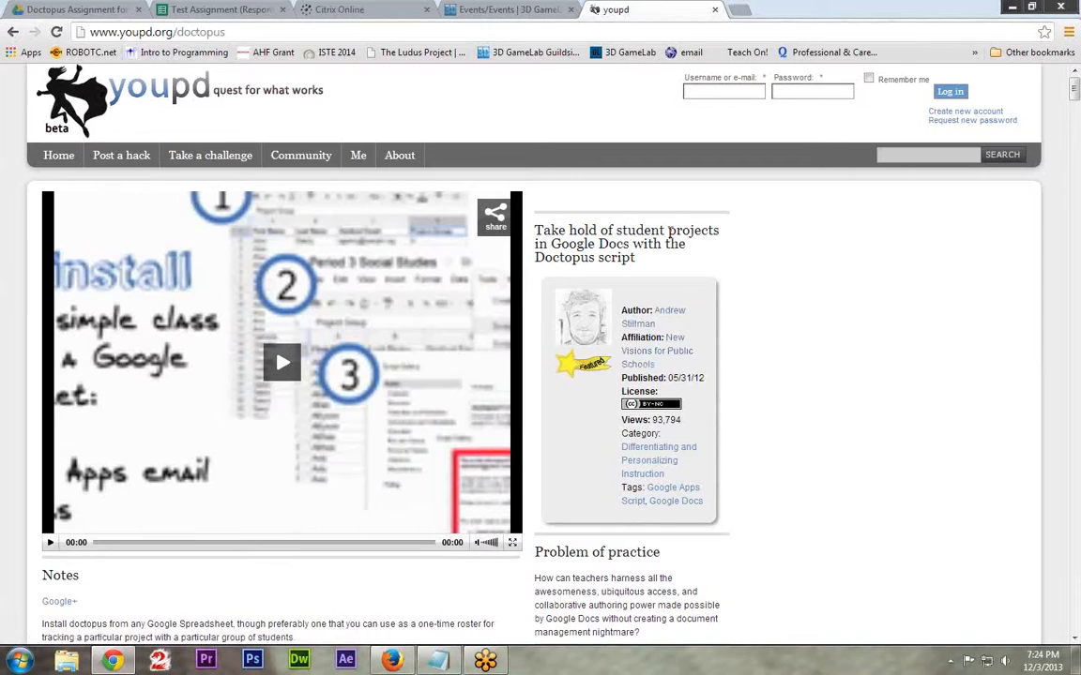
mouse_move(360, 248)
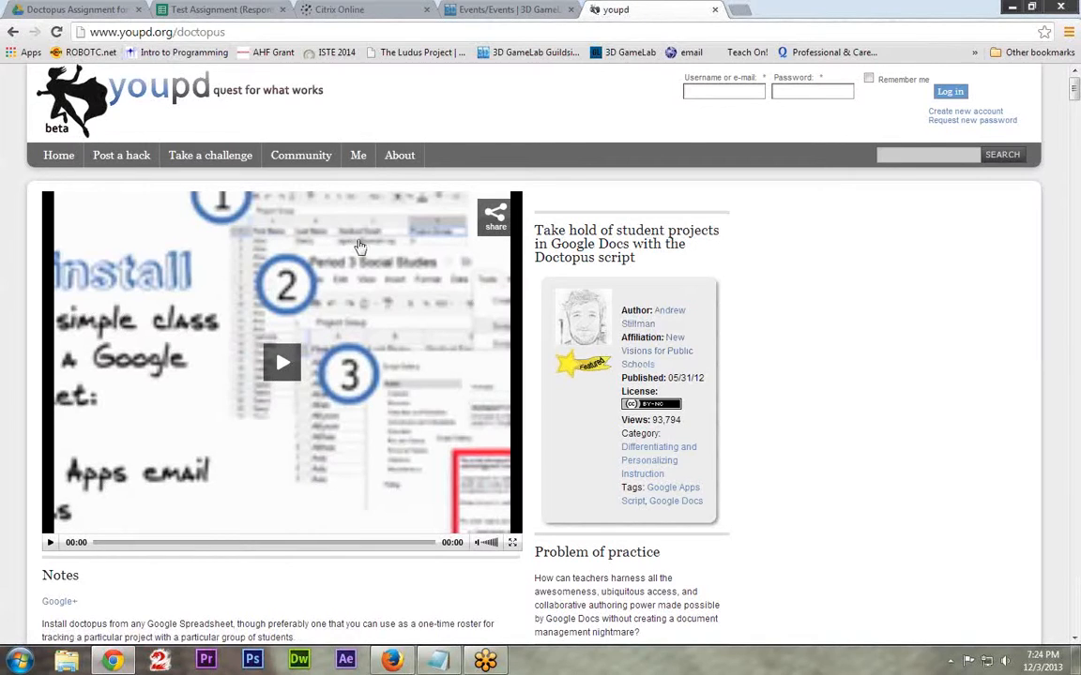
scroll("down", 3)
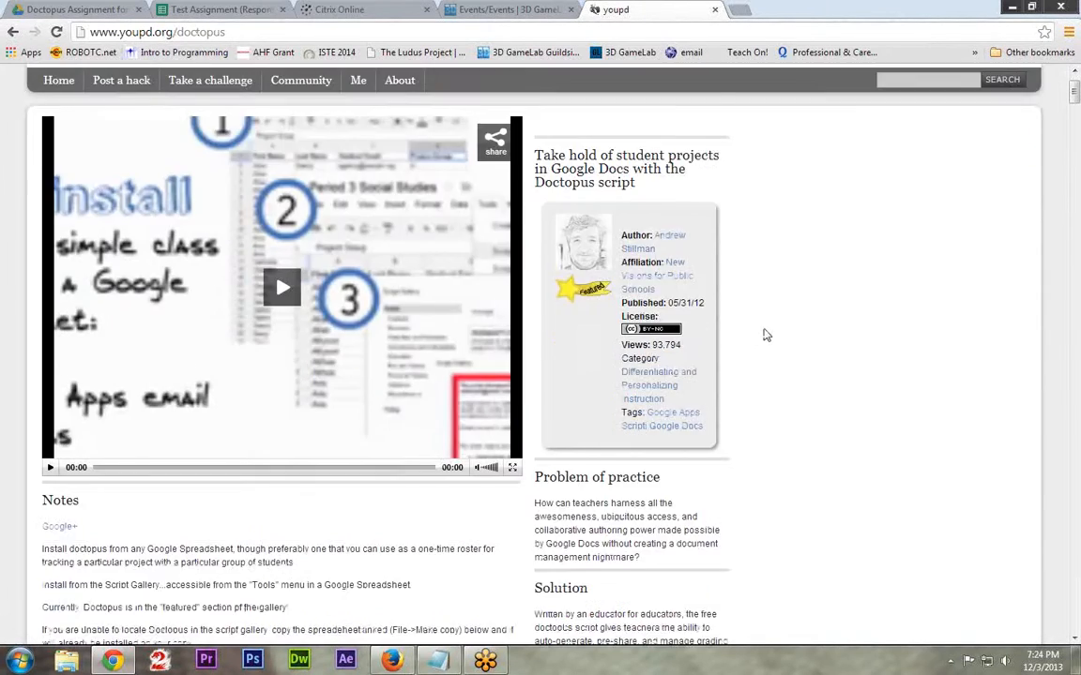
scroll("down", 3)
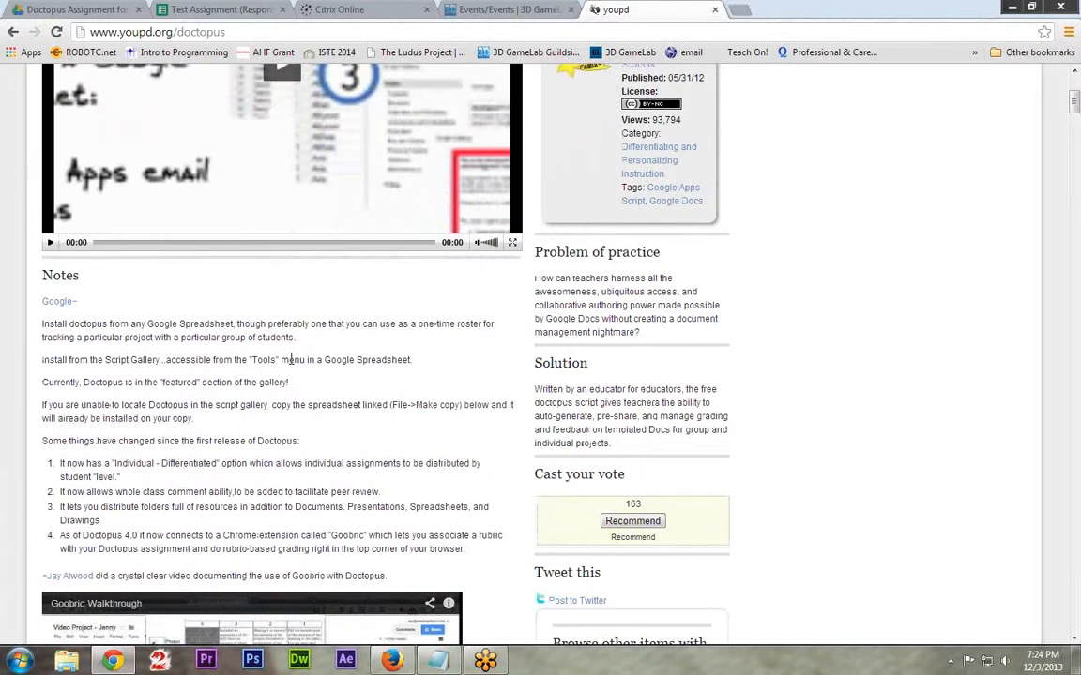